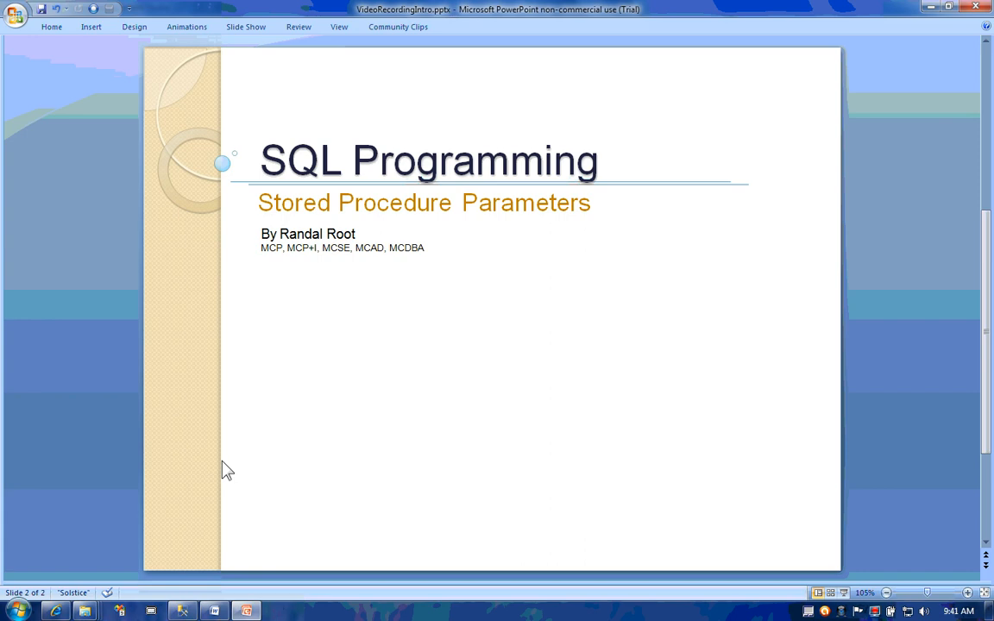
pyautogui.moveTo(211, 555)
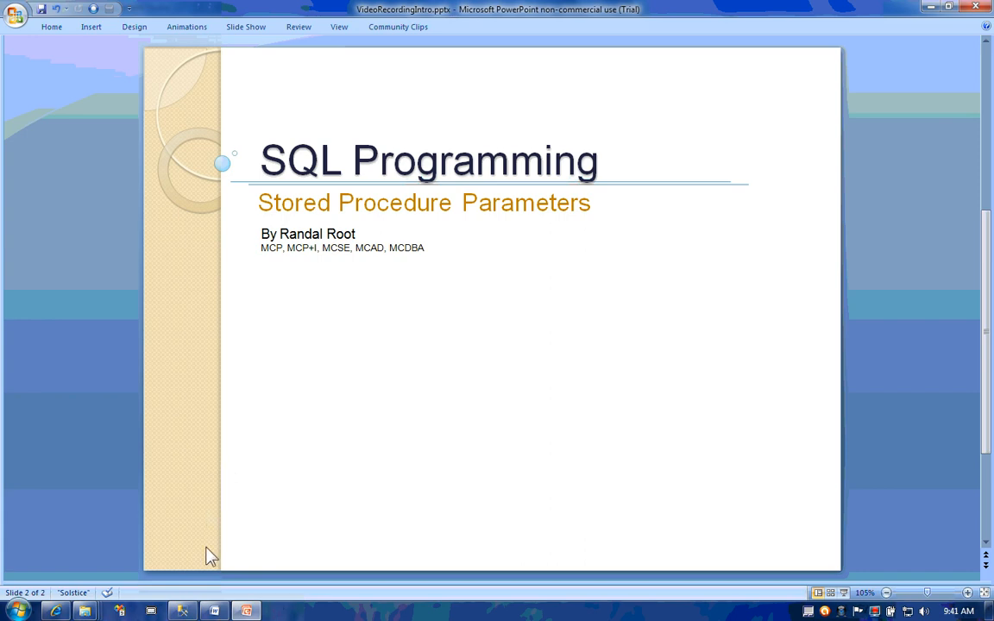
pyautogui.moveTo(182, 610)
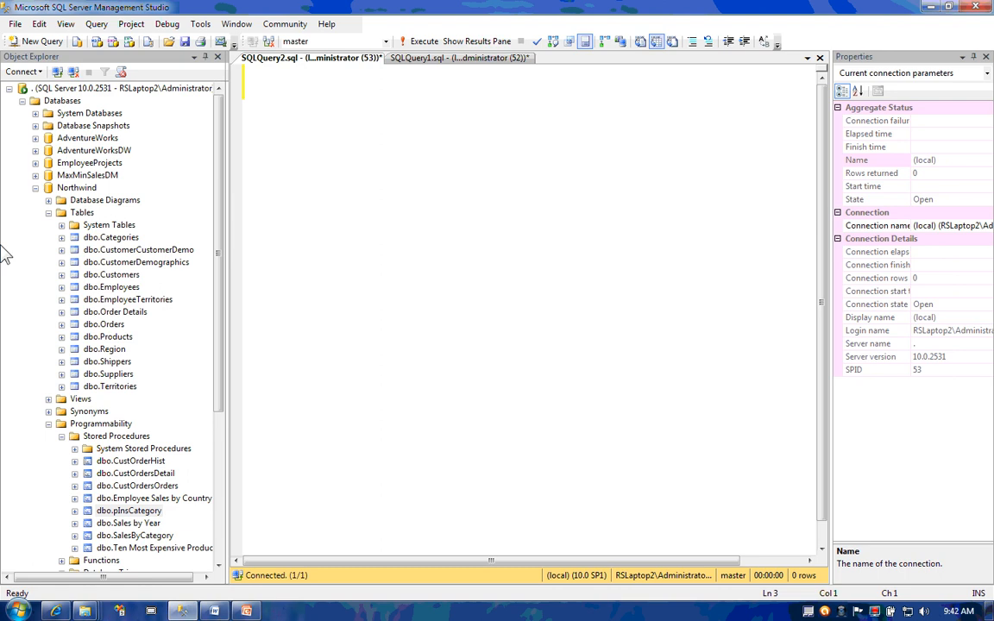
pyautogui.write('Creae')
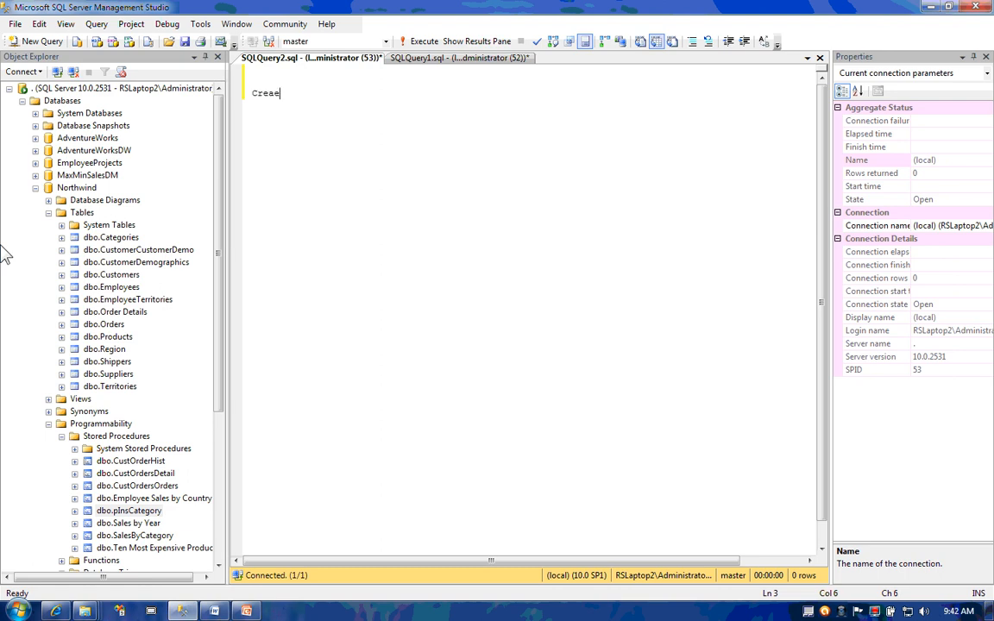
pyautogui.write('t')
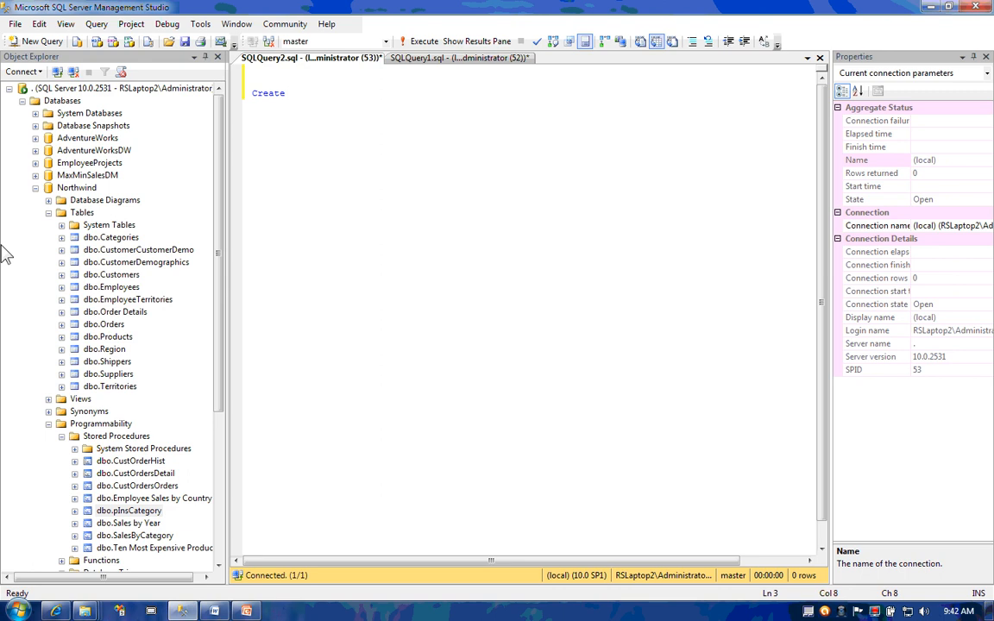
pyautogui.write('Proc')
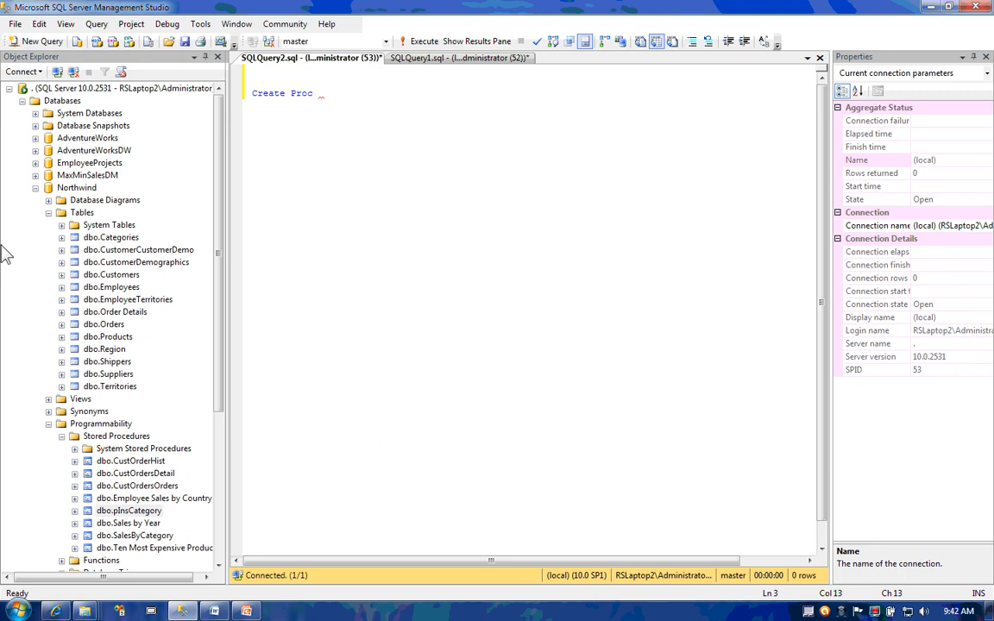
pyautogui.write('p')
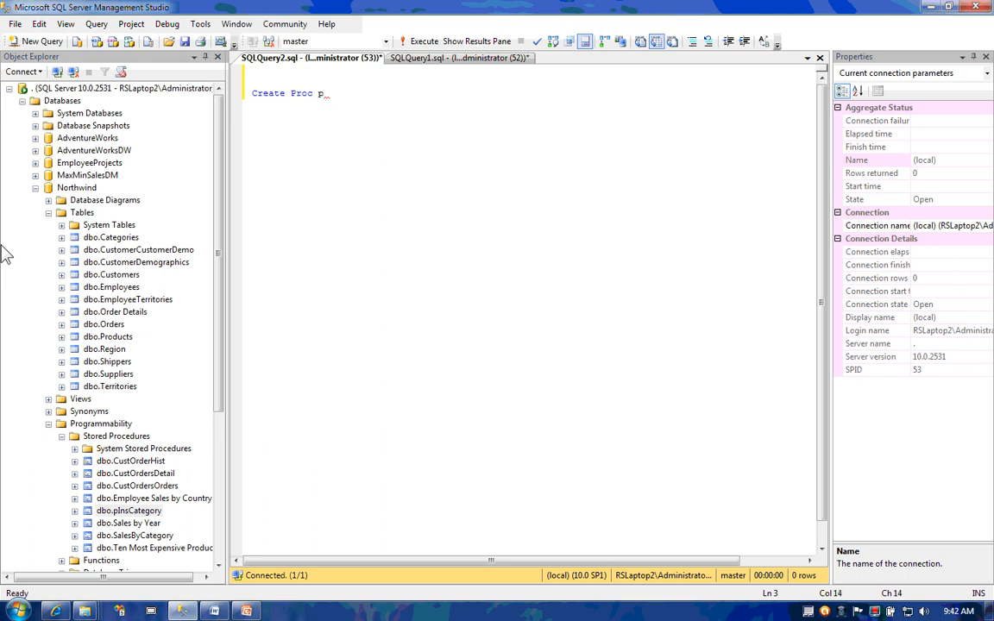
pyautogui.write('M')
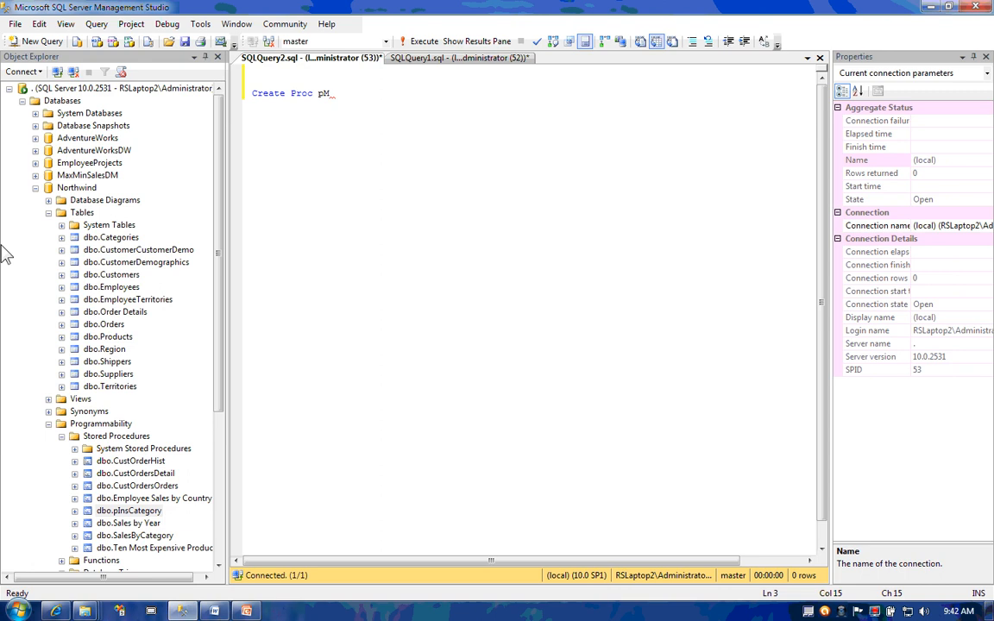
pyautogui.write('DoMath')
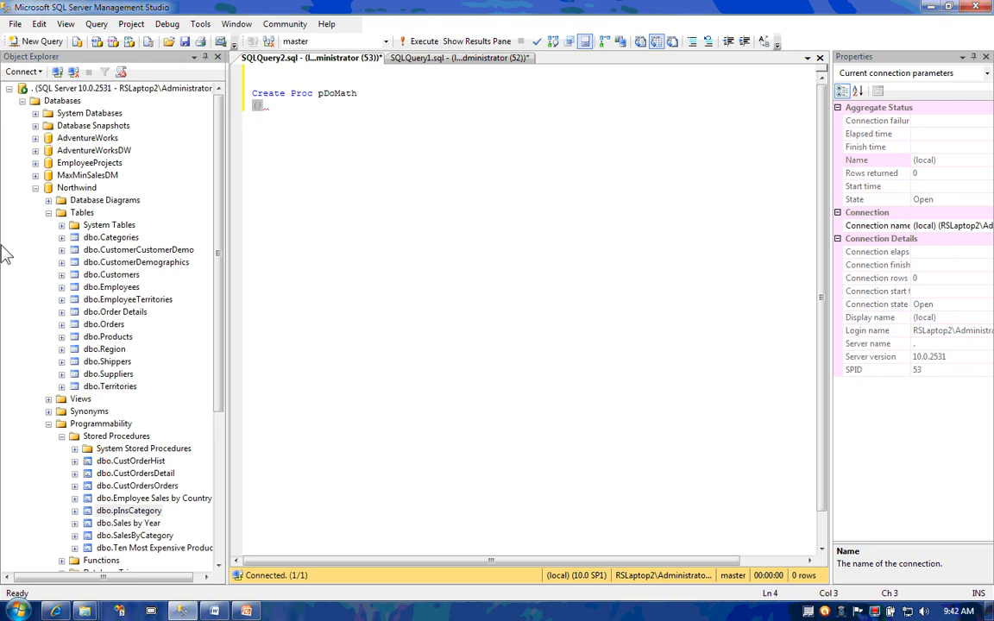
pyautogui.write('( )')
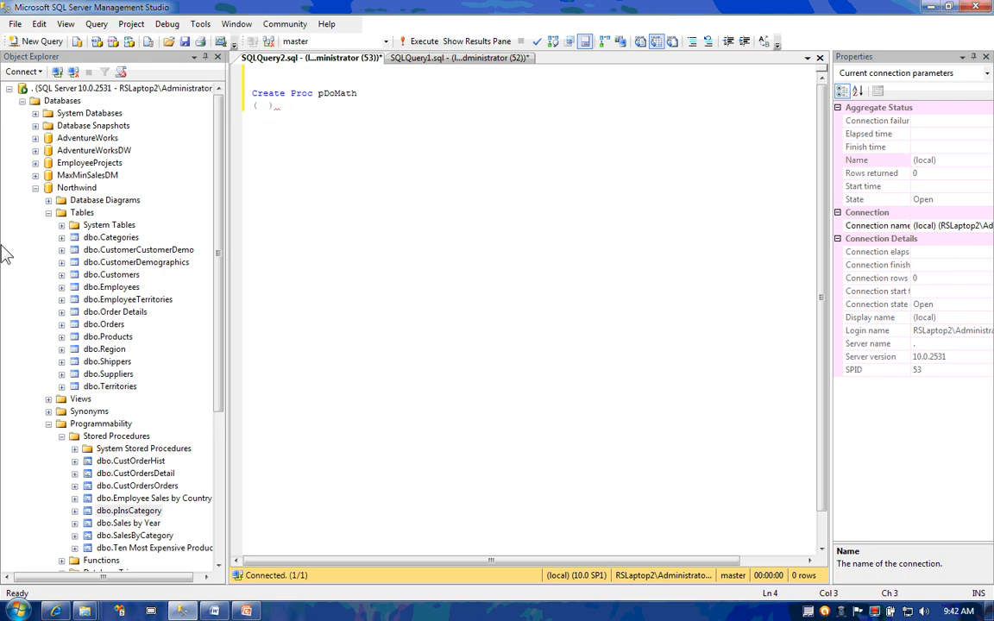
pyautogui.write('@p')
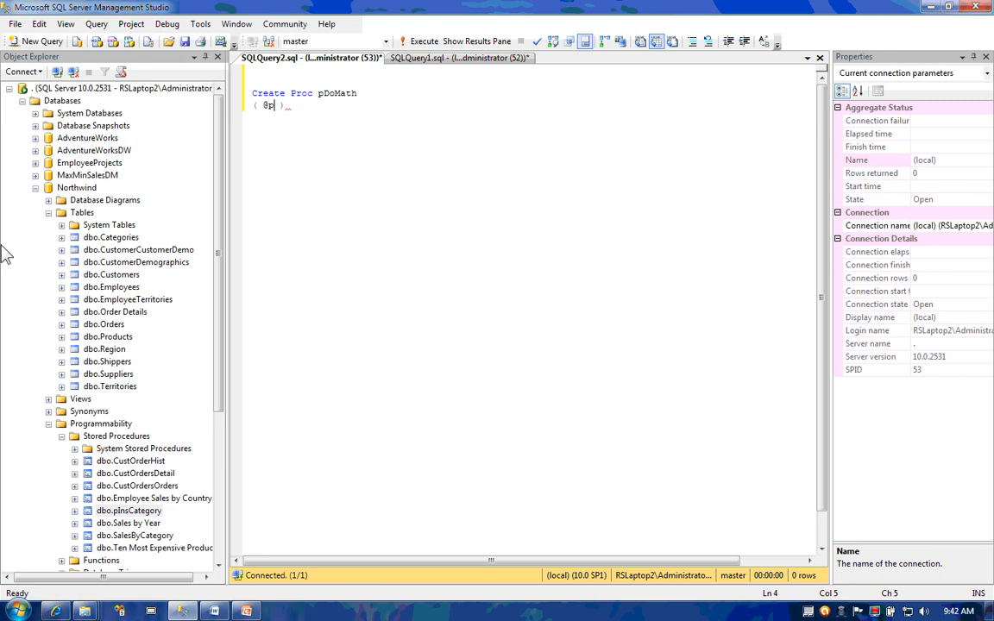
pyautogui.write('1 int')
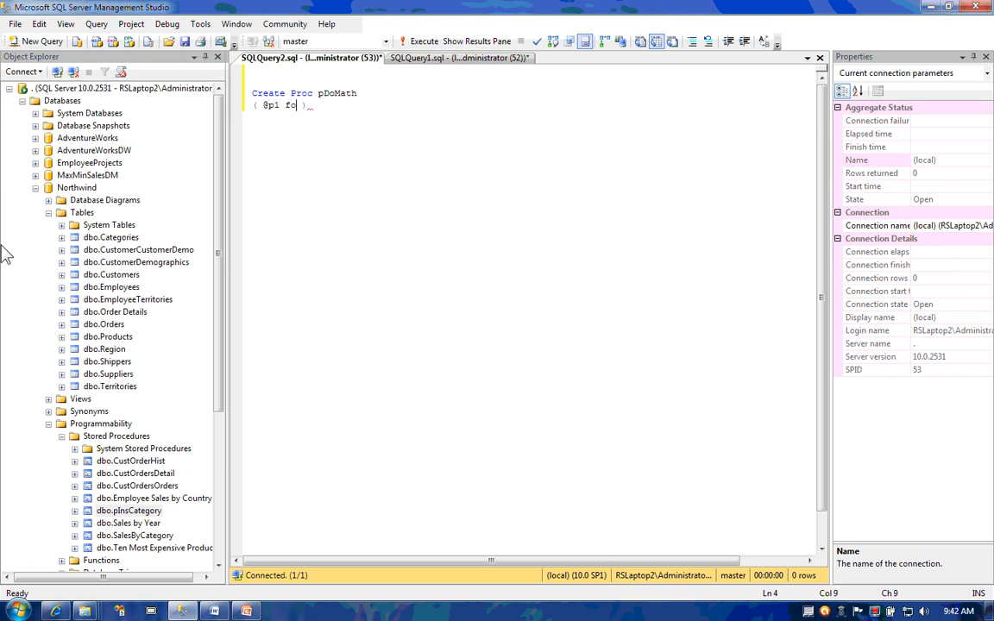
pyautogui.write('loat, @p2 float')
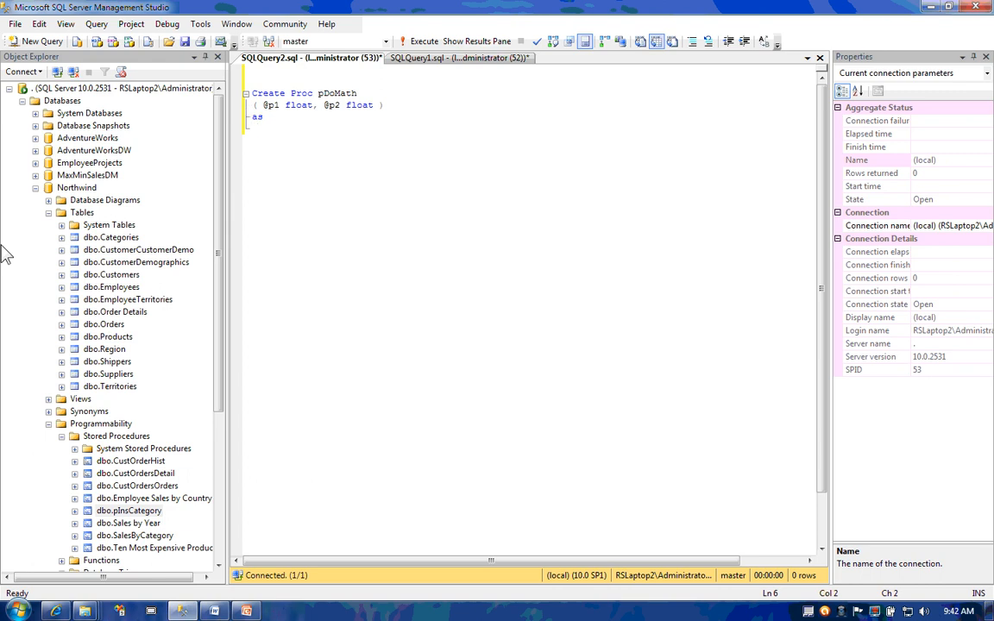
# Add an empty 'Begin -- Proc ... End -- Proc' body.
pyautogui.write('Begin')
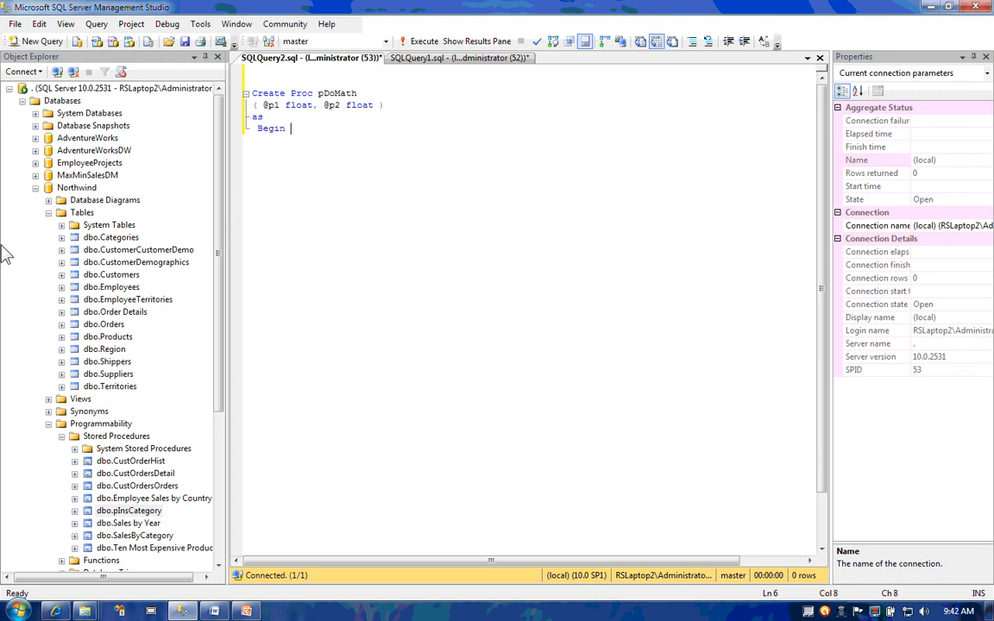
pyautogui.write('-- Proc')
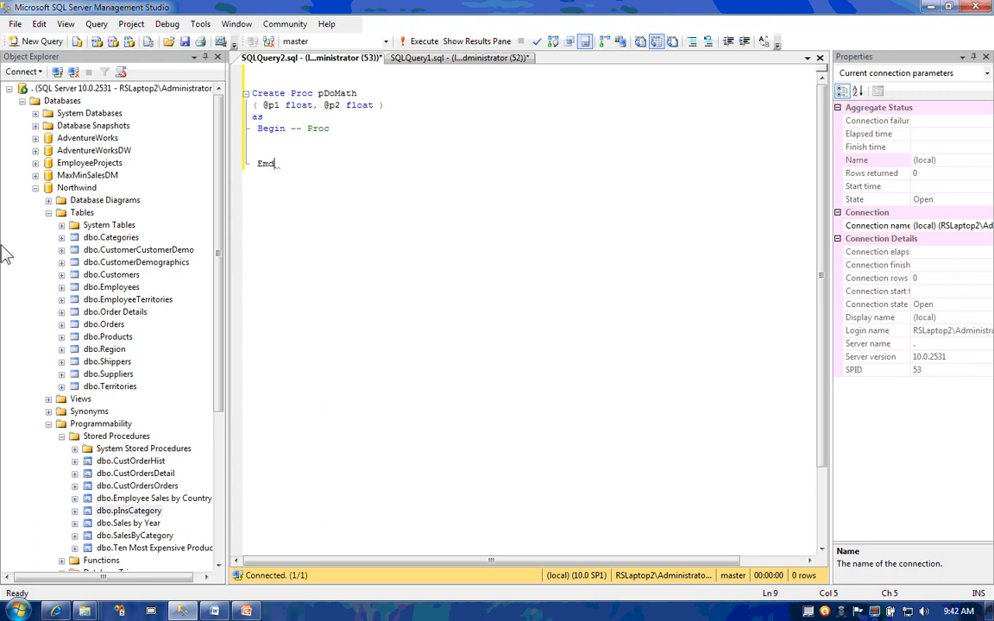
pyautogui.write('d')
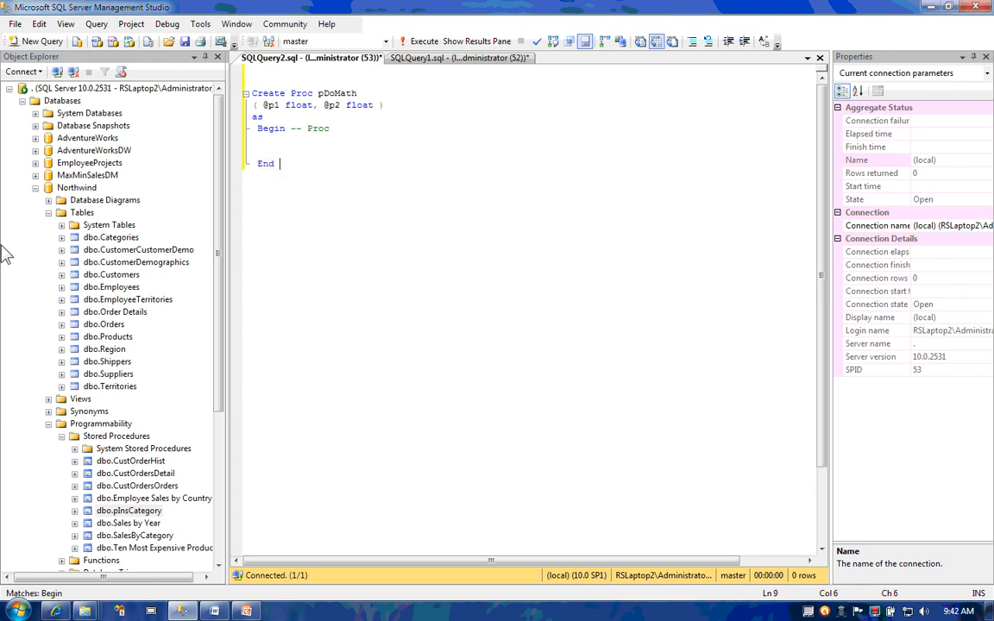
pyautogui.write('-- Proc')
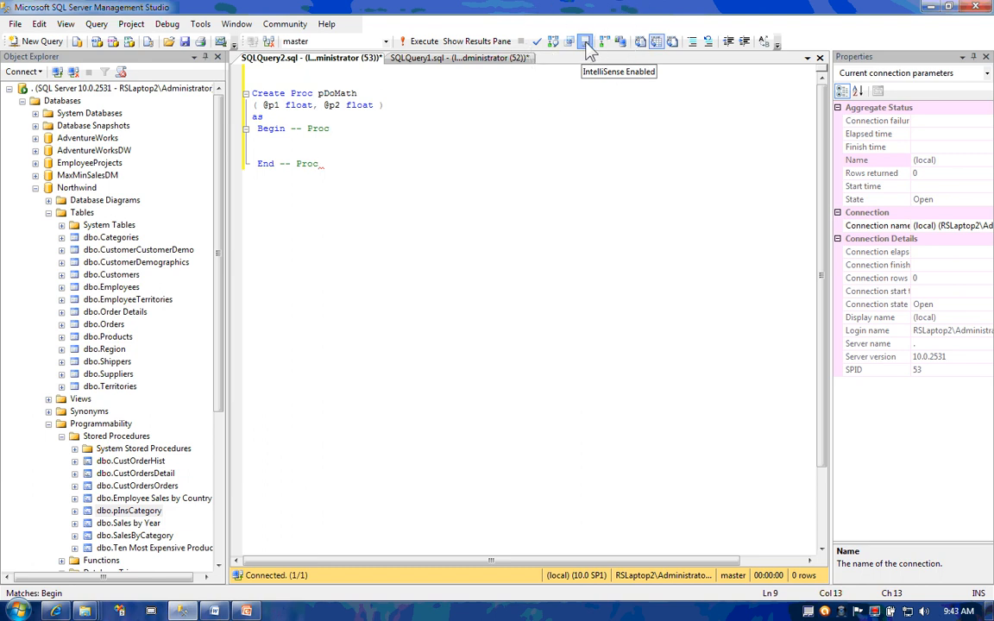
pyautogui.moveTo(460, 274)
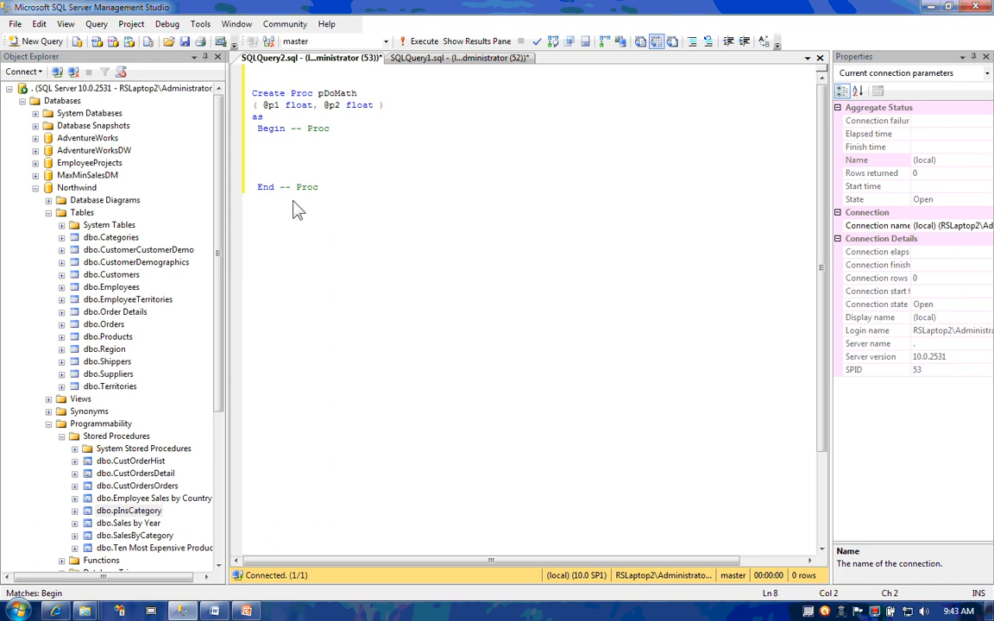
pyautogui.moveTo(152, 244)
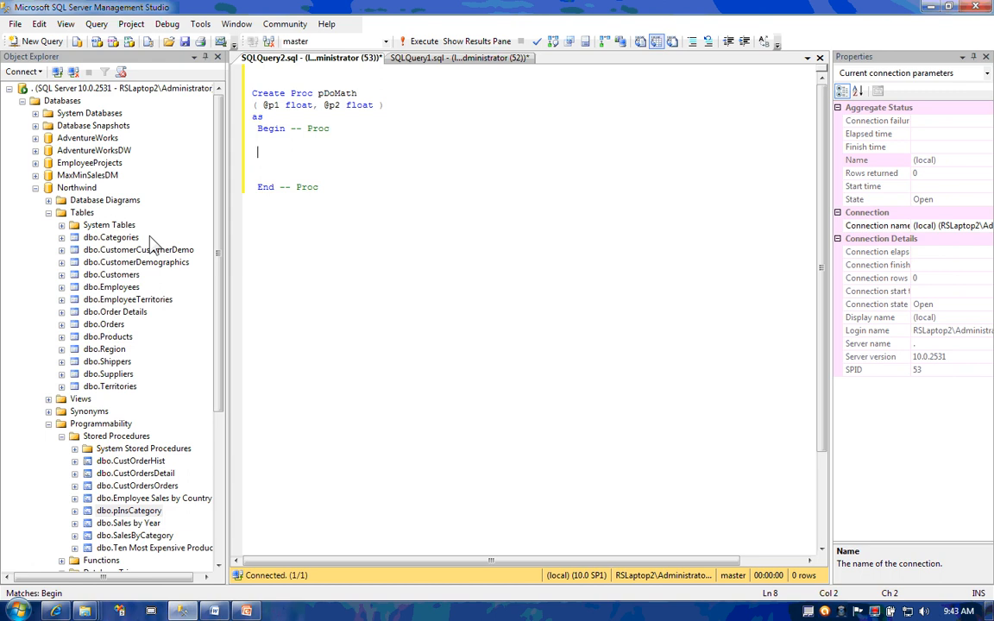
pyautogui.write('s')
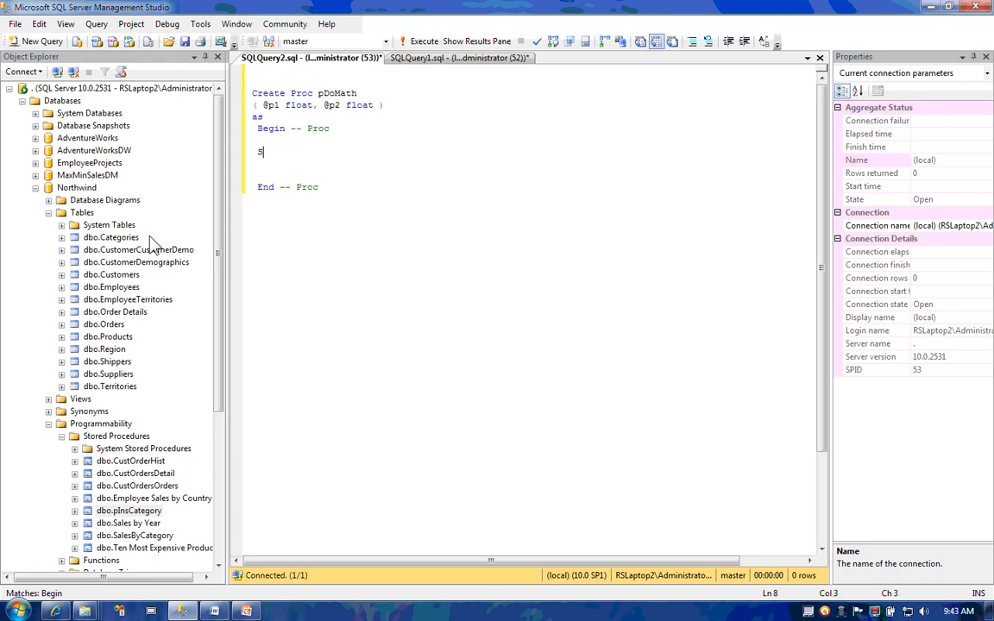
pyautogui.write('elect')
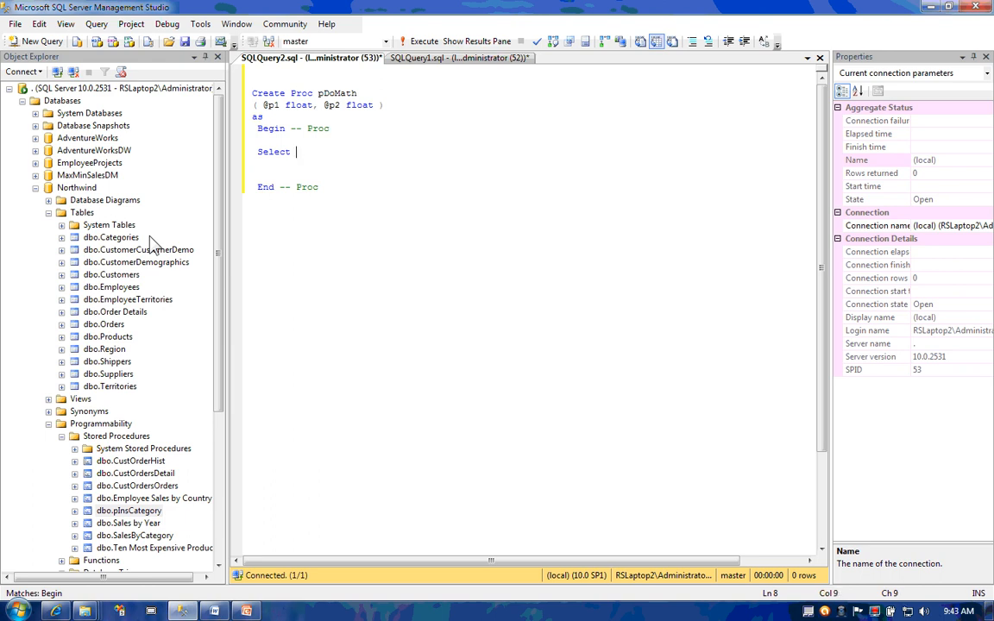
pyautogui.write('@p1')
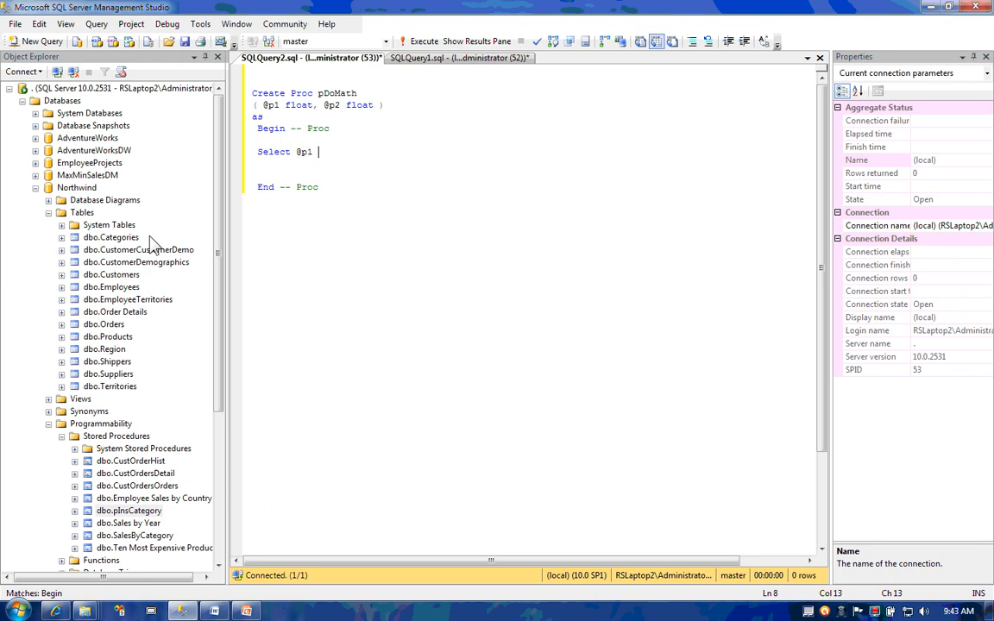
pyautogui.write('+ @')
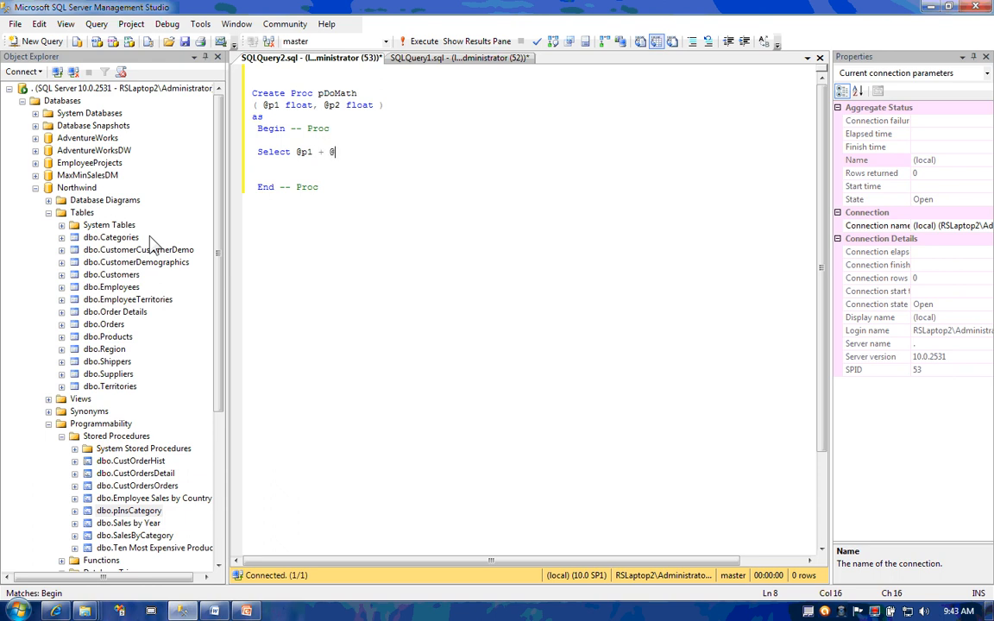
pyautogui.write('p2')
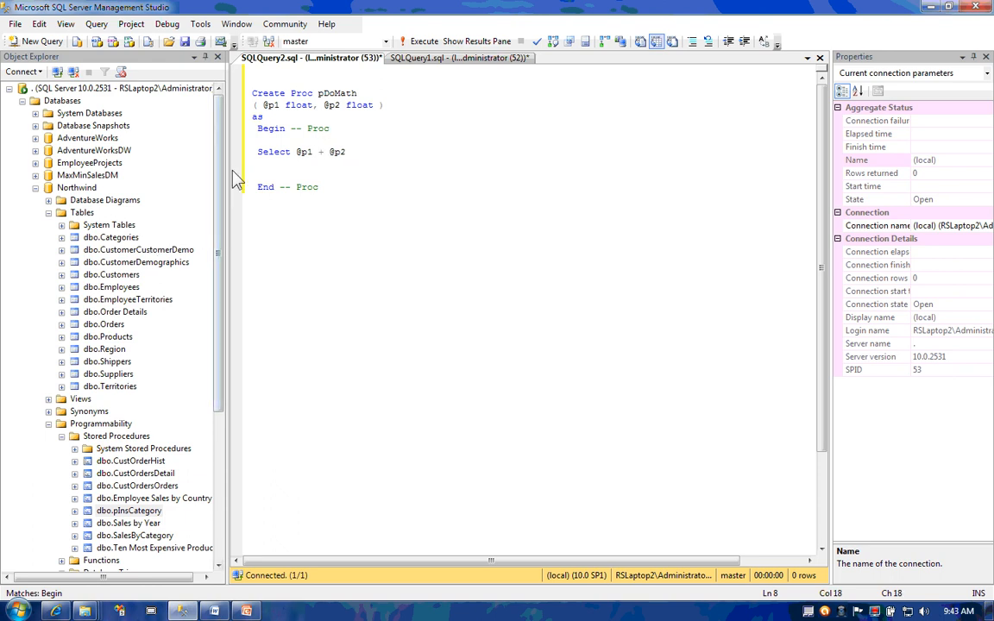
pyautogui.press('ctrl+a')
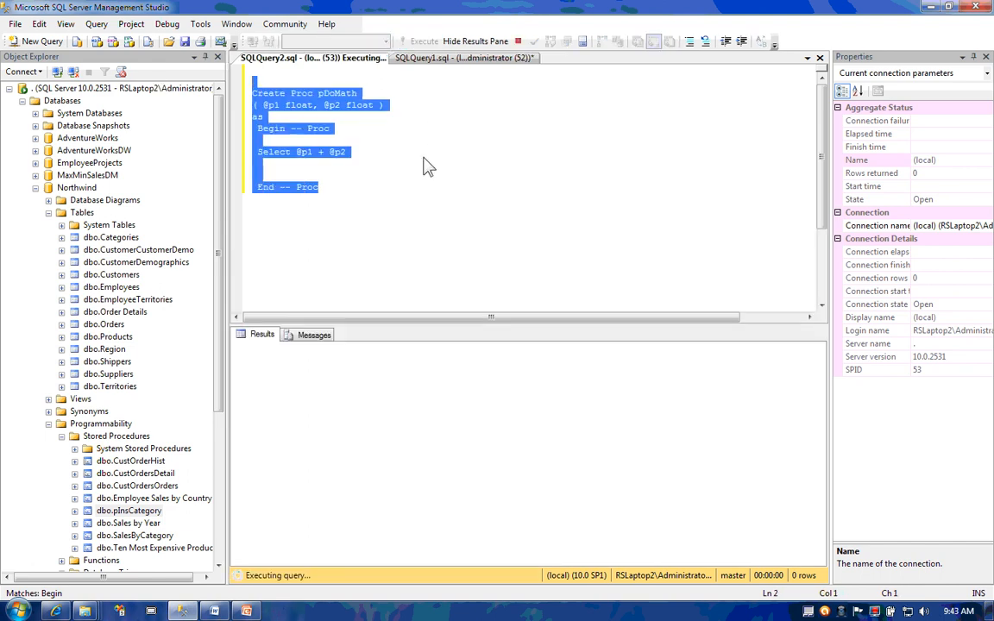
# Run the Create Proc script successfully and add a Go line below it.
pyautogui.click(424, 40)
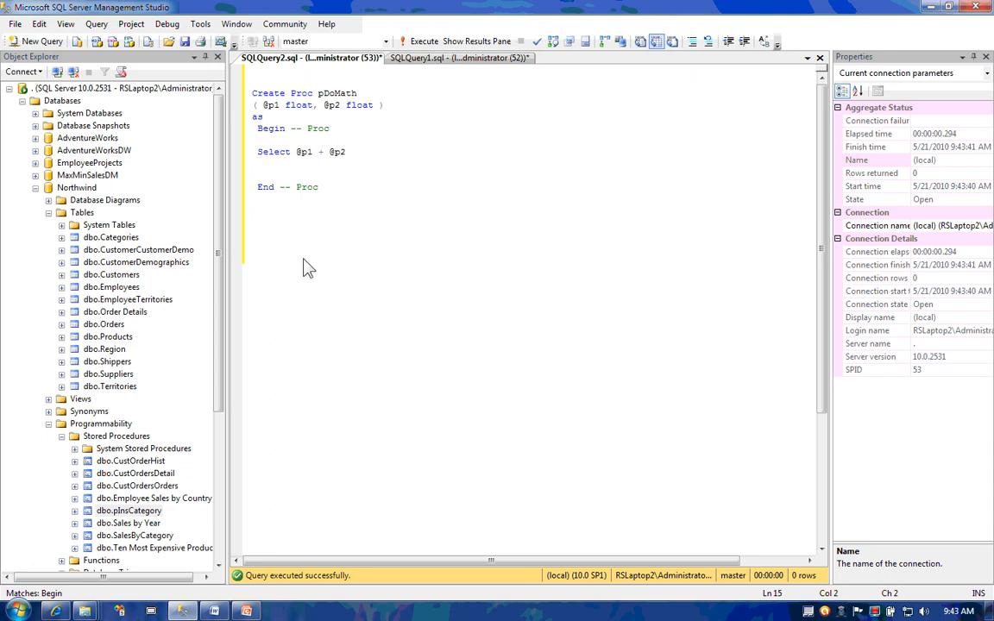
pyautogui.write('Go')
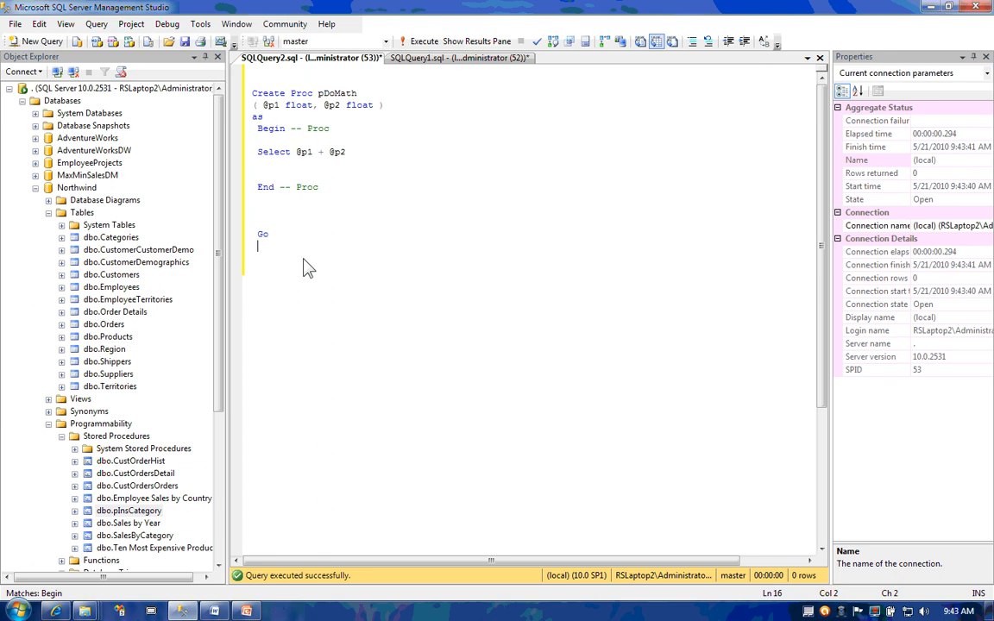
pyautogui.write('Exec')
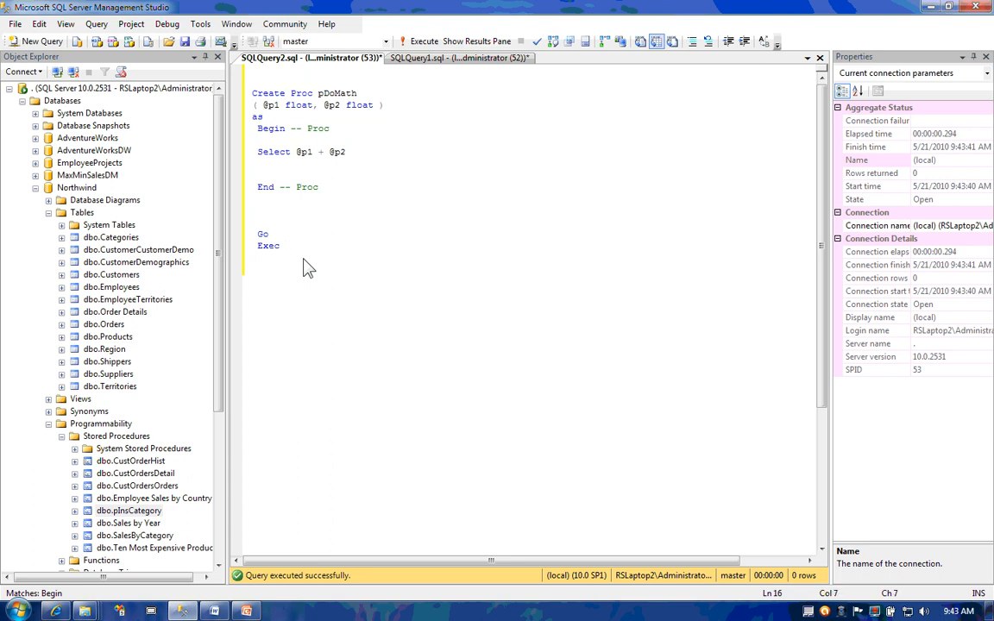
pyautogui.write('pDoMa')
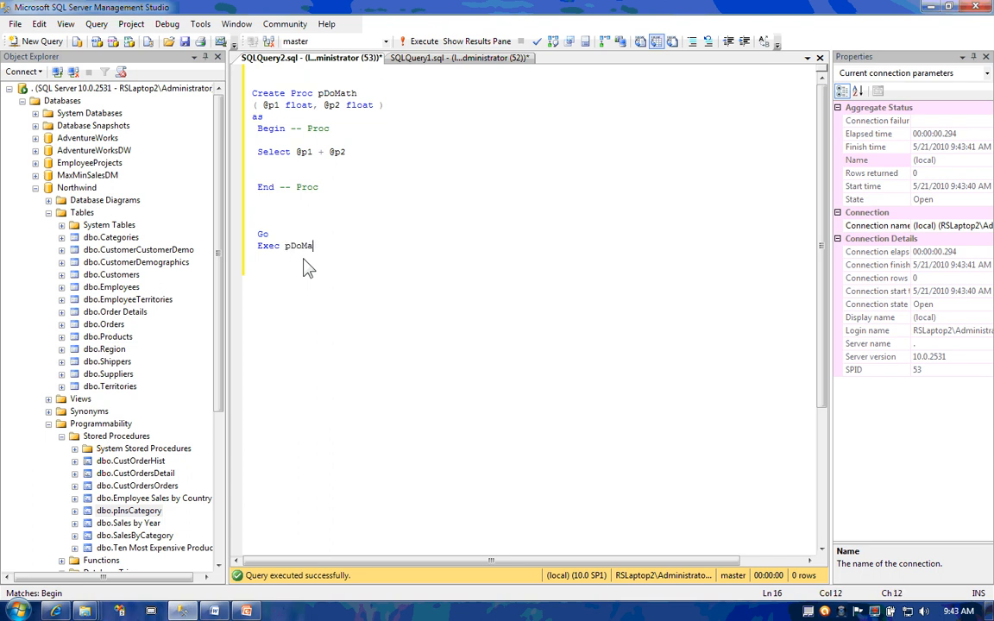
pyautogui.write('th')
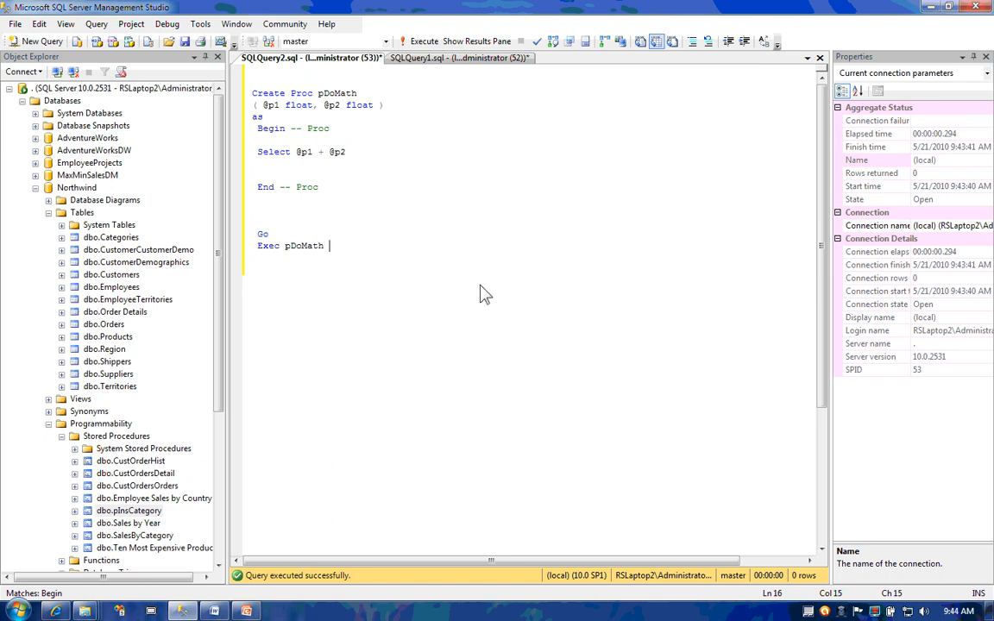
pyautogui.press('Return')
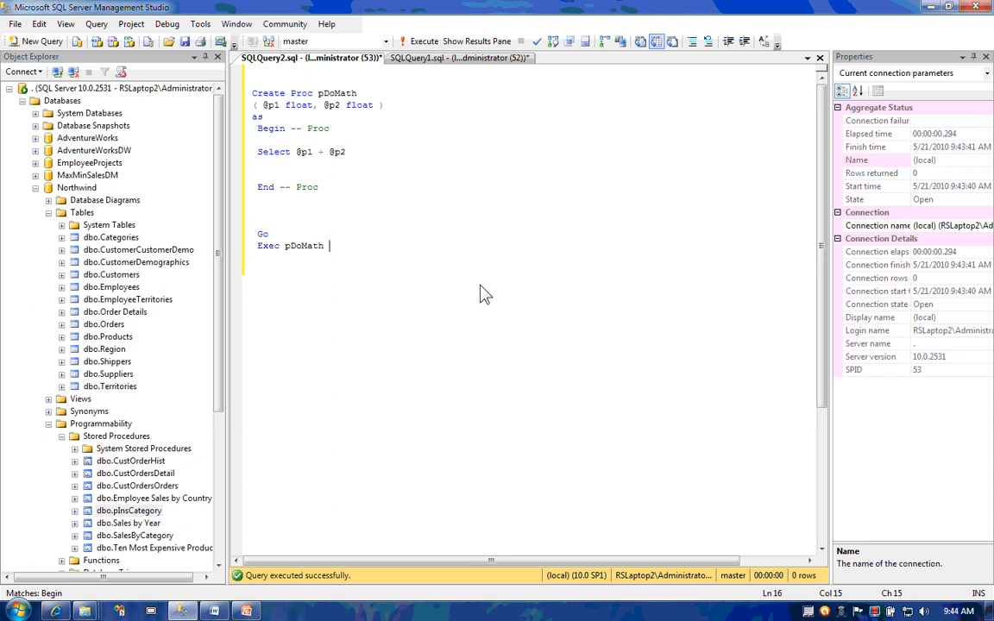
pyautogui.write('@p')
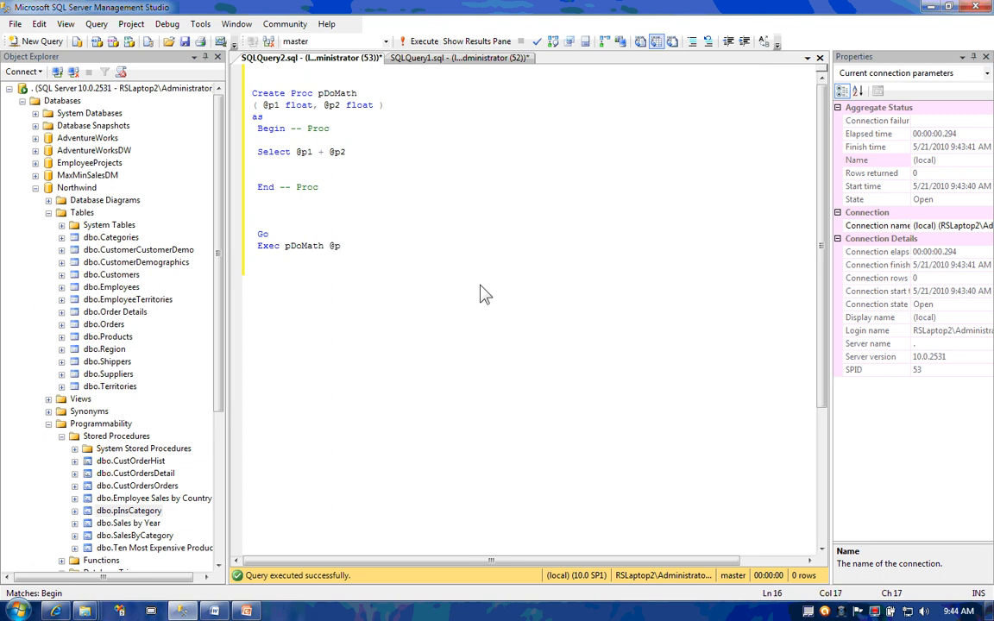
pyautogui.write('1')
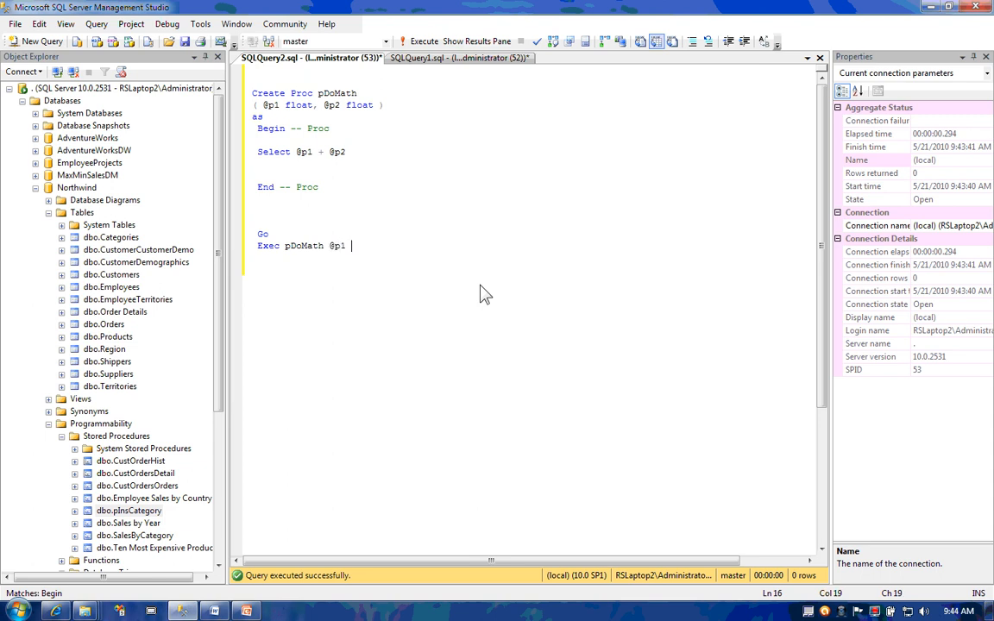
pyautogui.write('= 4')
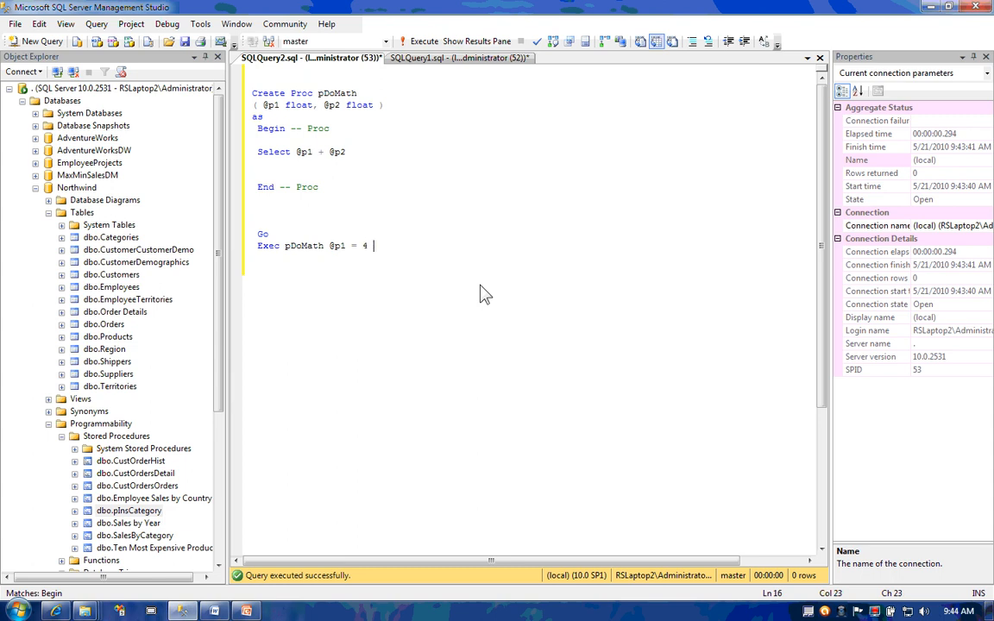
pyautogui.write(',')
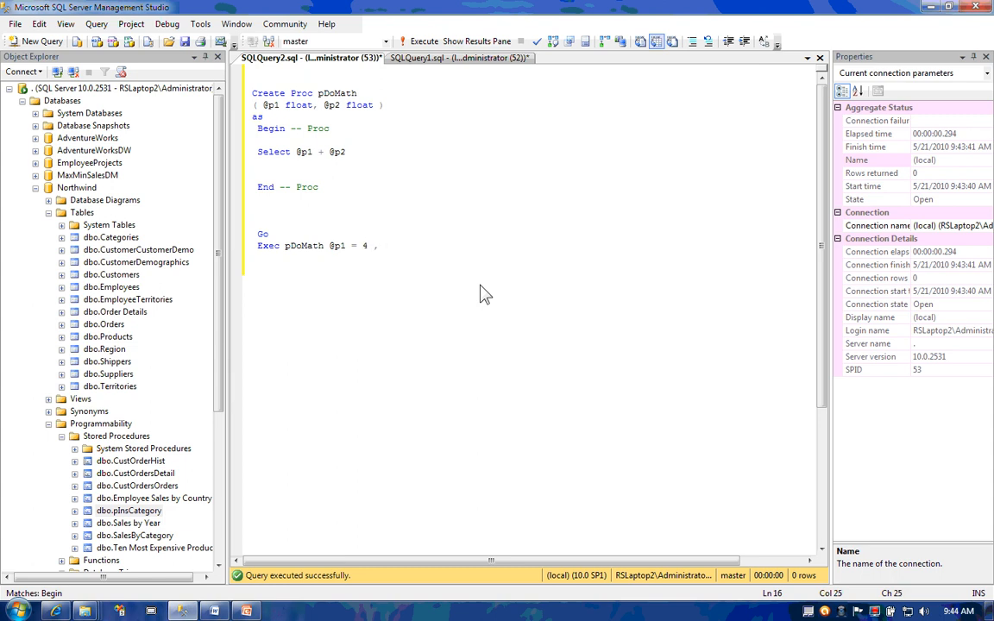
pyautogui.write('@p2 = 7')
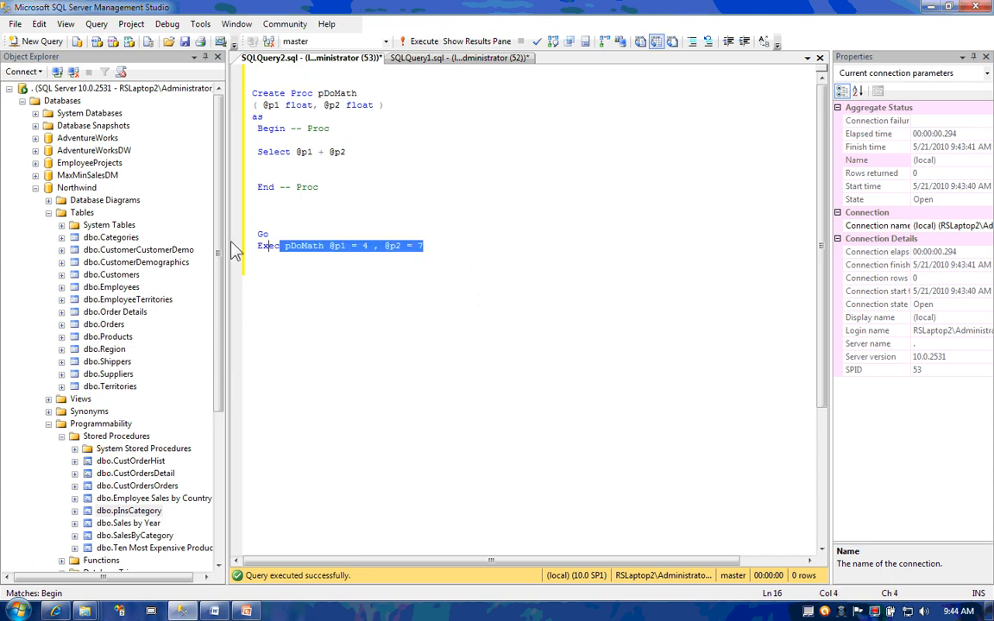
pyautogui.click(421, 40)
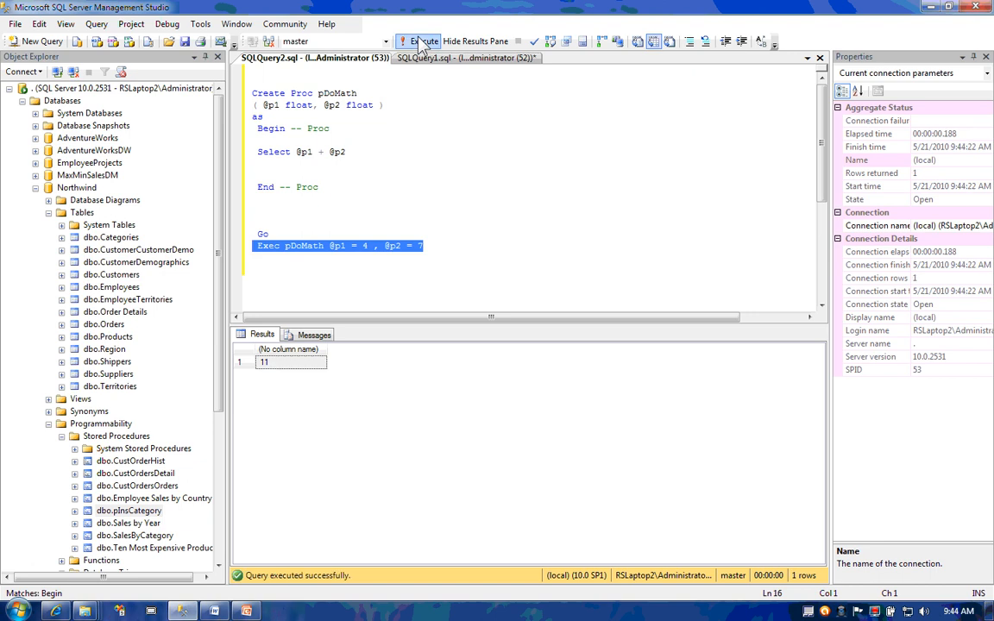
pyautogui.moveTo(422, 42)
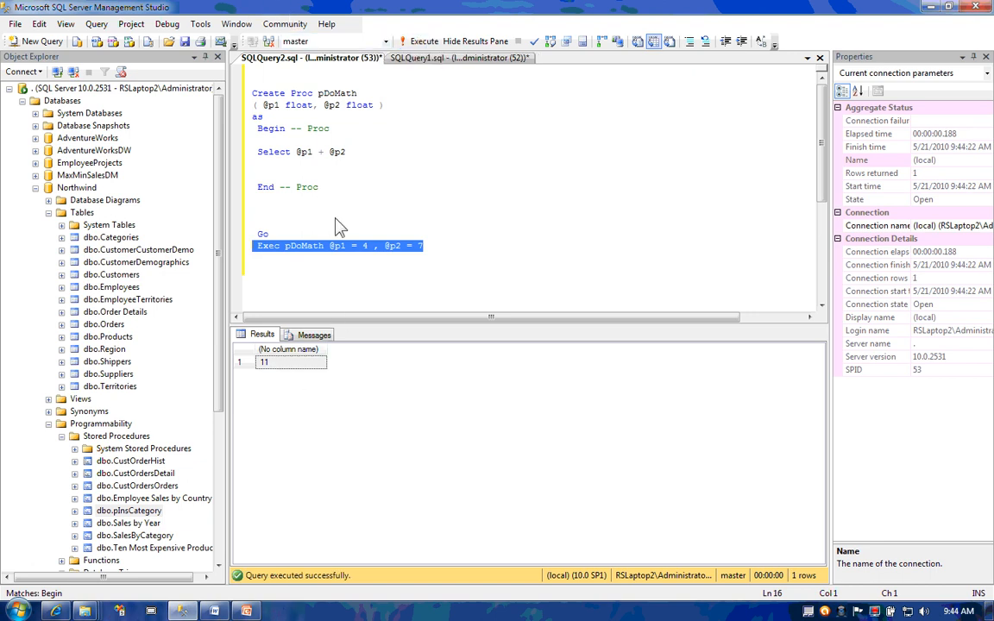
pyautogui.moveTo(363, 166)
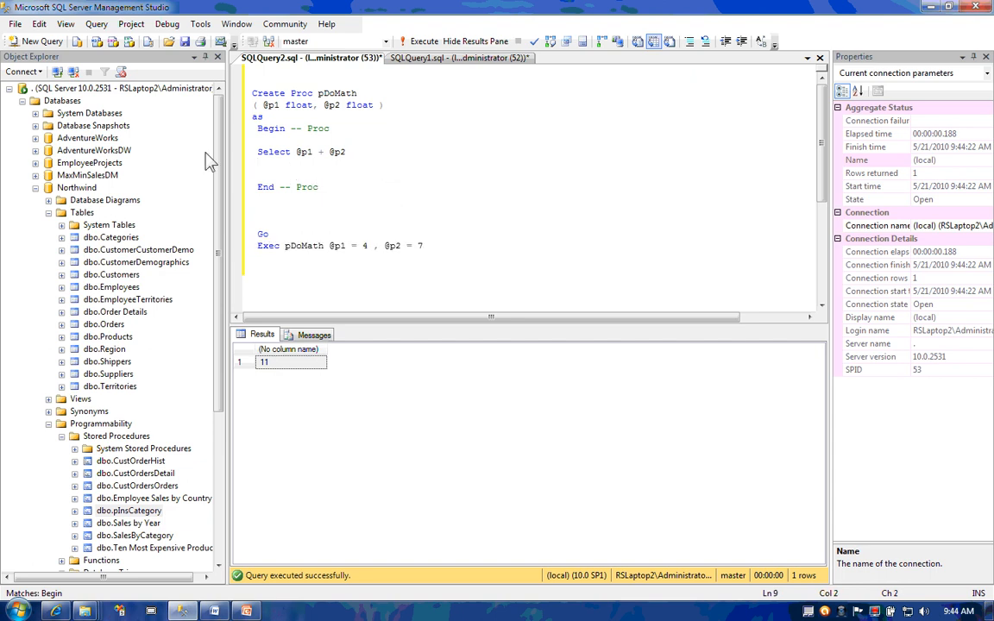
pyautogui.moveTo(375, 176)
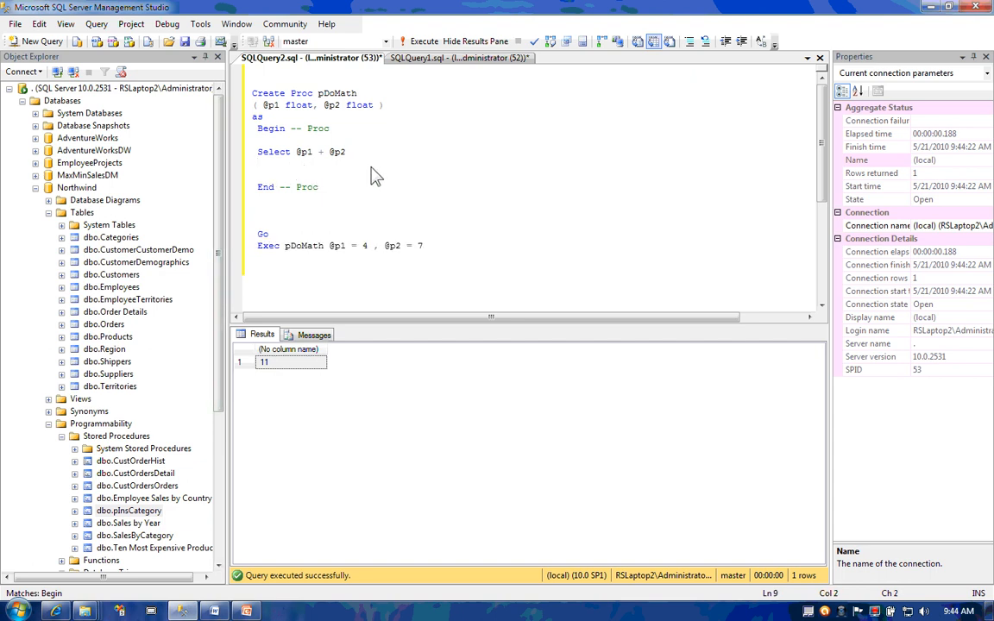
pyautogui.moveTo(362, 123)
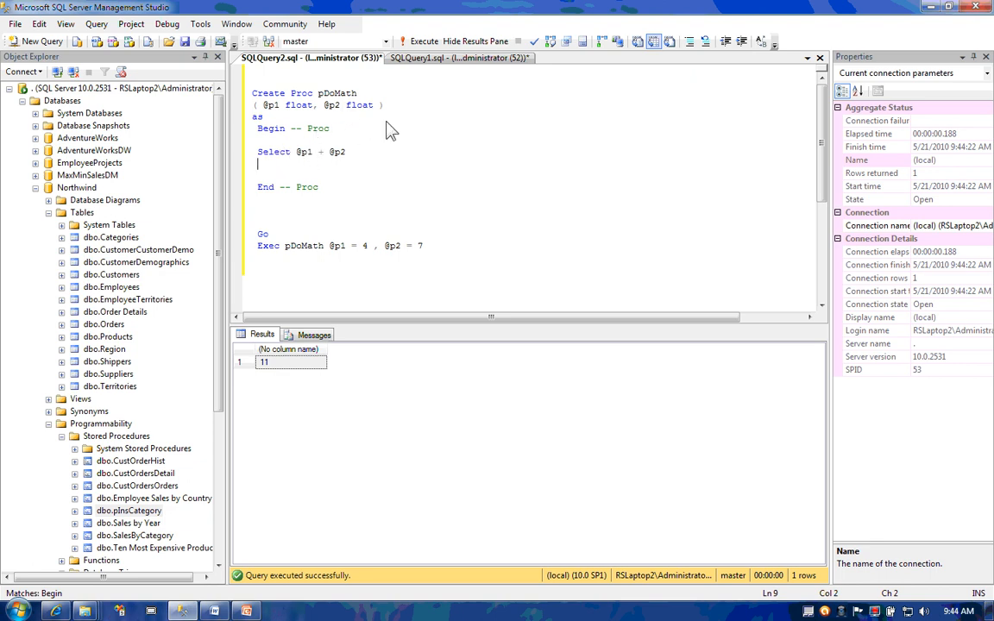
pyautogui.moveTo(313, 163)
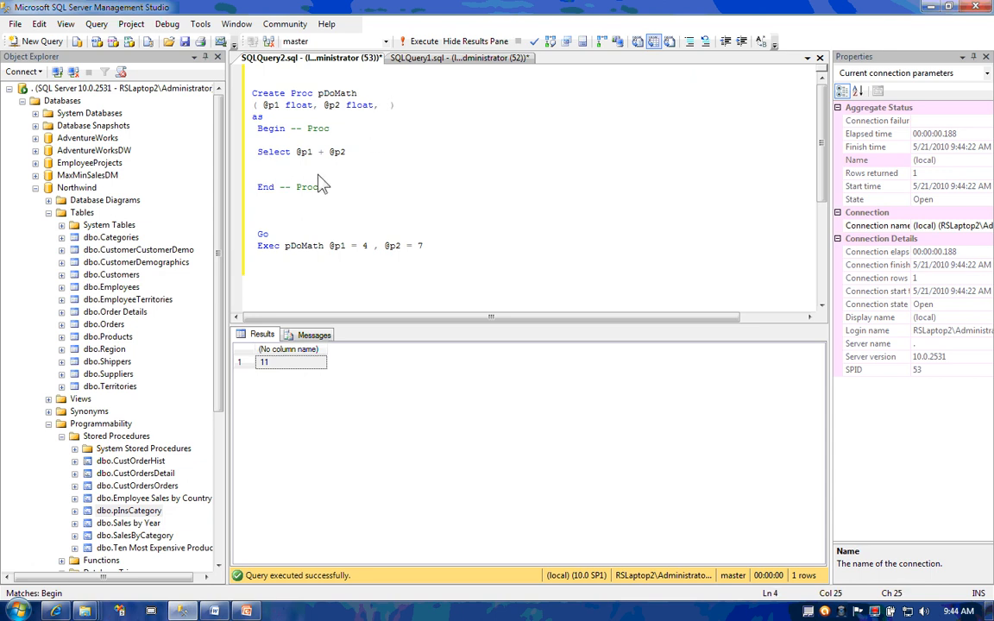
pyautogui.write('@sum')
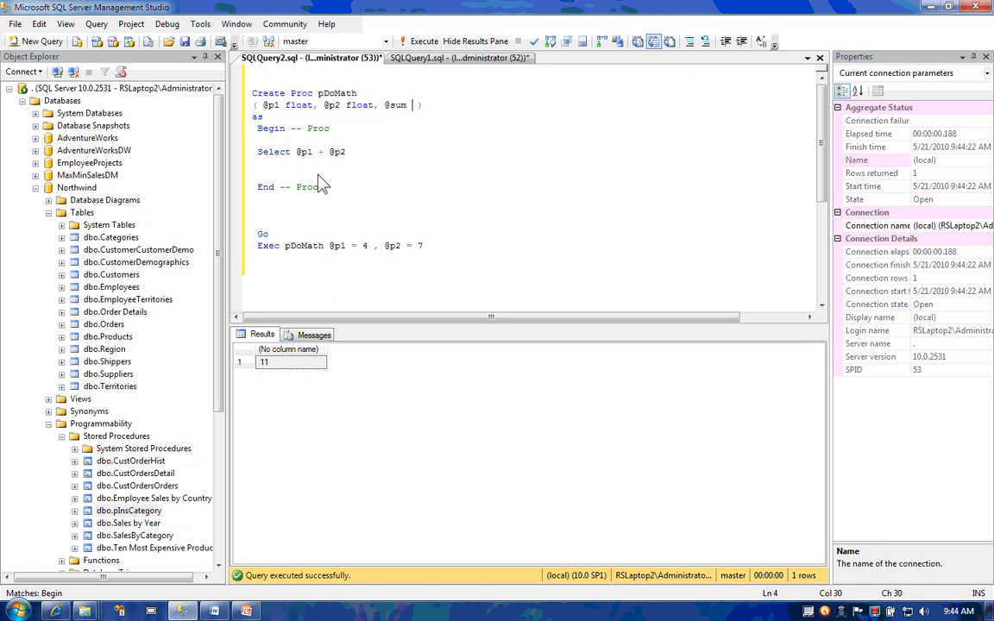
pyautogui.write('f')
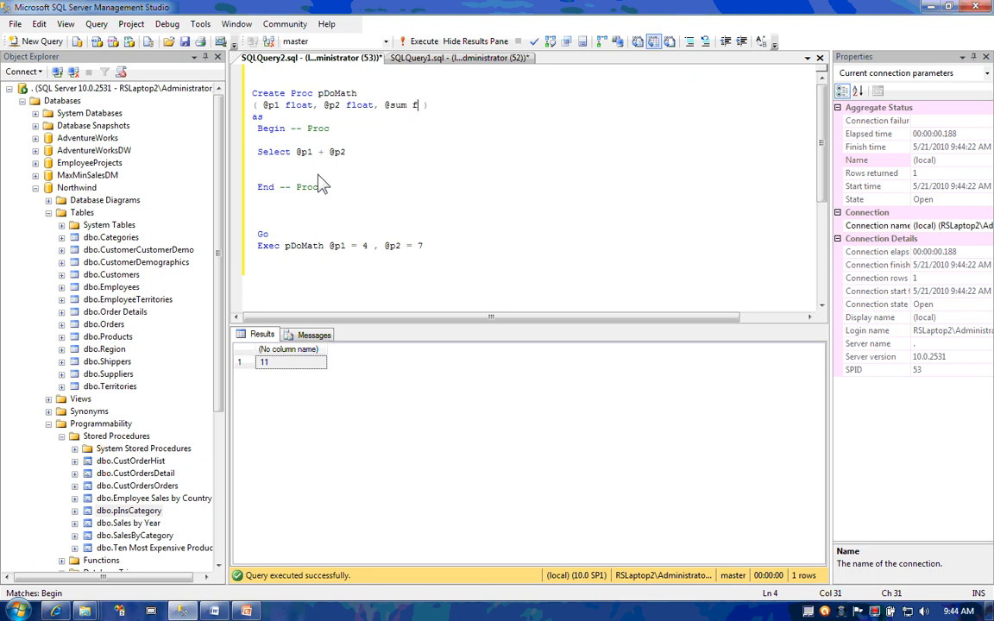
pyautogui.write('float')
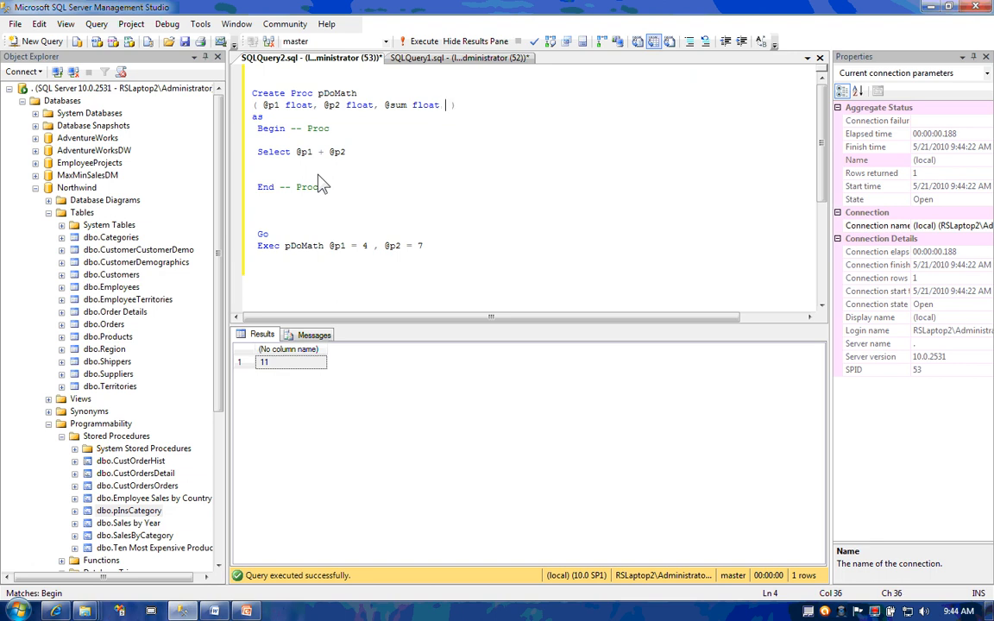
pyautogui.write('out')
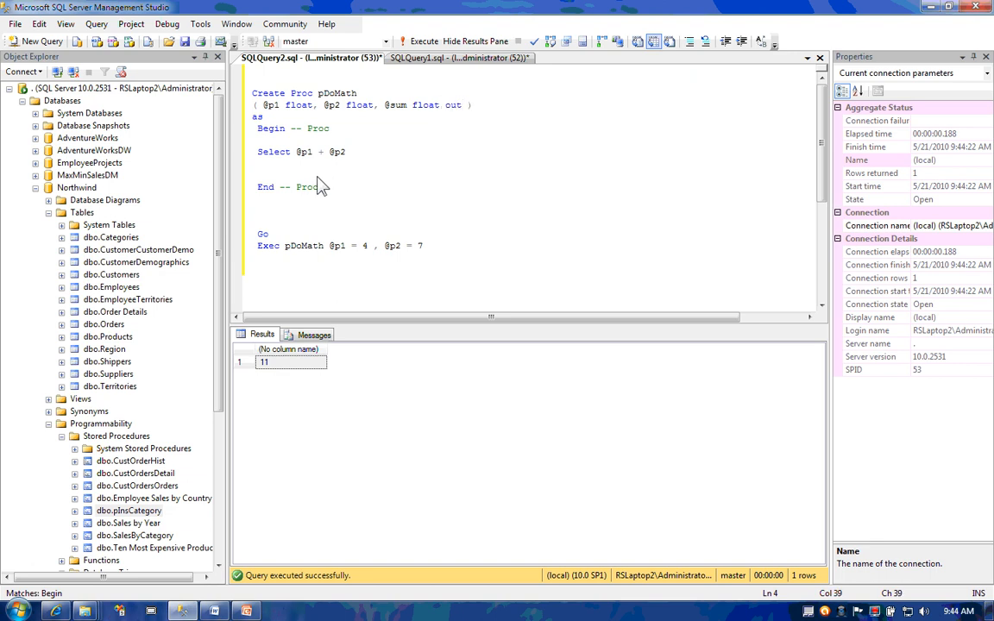
pyautogui.write('o')
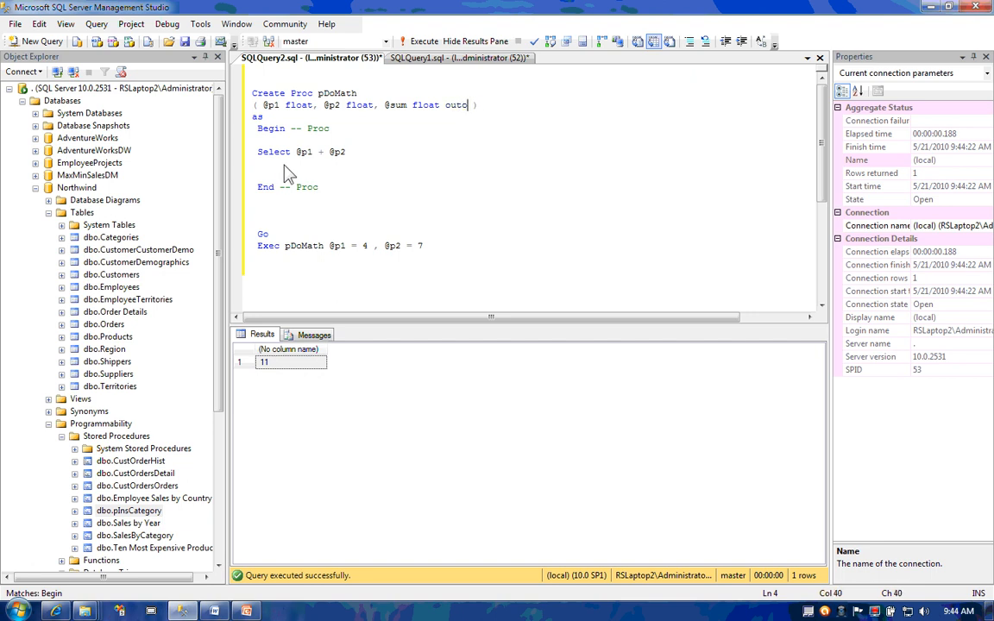
pyautogui.write('p')
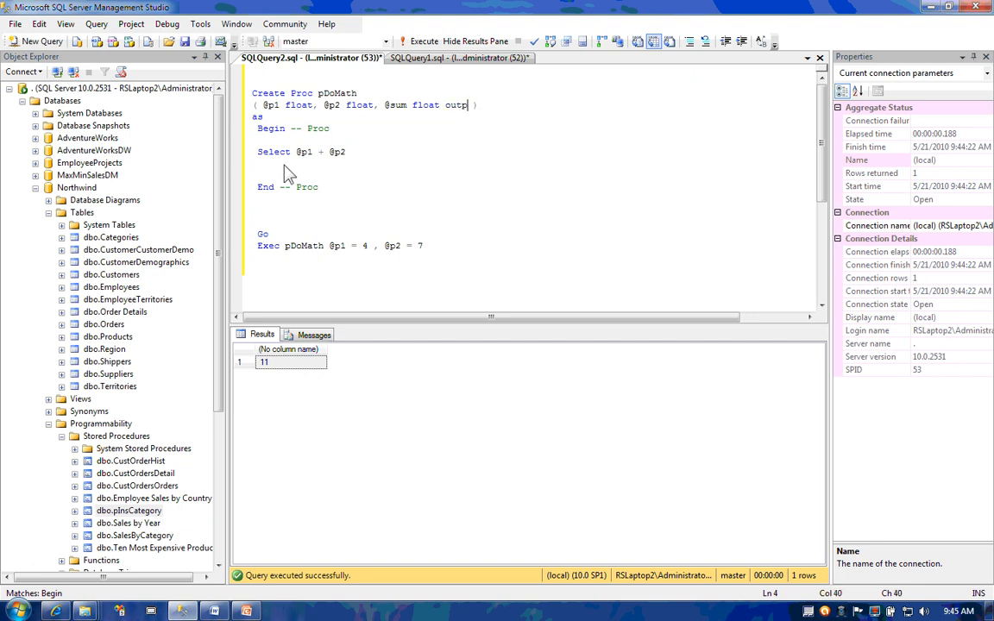
pyautogui.write('t')
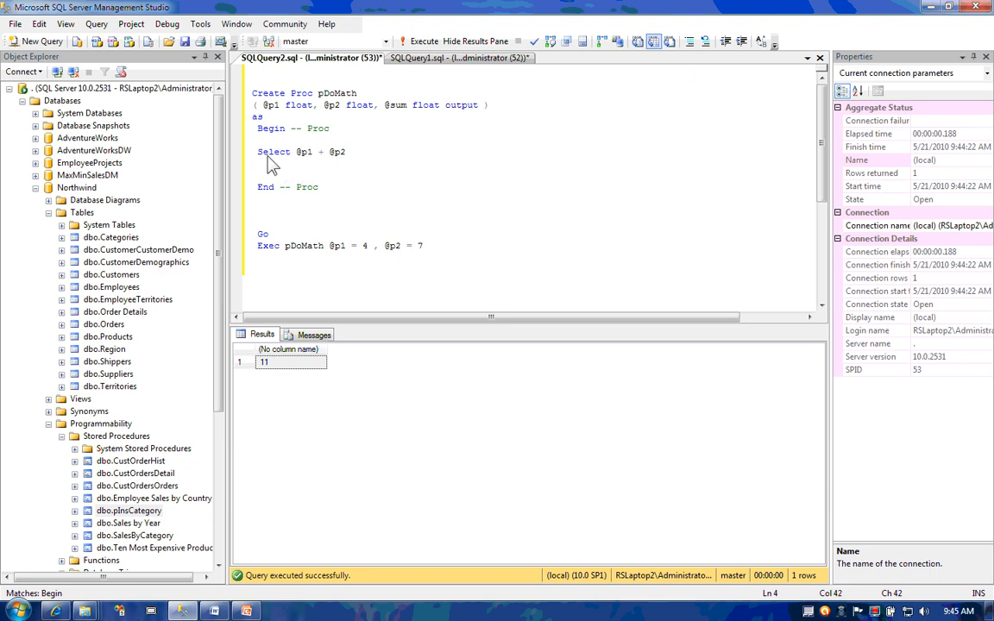
pyautogui.doubleClick(274, 152)
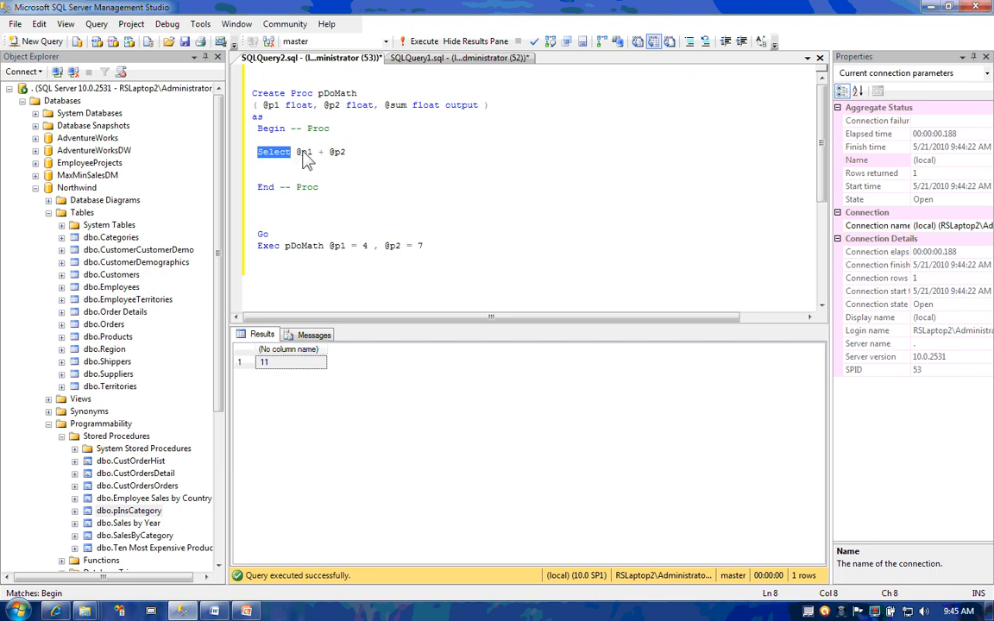
pyautogui.click(297, 151)
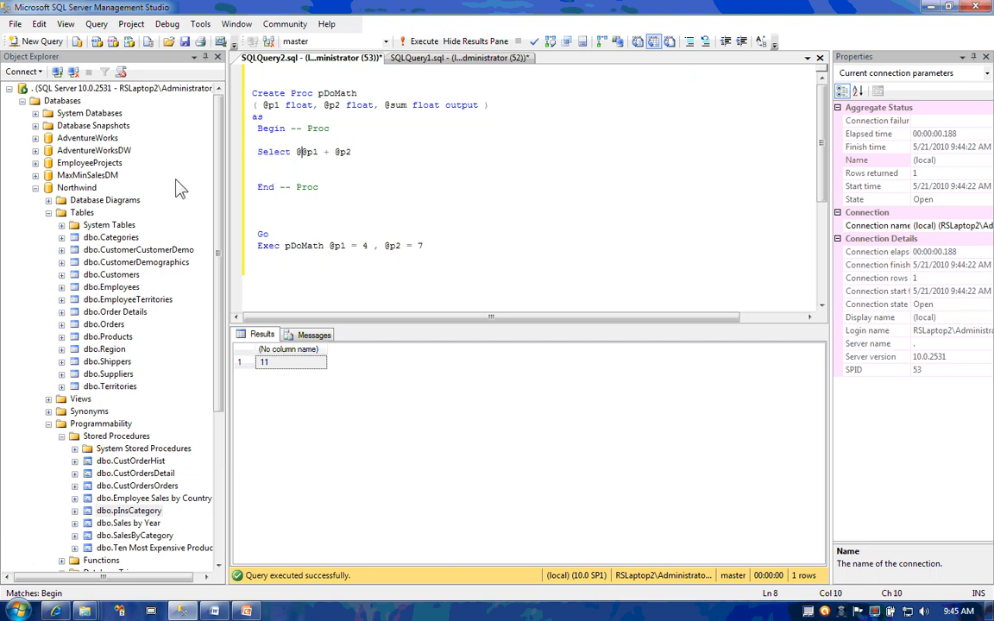
pyautogui.write('sum =')
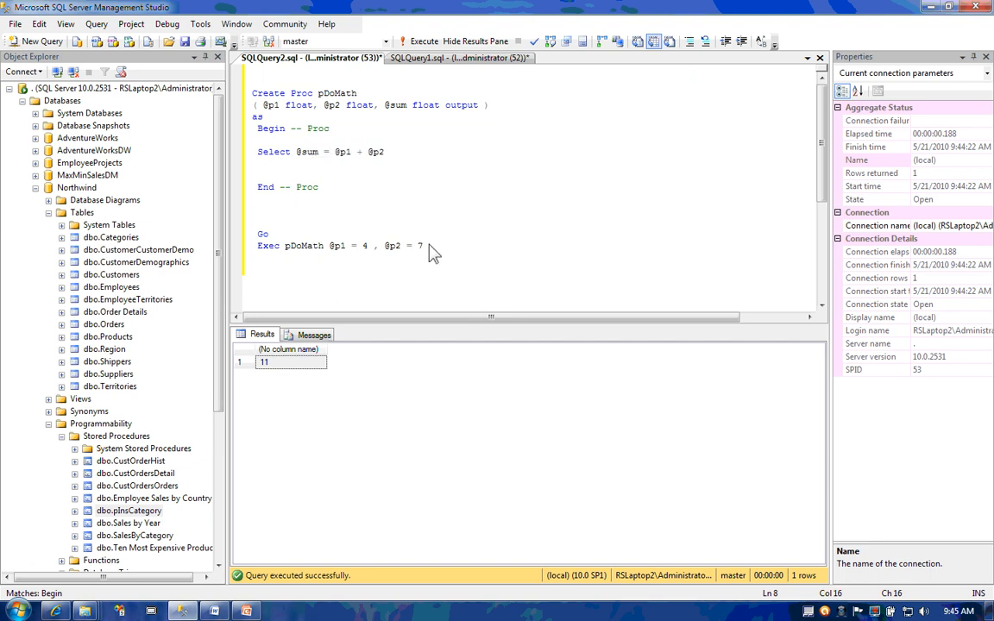
pyautogui.moveTo(309, 119)
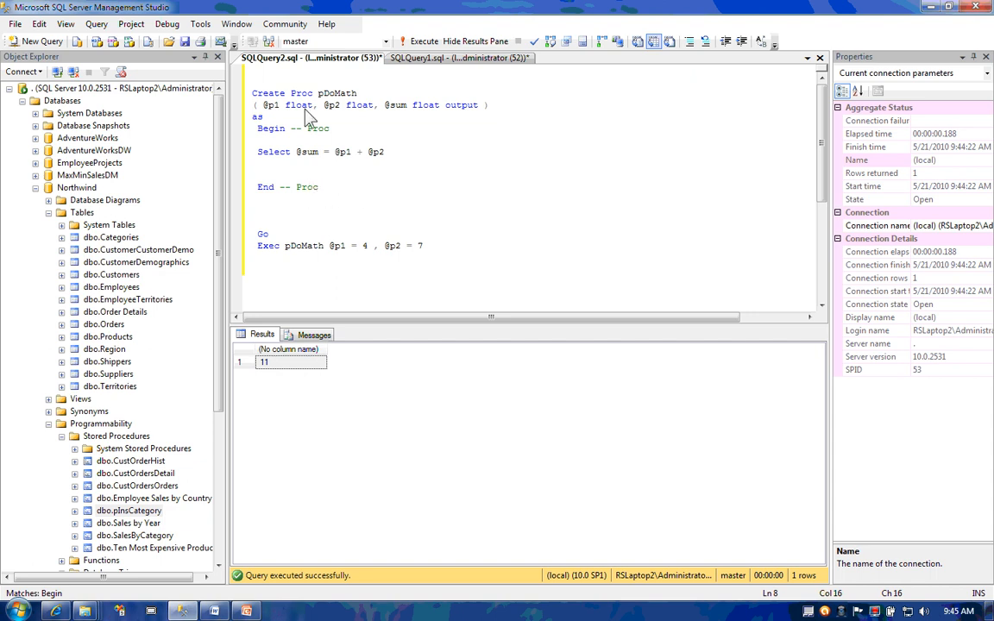
# Replace Create with Alter and execute the pDoMath definition, returning 0 rows.
pyautogui.doubleClick(267, 93)
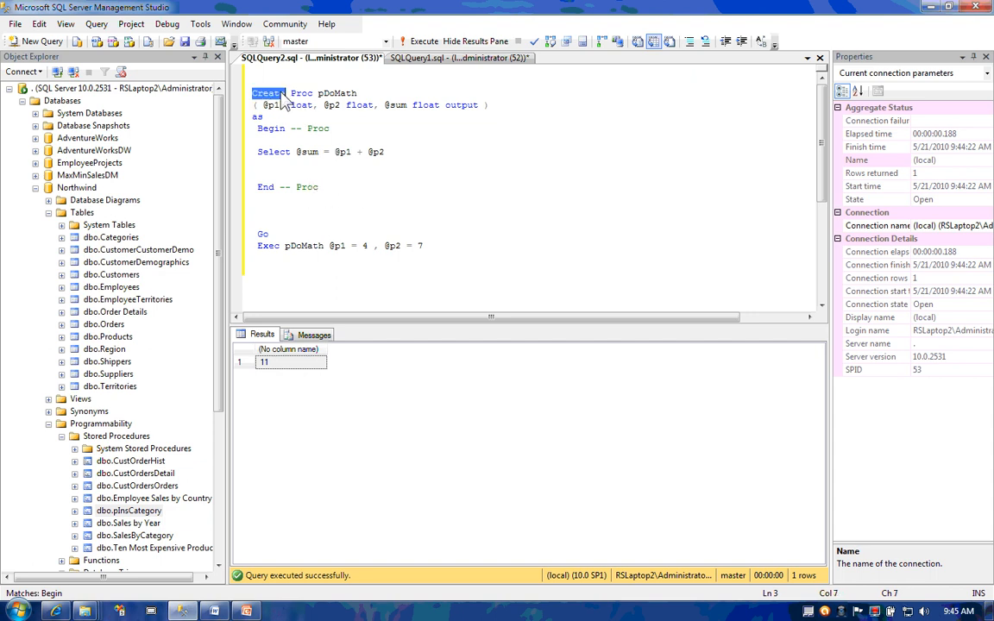
pyautogui.write('Alter')
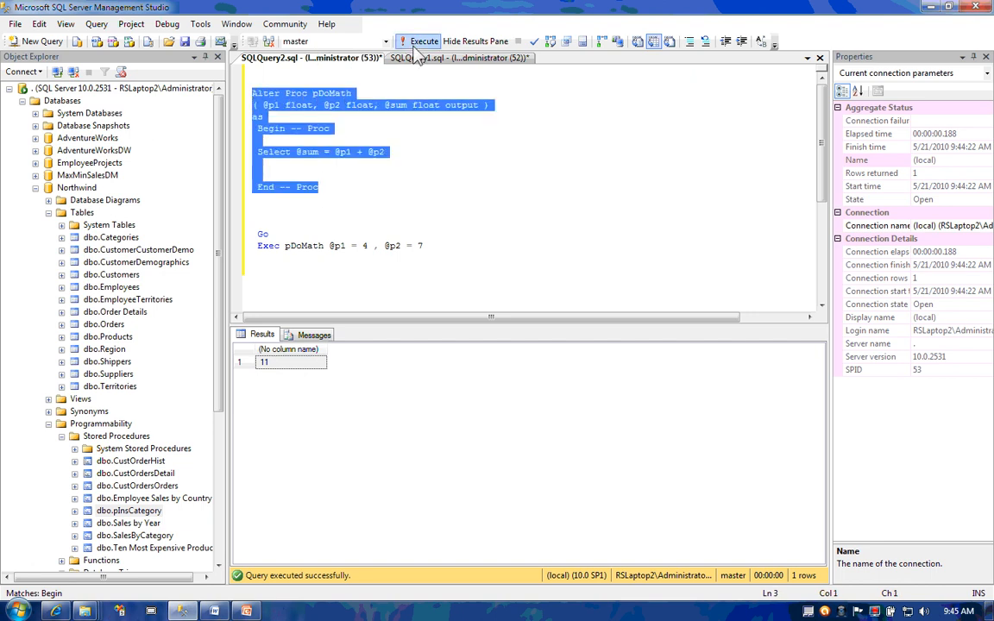
pyautogui.click(476, 41)
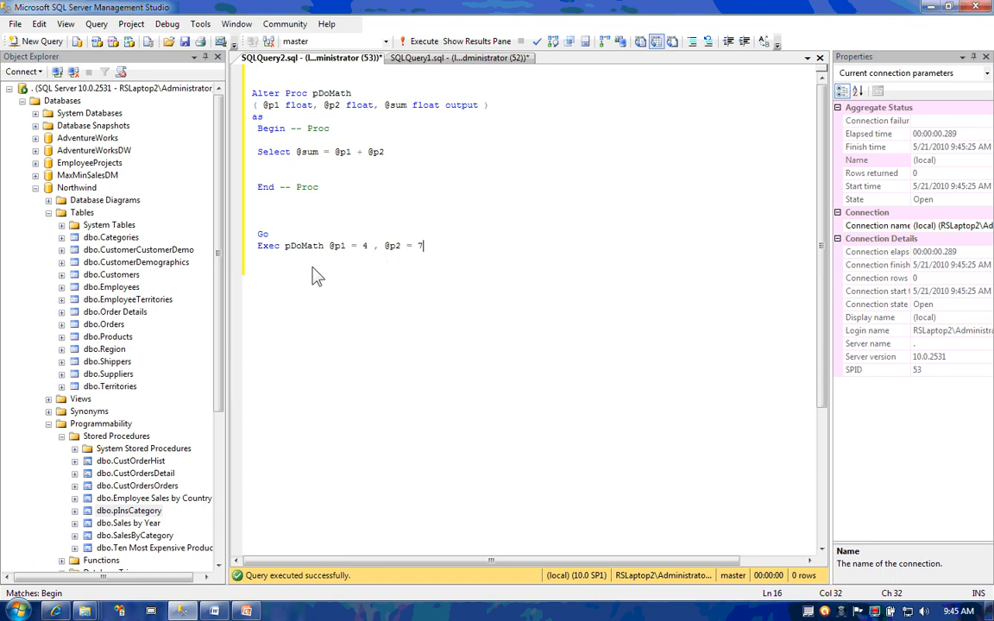
pyautogui.doubleClick(303, 245)
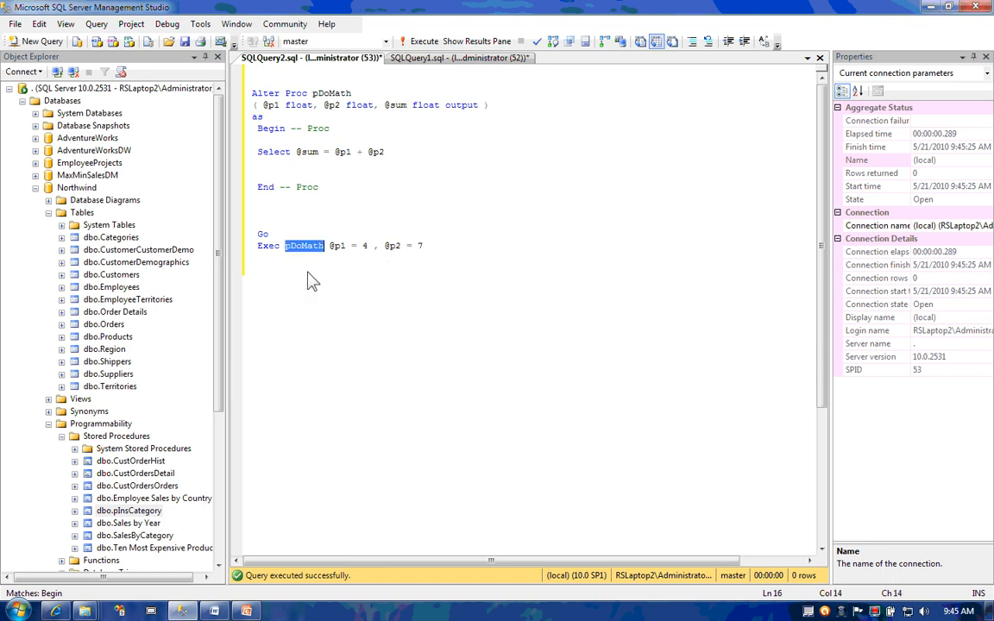
pyautogui.moveTo(371, 267)
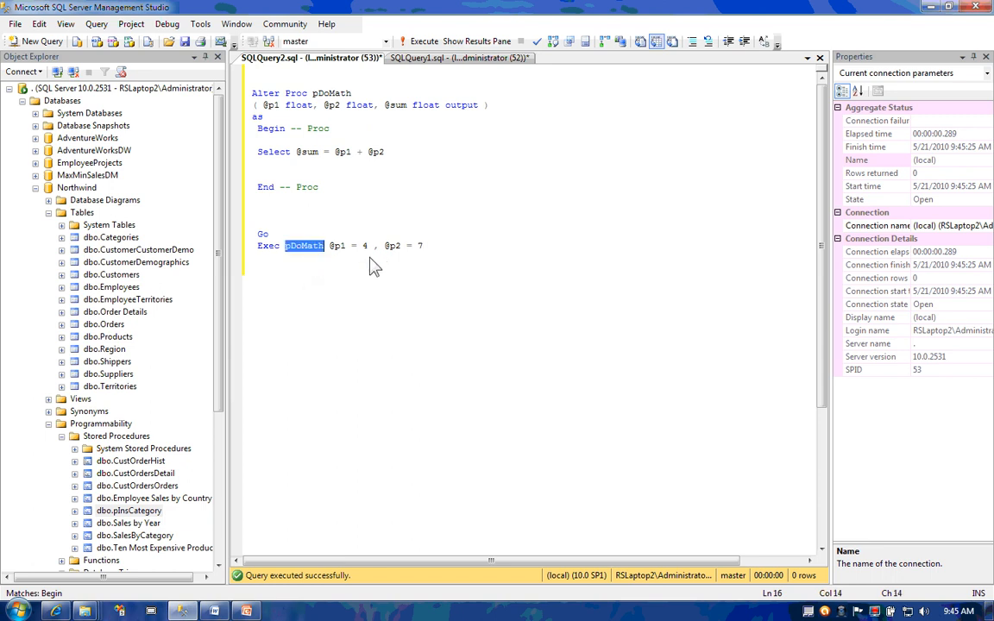
pyautogui.moveTo(454, 262)
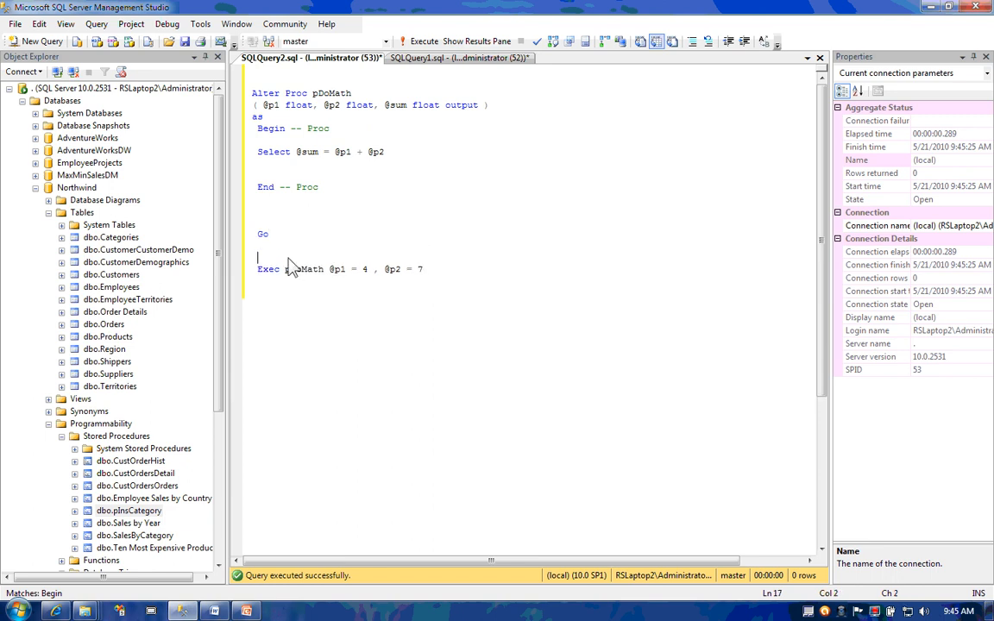
pyautogui.write('D')
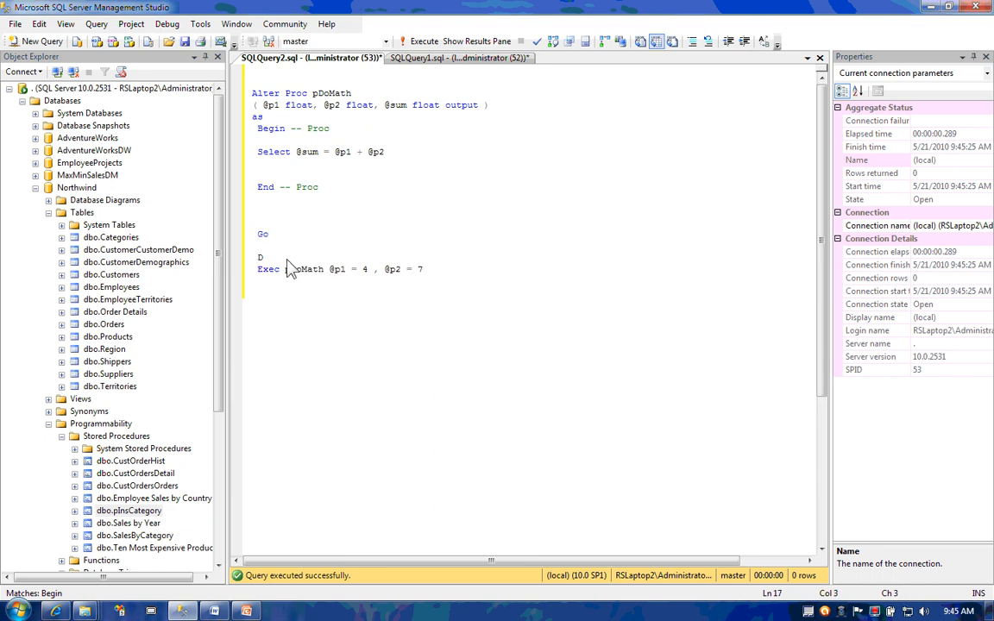
pyautogui.write('eclare')
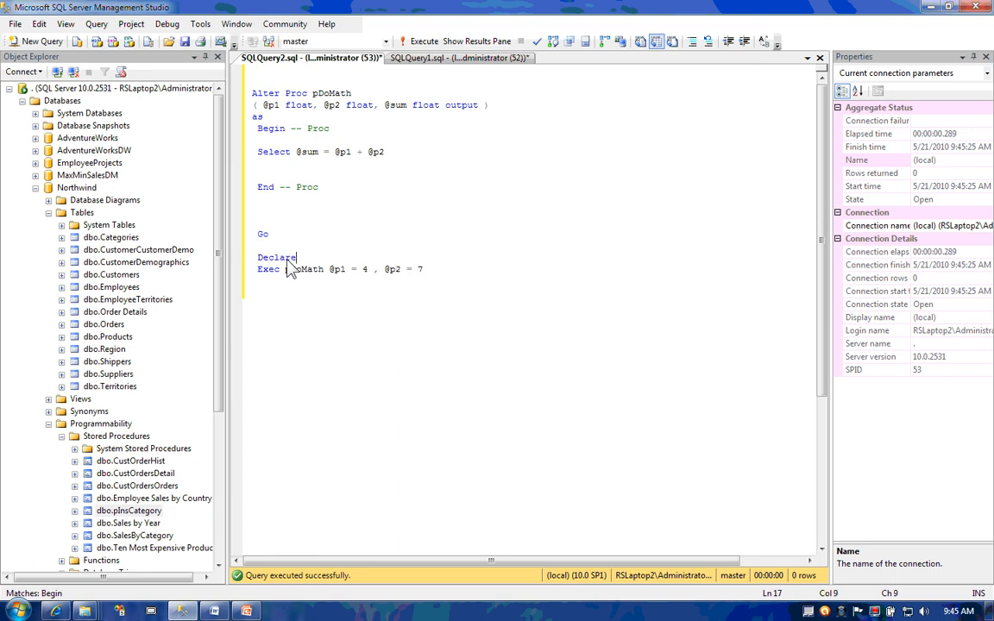
pyautogui.write('@')
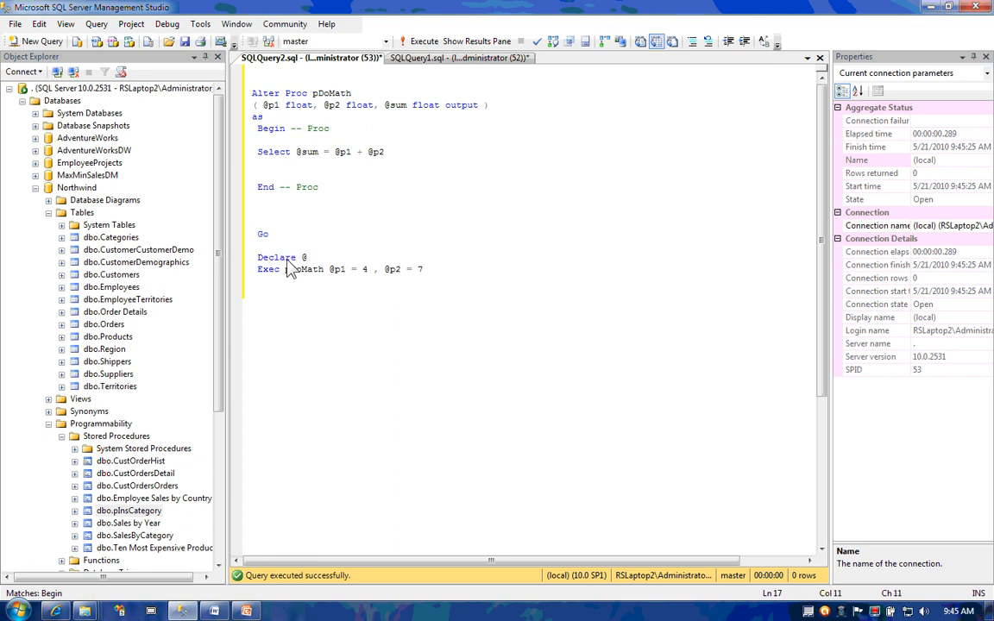
pyautogui.write('A')
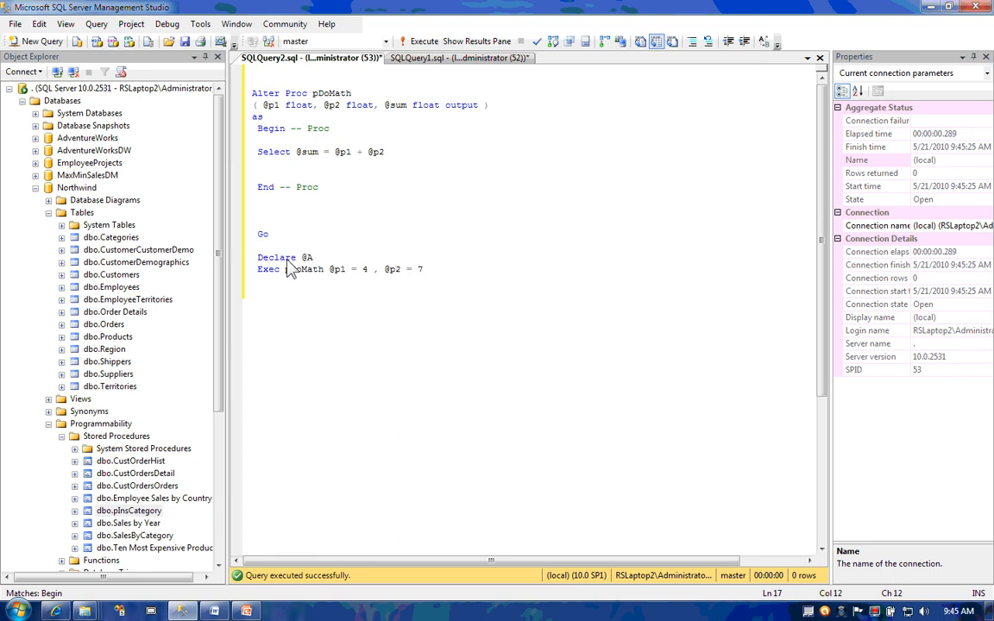
pyautogui.write('na')
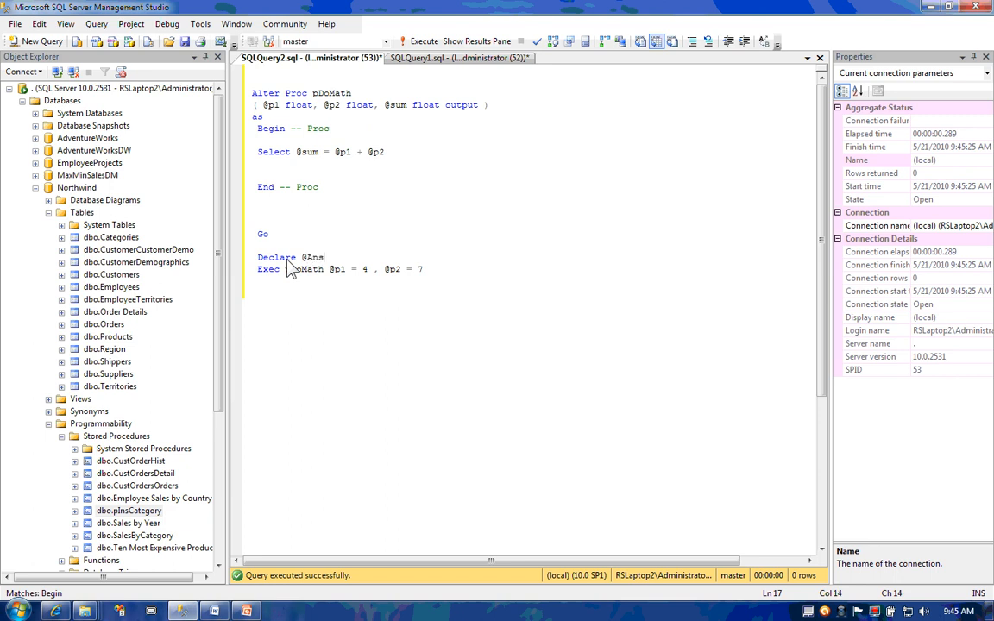
pyautogui.write('Su')
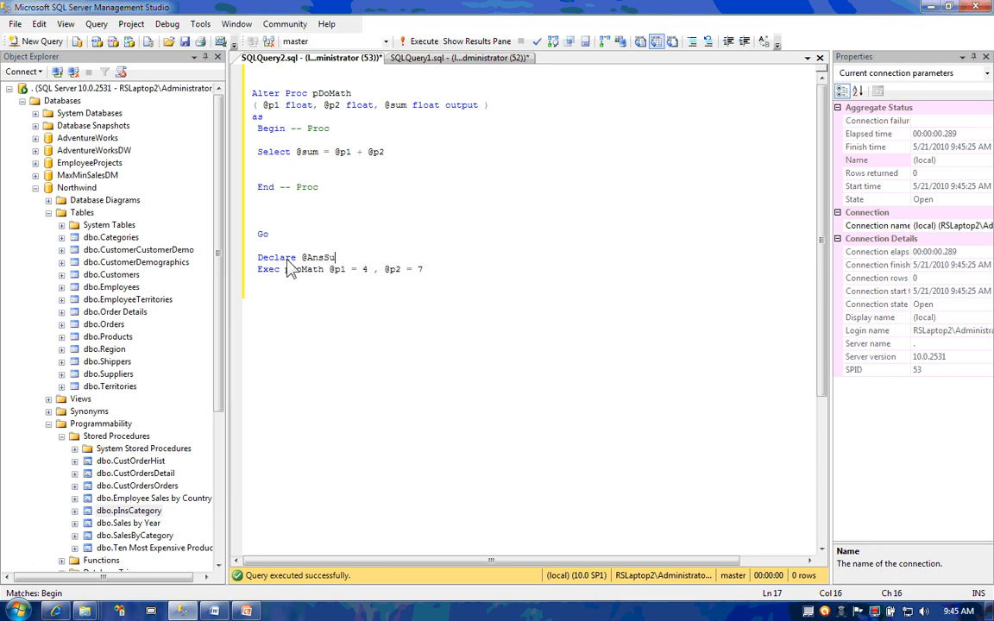
pyautogui.write('m')
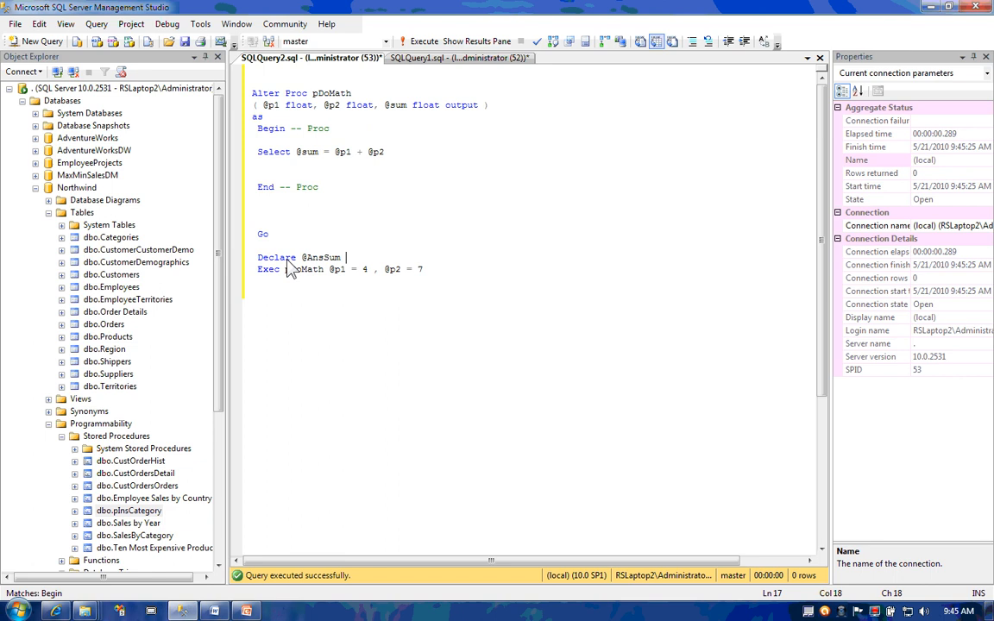
pyautogui.write('fl')
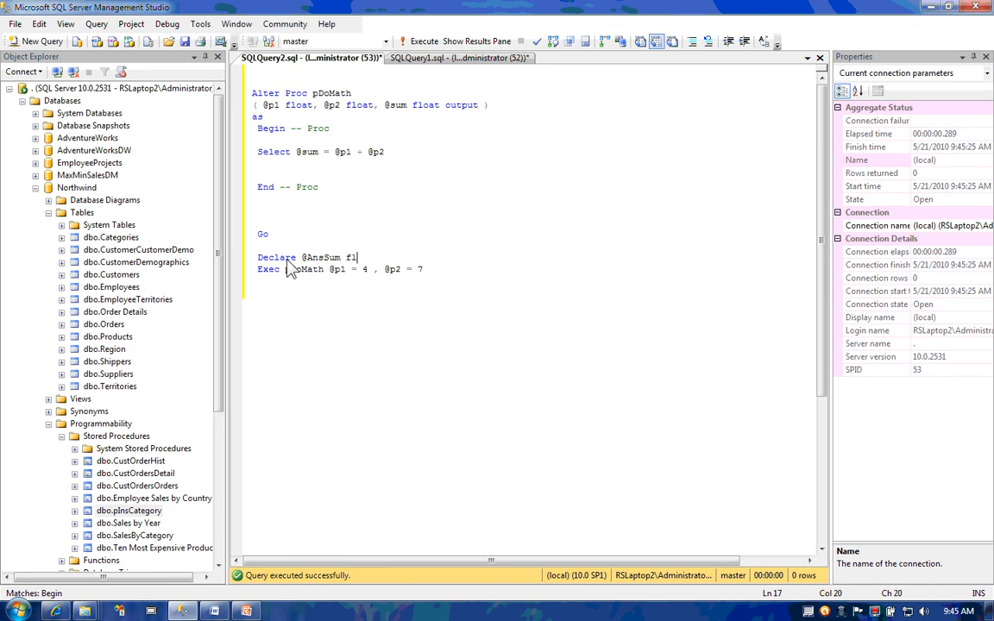
pyautogui.write('oat')
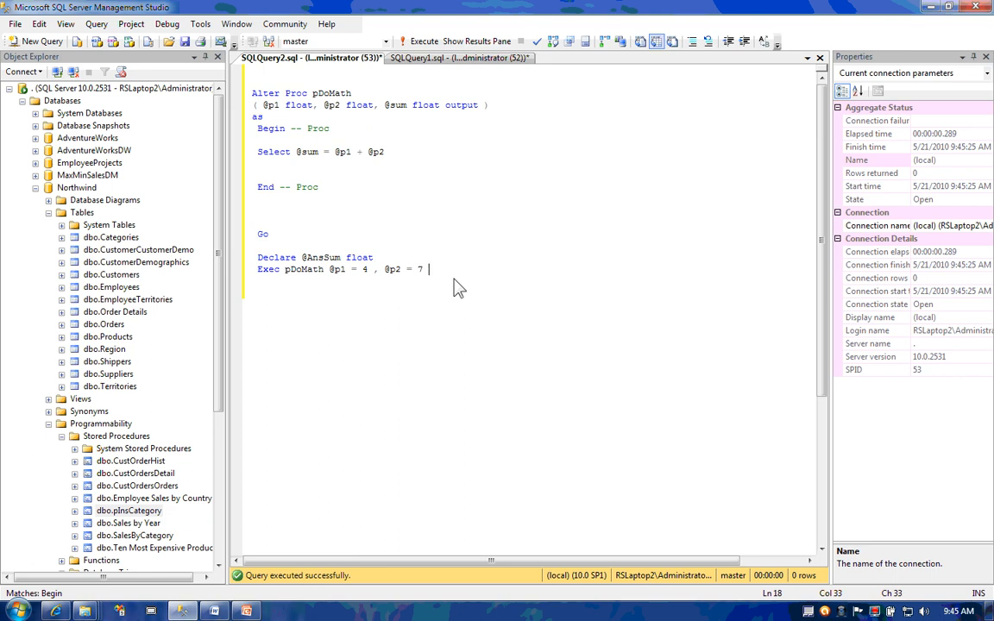
pyautogui.write(',')
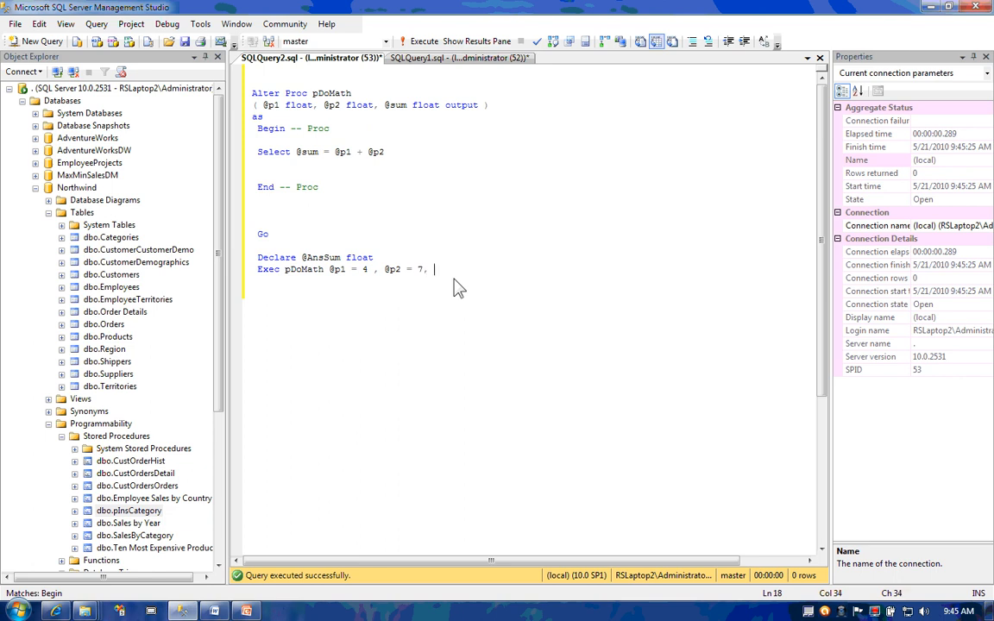
pyautogui.write('@s')
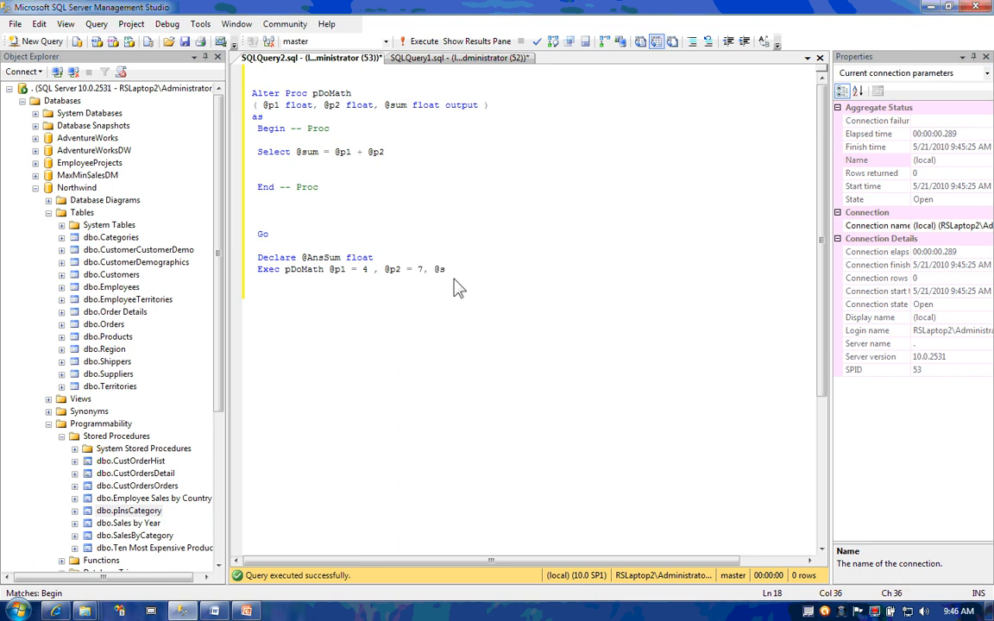
pyautogui.write('um')
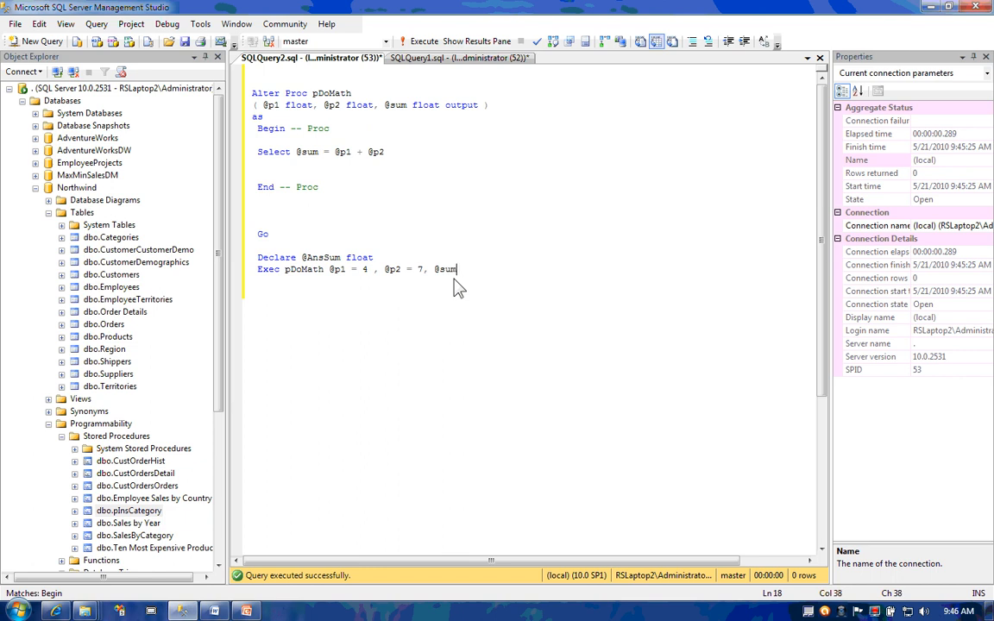
pyautogui.write('=')
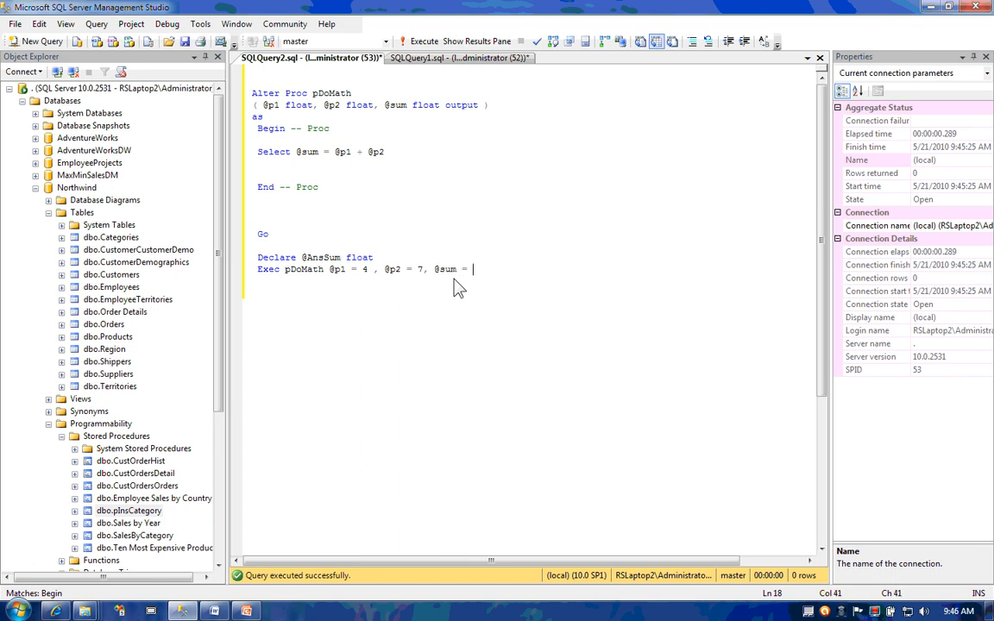
pyautogui.write('@Ans')
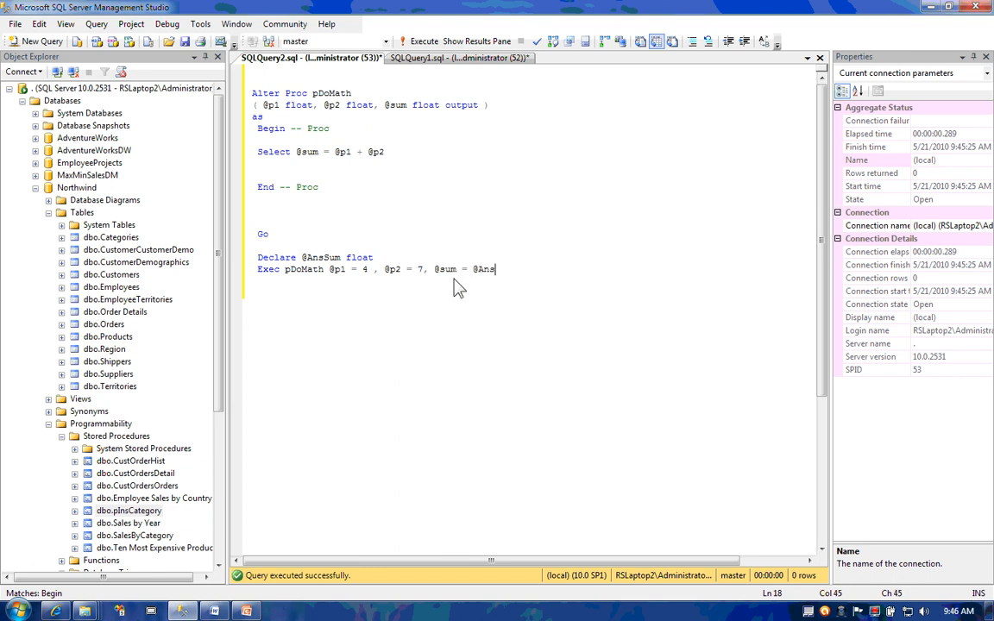
pyautogui.write('Sum')
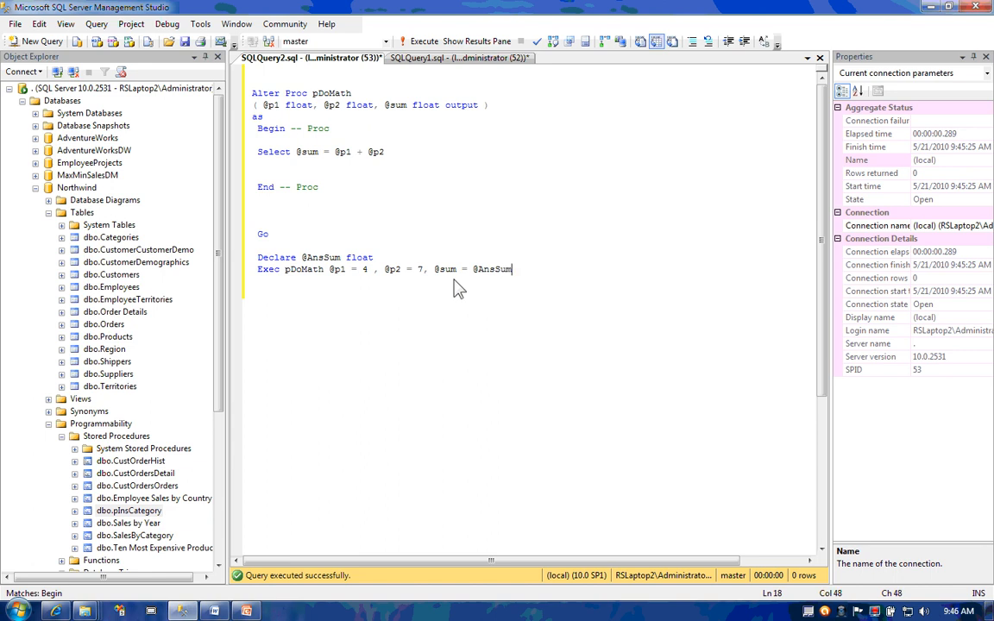
pyautogui.moveTo(393, 323)
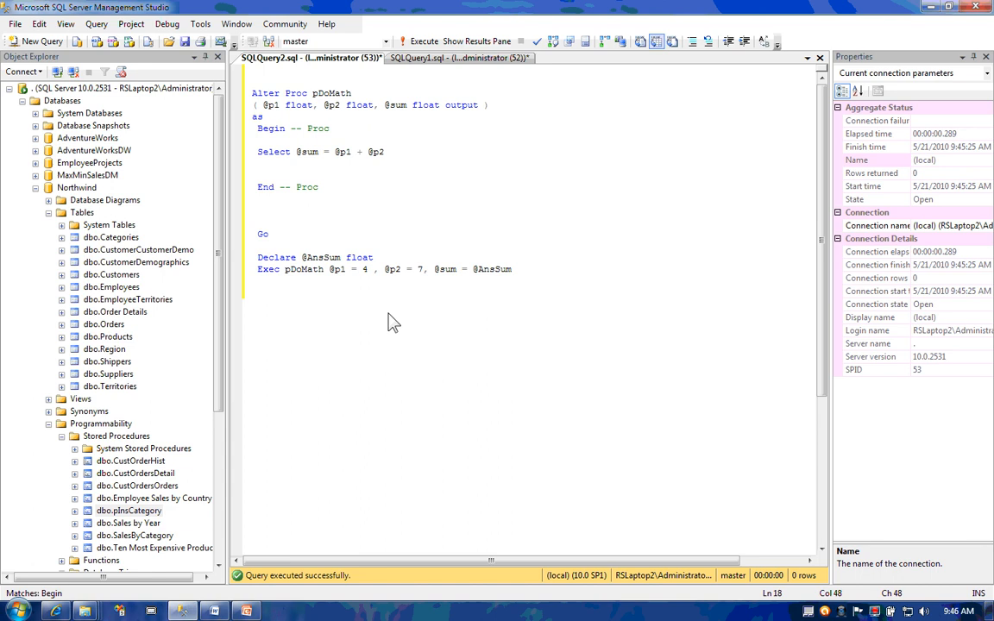
pyautogui.press('Return')
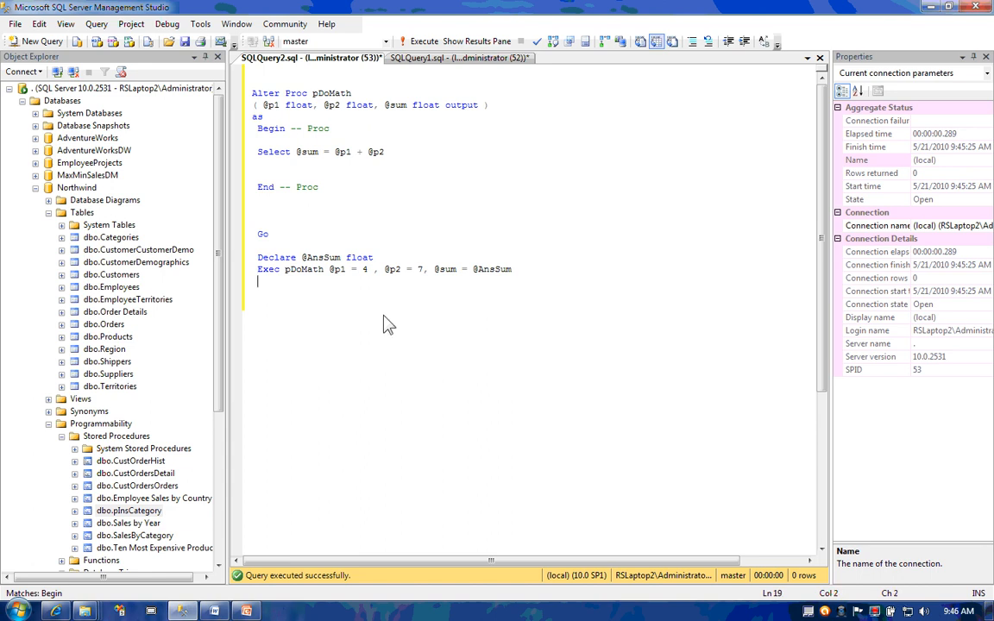
pyautogui.write('Pr')
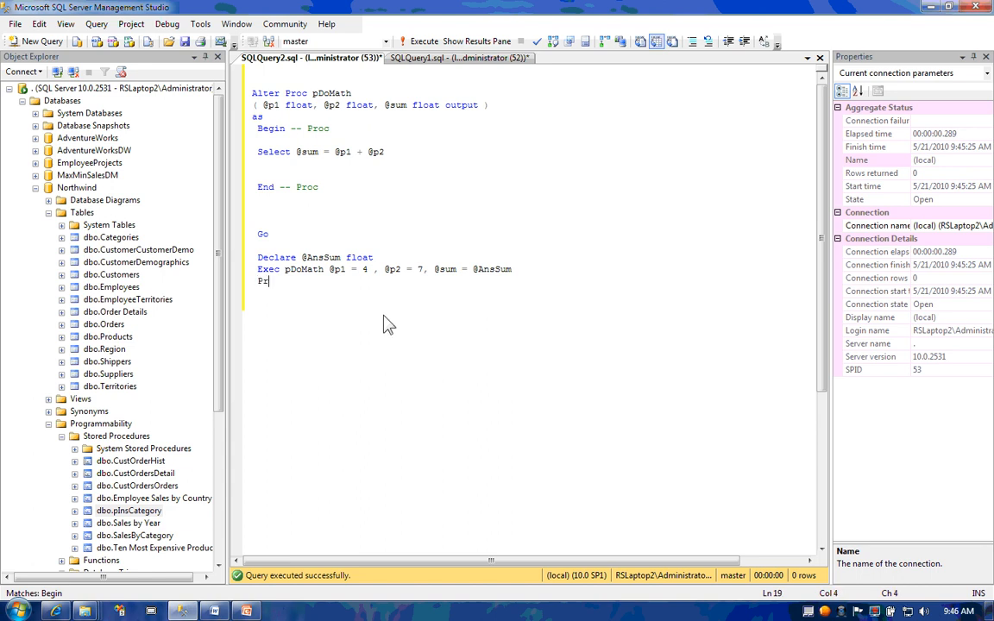
pyautogui.write('int')
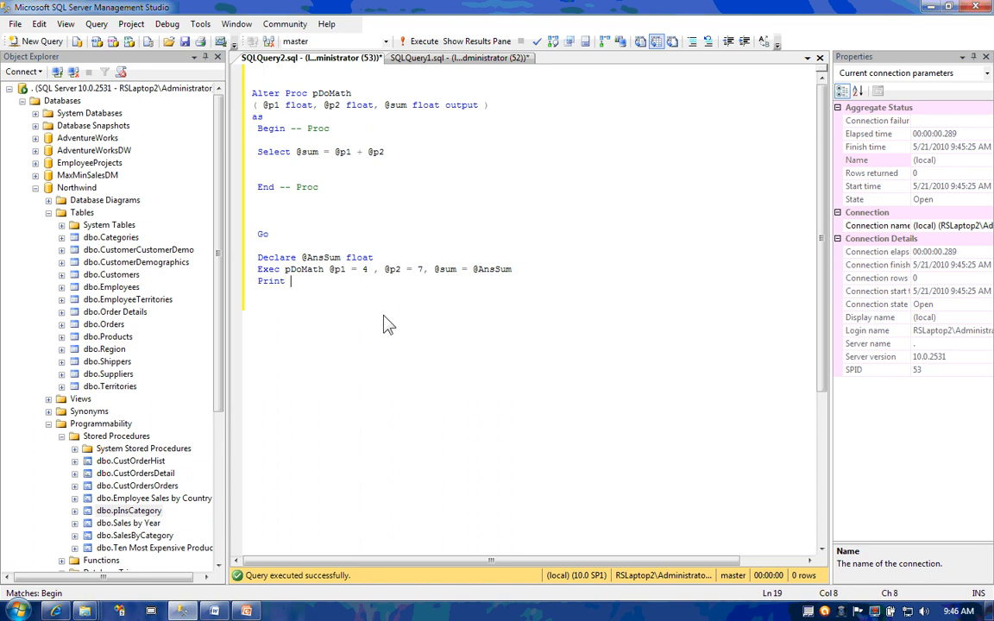
pyautogui.write('@Ans')
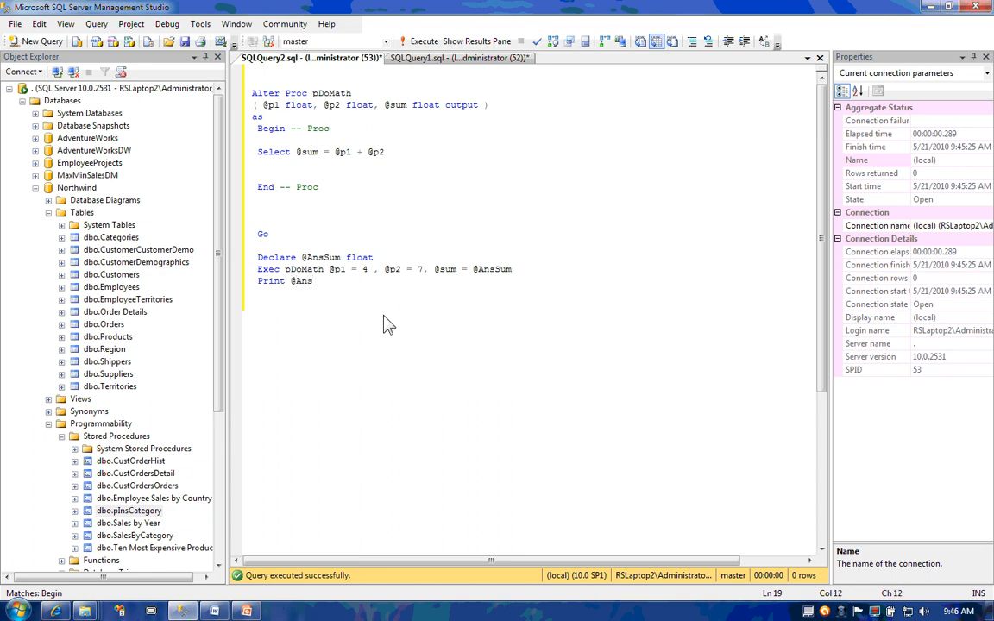
pyautogui.write('Sum')
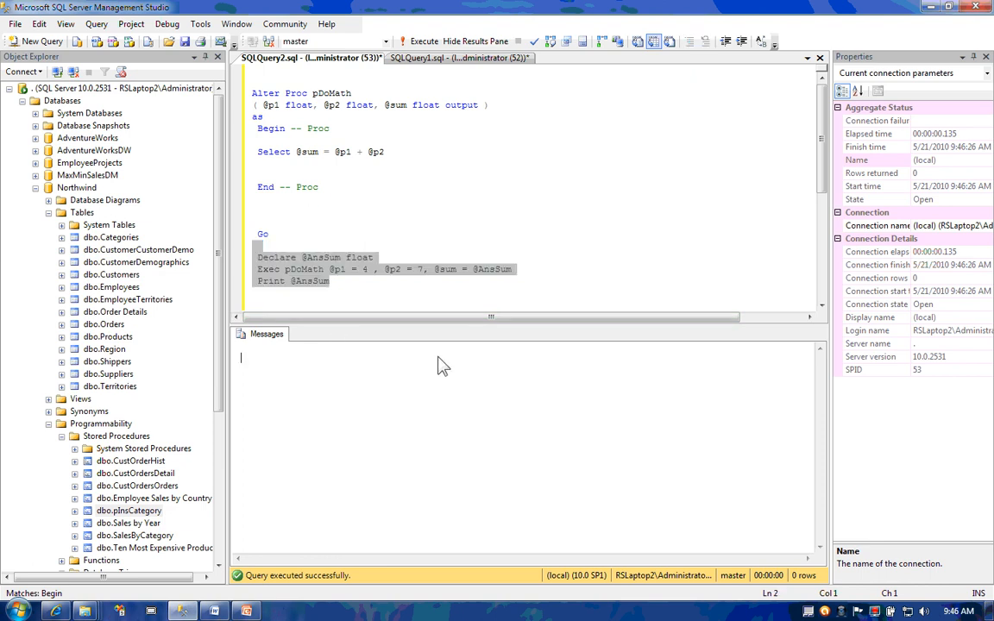
pyautogui.moveTo(473, 302)
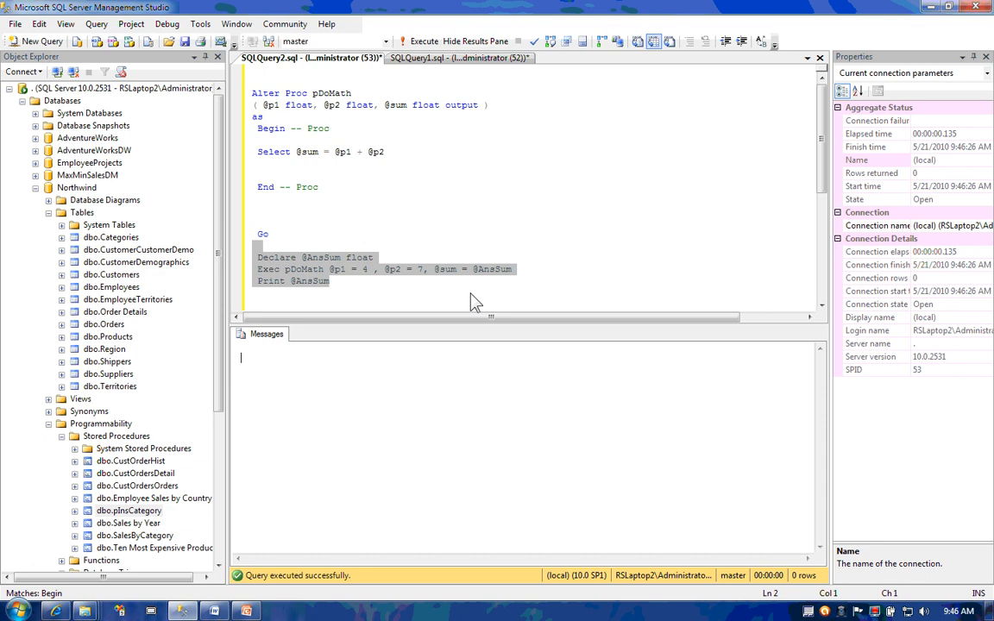
pyautogui.moveTo(470, 303)
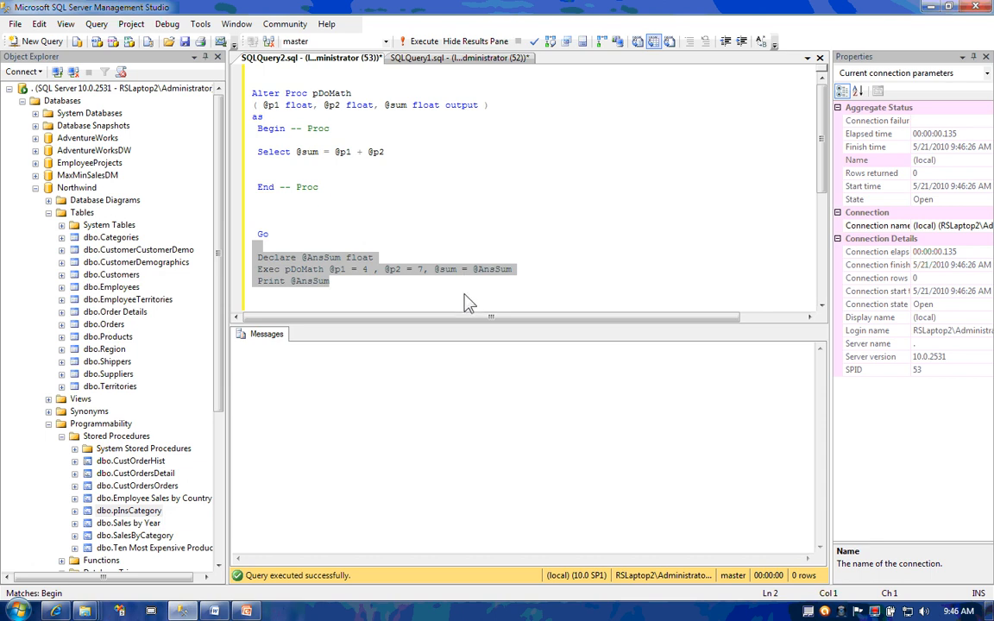
pyautogui.click(459, 104)
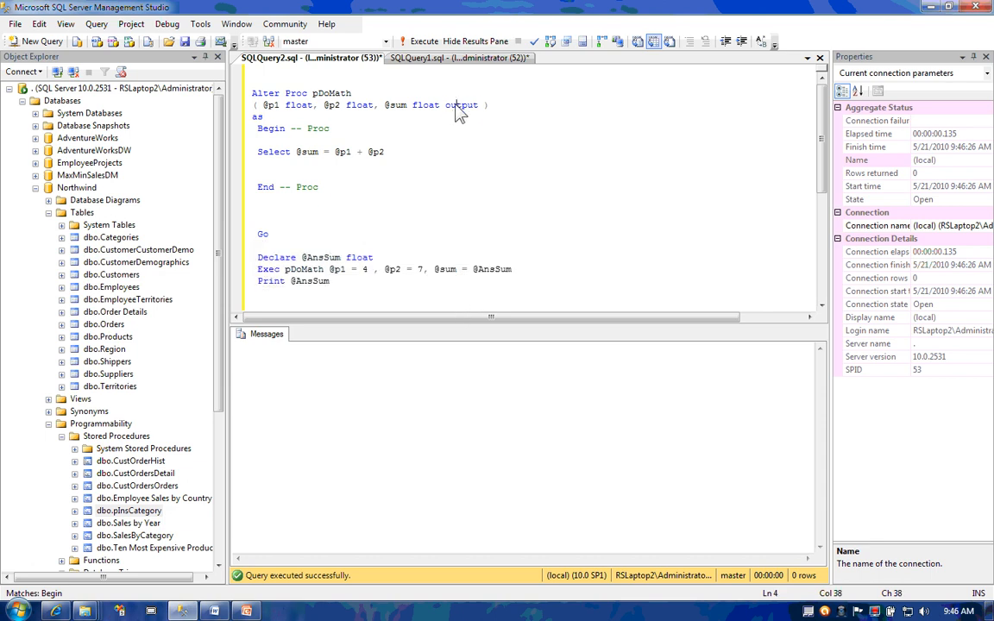
pyautogui.doubleClick(461, 105)
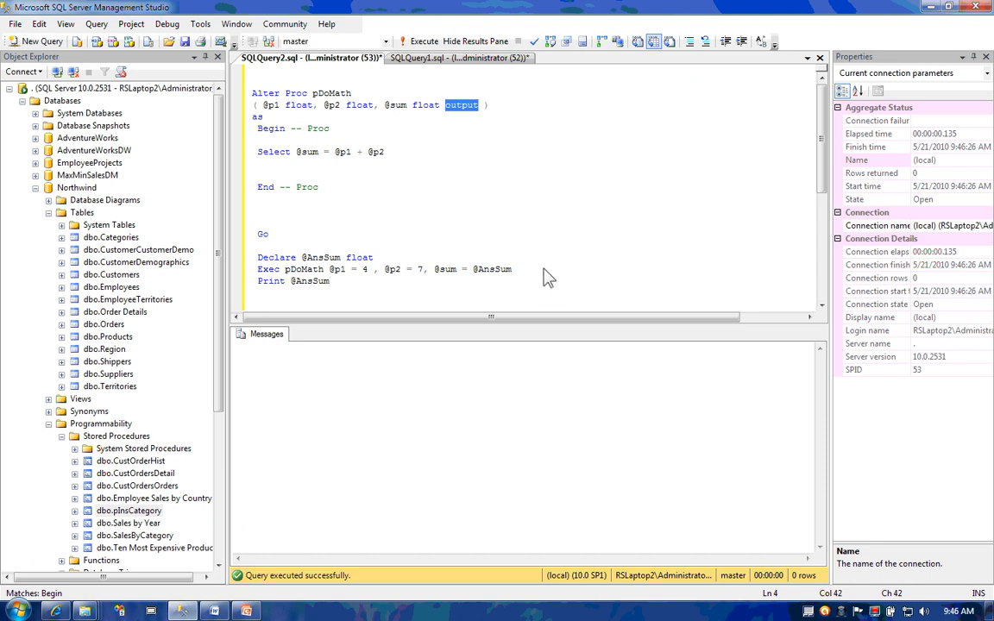
pyautogui.click(511, 268)
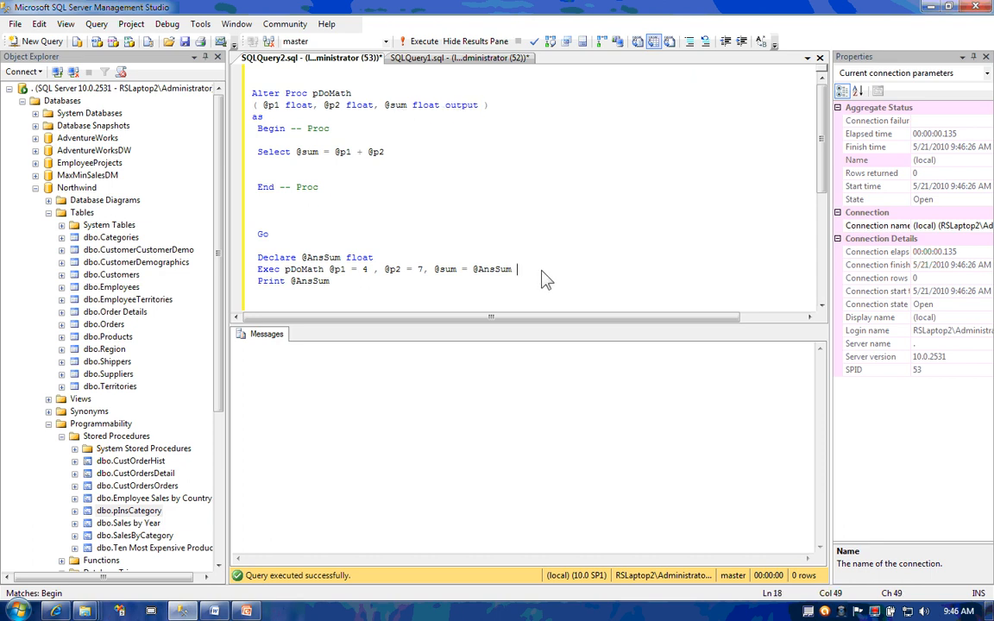
pyautogui.write('ou')
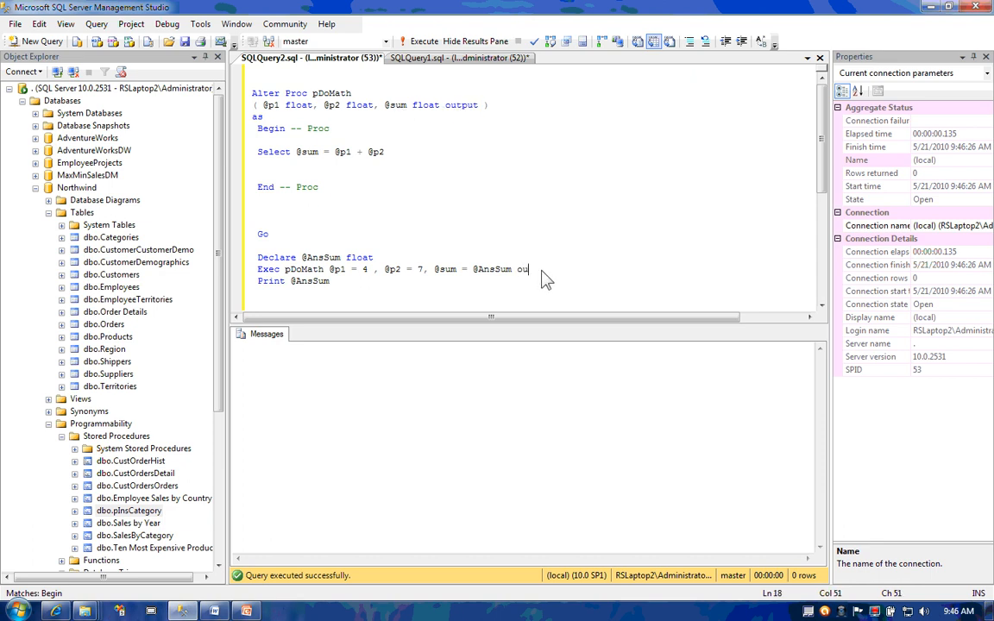
pyautogui.write('tput')
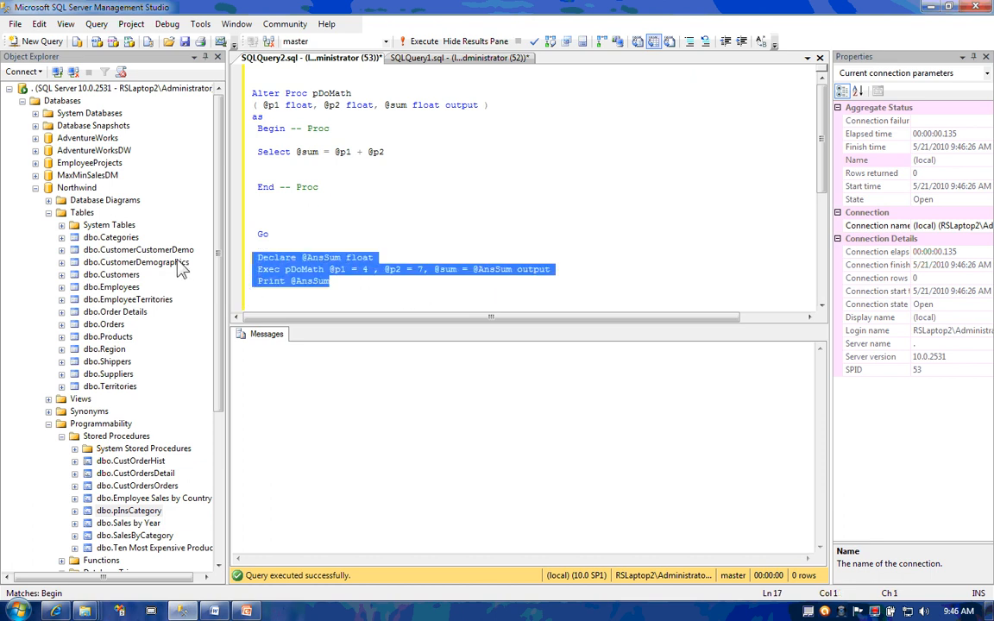
pyautogui.click(422, 41)
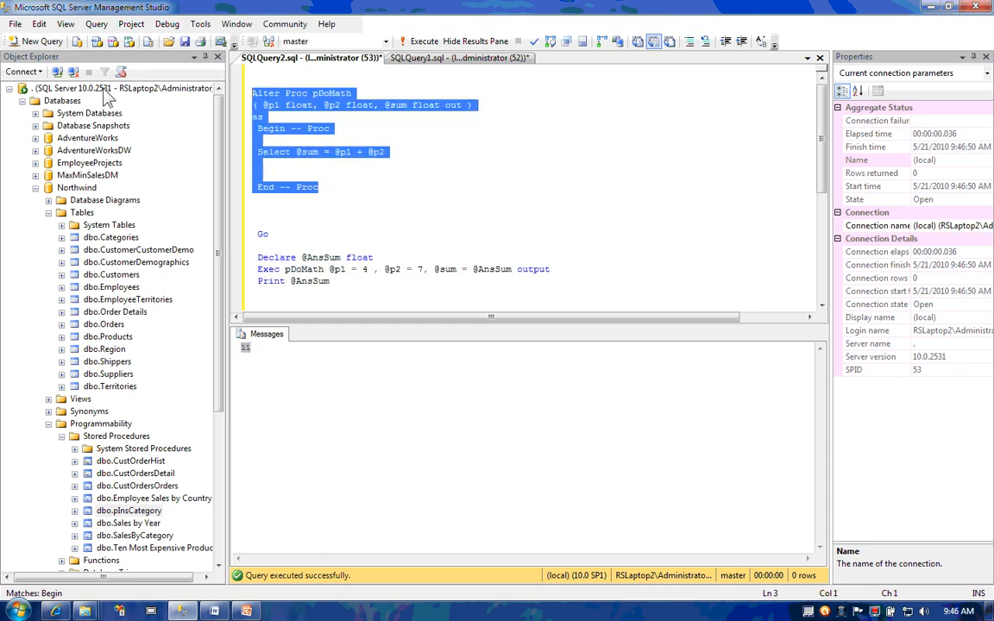
# Execute the Alter Proc block, then rerun the test call printing 11.
pyautogui.click(424, 40)
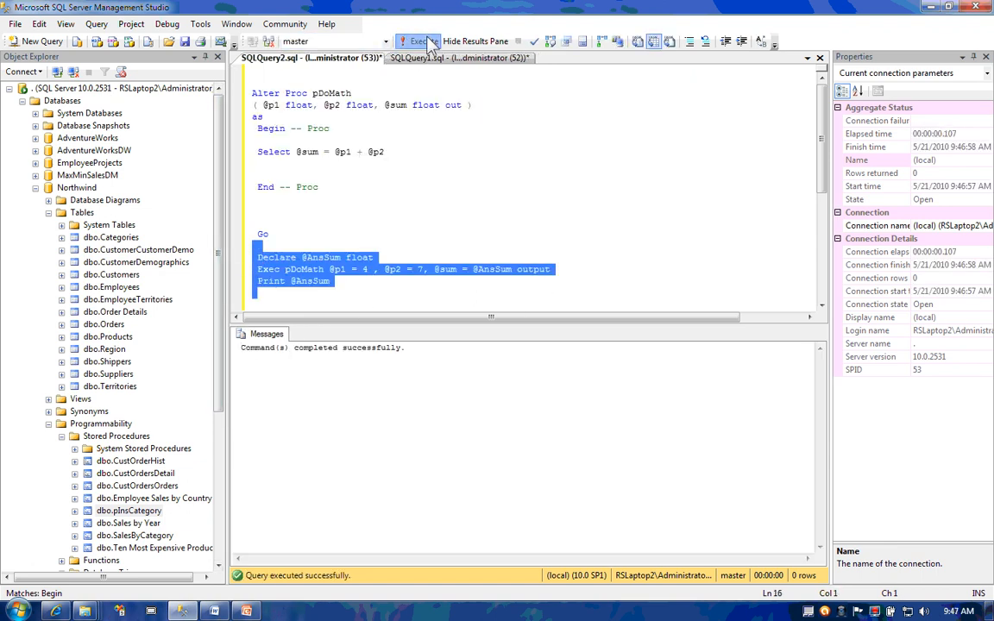
pyautogui.click(420, 41)
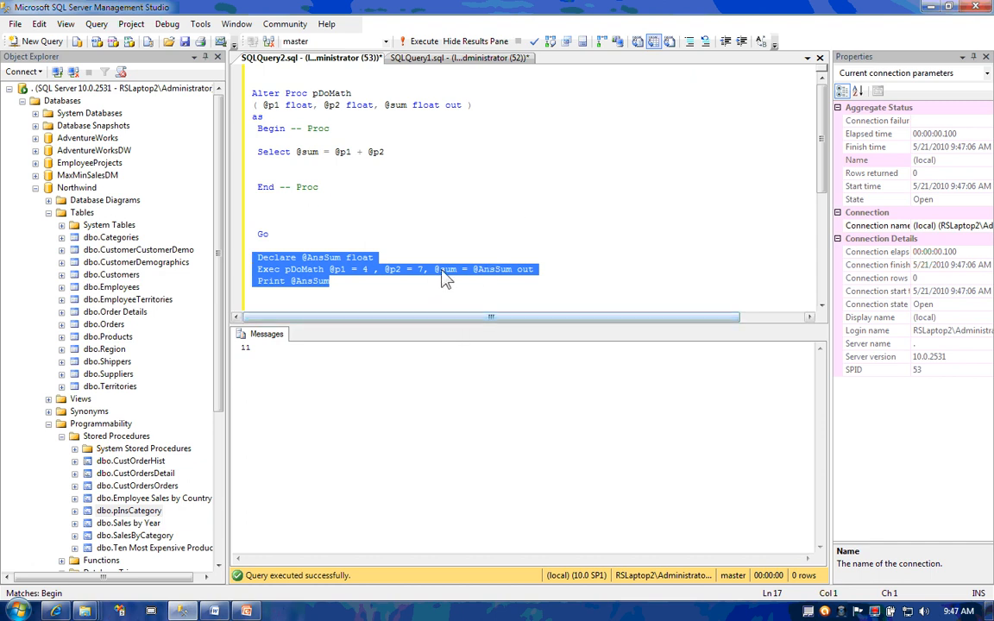
pyautogui.click(475, 41)
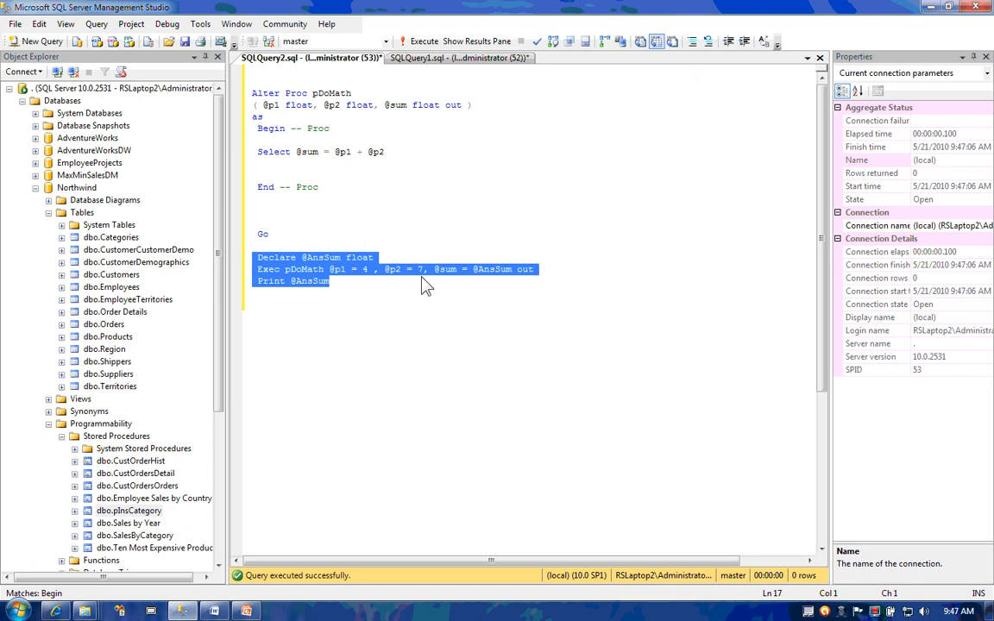
pyautogui.click(333, 317)
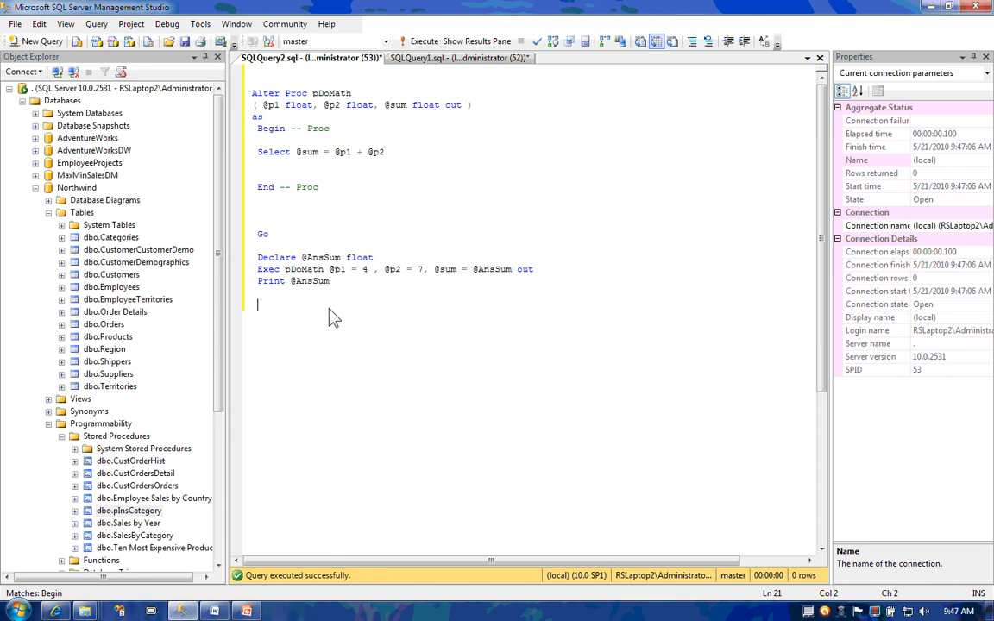
pyautogui.click(423, 105)
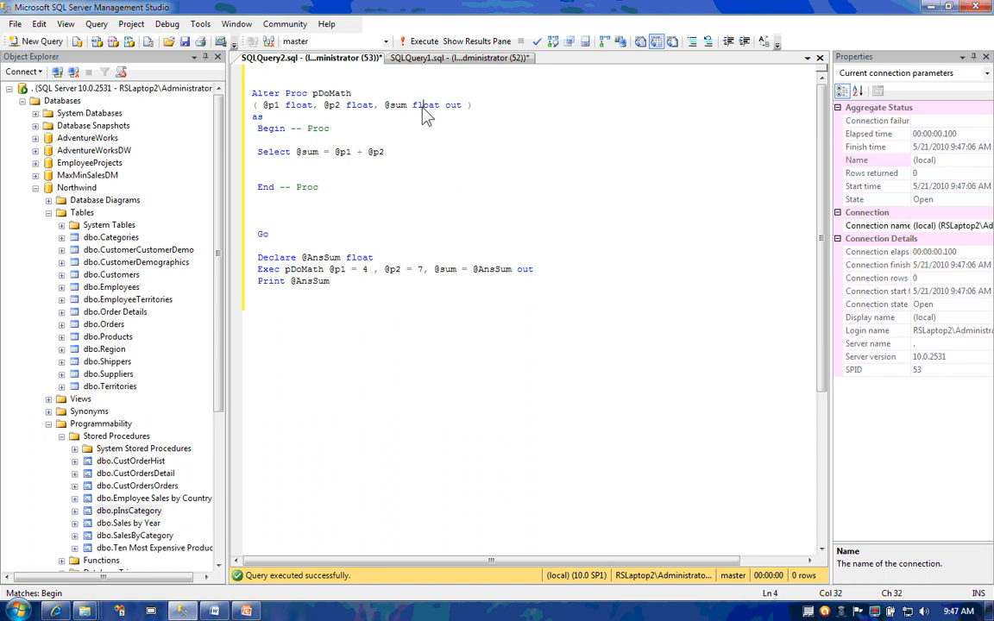
pyautogui.doubleClick(425, 104)
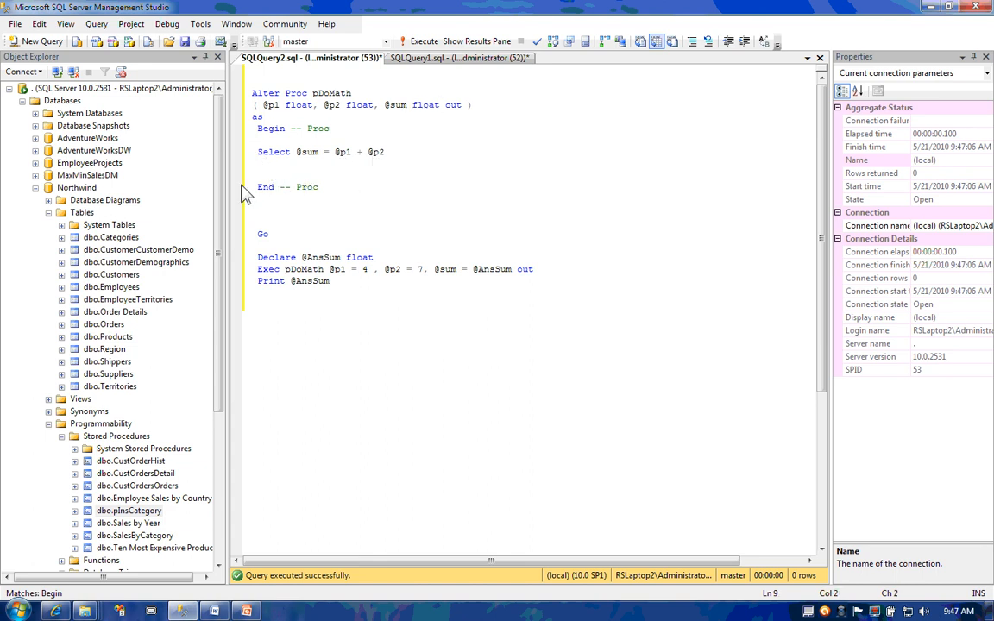
pyautogui.write('R')
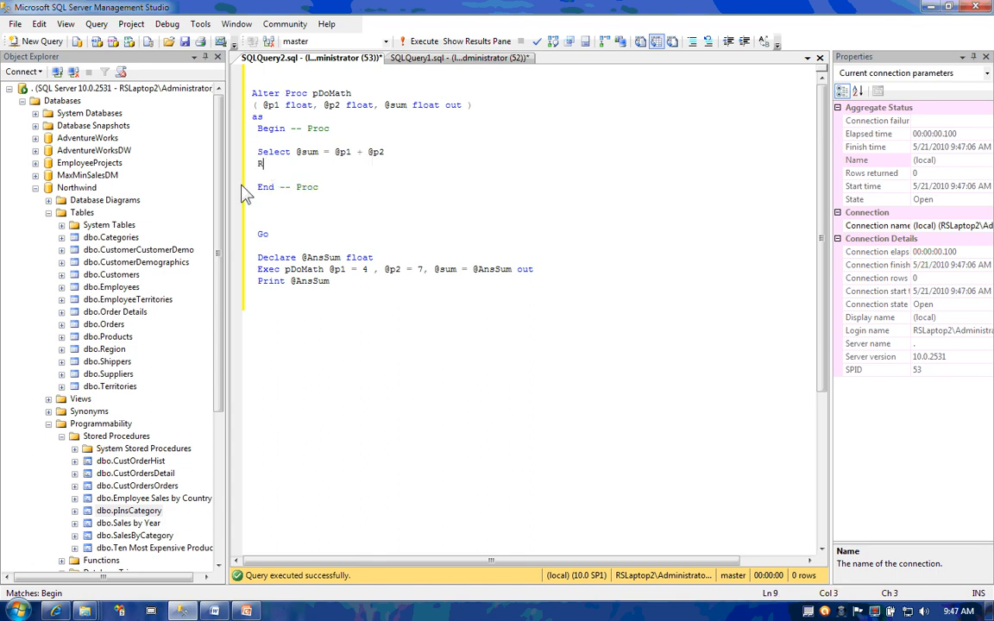
pyautogui.write('u')
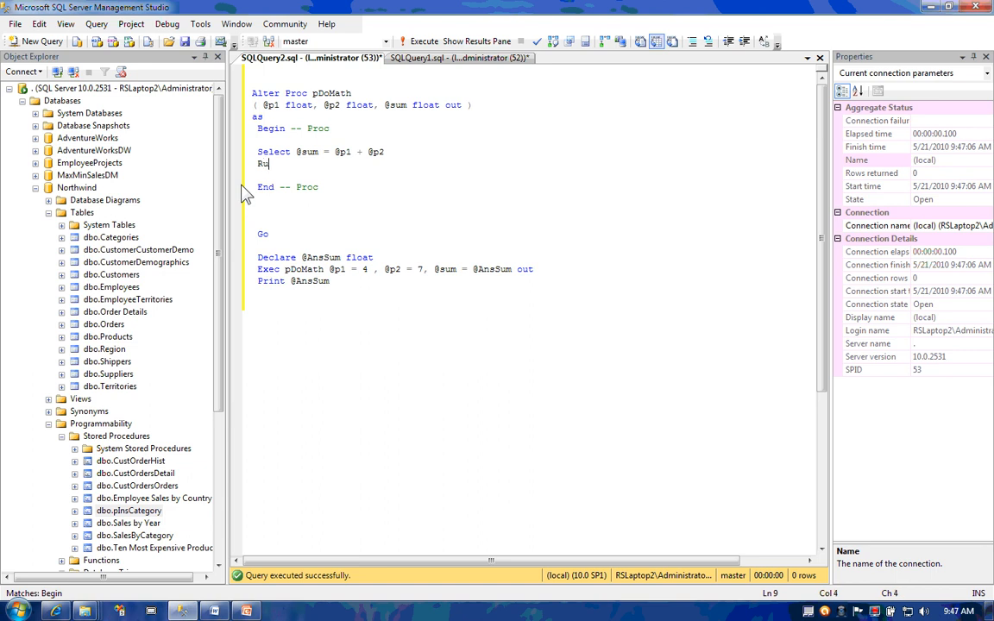
pyautogui.press('Backspace')
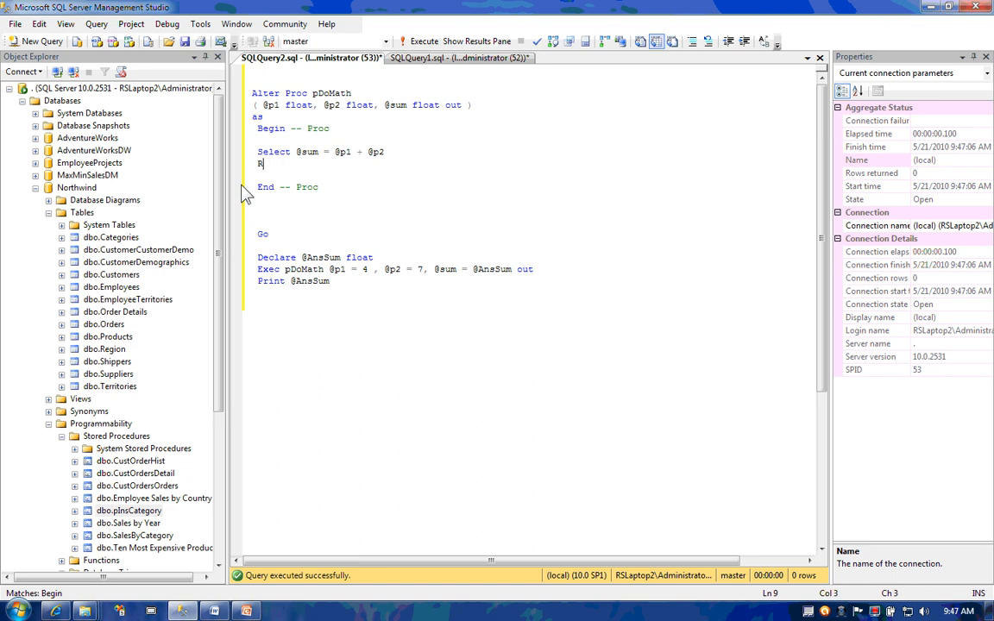
pyautogui.write('etur')
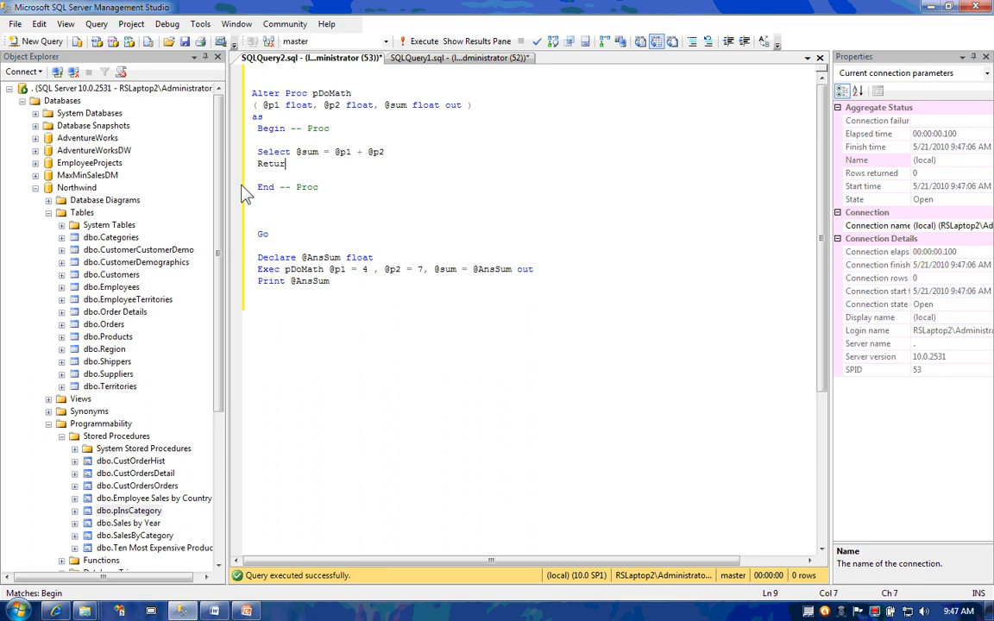
pyautogui.write('n')
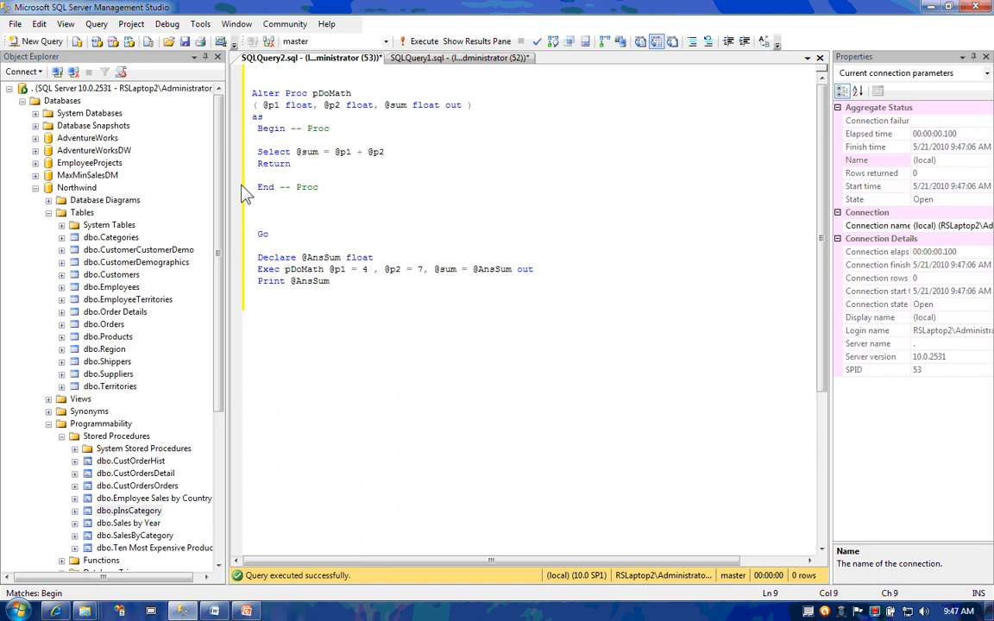
pyautogui.write('@p1 + @p2')
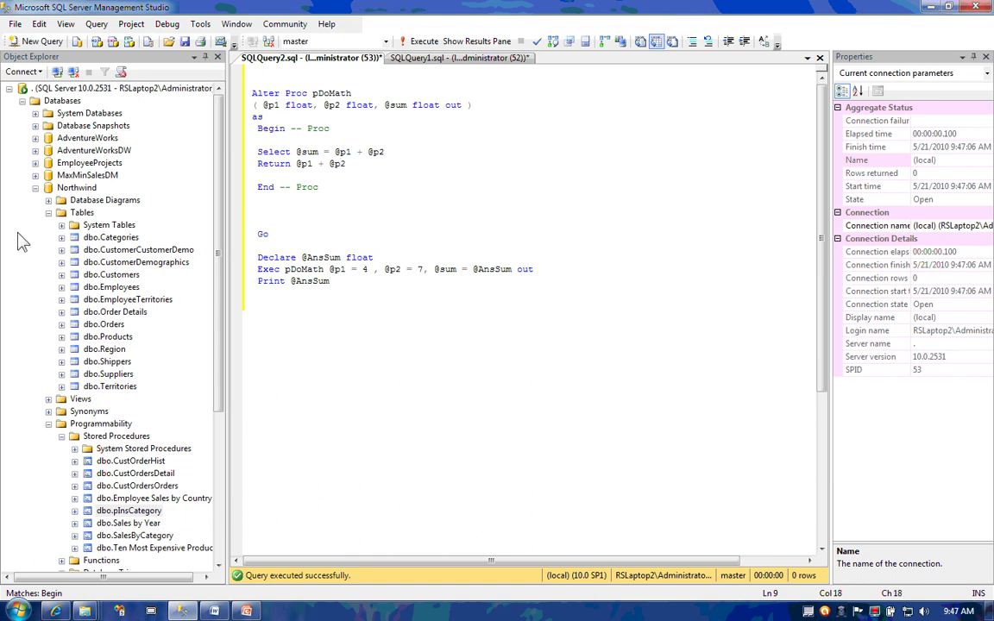
pyautogui.moveTo(296, 283)
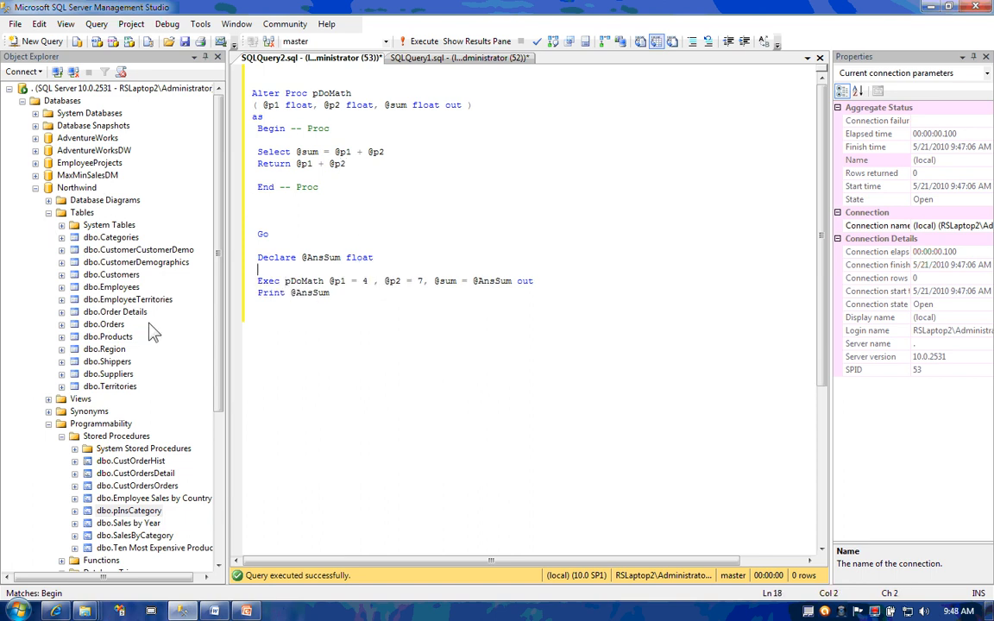
pyautogui.write('De')
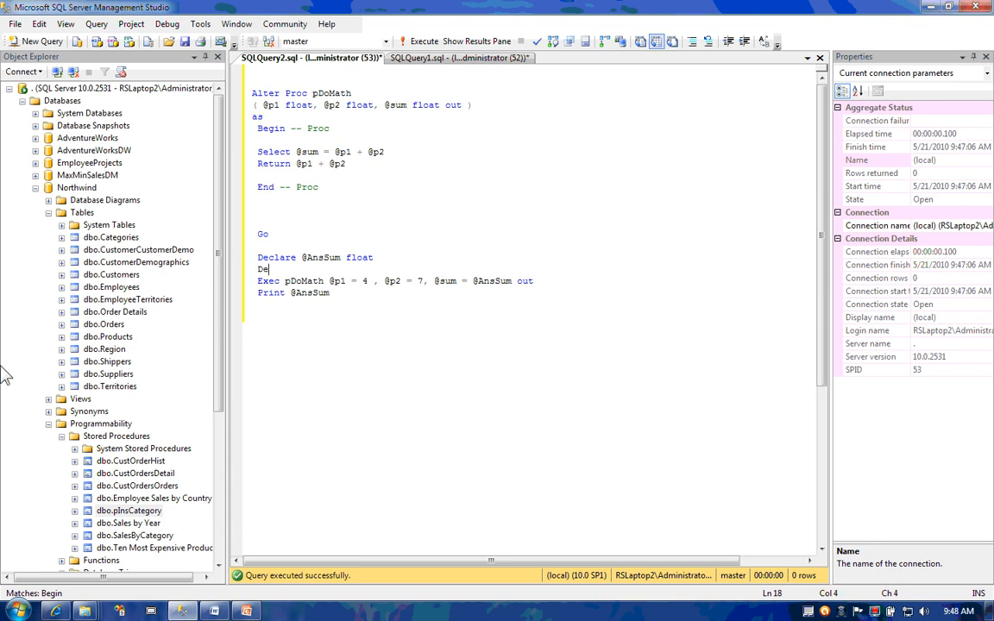
pyautogui.write('l')
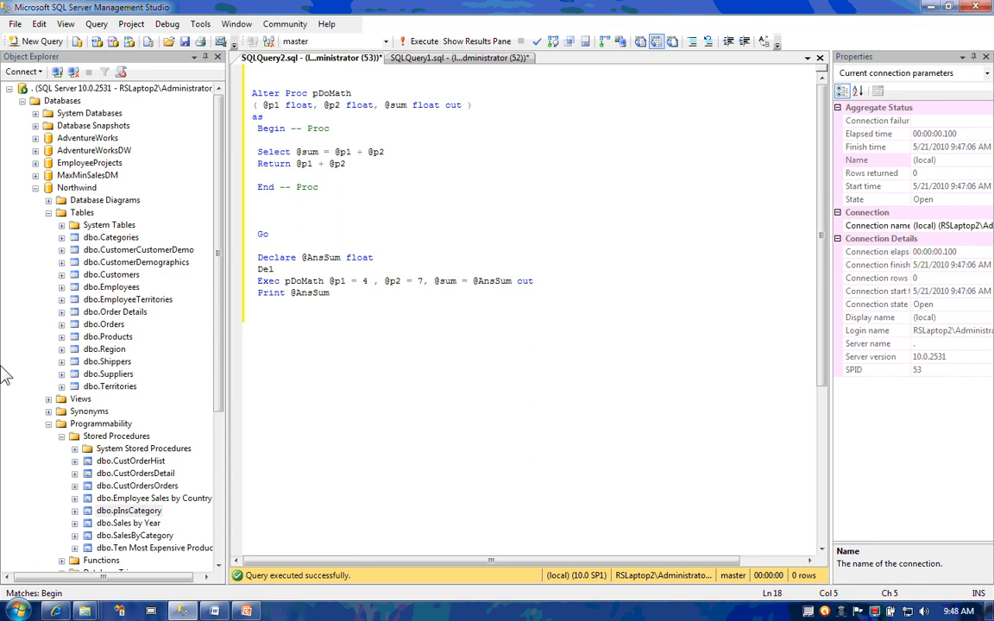
pyautogui.write('Declare')
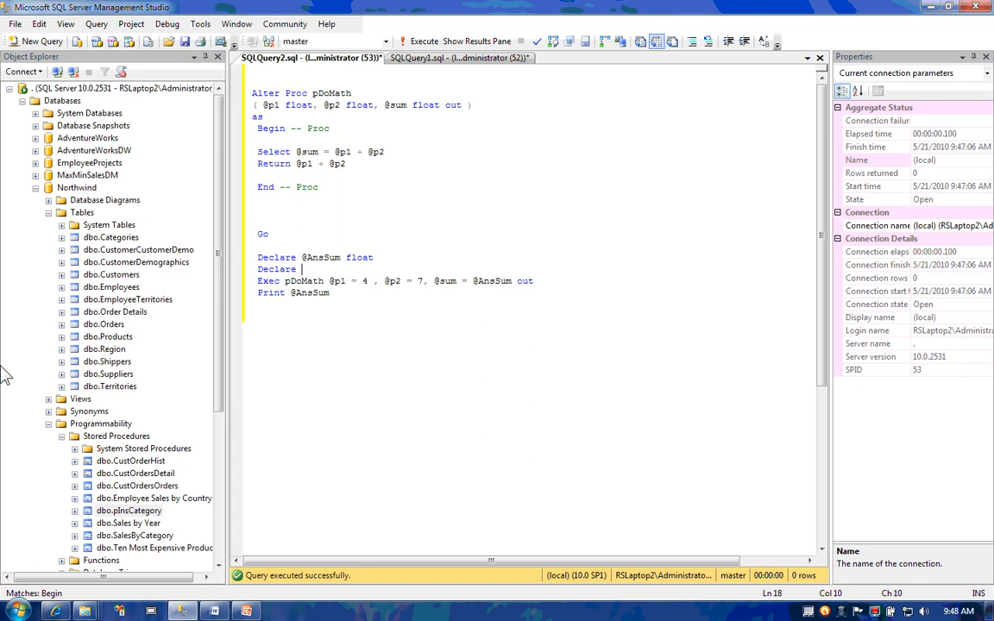
pyautogui.write('@RC')
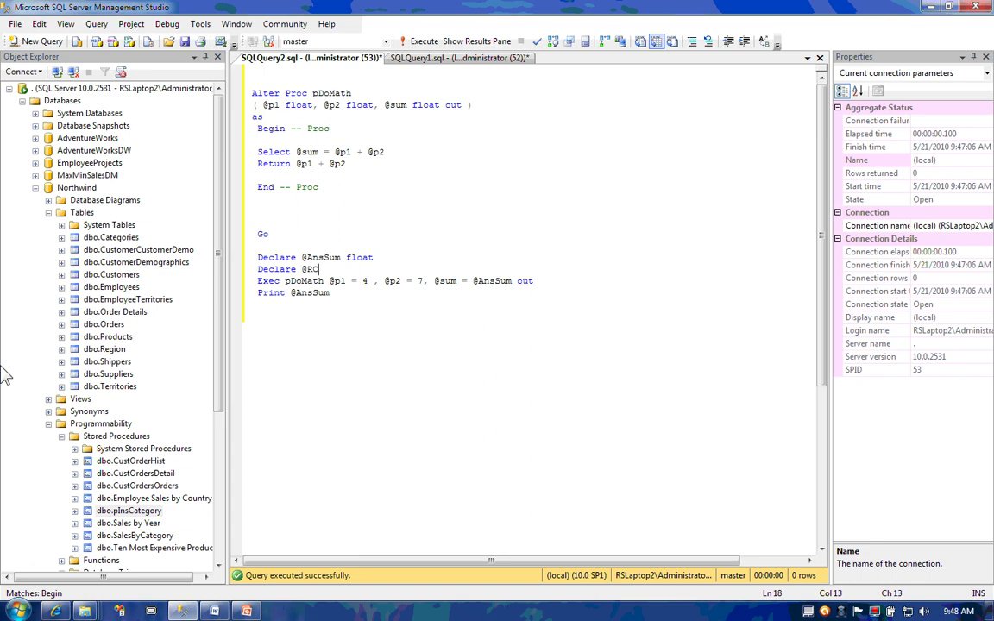
pyautogui.write('int')
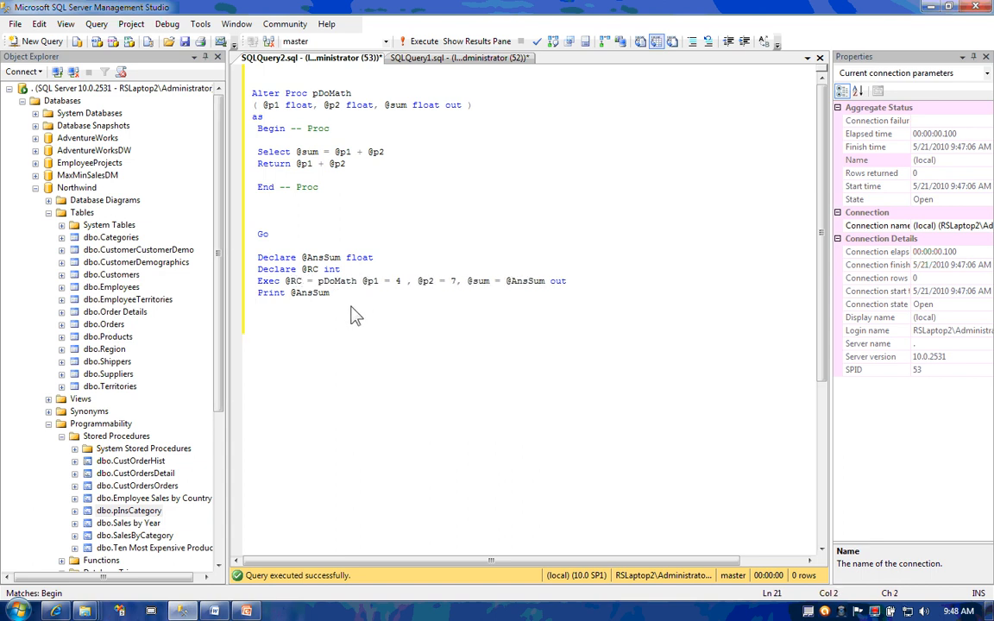
pyautogui.write('E')
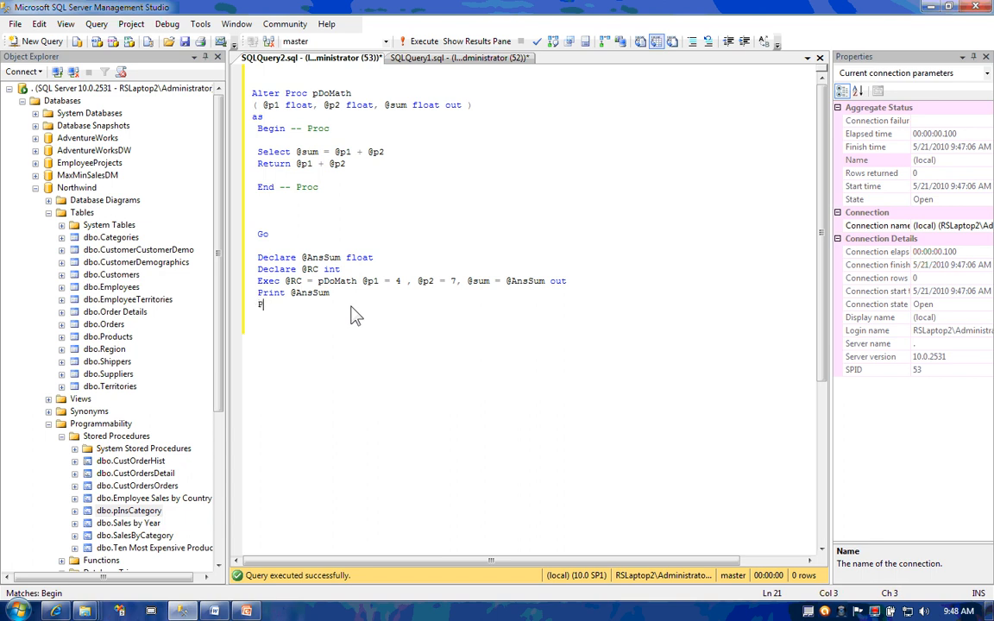
pyautogui.write('Print @')
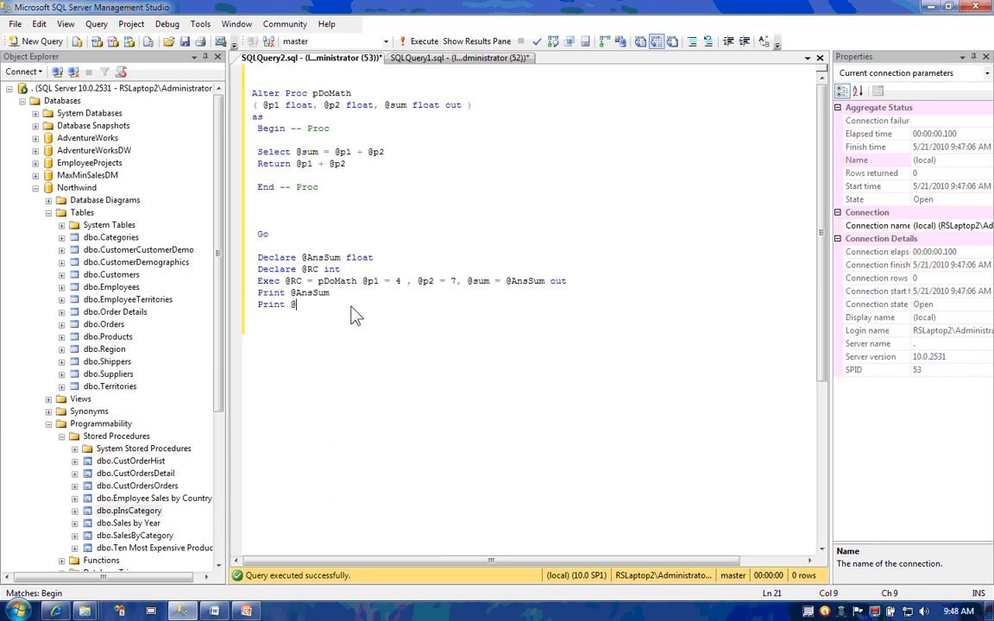
pyautogui.write('RC')
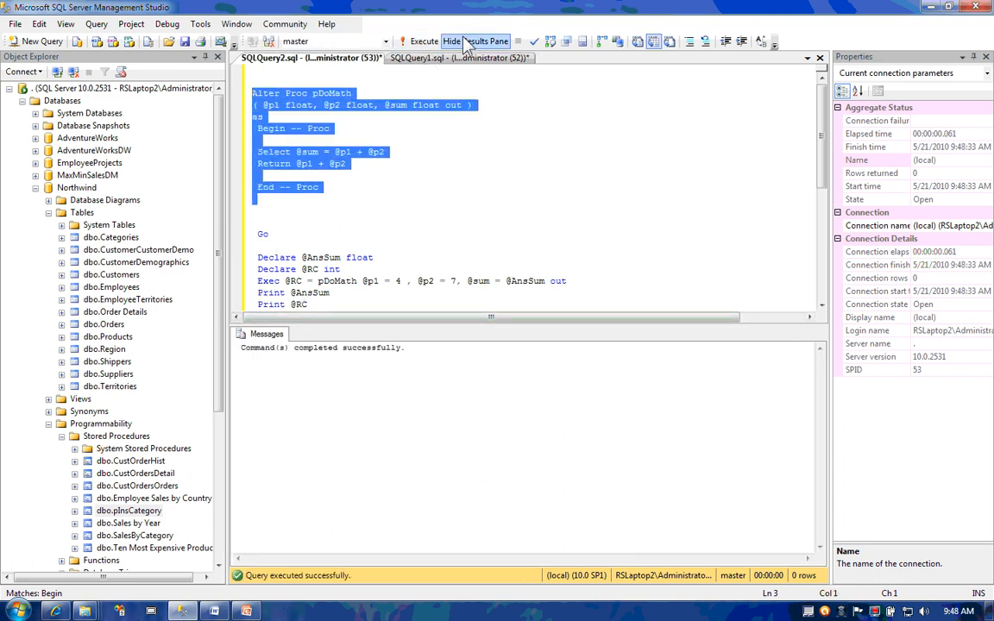
# Apply the altered pDoMath and run the test that prints the sum and return code.
pyautogui.click(475, 41)
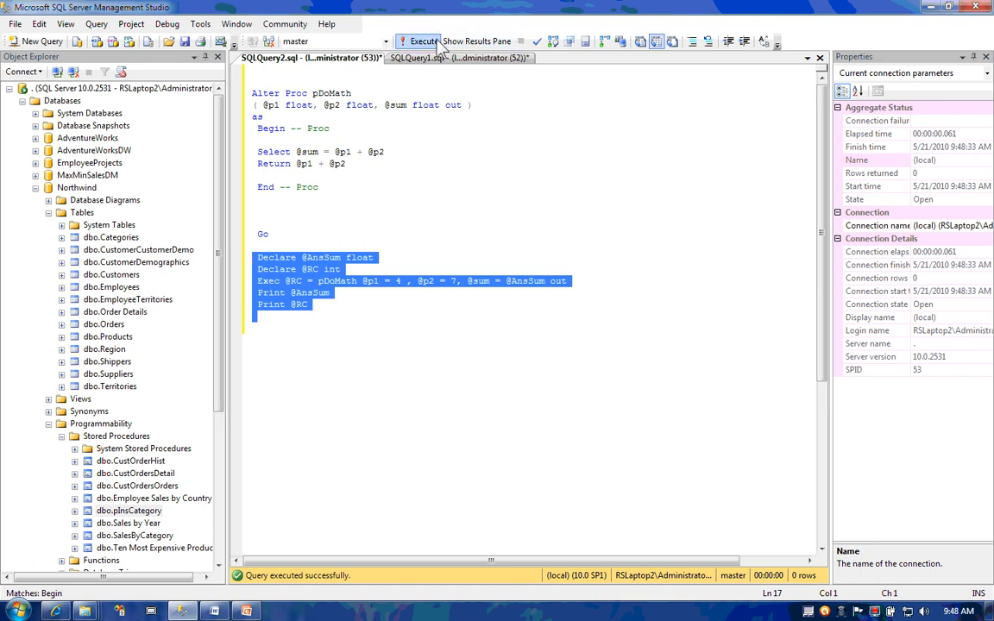
pyautogui.click(418, 40)
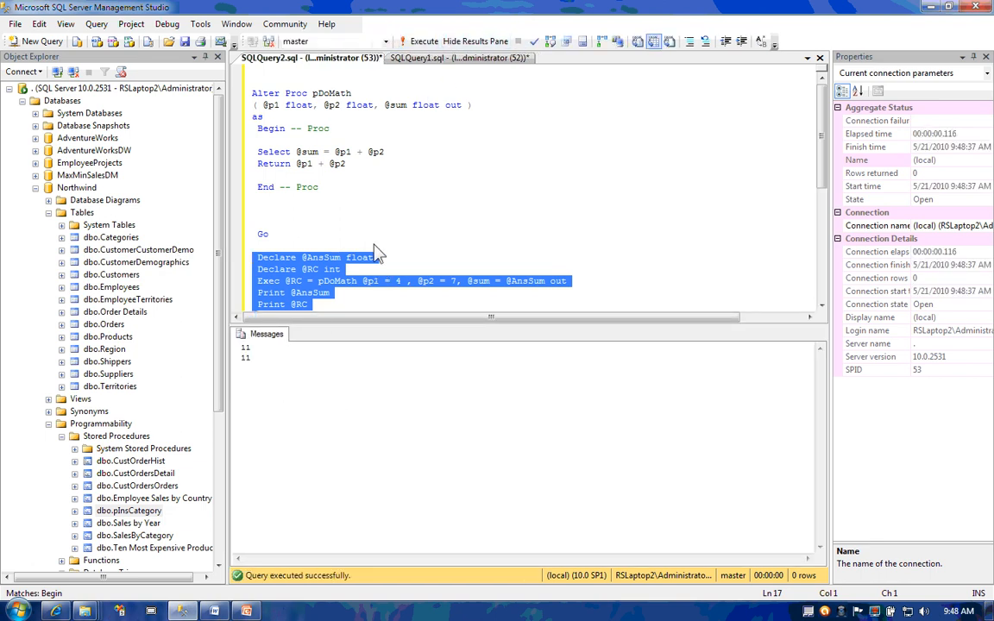
pyautogui.moveTo(455, 91)
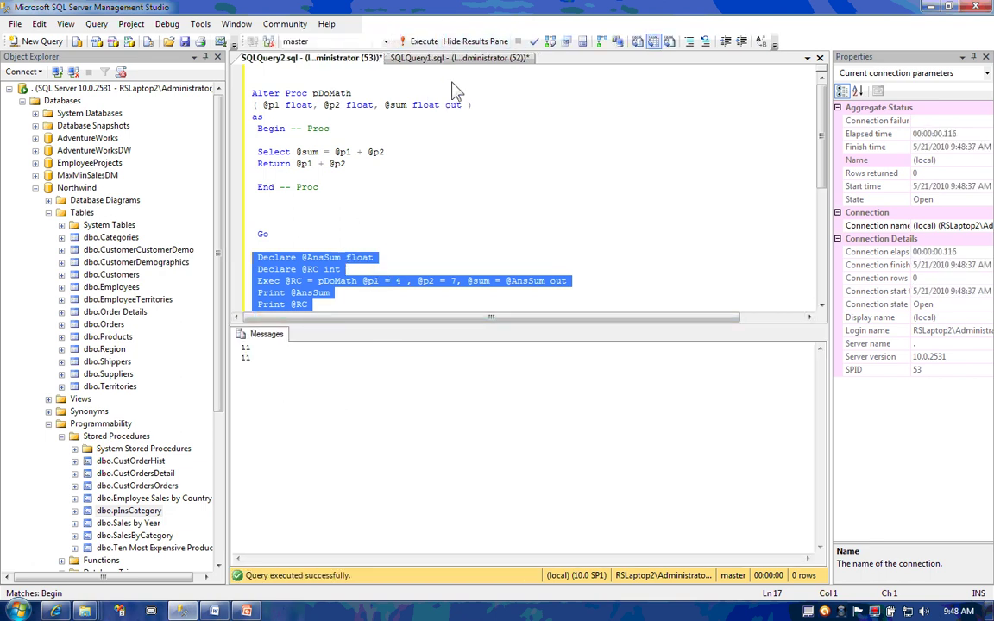
pyautogui.click(475, 41)
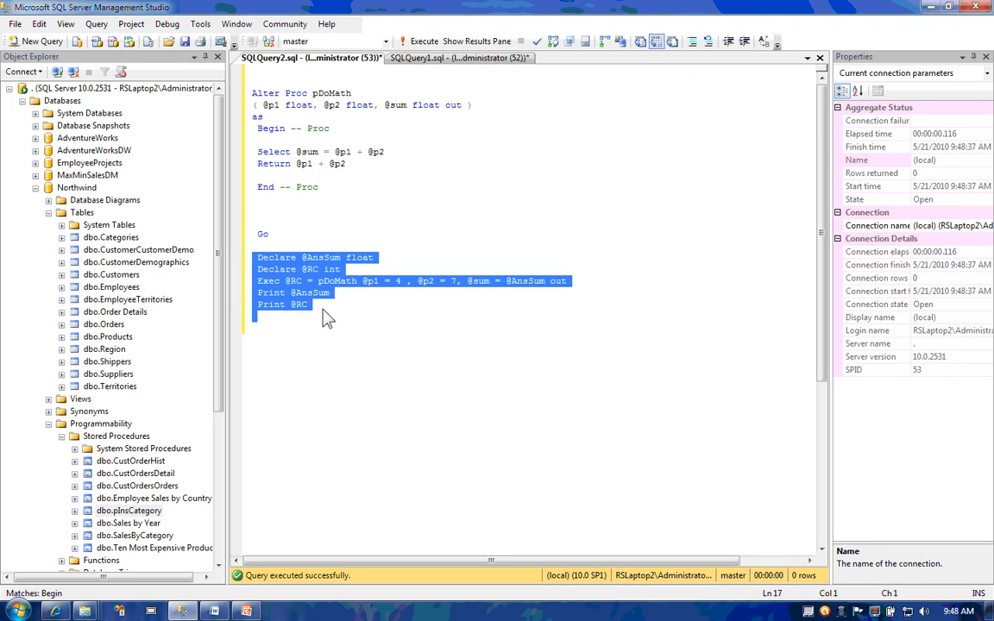
pyautogui.click(316, 116)
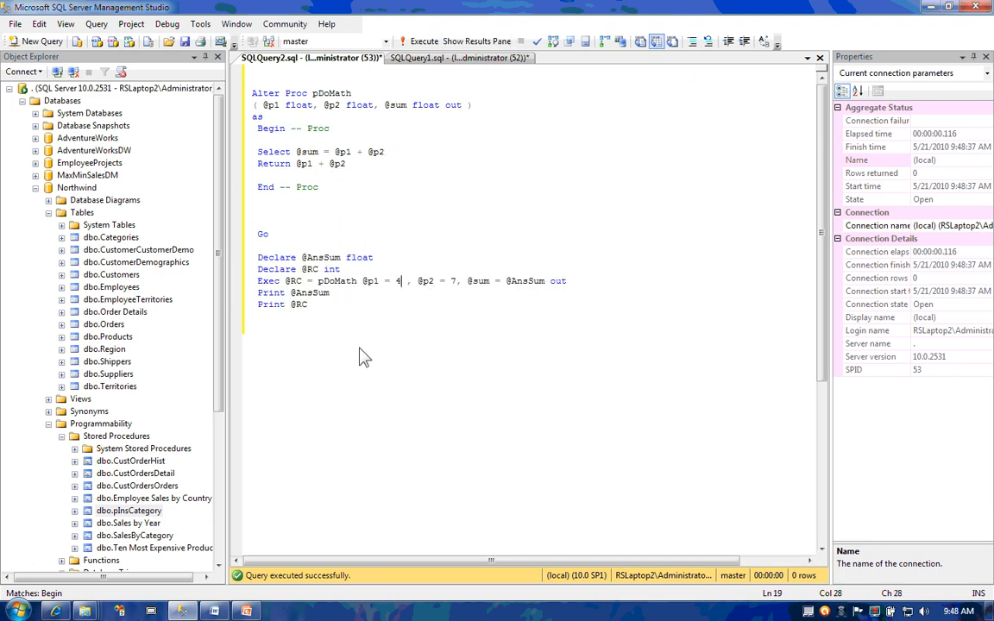
pyautogui.write('.')
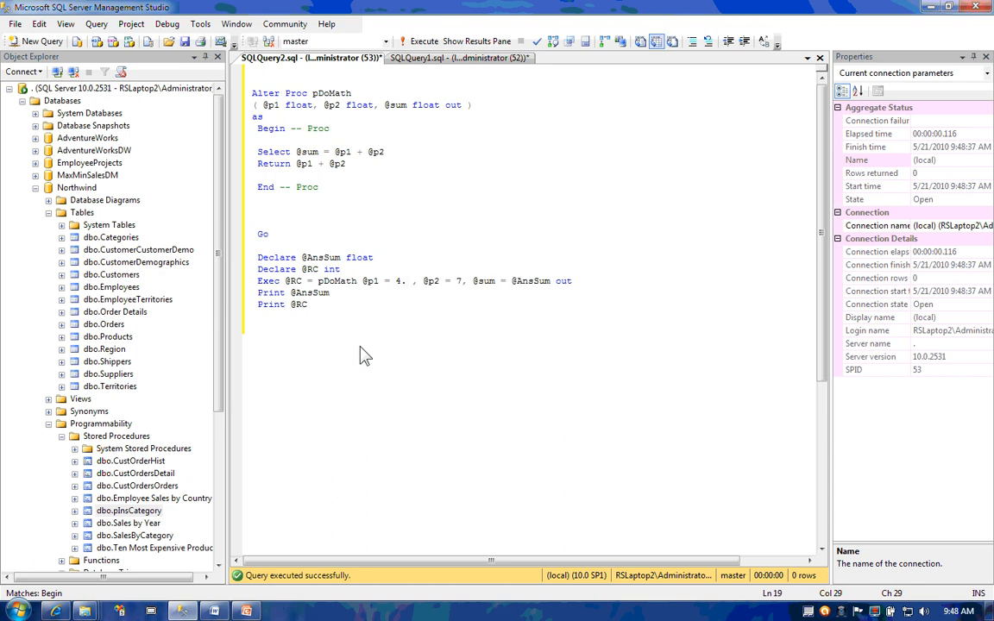
pyautogui.write('5')
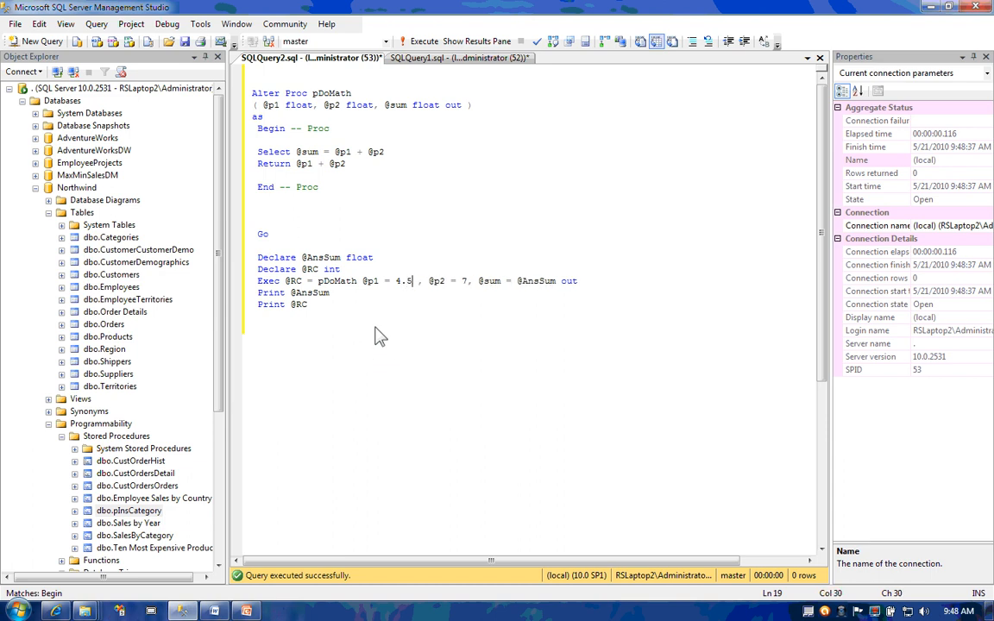
pyautogui.click(421, 42)
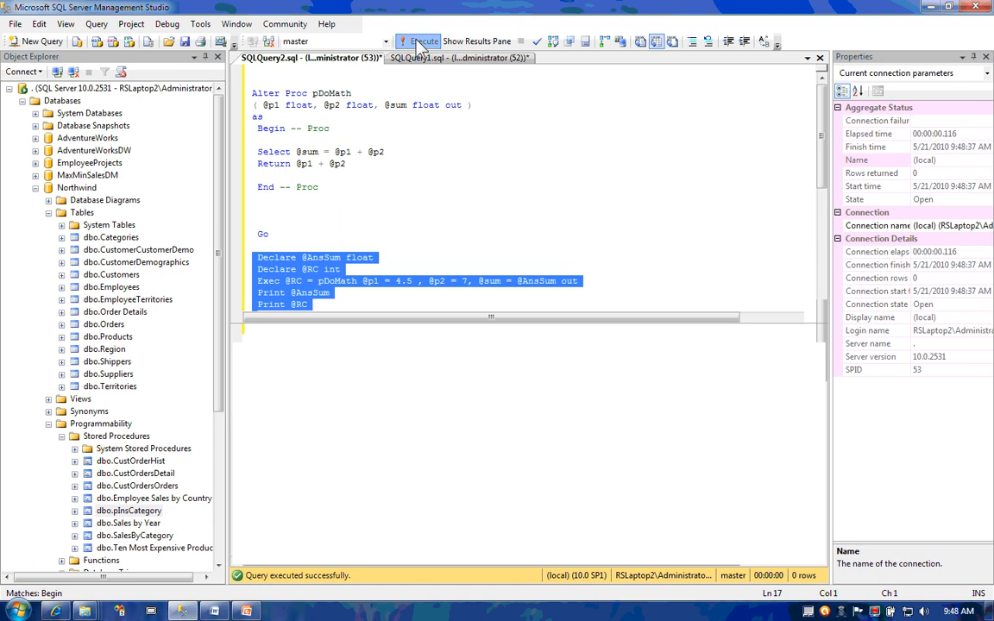
pyautogui.click(421, 41)
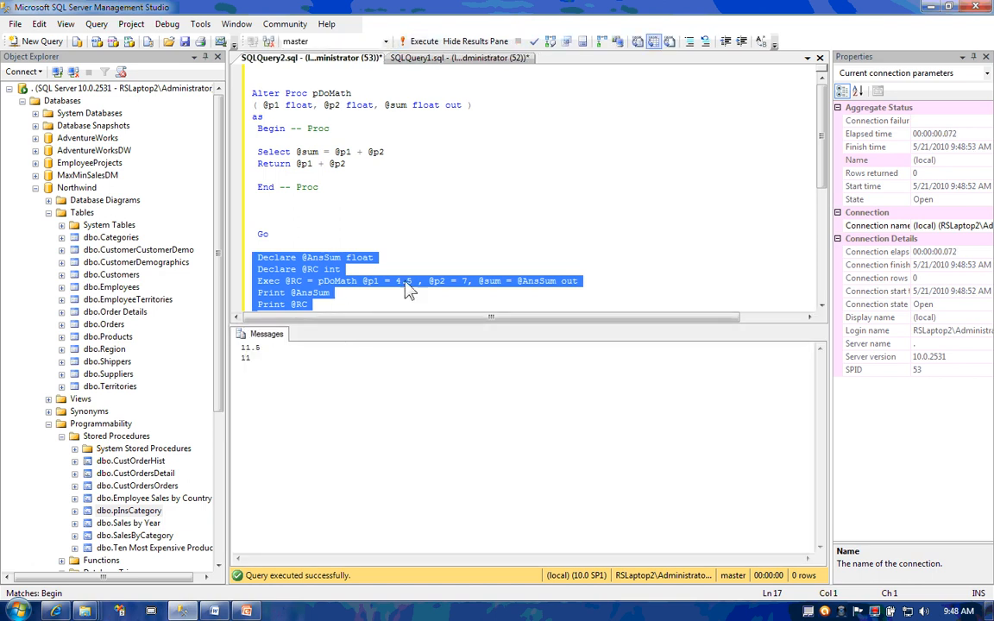
pyautogui.moveTo(384, 115)
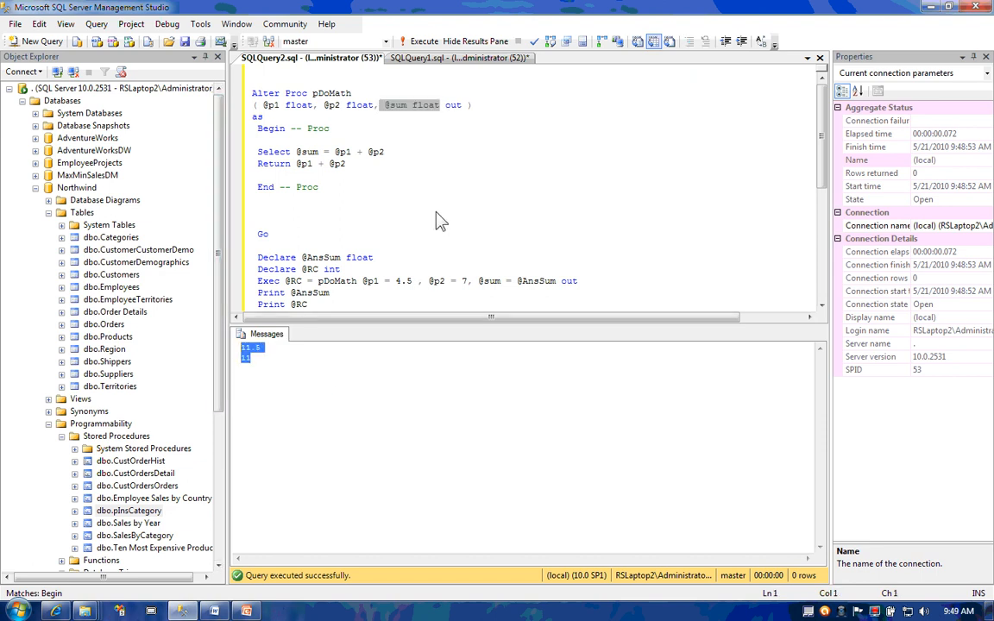
# Alter pDoMath with Return above Select, run the test (only 11 prints), and select the Return line.
pyautogui.click(475, 41)
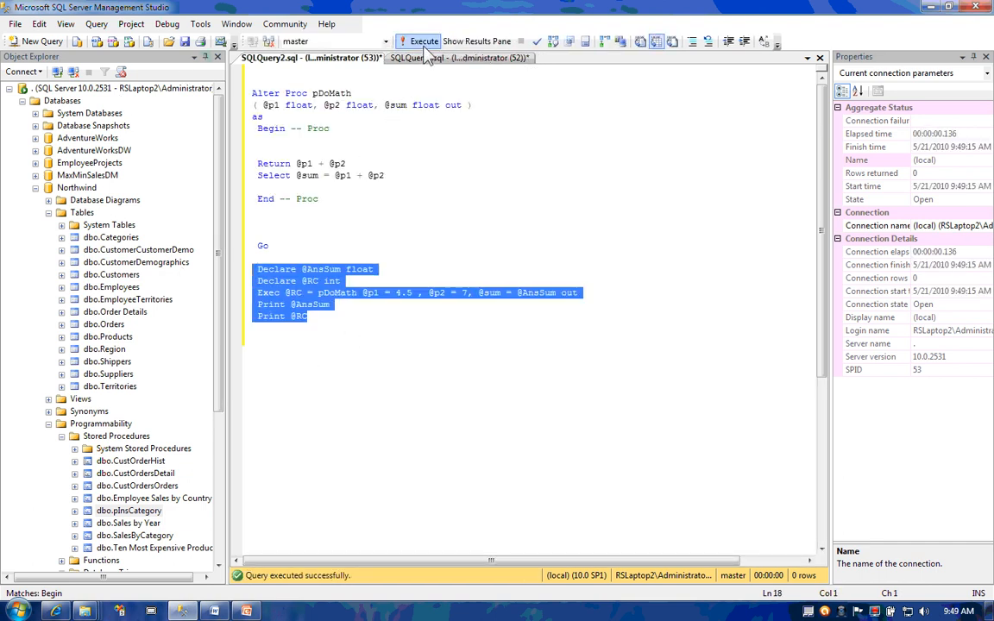
pyautogui.click(423, 40)
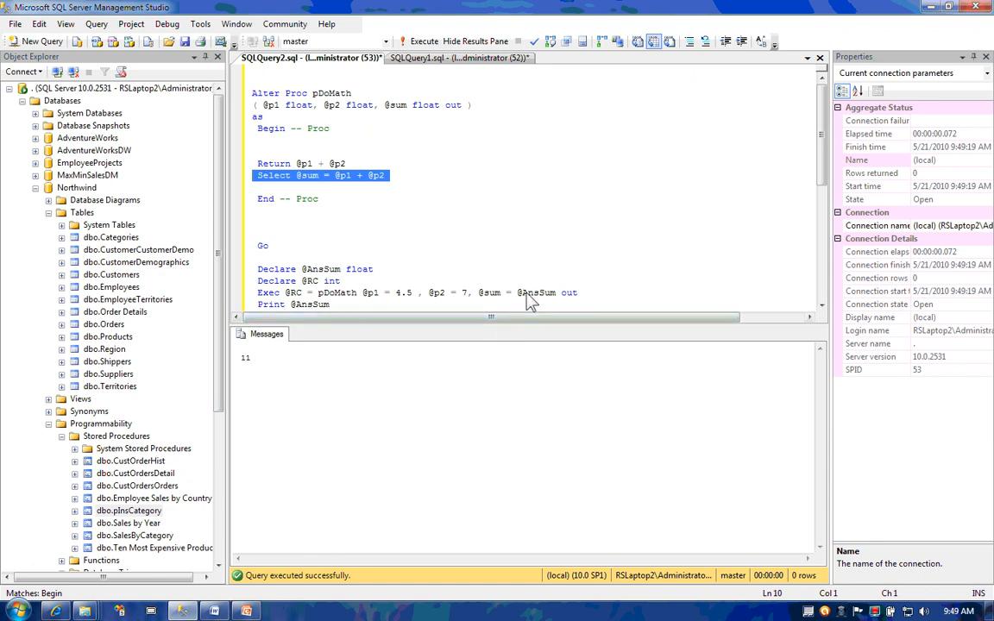
pyautogui.moveTo(247, 375)
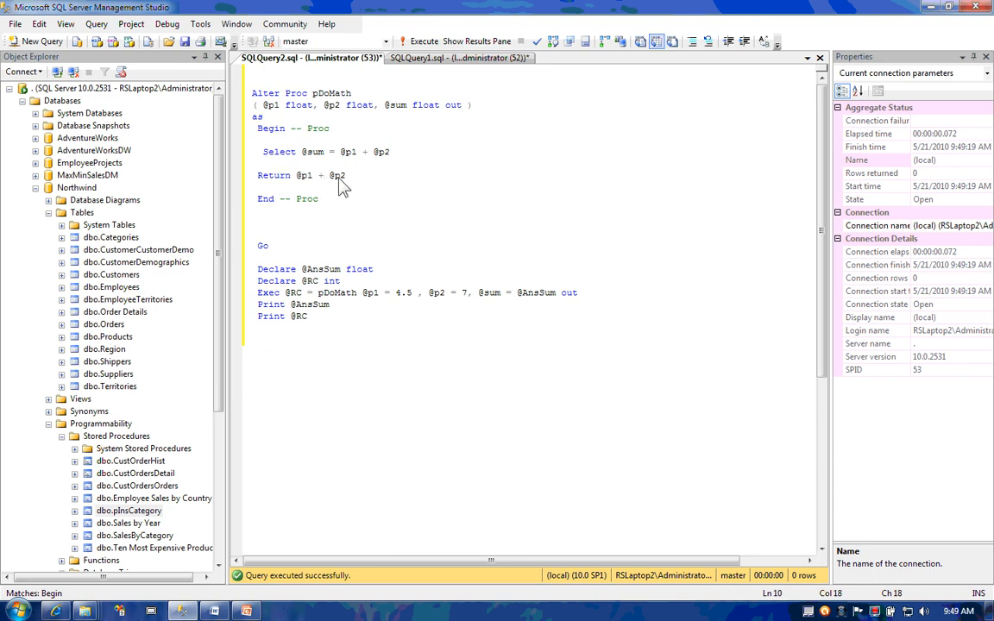
pyautogui.tripleClick(300, 175)
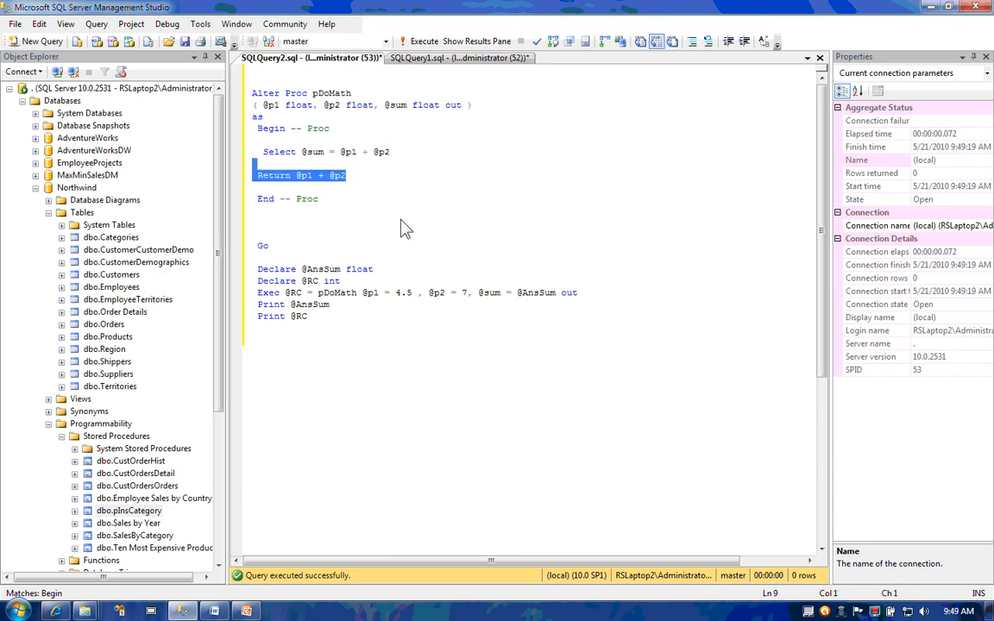
pyautogui.moveTo(265, 200)
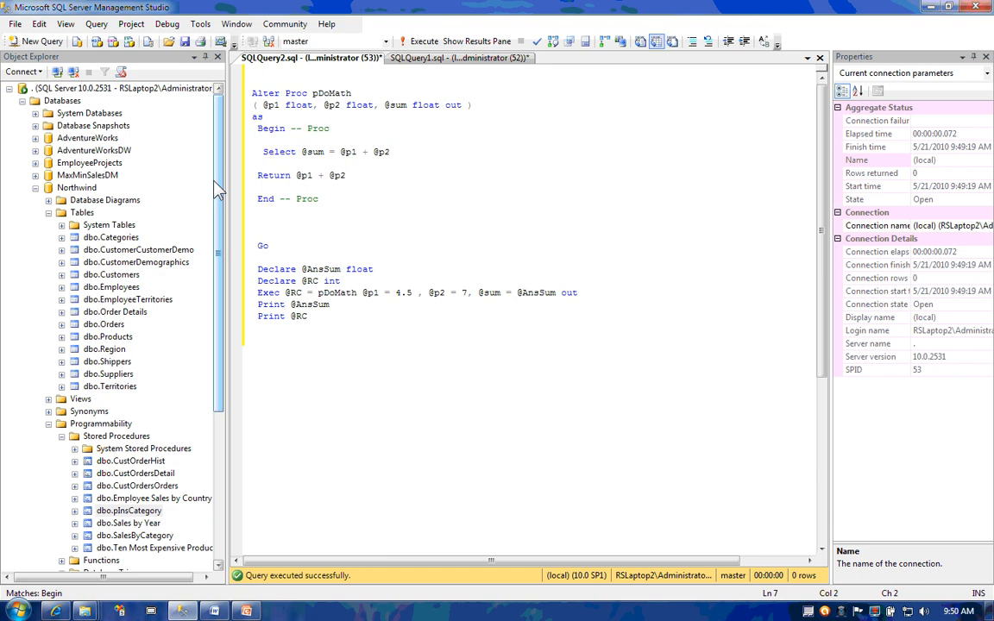
# Wrap the Select and Return lines in a Begin Try / End Try block.
pyautogui.click(258, 140)
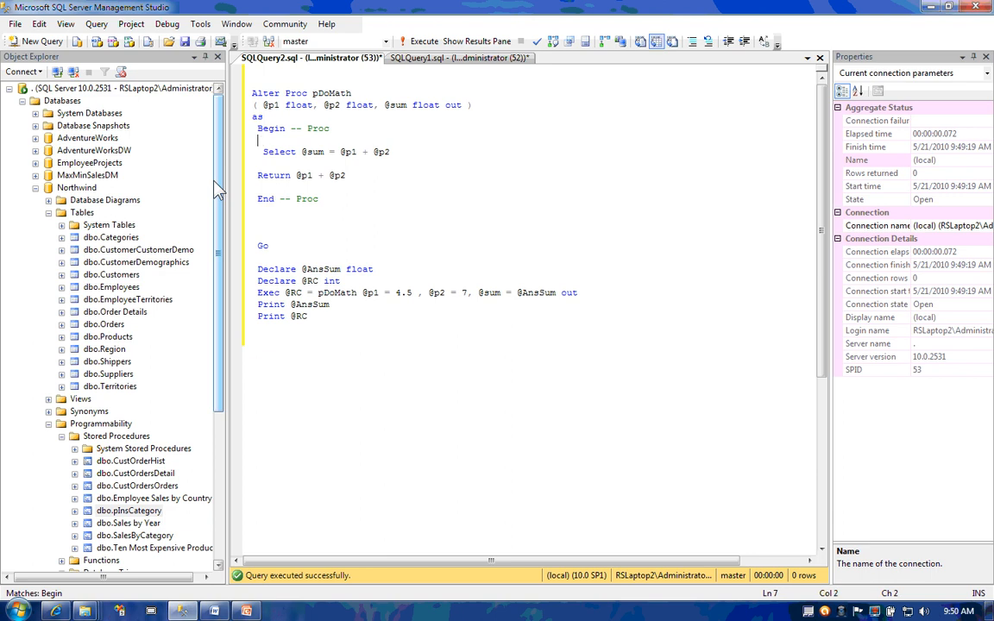
pyautogui.write('Begin Try')
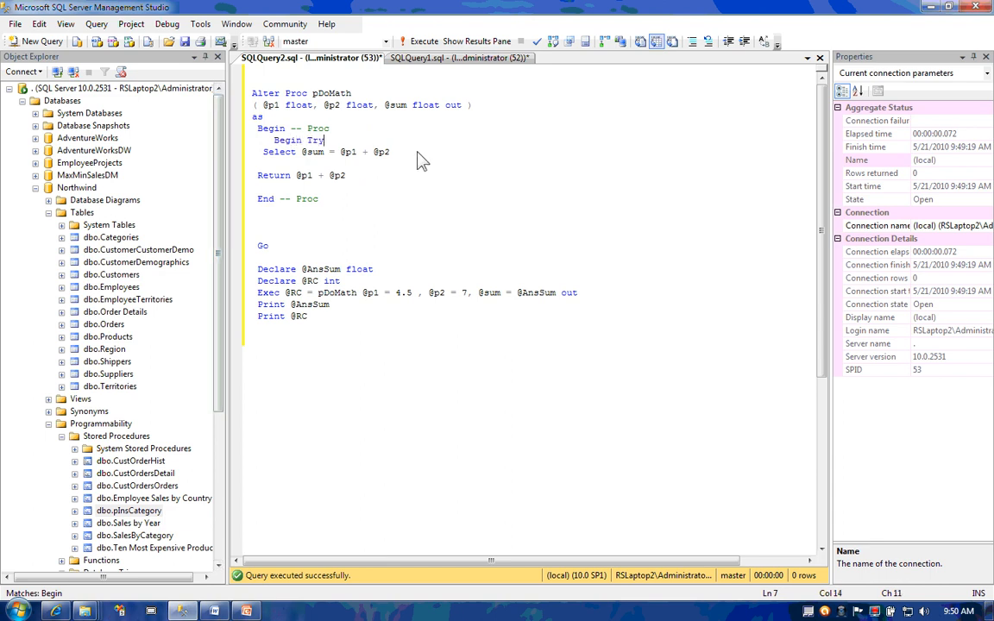
pyautogui.press('enter')
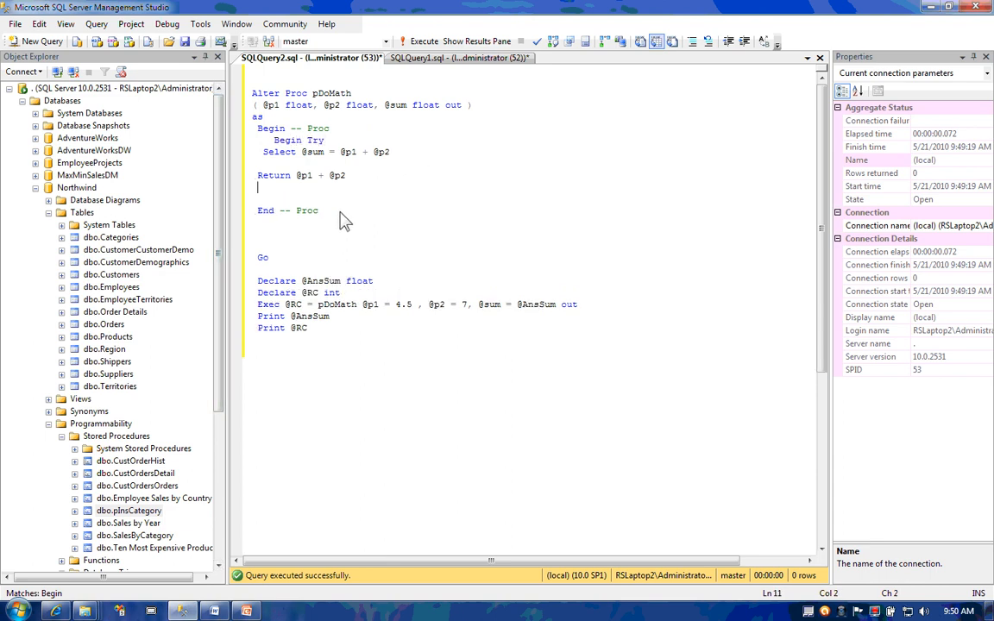
pyautogui.write('End T')
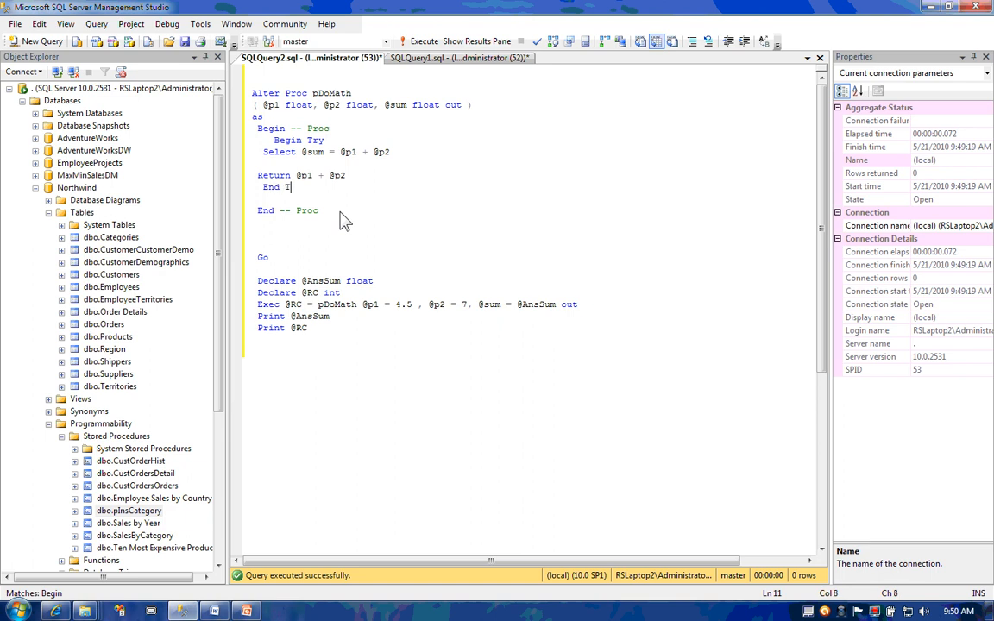
pyautogui.press('enter')
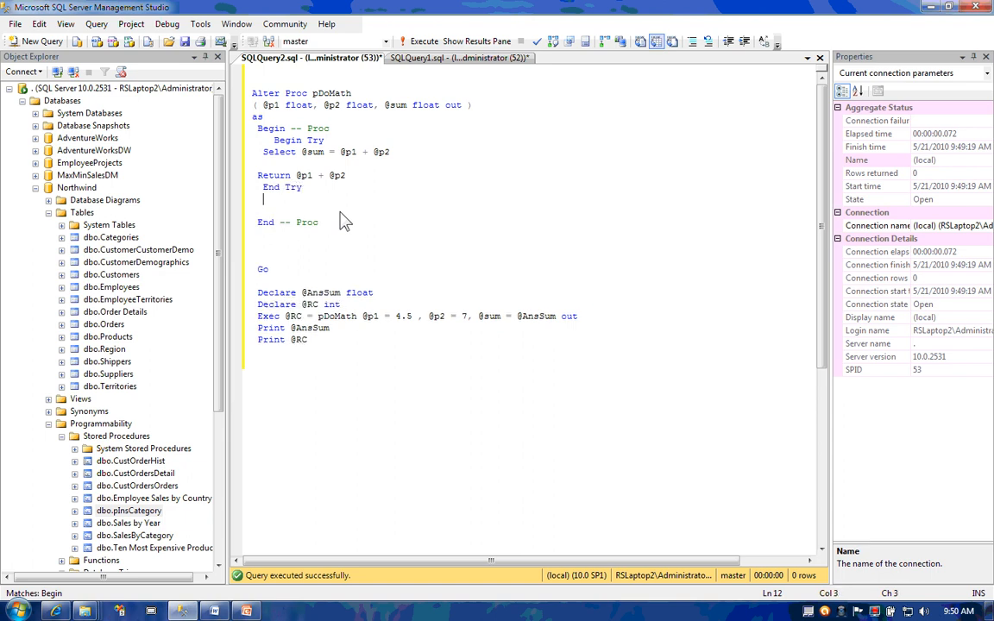
# Add an empty Begin Catch / End Catch block and make the Try return +100.
pyautogui.write('Begin')
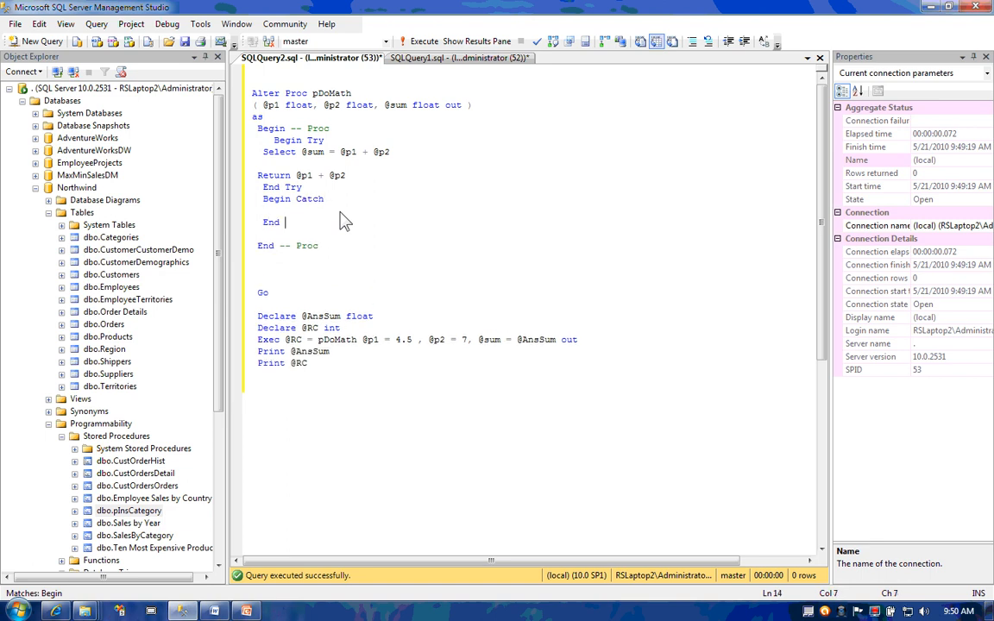
pyautogui.write('Ca')
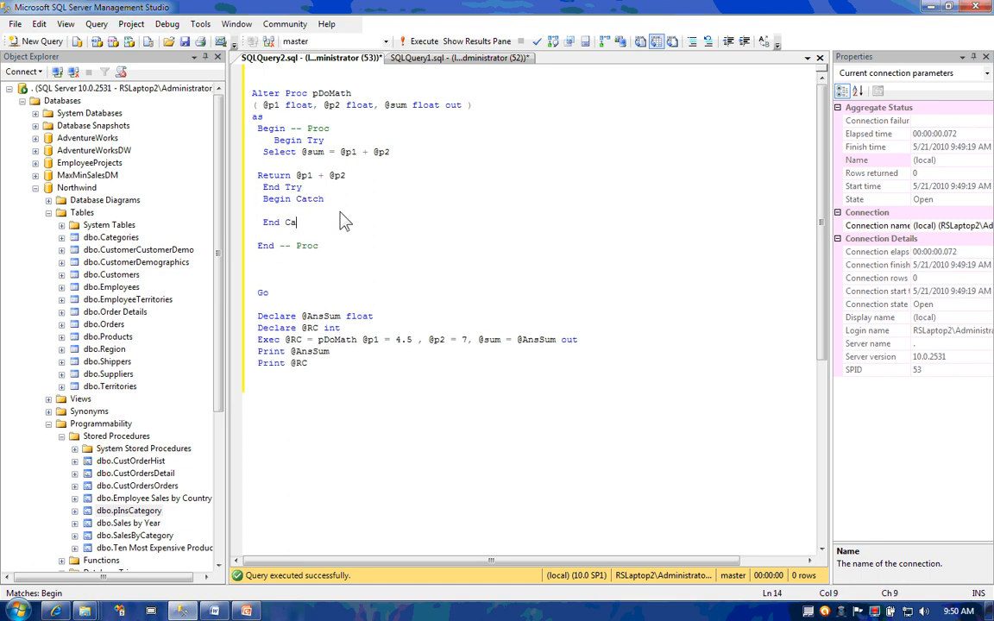
pyautogui.write('tch')
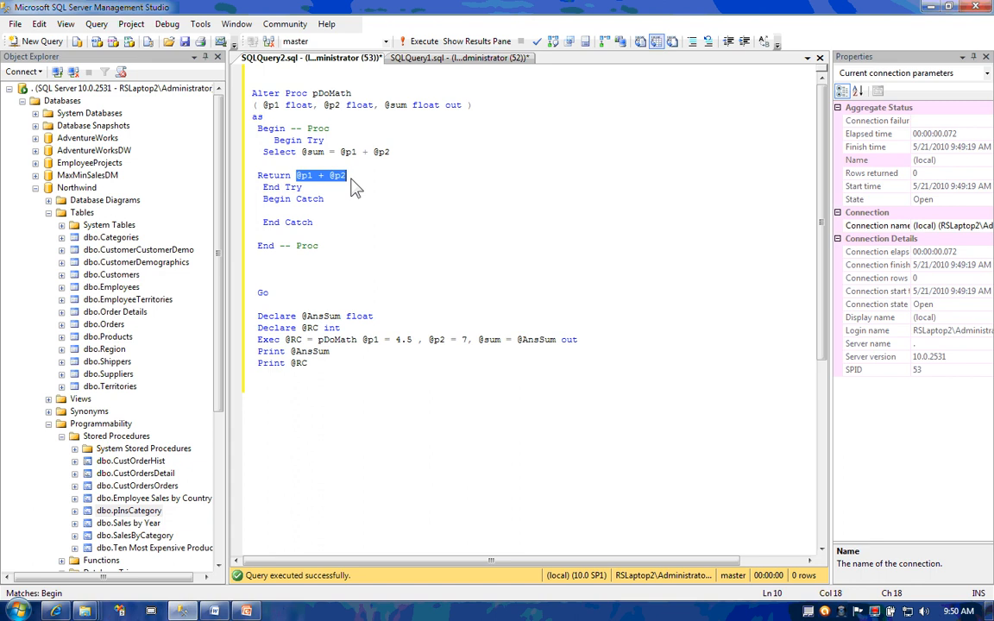
pyautogui.write('+10')
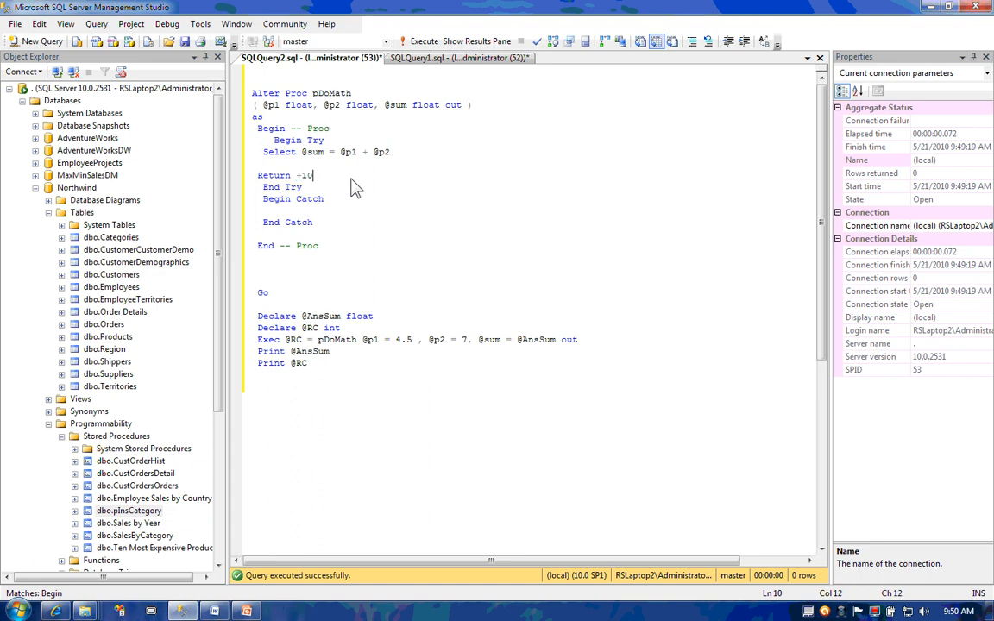
pyautogui.write('0')
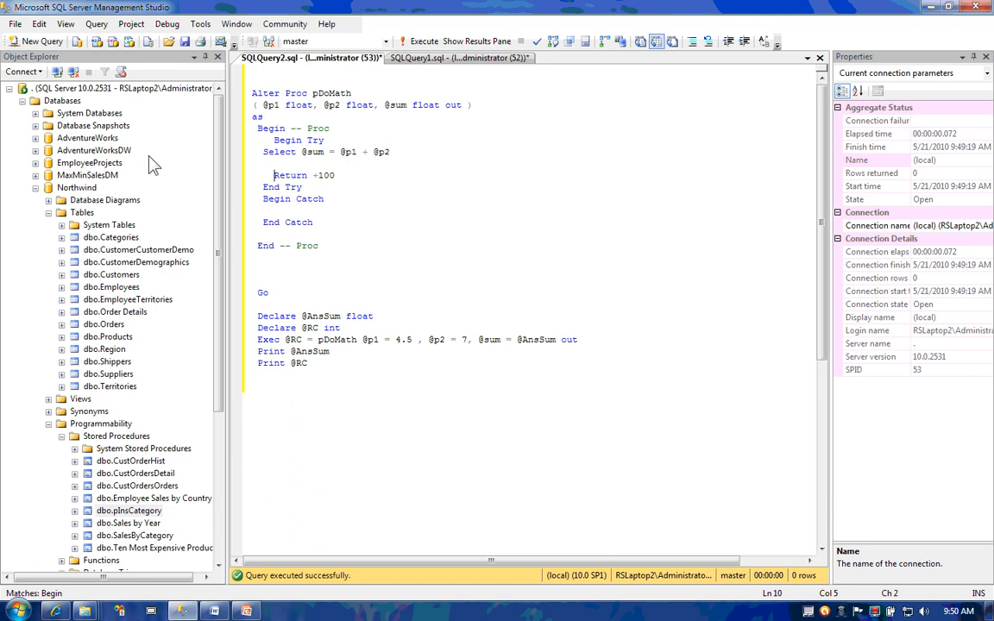
# Put 'Return -100' in the Catch block, alter pDoMath, and rerun the test printing 11.5 and 100.
pyautogui.click(262, 163)
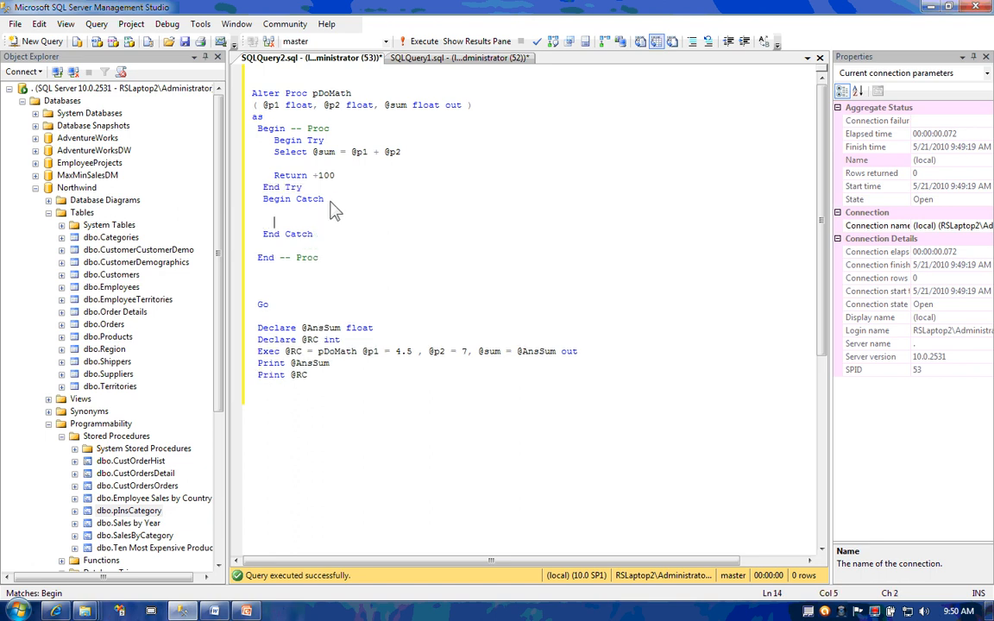
pyautogui.write('Return _')
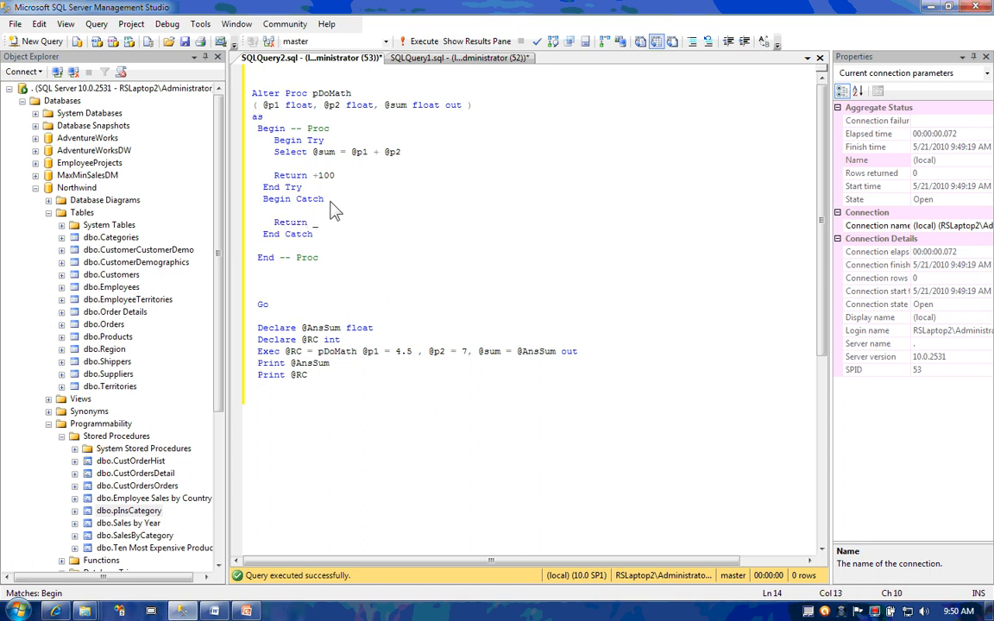
pyautogui.write('100')
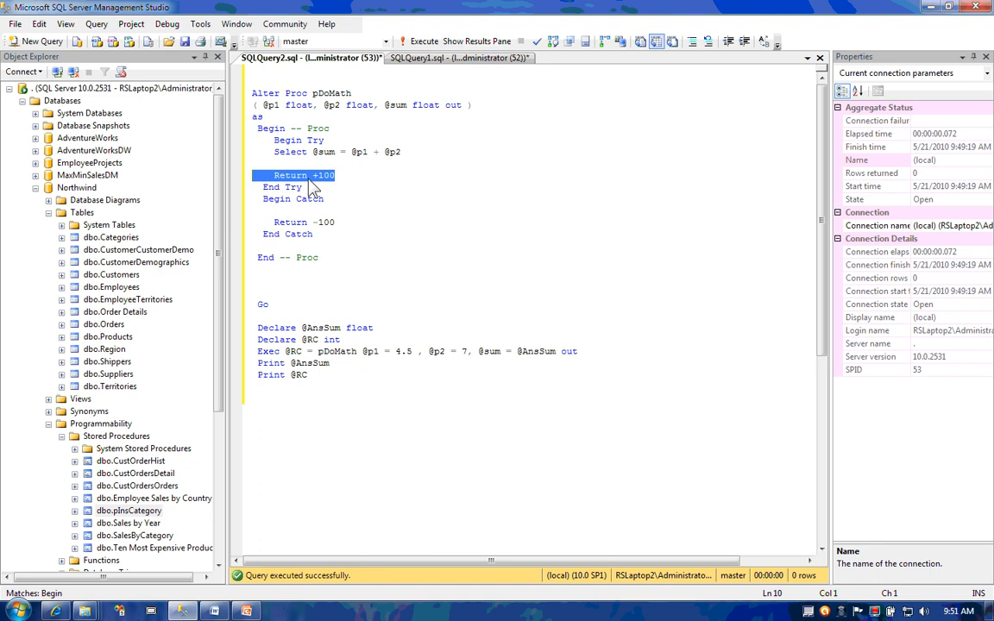
pyautogui.moveTo(243, 202)
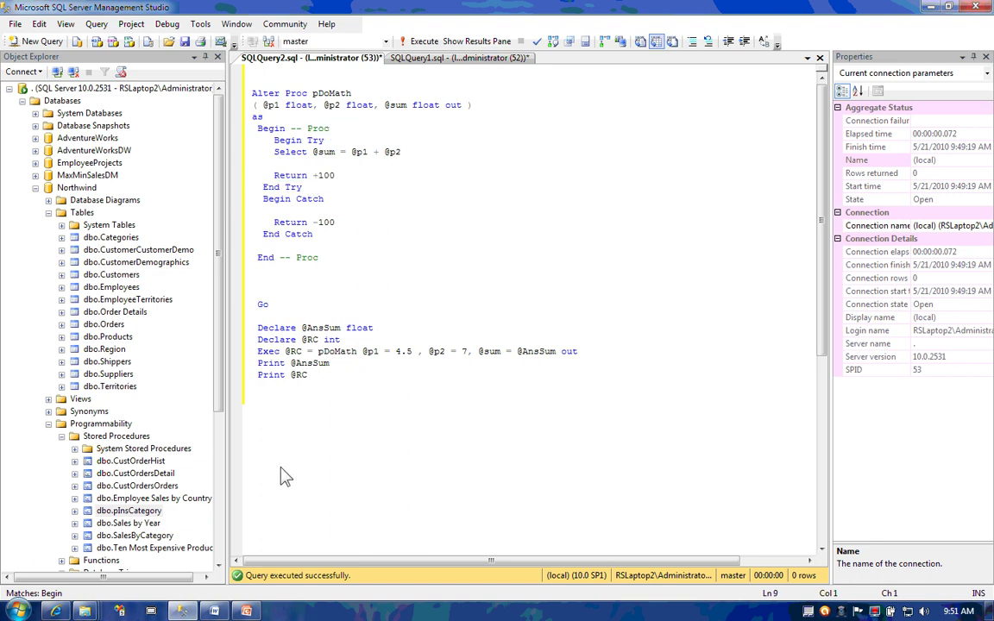
pyautogui.moveTo(363, 262)
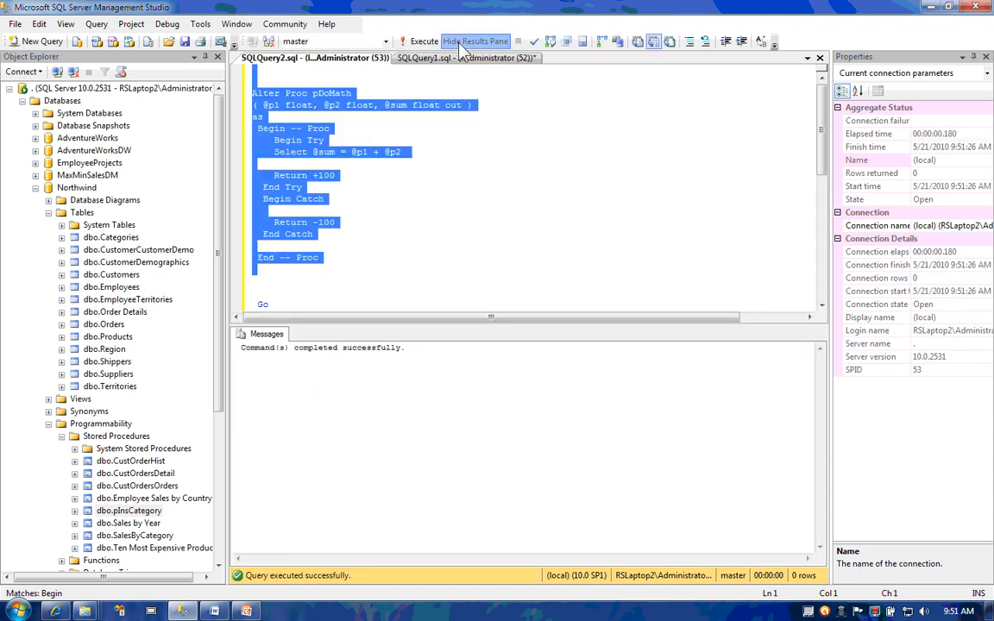
pyautogui.click(475, 41)
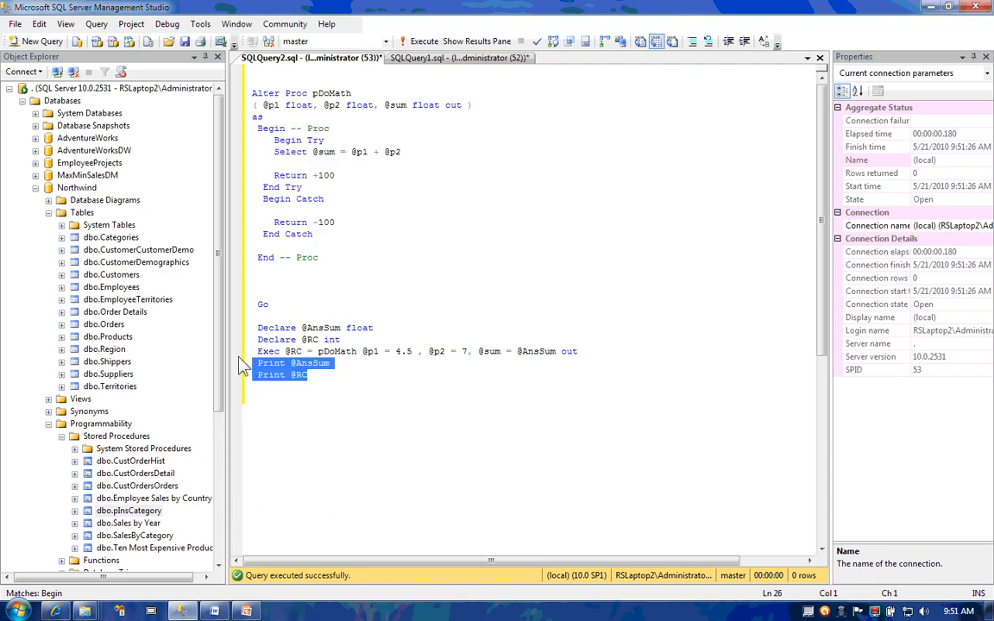
pyautogui.click(423, 40)
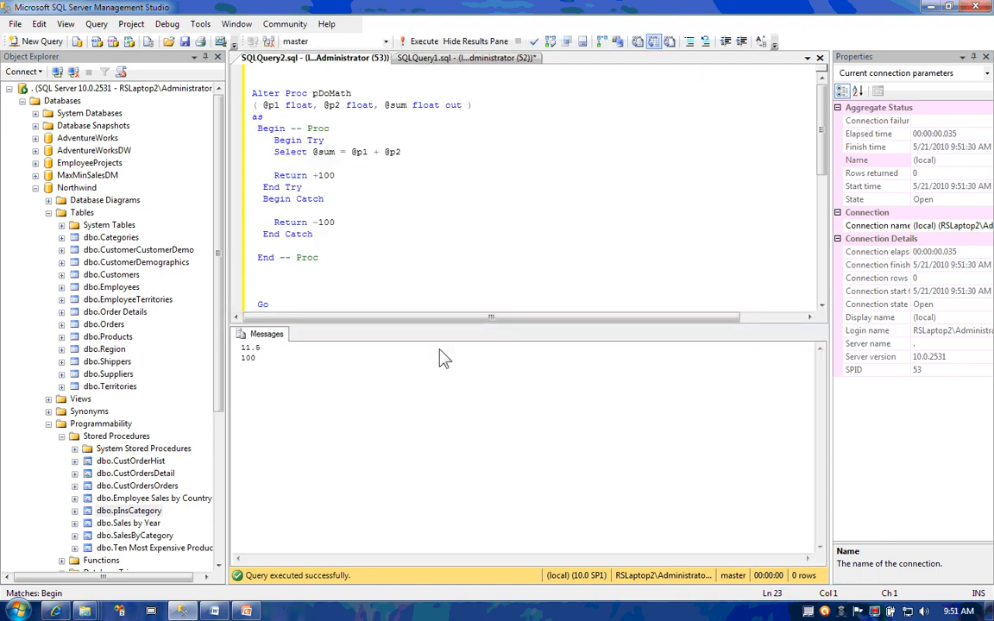
pyautogui.moveTo(475, 40)
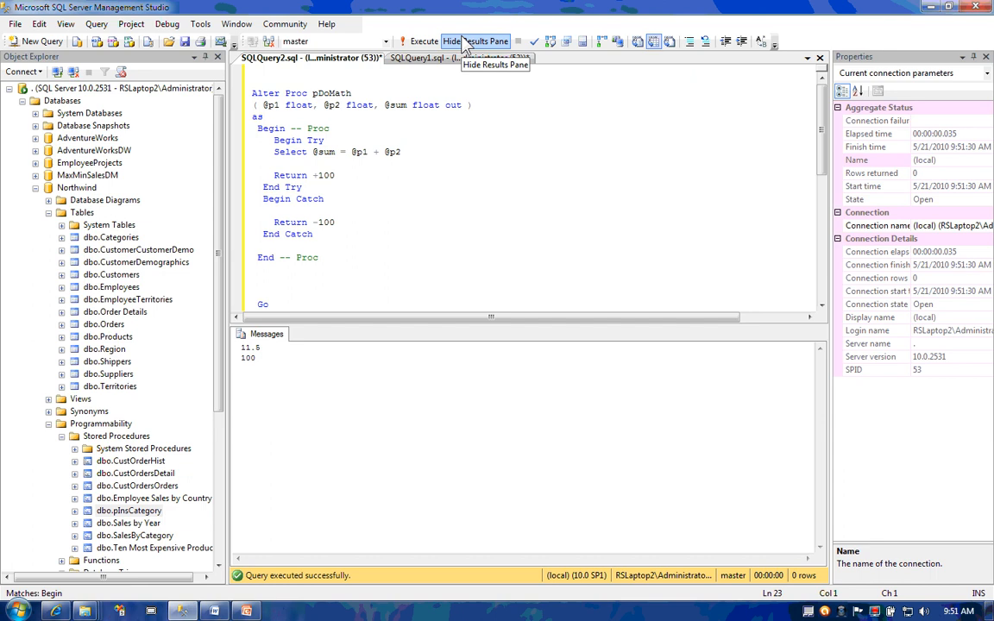
pyautogui.click(452, 42)
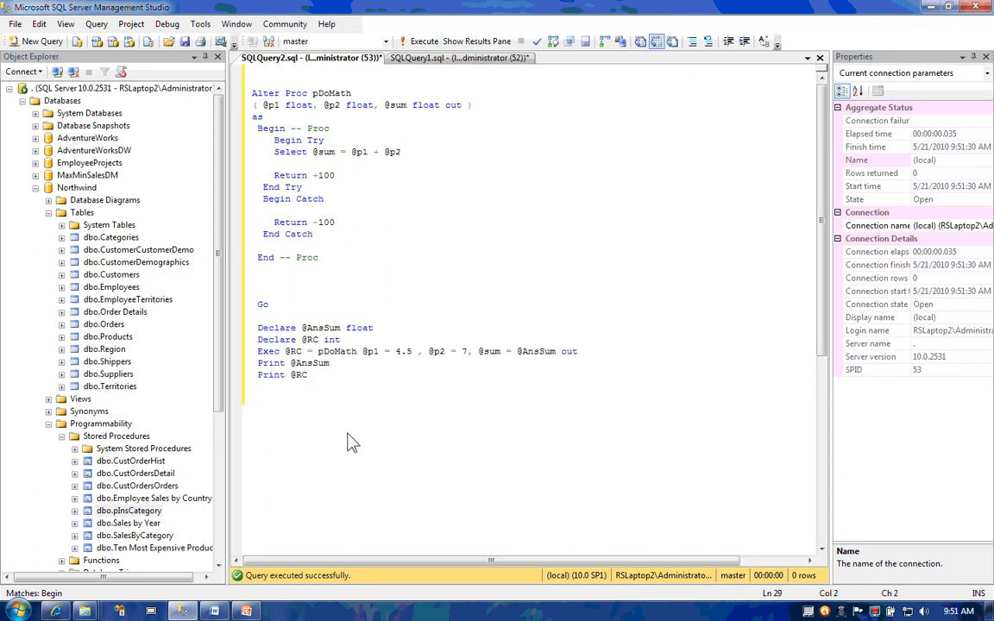
pyautogui.moveTo(335, 142)
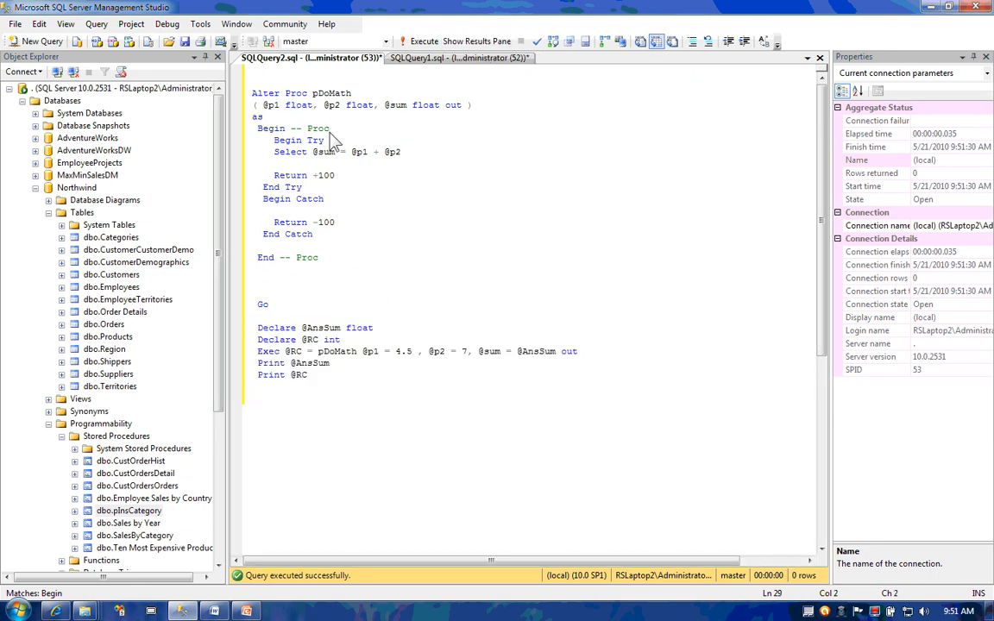
pyautogui.click(466, 105)
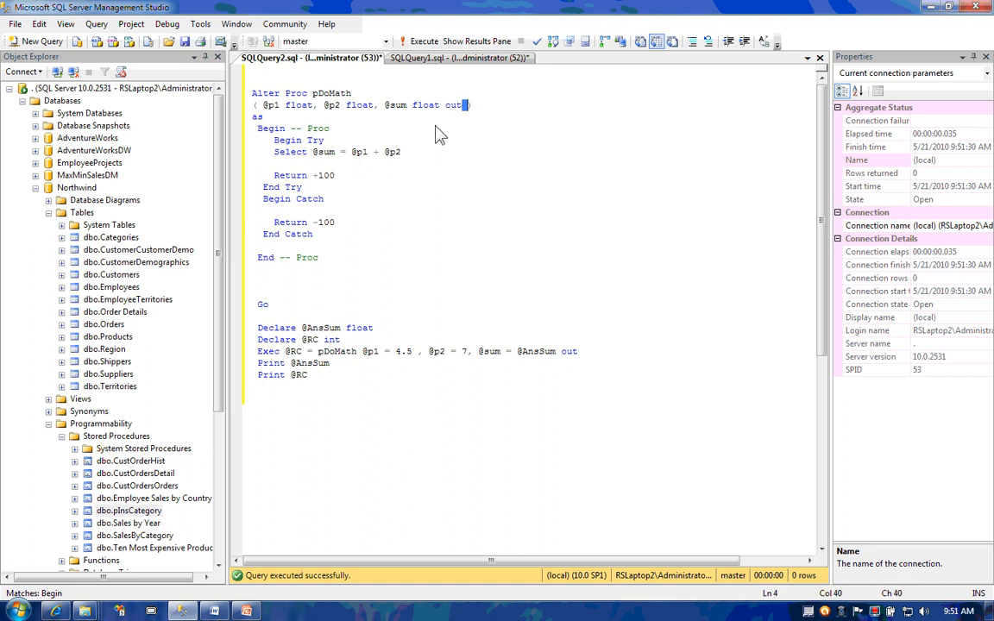
pyautogui.write(',')
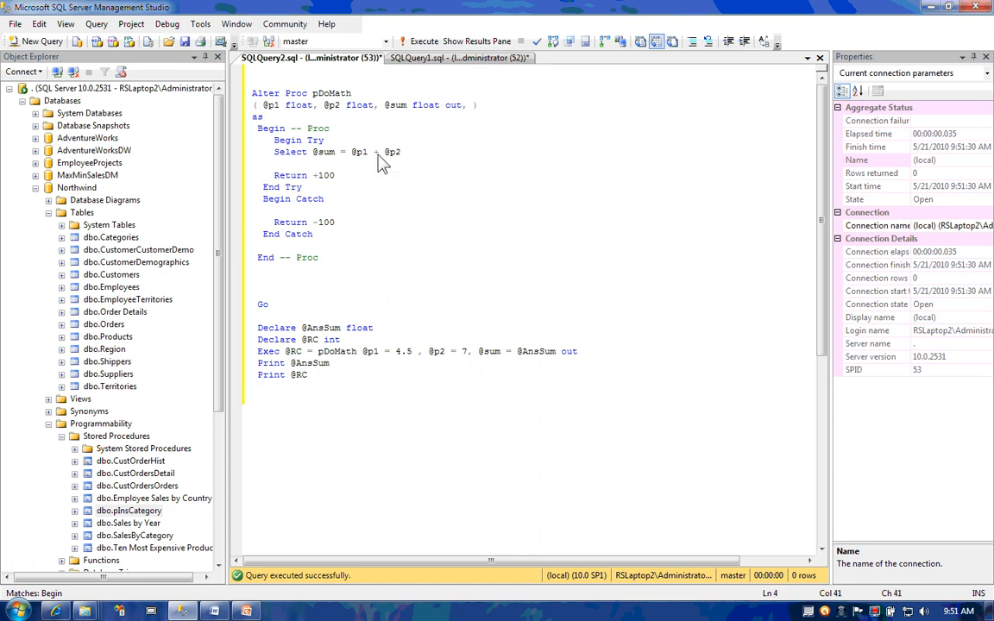
pyautogui.write('@')
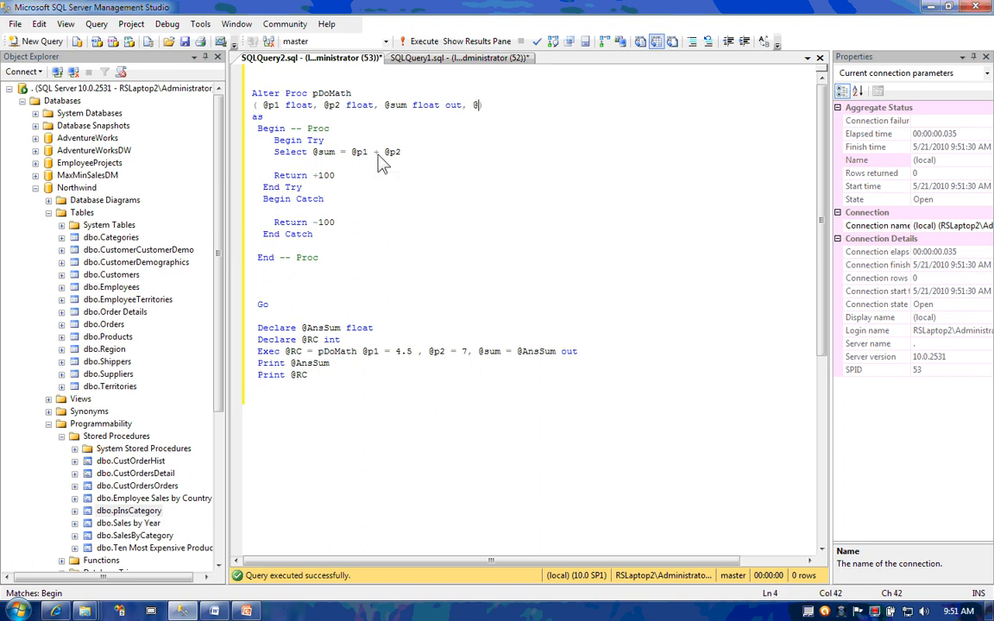
pyautogui.write('pro')
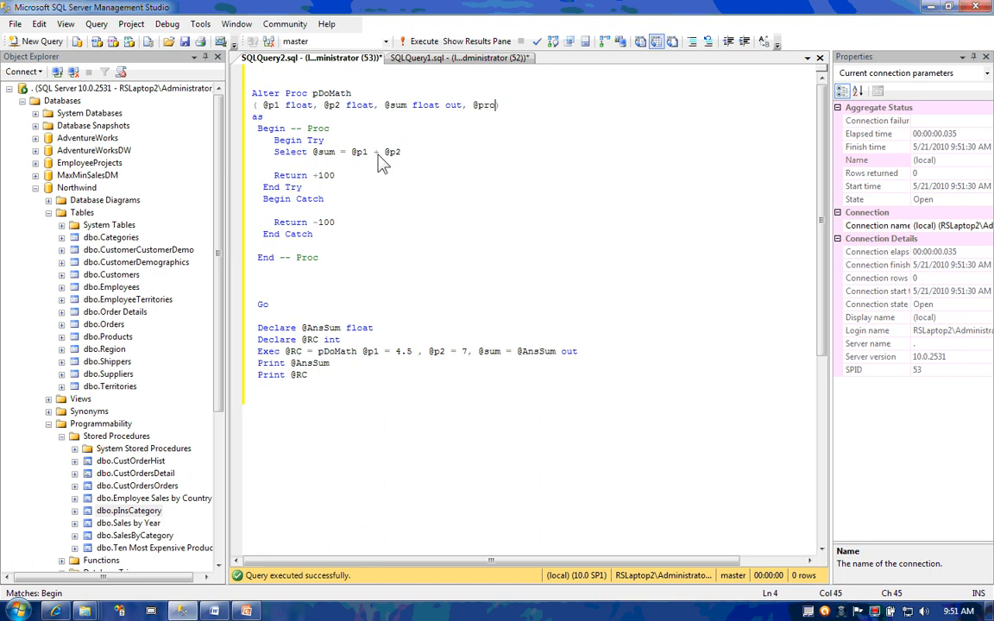
pyautogui.write('duct f')
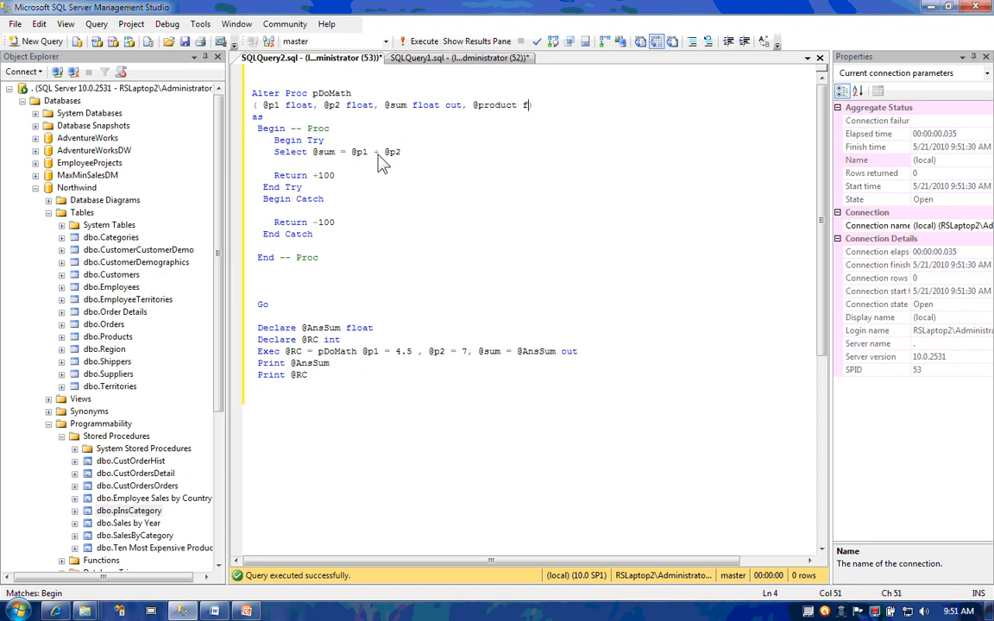
pyautogui.write('loat')
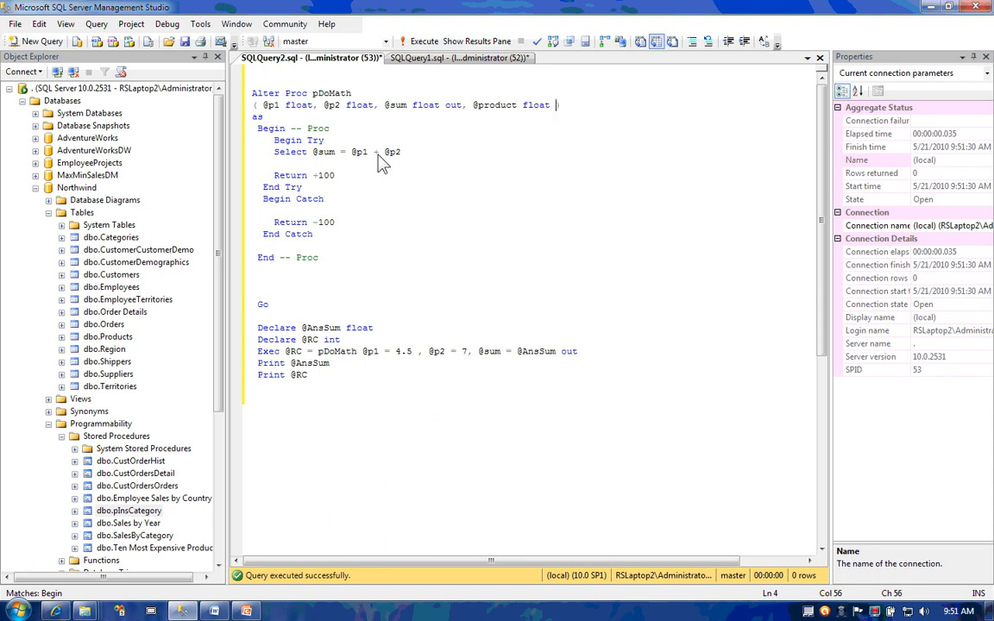
pyautogui.write('out')
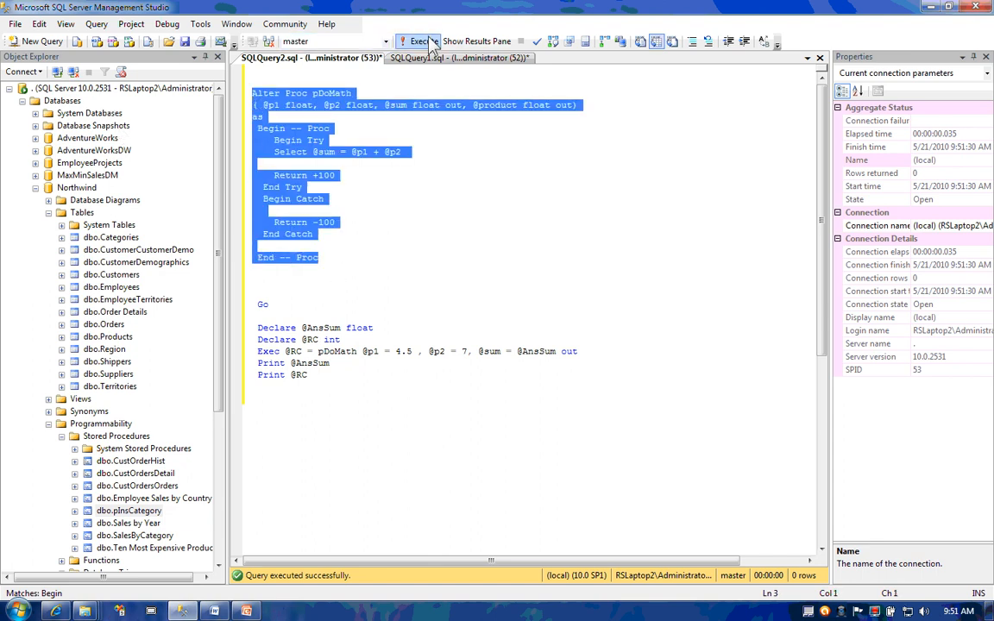
pyautogui.click(418, 42)
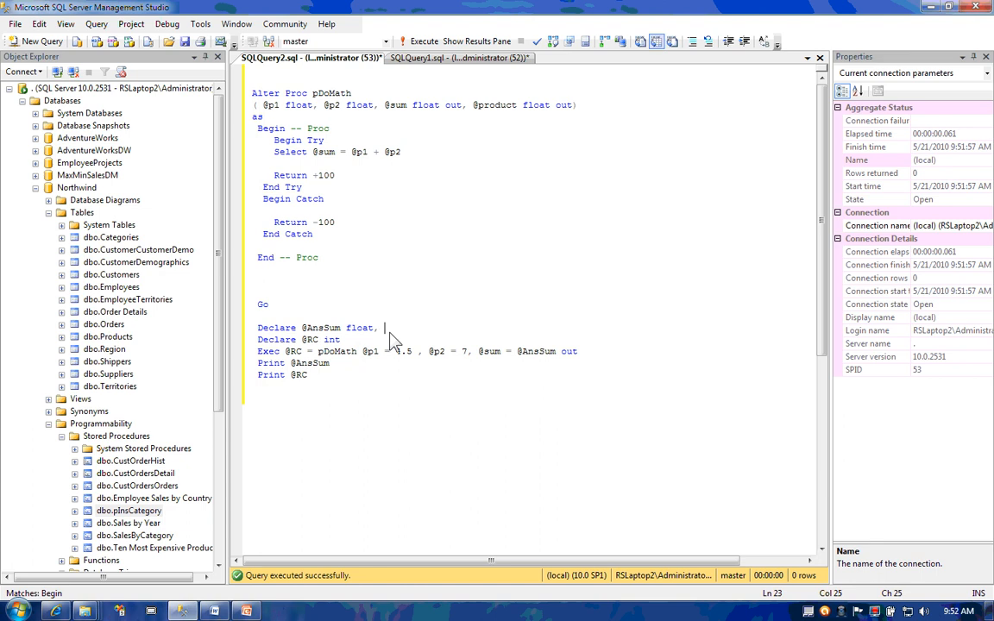
pyautogui.write('@')
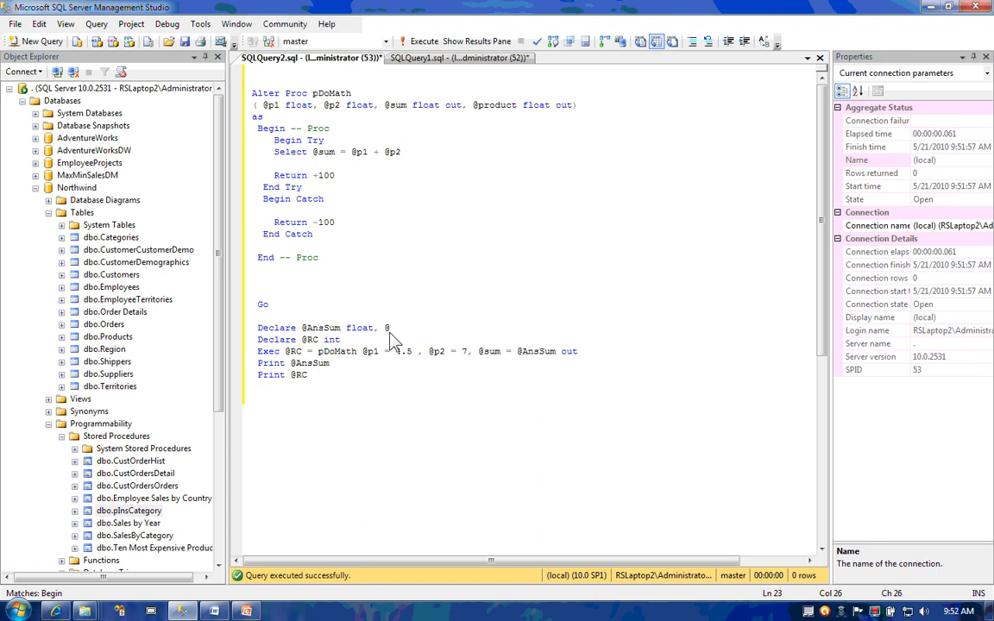
pyautogui.write('Ans')
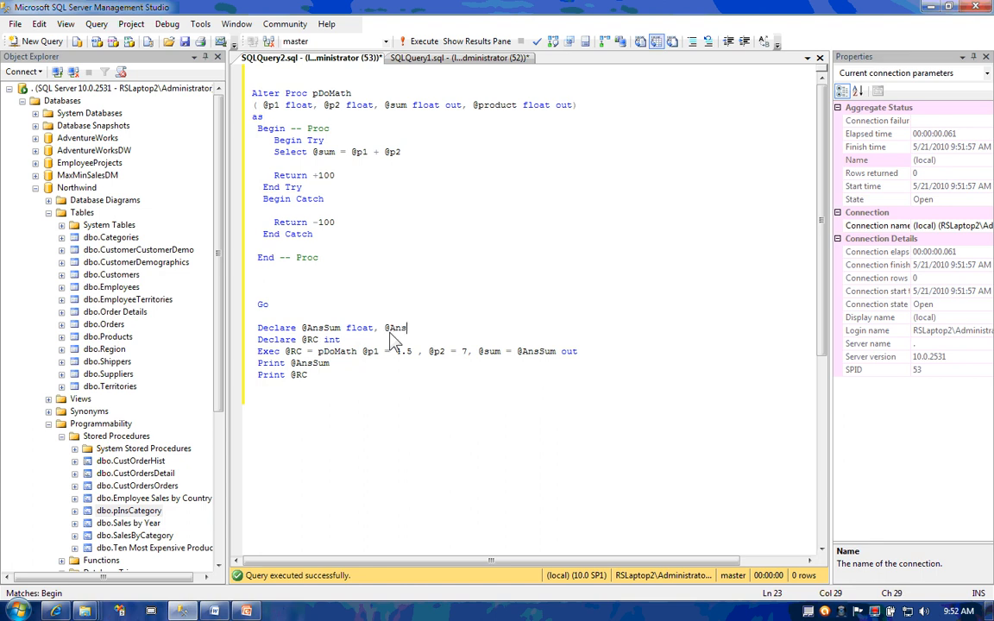
pyautogui.write('Product')
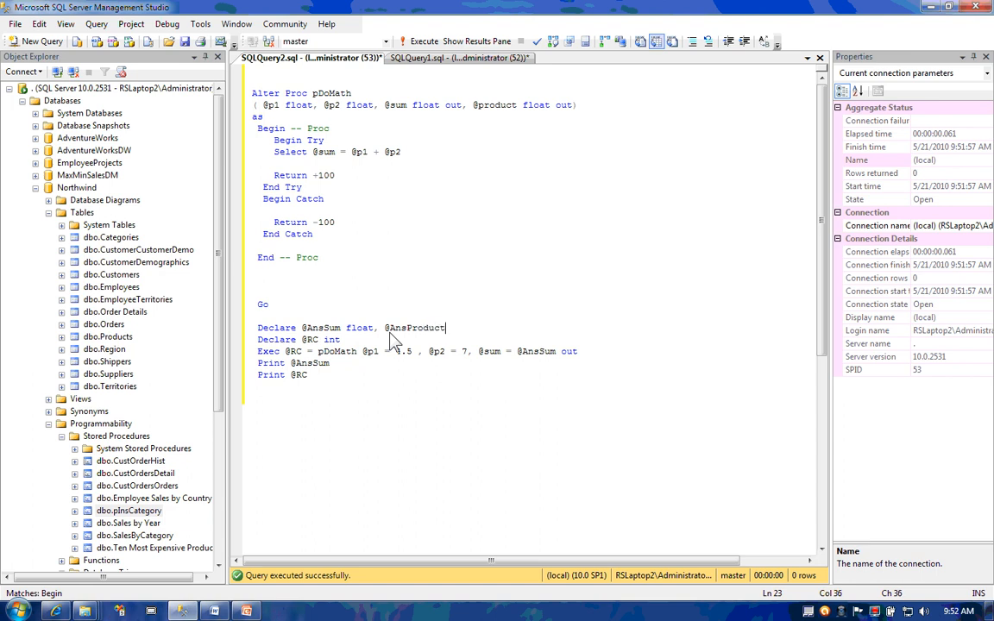
pyautogui.write('floa')
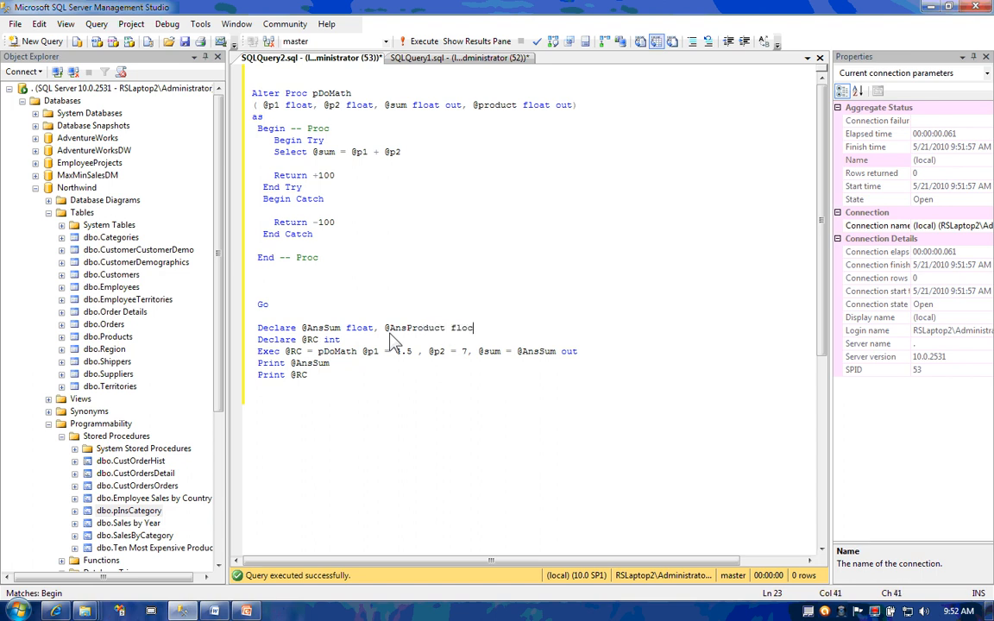
pyautogui.press('Backspace')
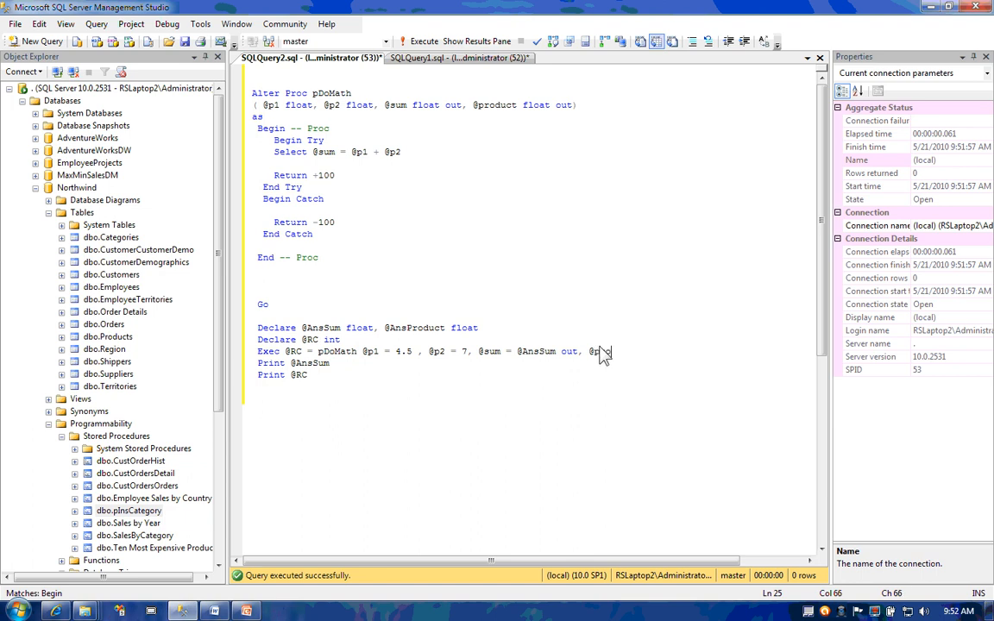
pyautogui.write('duct')
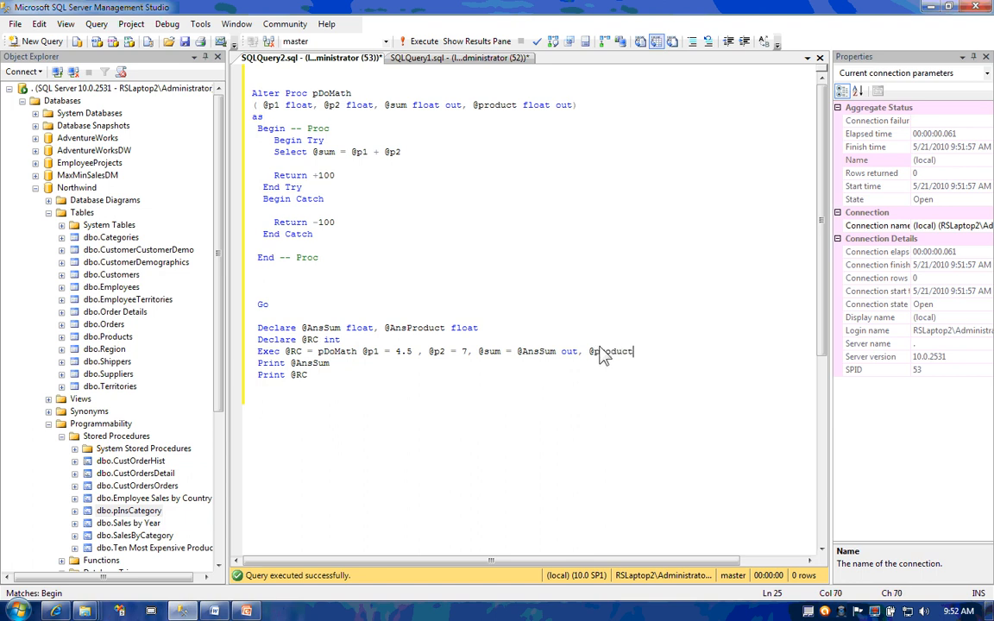
pyautogui.write('=')
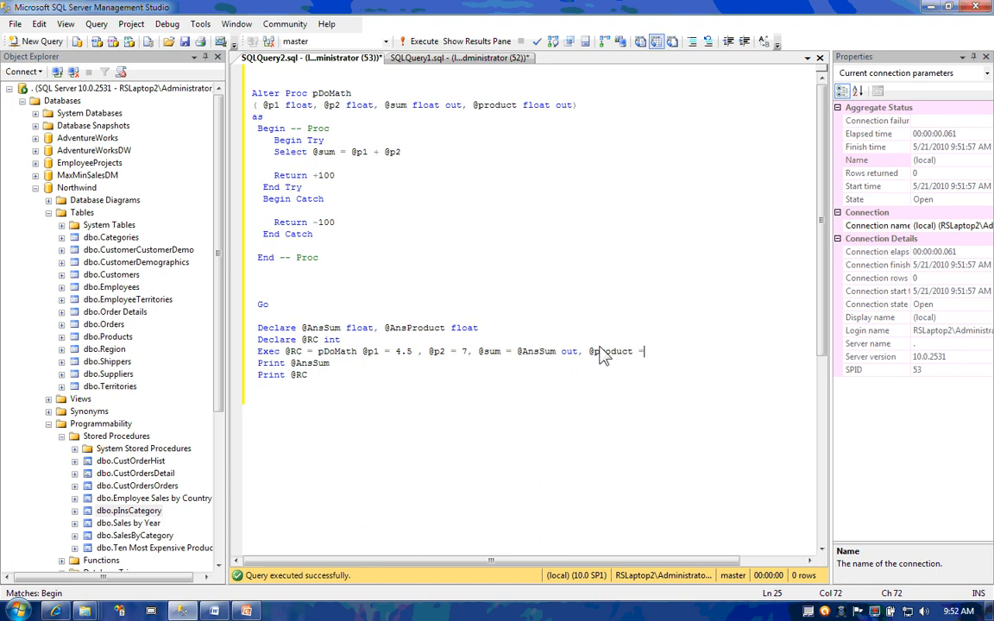
pyautogui.write('@A')
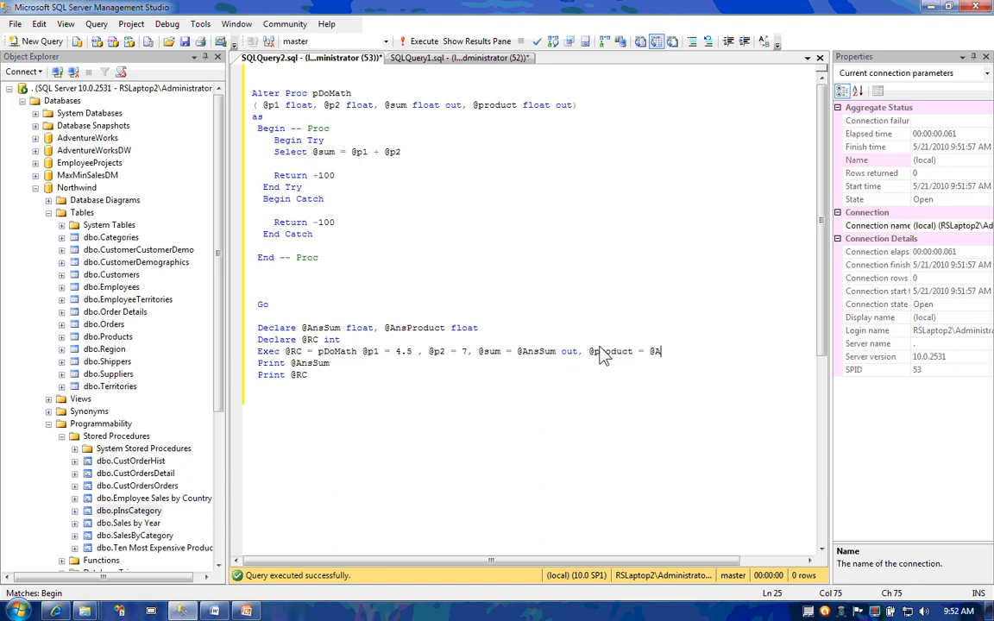
pyautogui.write('nsProd')
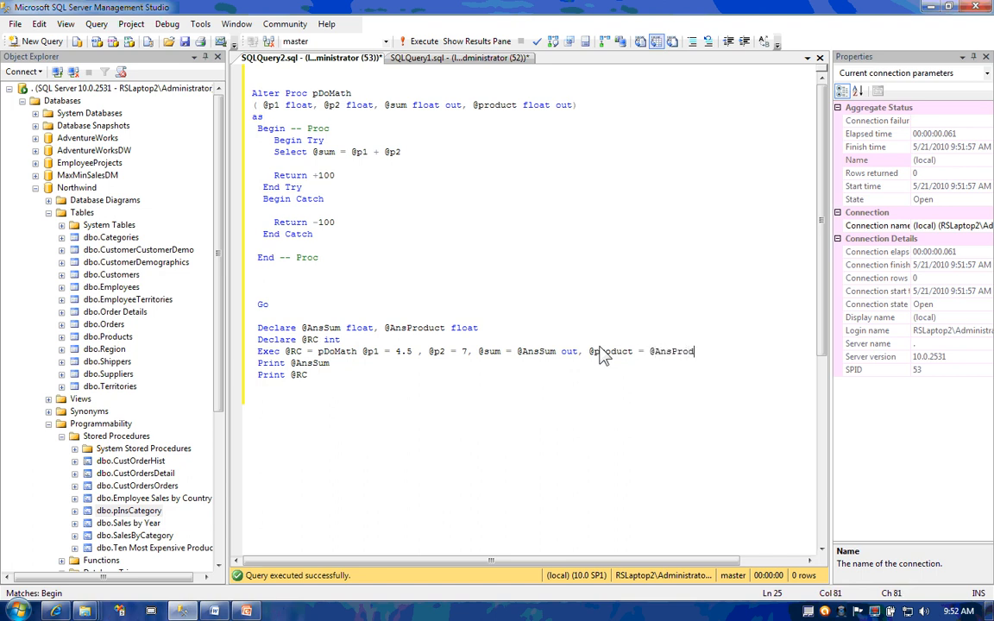
pyautogui.write('uct')
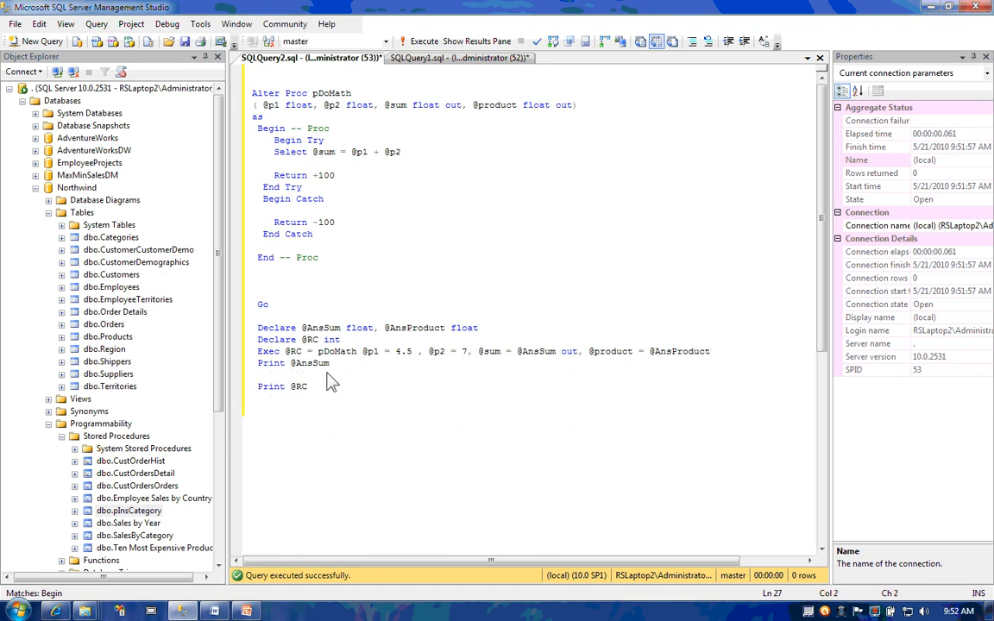
pyautogui.moveTo(193, 397)
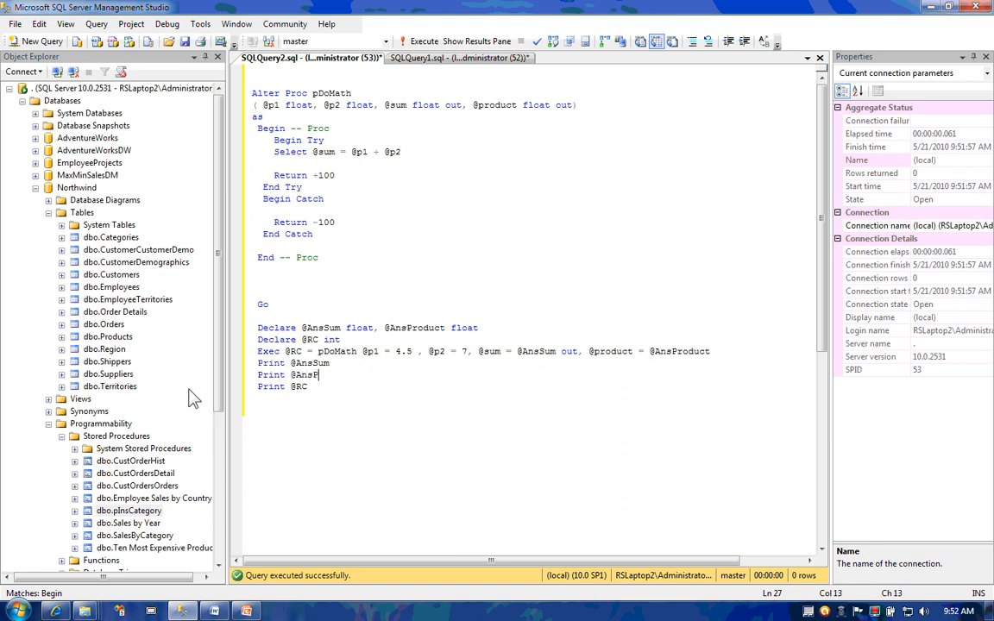
pyautogui.write('Product')
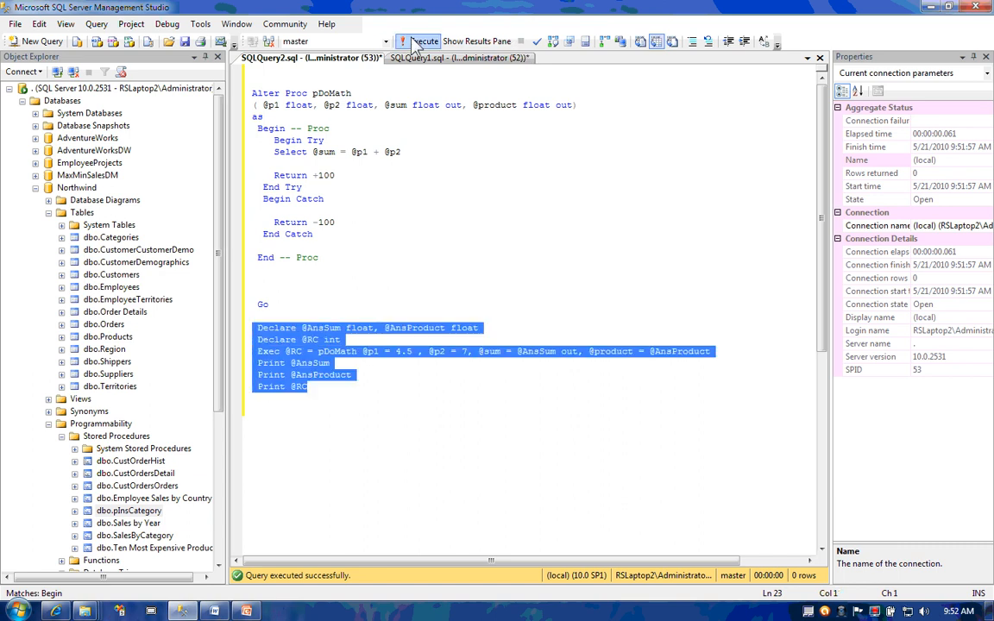
pyautogui.click(421, 41)
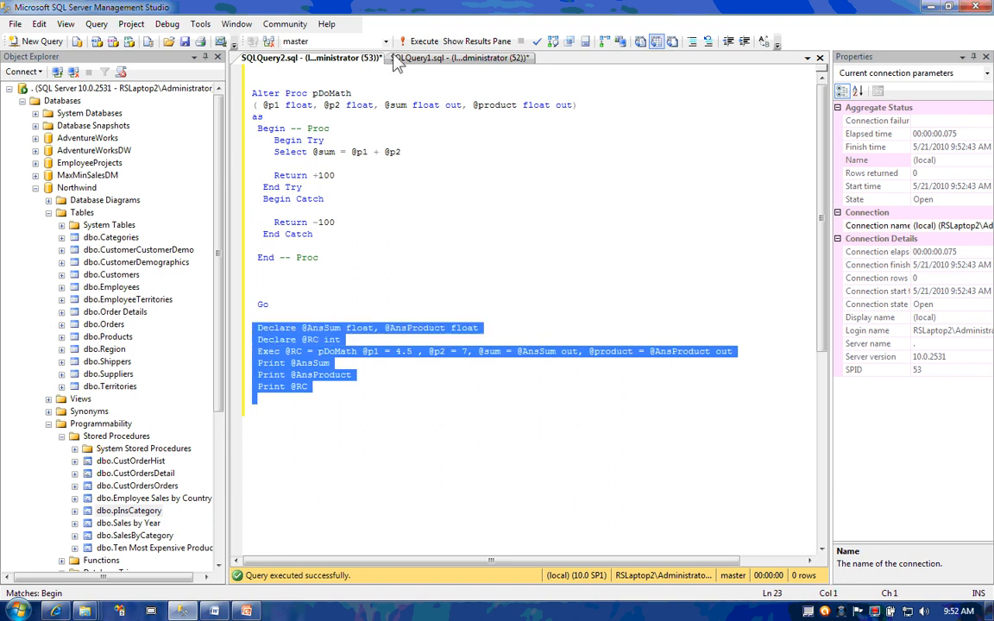
pyautogui.click(423, 41)
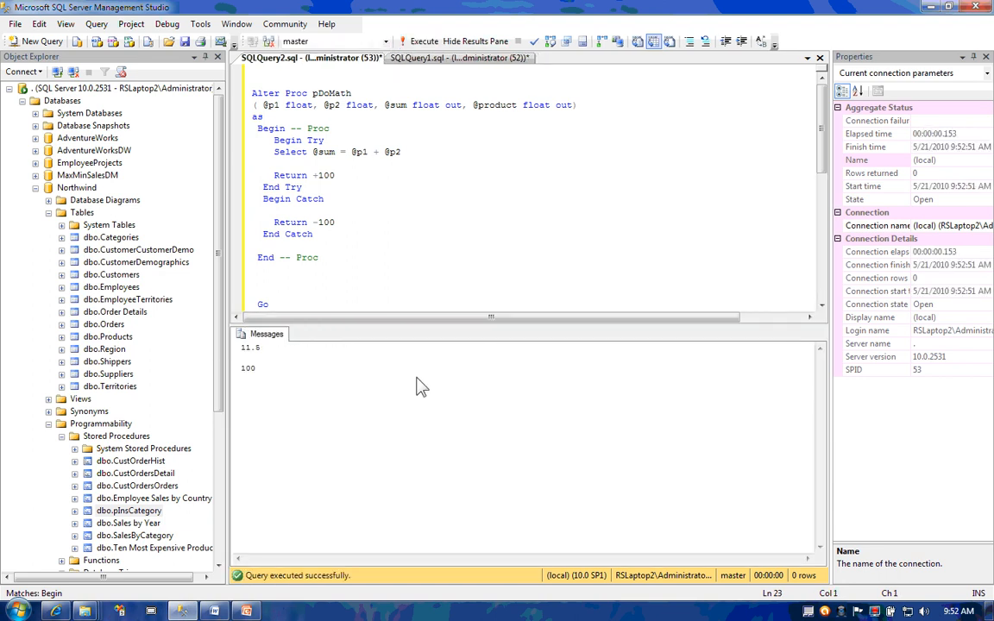
pyautogui.click(476, 42)
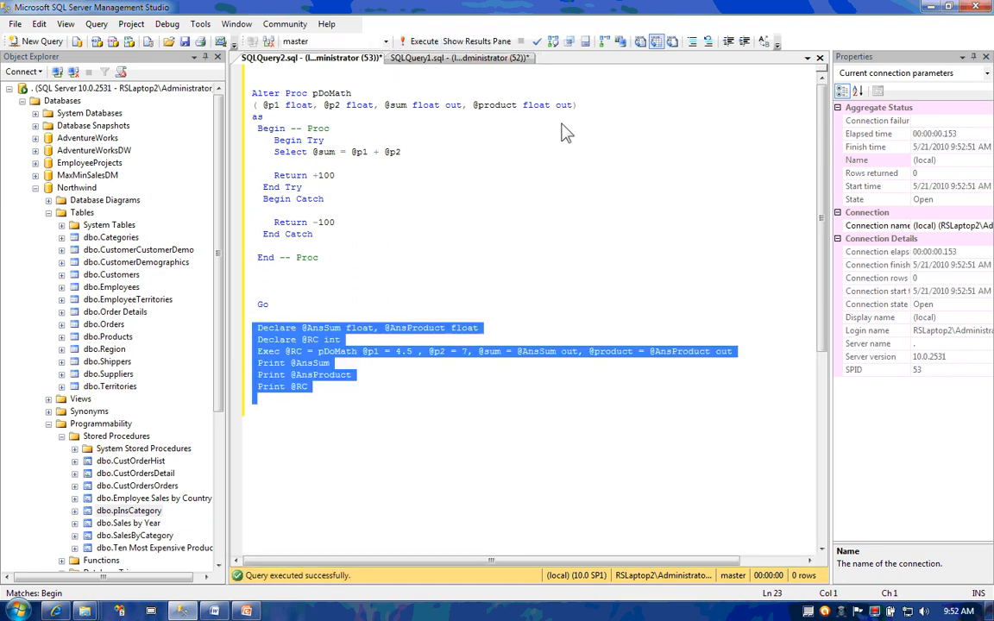
pyautogui.moveTo(391, 191)
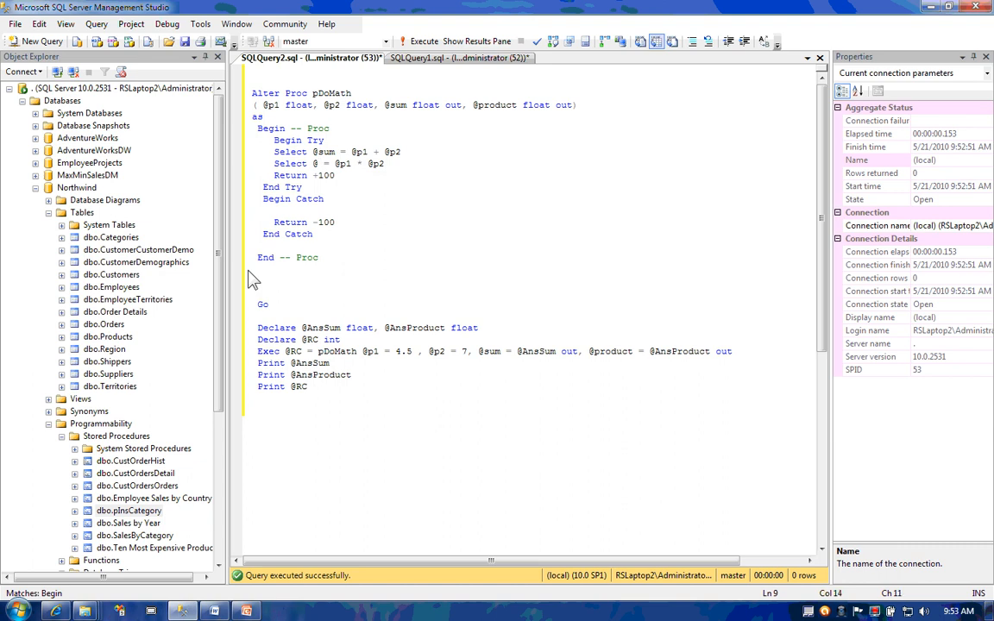
pyautogui.write('product')
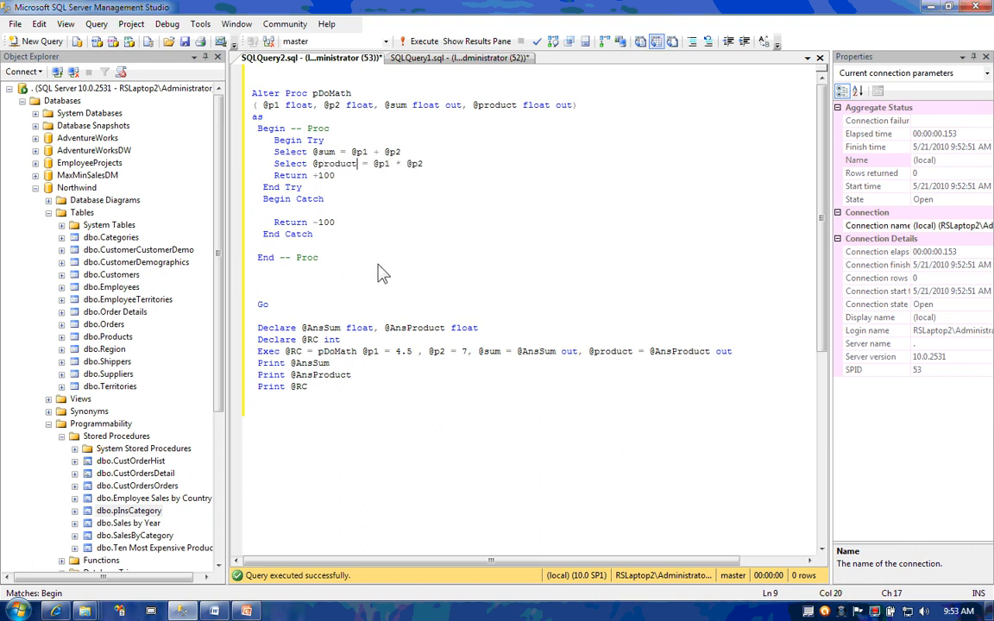
pyautogui.click(422, 41)
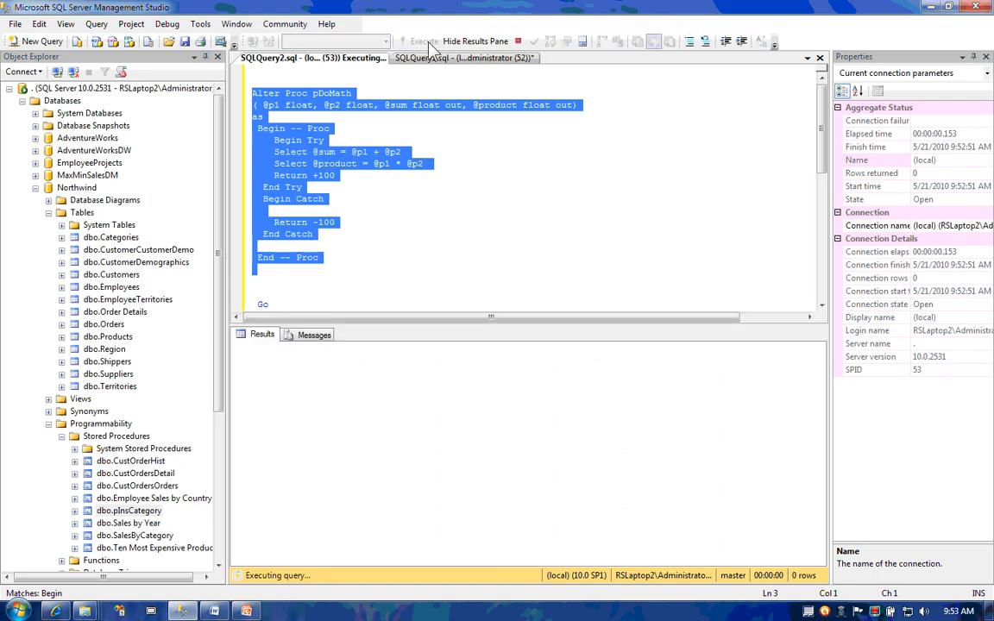
pyautogui.click(423, 40)
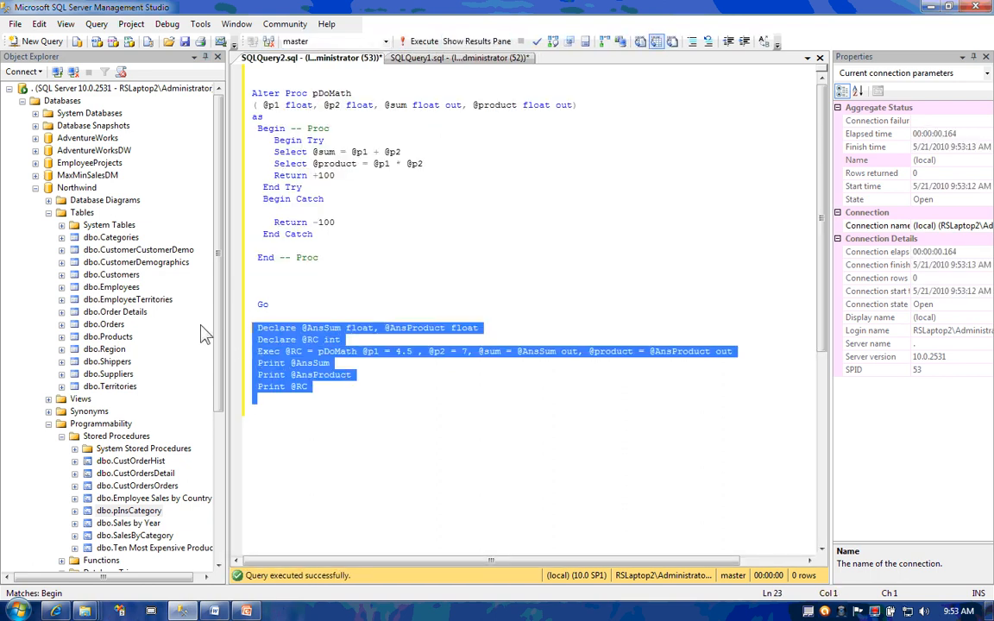
pyautogui.click(424, 40)
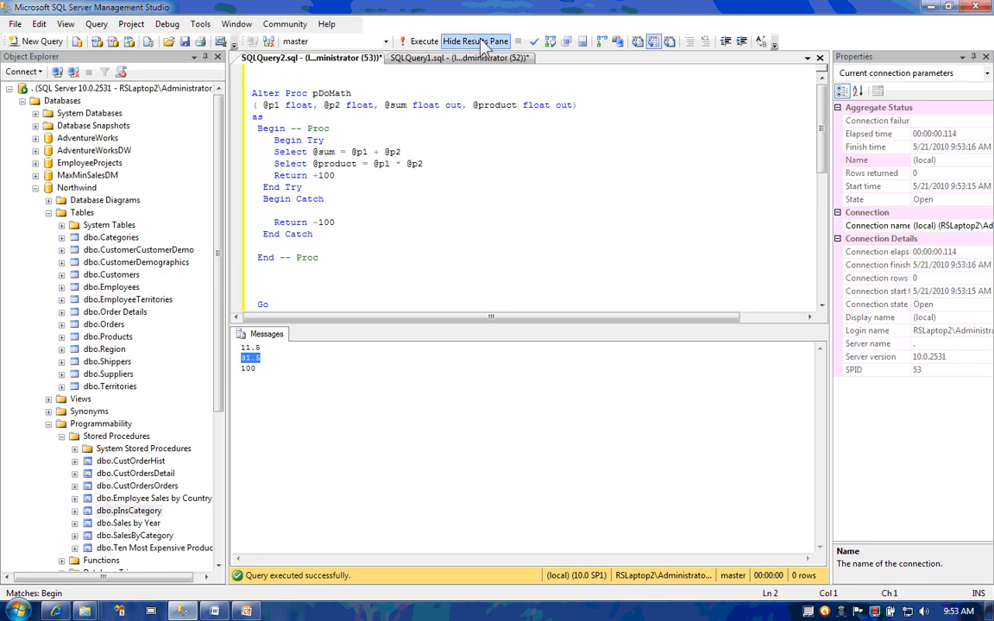
pyautogui.click(476, 41)
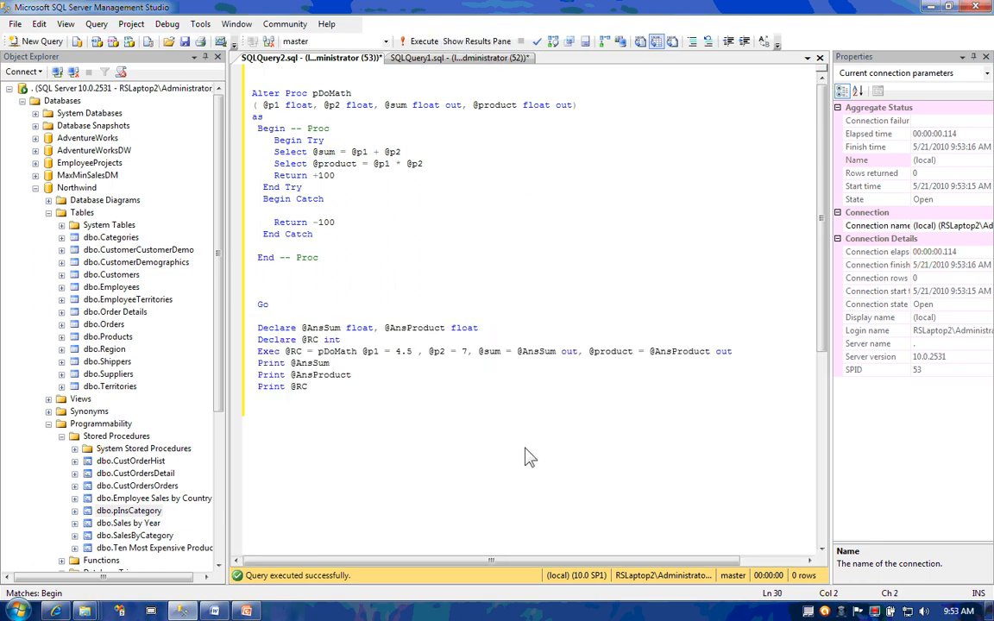
pyautogui.moveTo(448, 169)
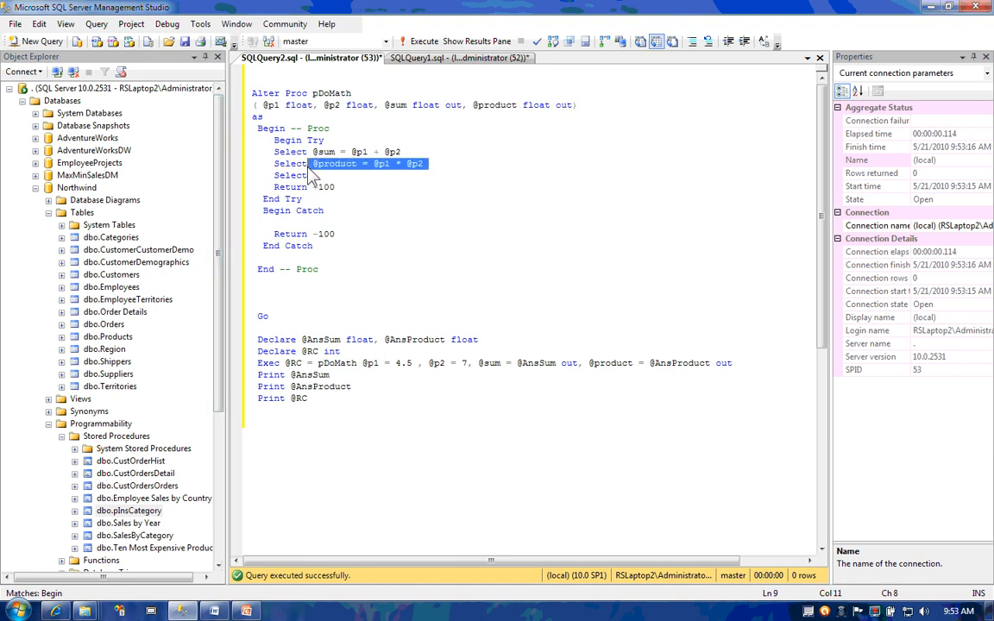
pyautogui.click(311, 175)
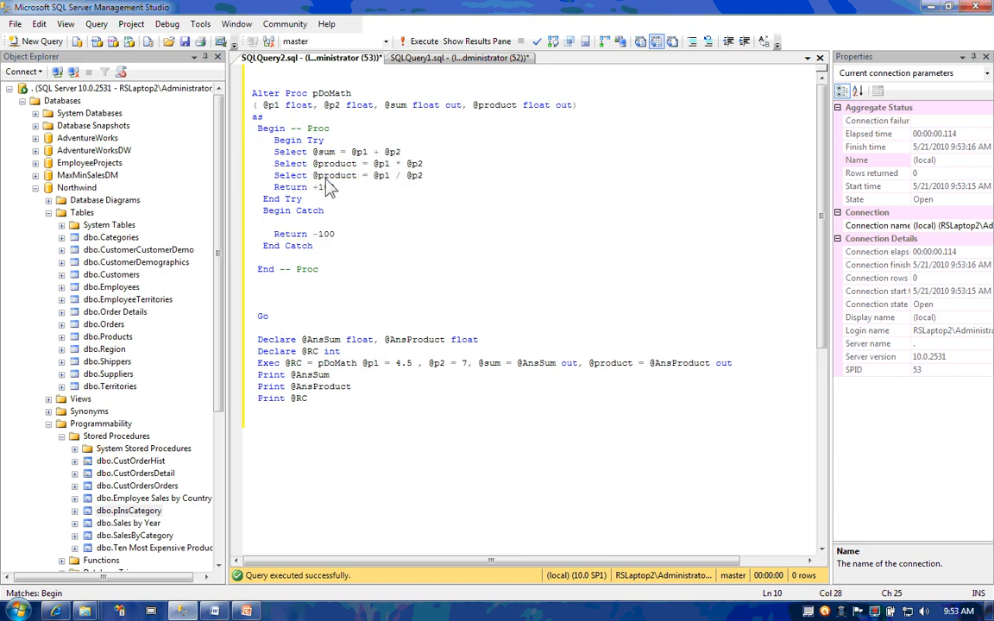
pyautogui.doubleClick(335, 175)
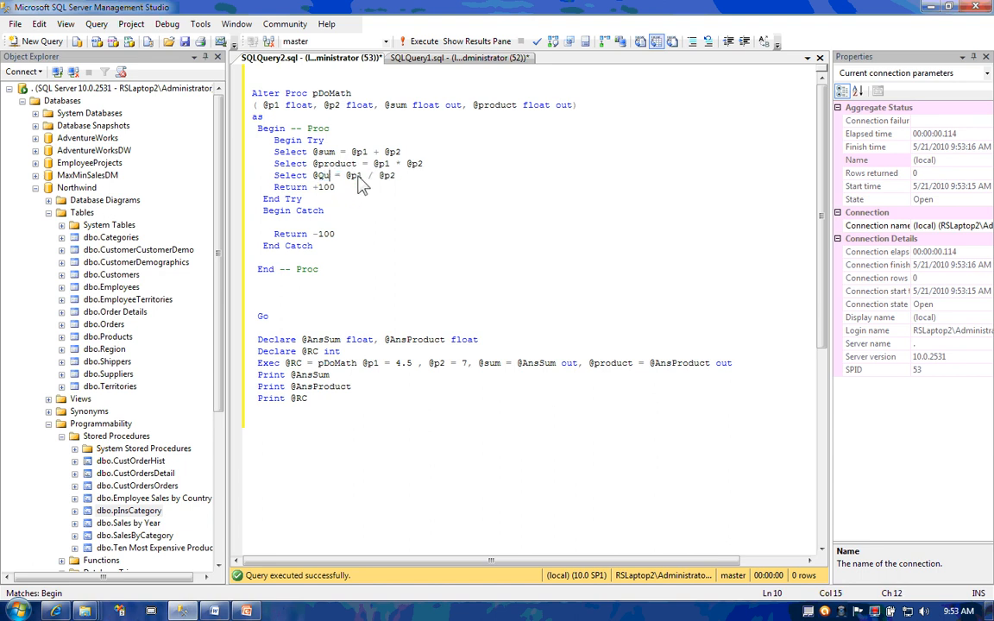
pyautogui.write('otie')
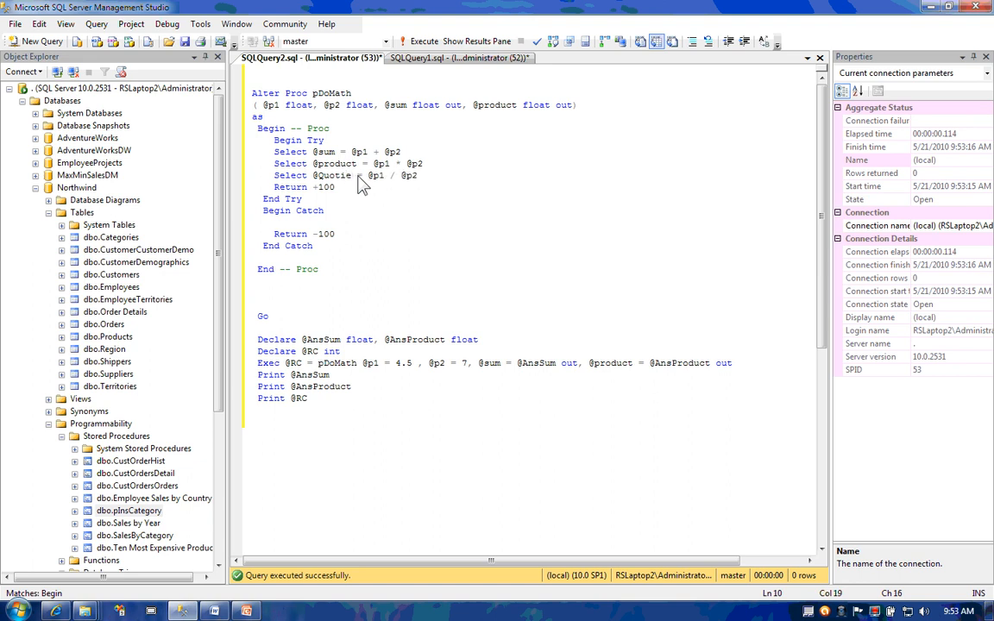
pyautogui.press('BackSpace')
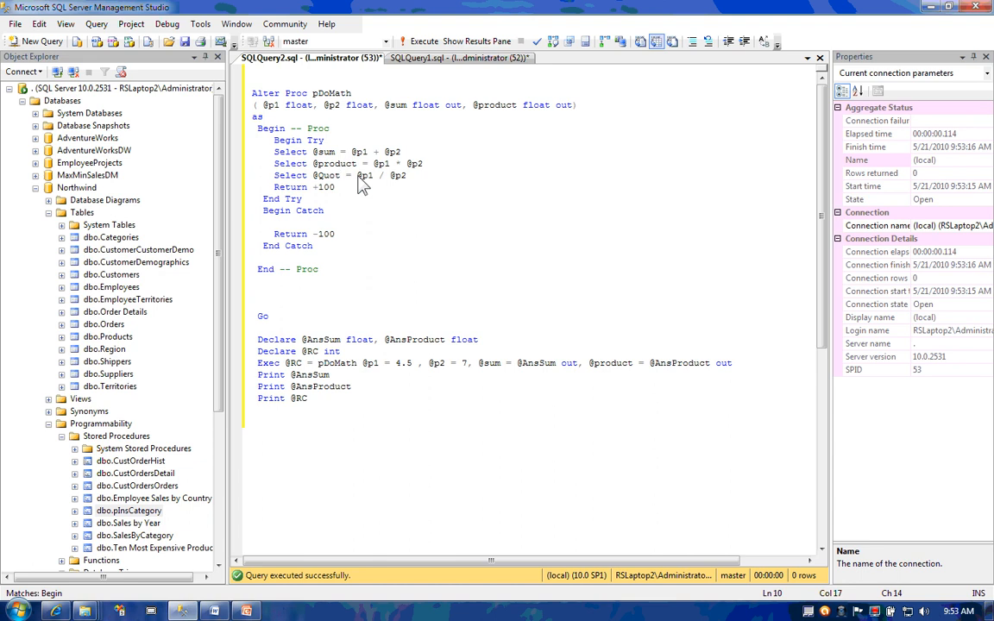
pyautogui.write('ent')
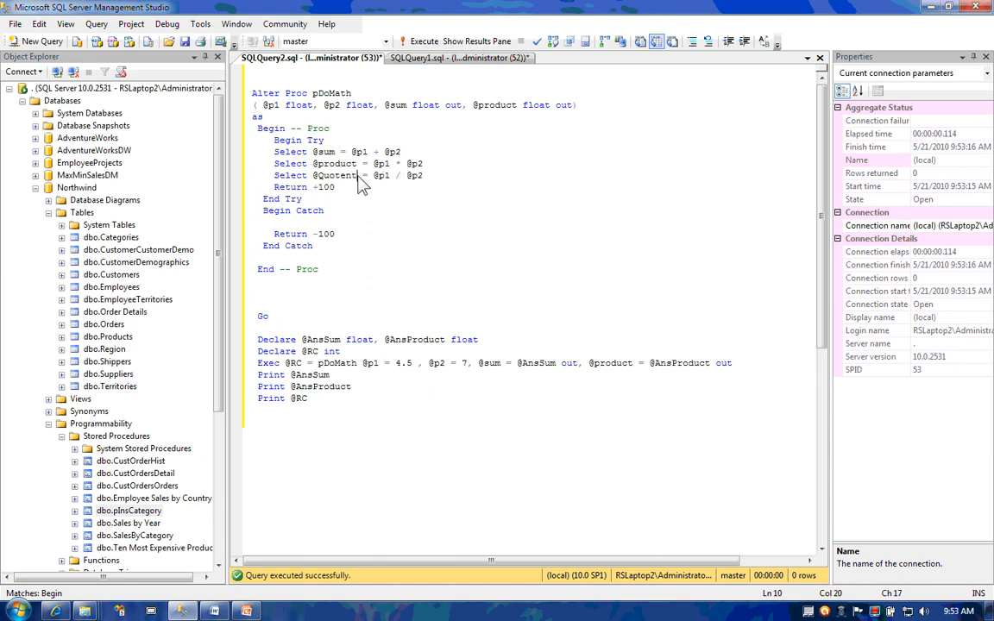
pyautogui.moveTo(575, 119)
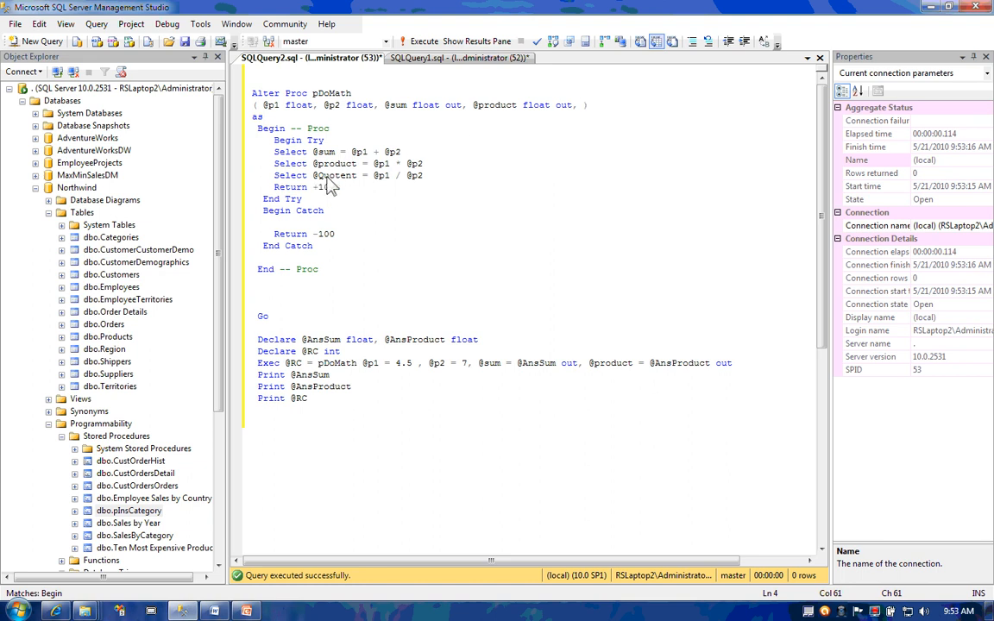
pyautogui.doubleClick(334, 175)
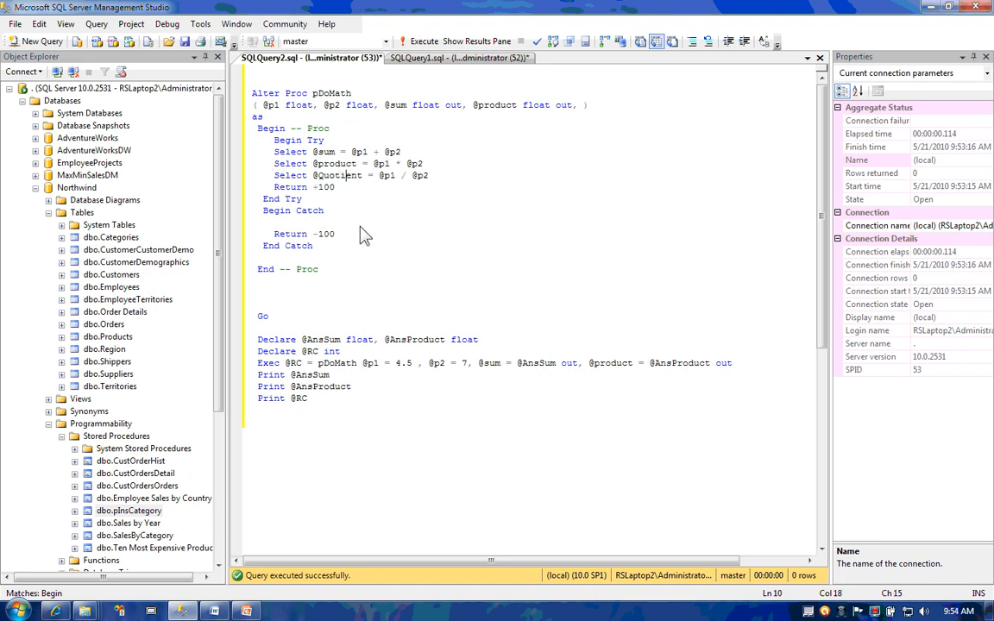
pyautogui.doubleClick(335, 175)
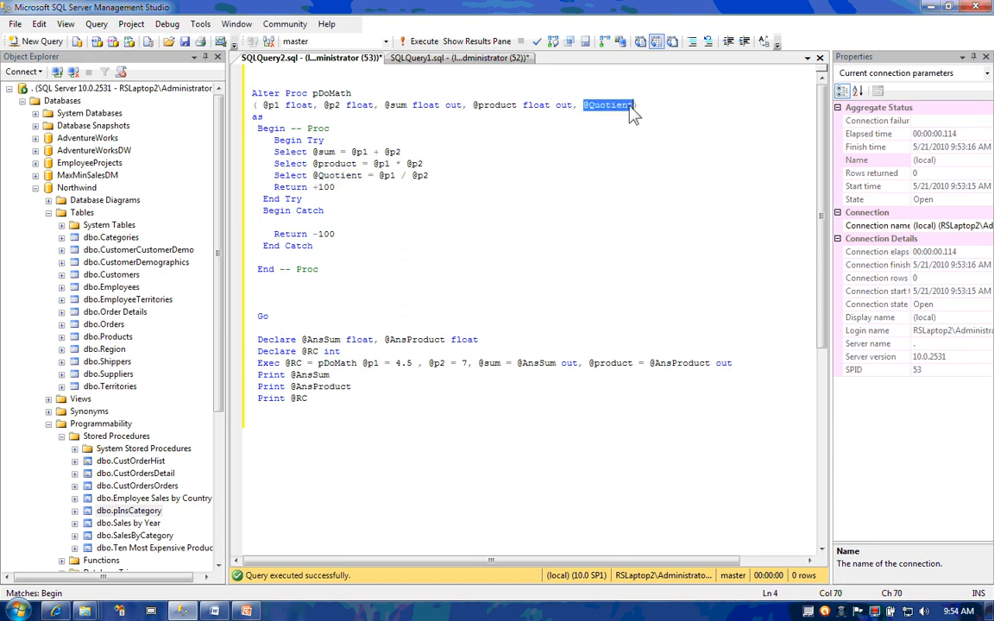
pyautogui.write('float')
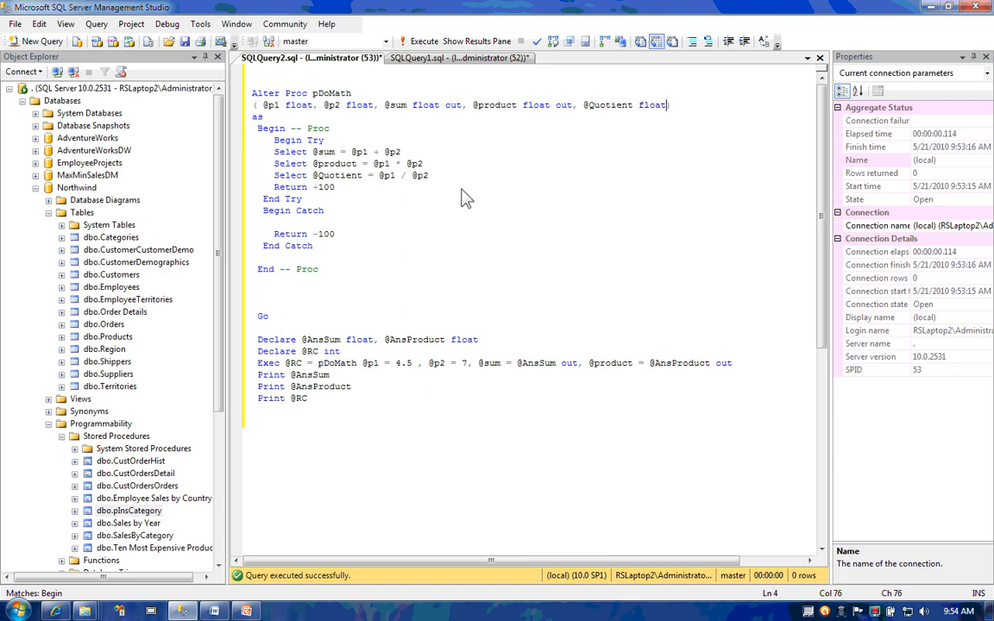
pyautogui.write('out')
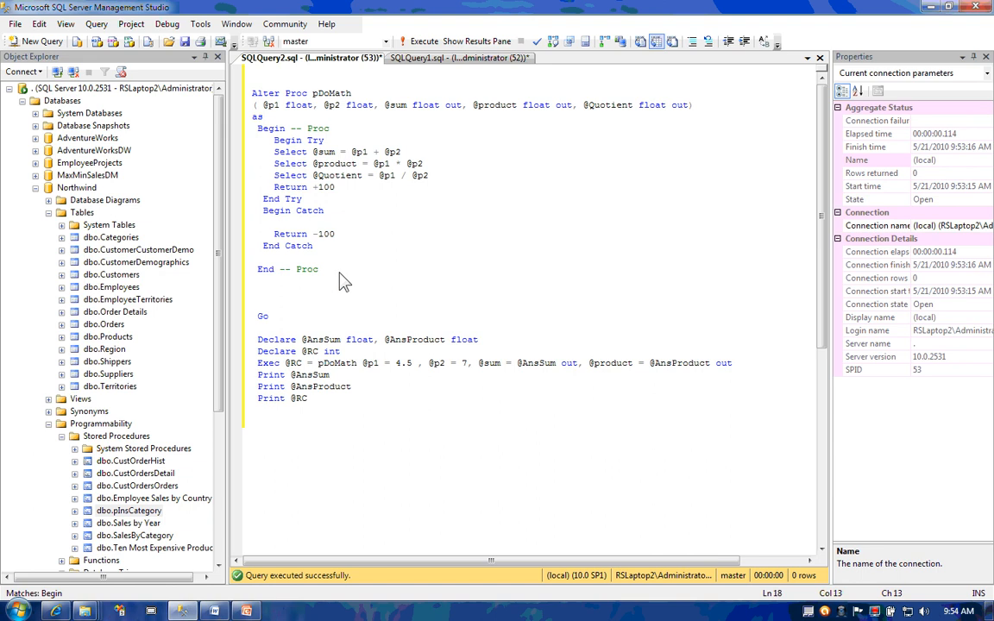
pyautogui.click(421, 42)
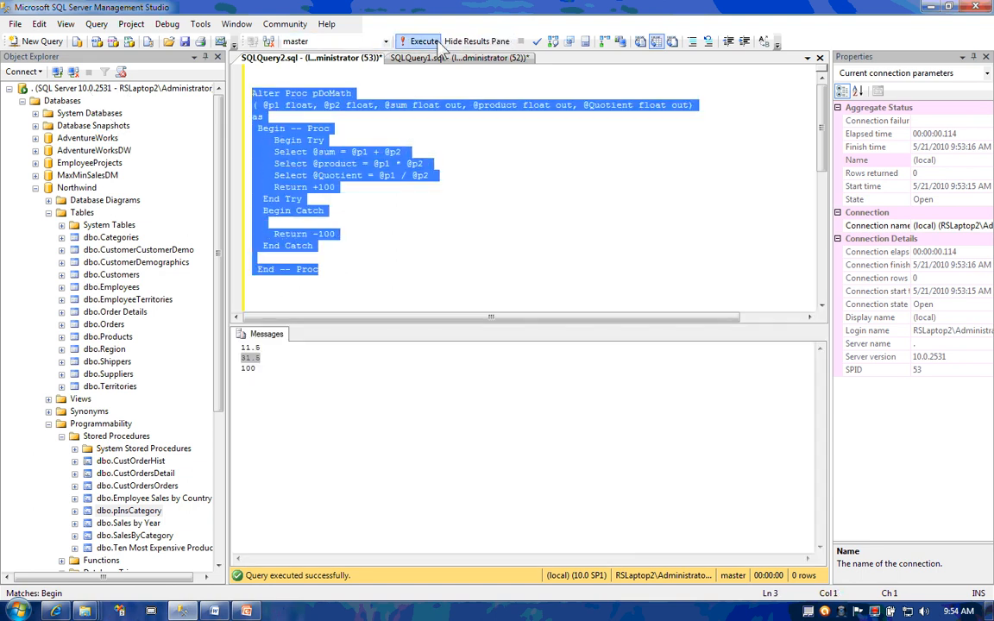
pyautogui.click(476, 40)
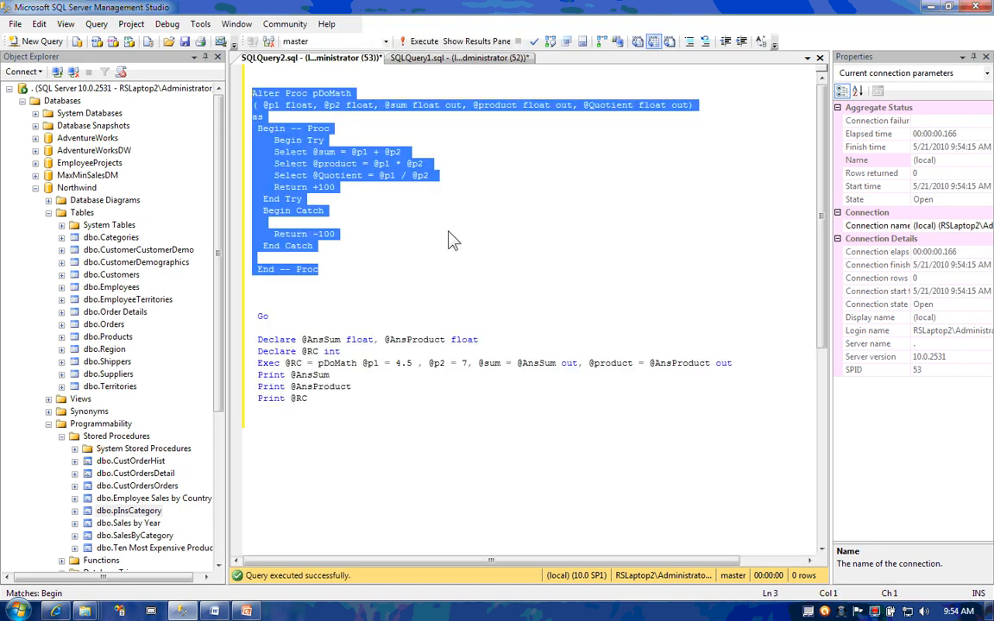
pyautogui.click(479, 339)
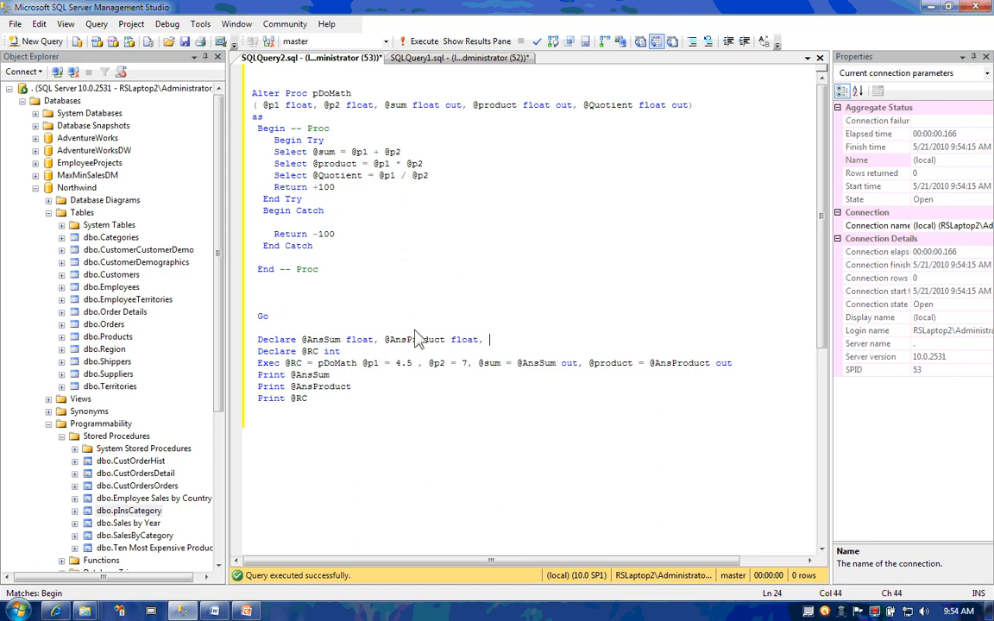
pyautogui.write('@Ans')
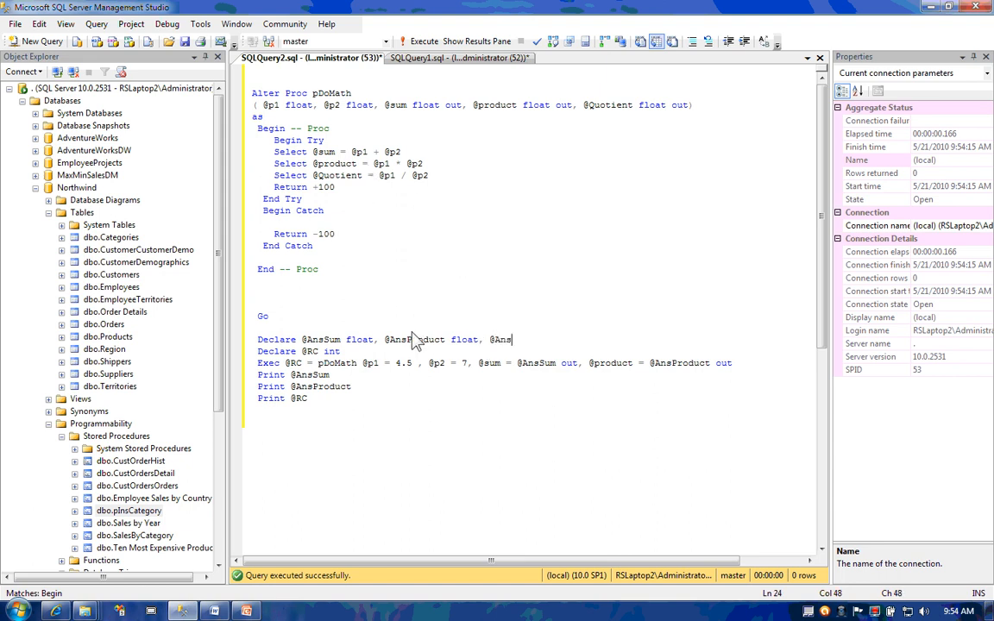
pyautogui.write('Quotient')
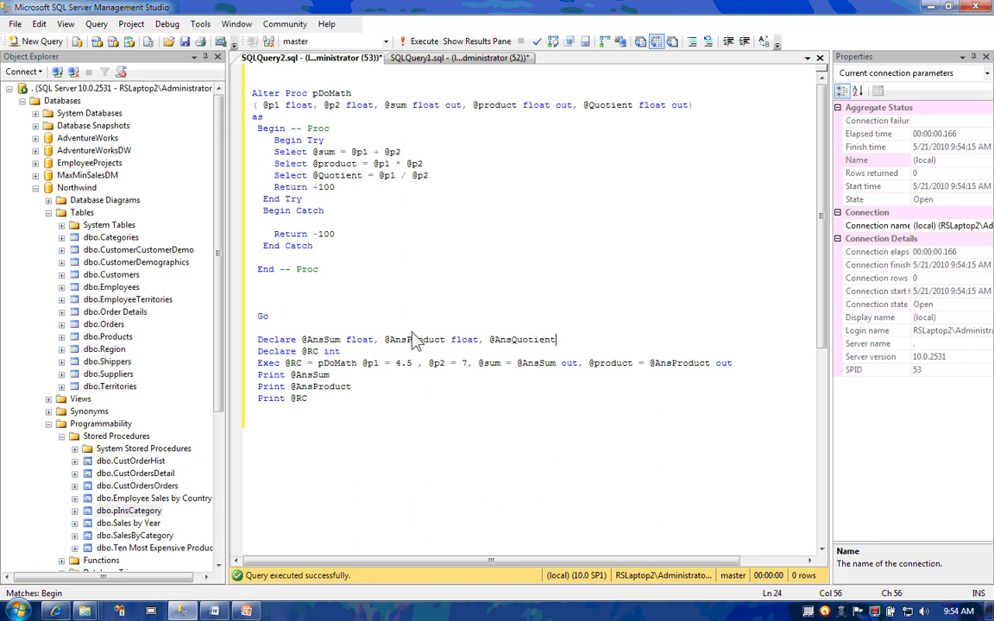
pyautogui.write('flo')
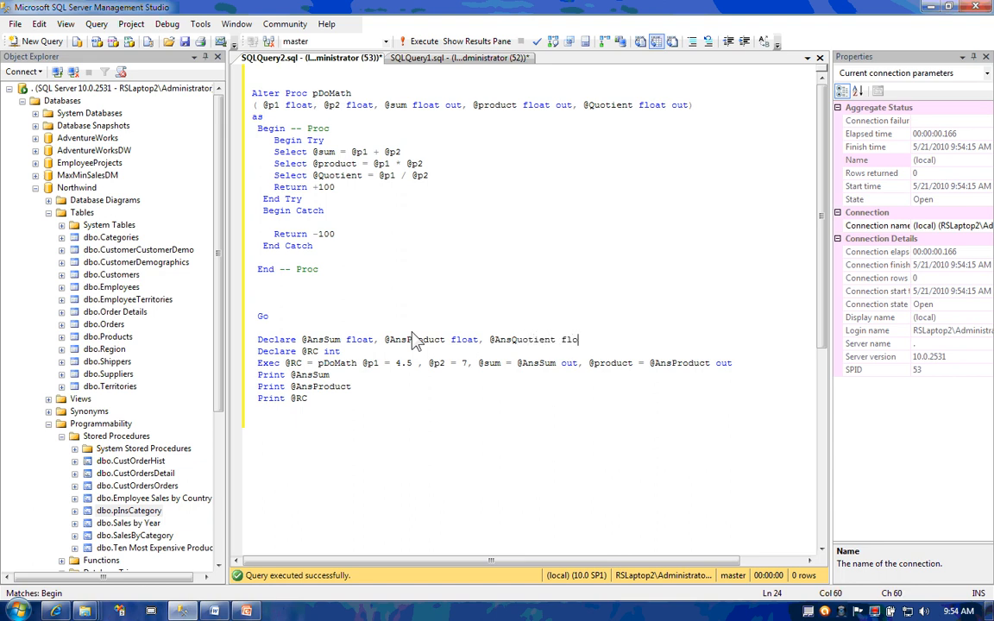
pyautogui.write('at')
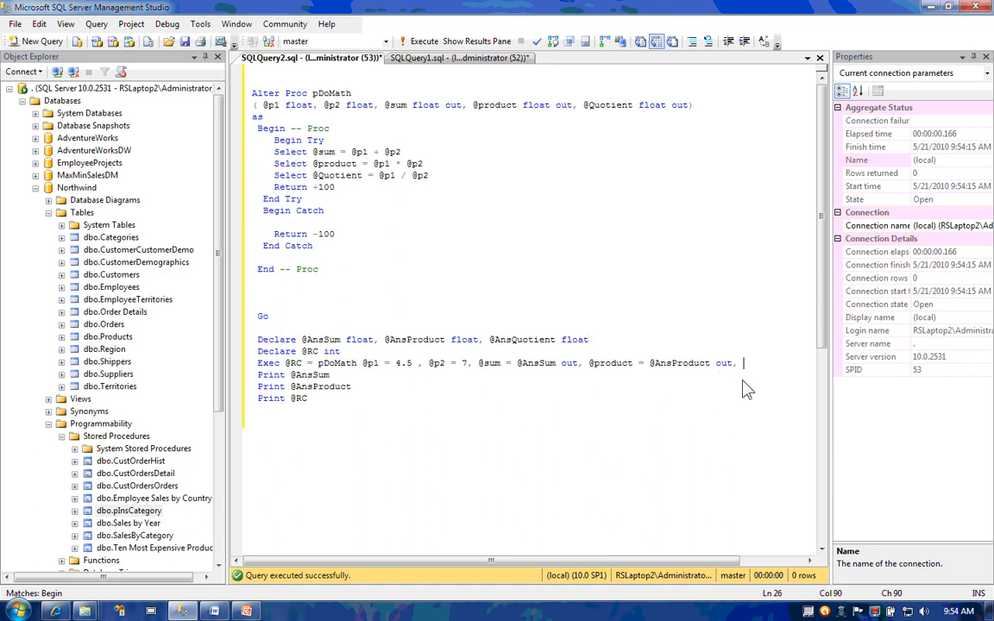
pyautogui.moveTo(694, 388)
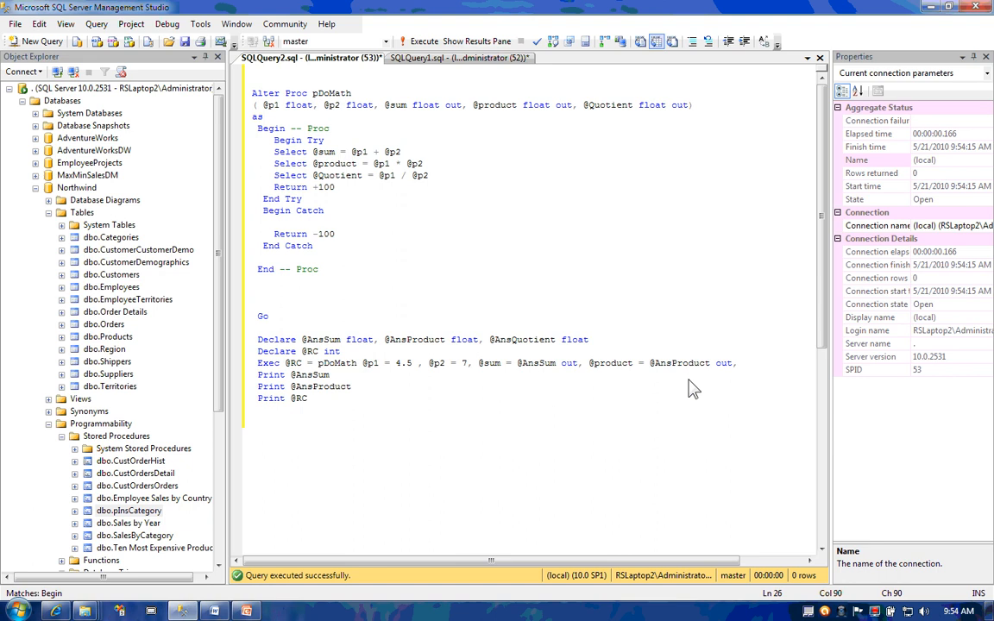
pyautogui.moveTo(533, 351)
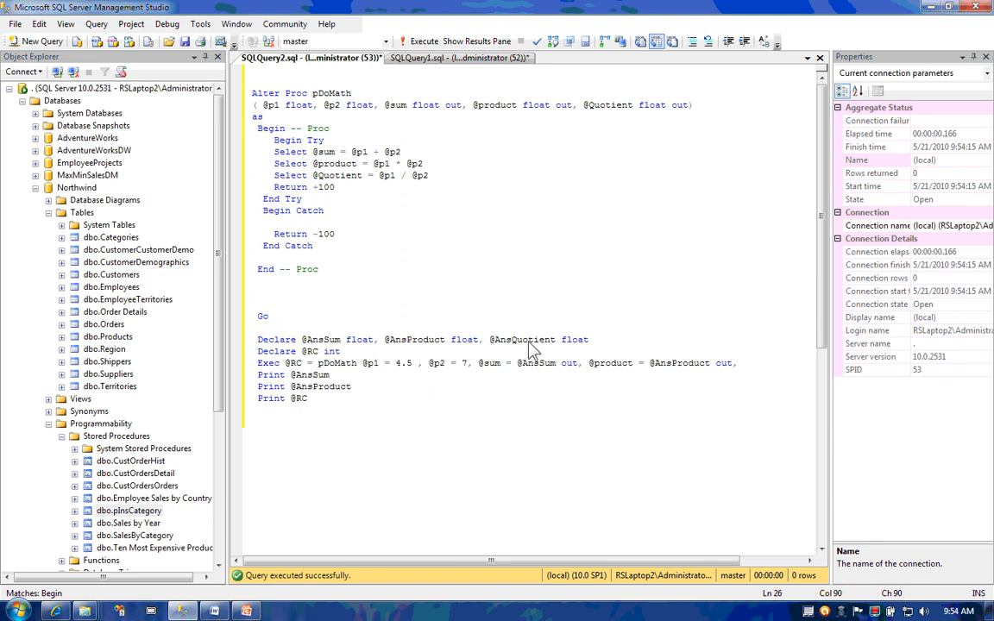
pyautogui.doubleClick(608, 104)
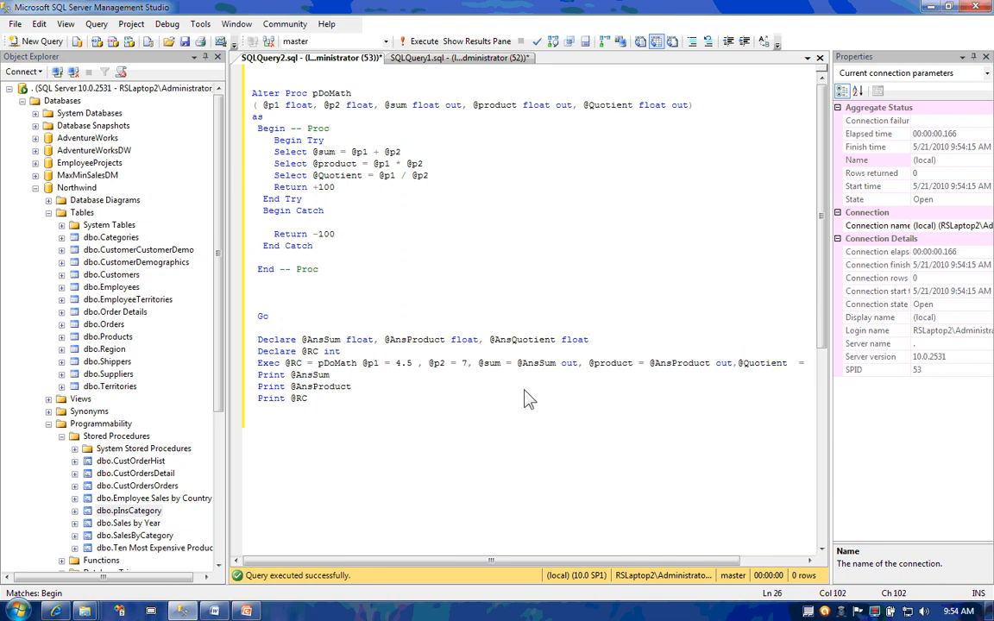
pyautogui.moveTo(403, 374)
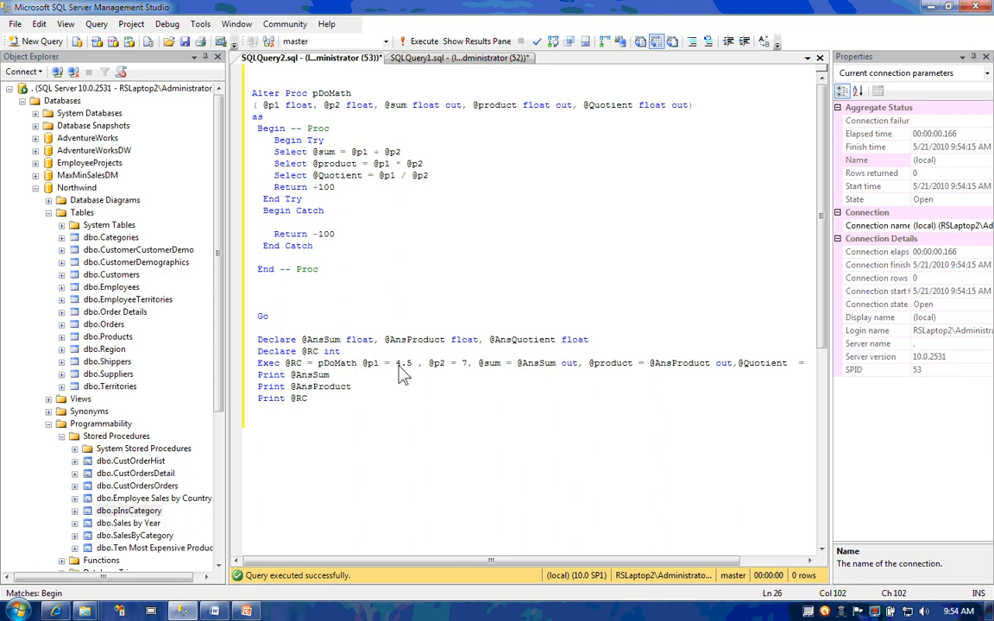
pyautogui.moveTo(420, 373)
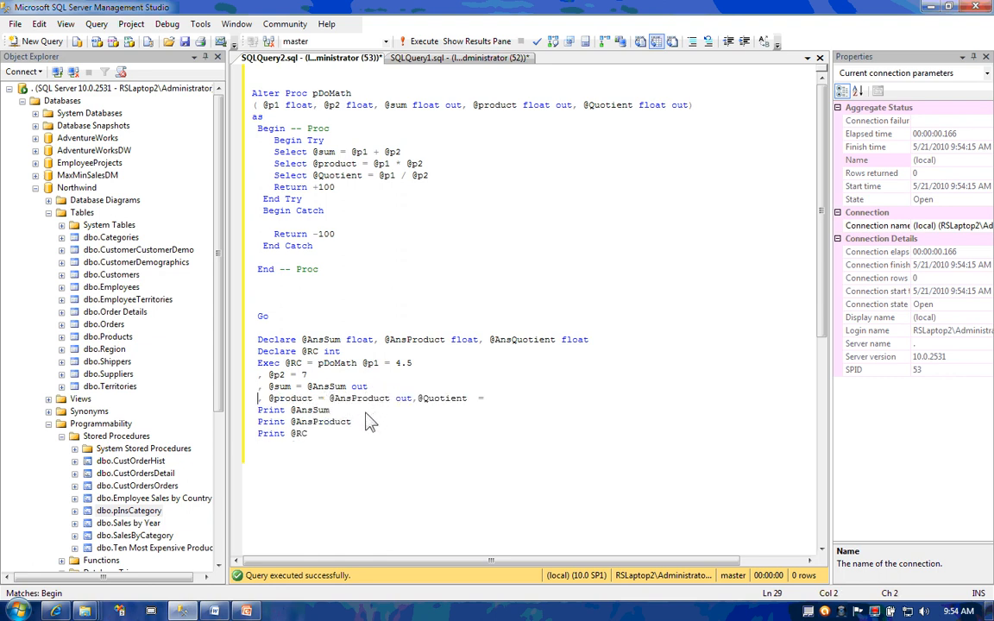
pyautogui.moveTo(414, 410)
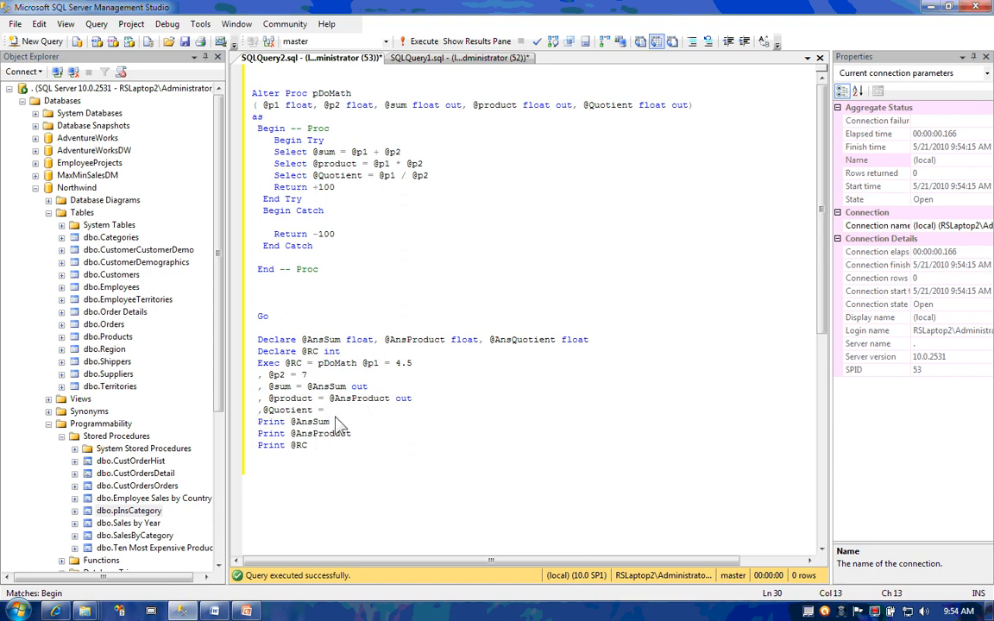
pyautogui.doubleClick(522, 339)
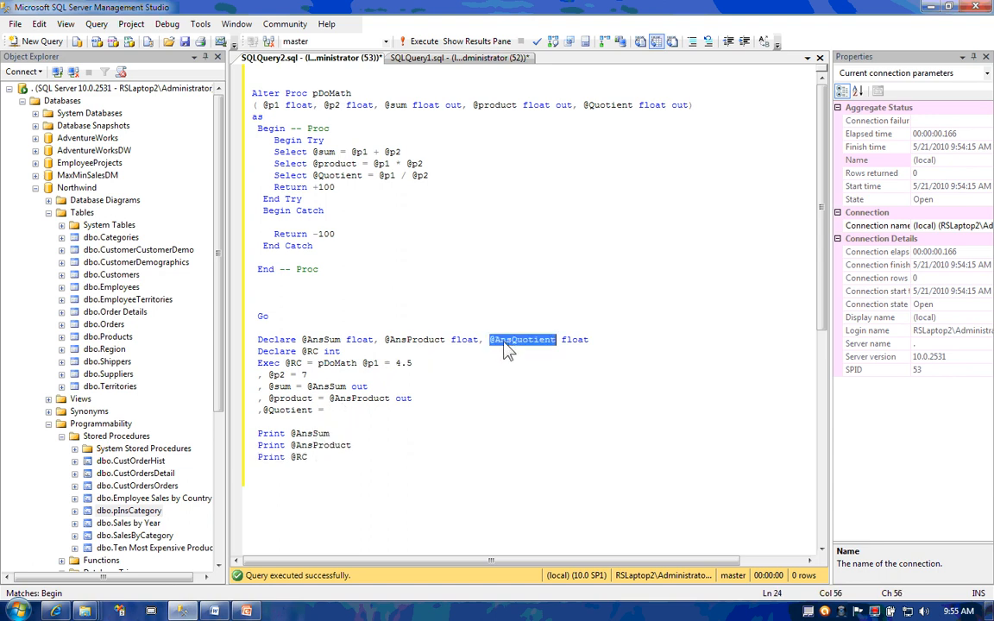
pyautogui.write('@AnsQuotient')
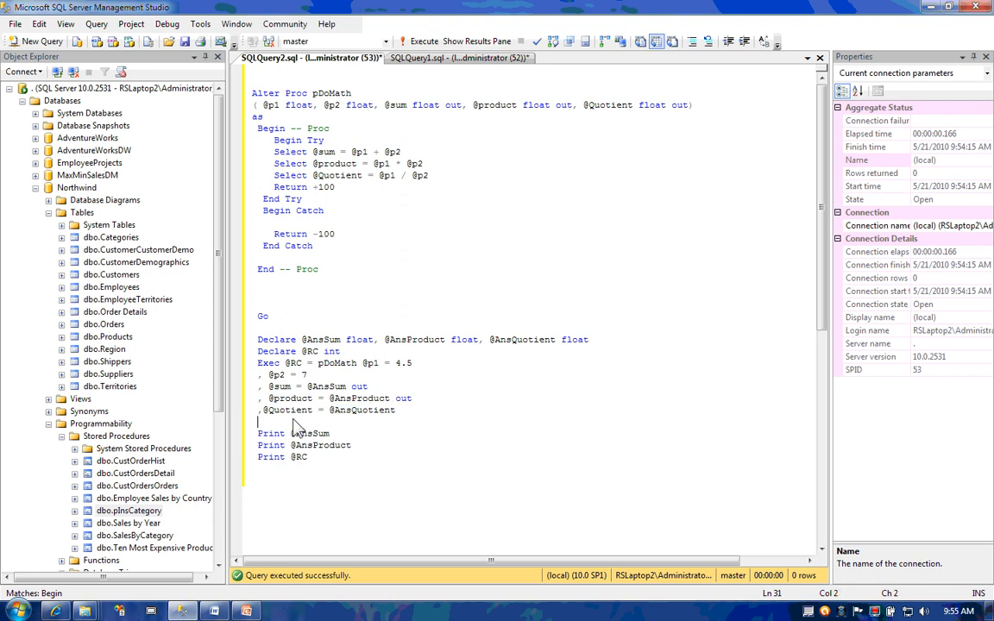
pyautogui.moveTo(522, 348)
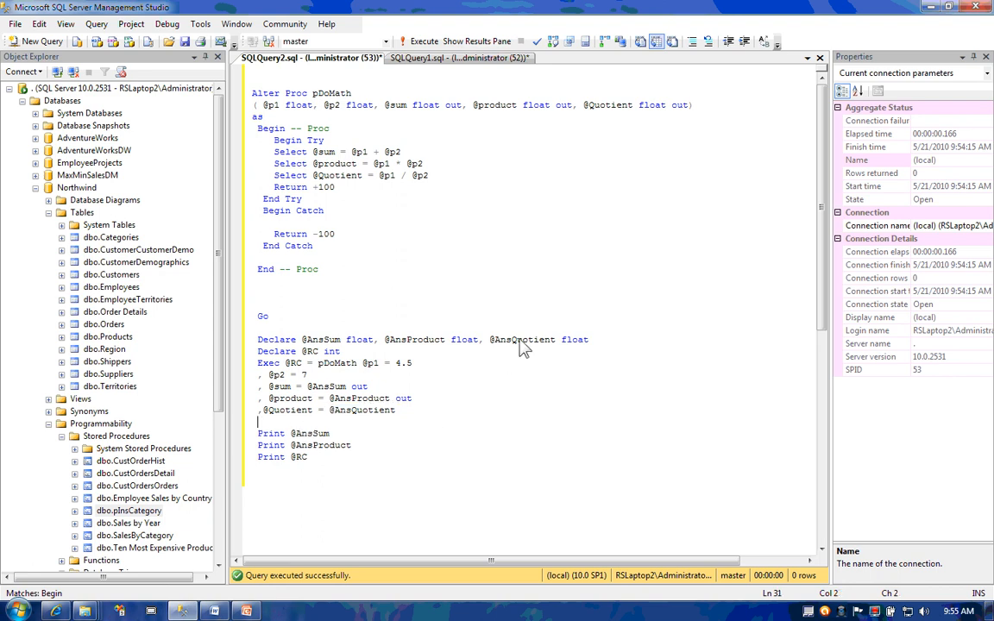
pyautogui.doubleClick(521, 339)
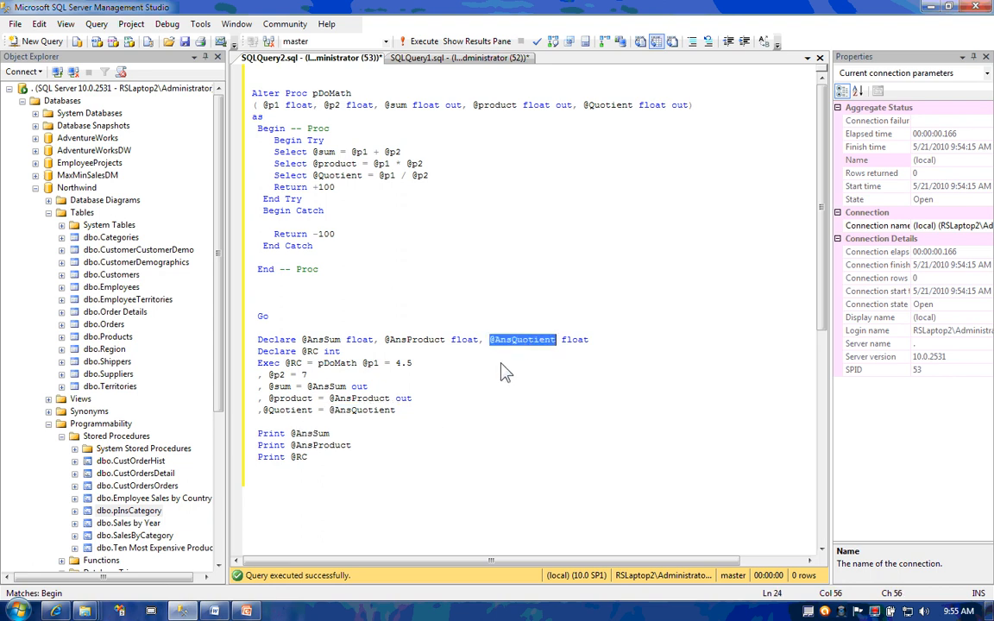
pyautogui.moveTo(518, 345)
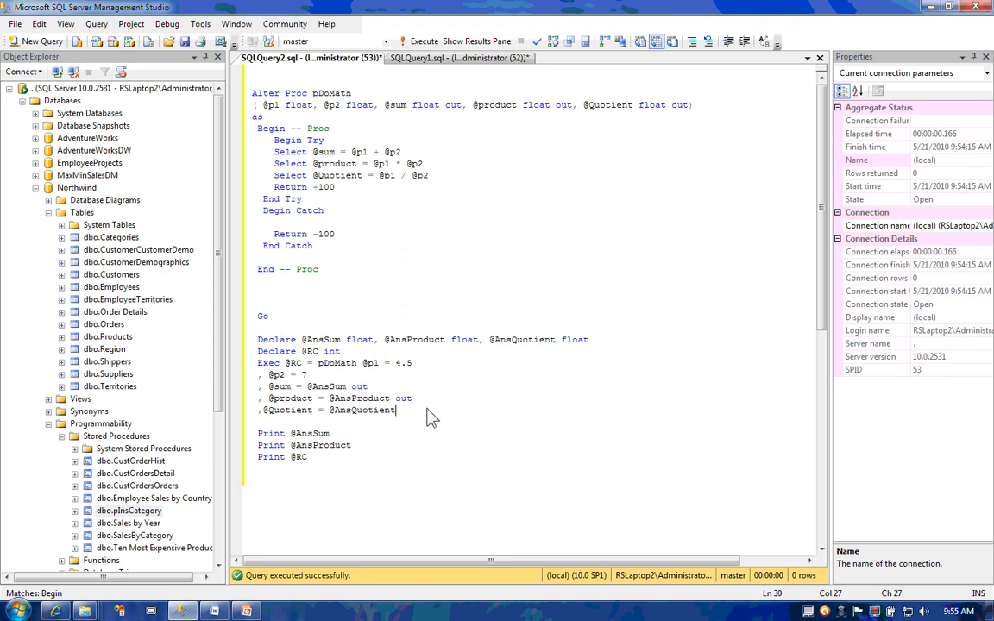
pyautogui.write('out')
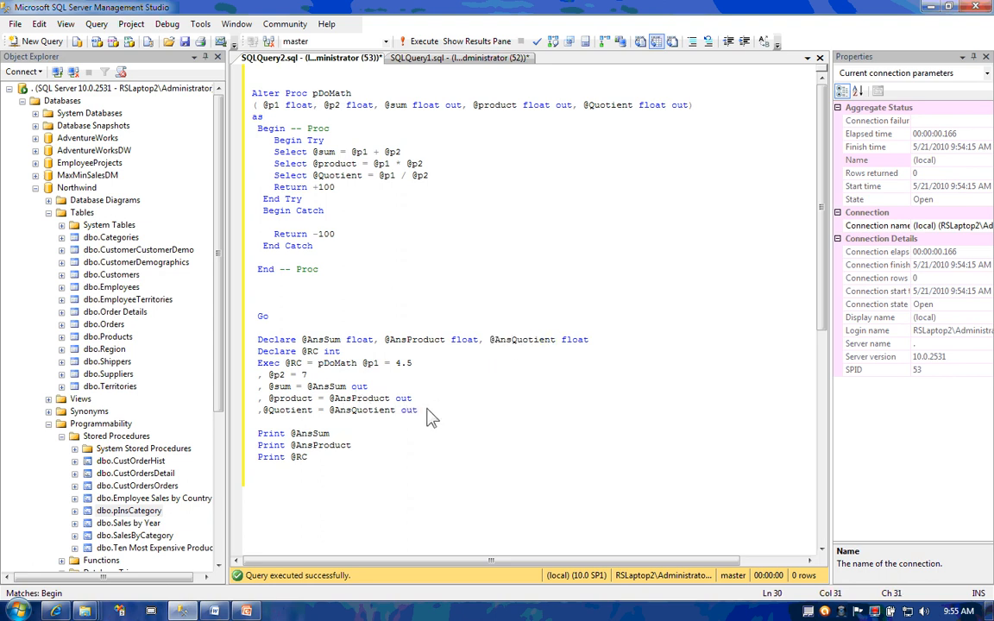
pyautogui.moveTo(265, 422)
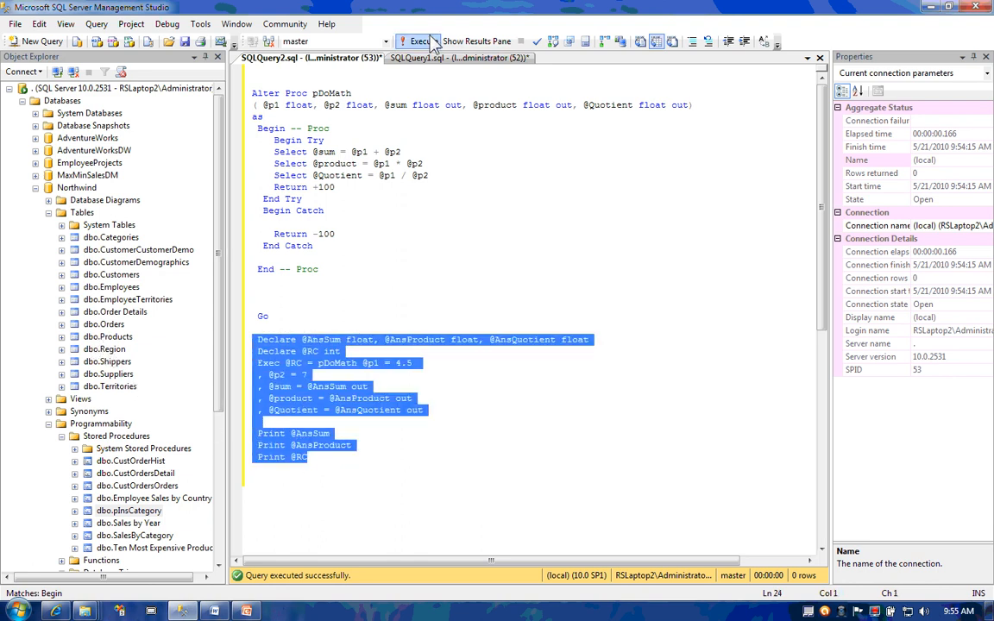
pyautogui.click(420, 41)
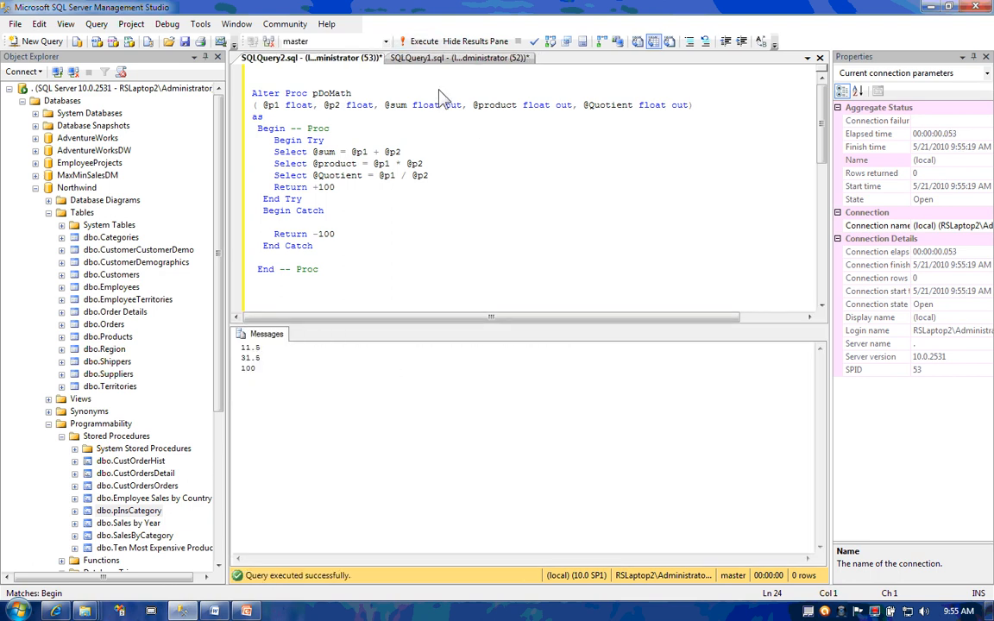
pyautogui.click(474, 41)
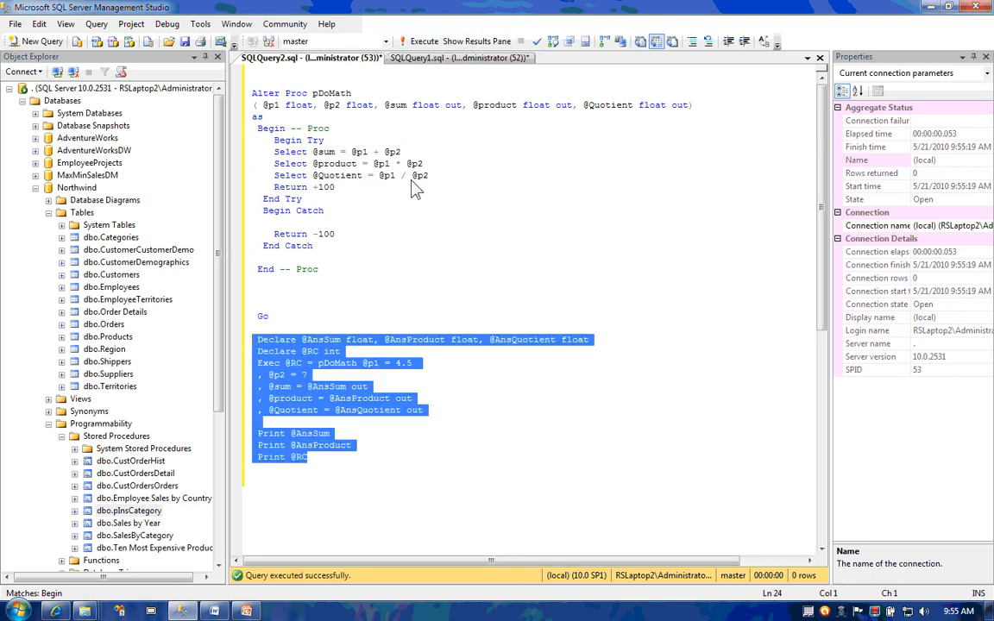
pyautogui.moveTo(487, 436)
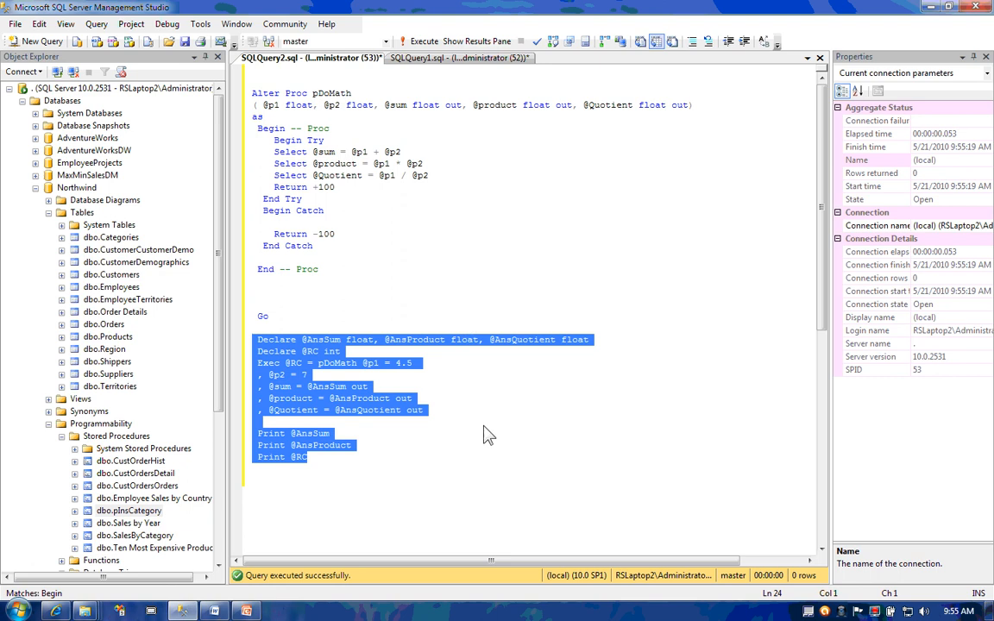
pyautogui.click(345, 457)
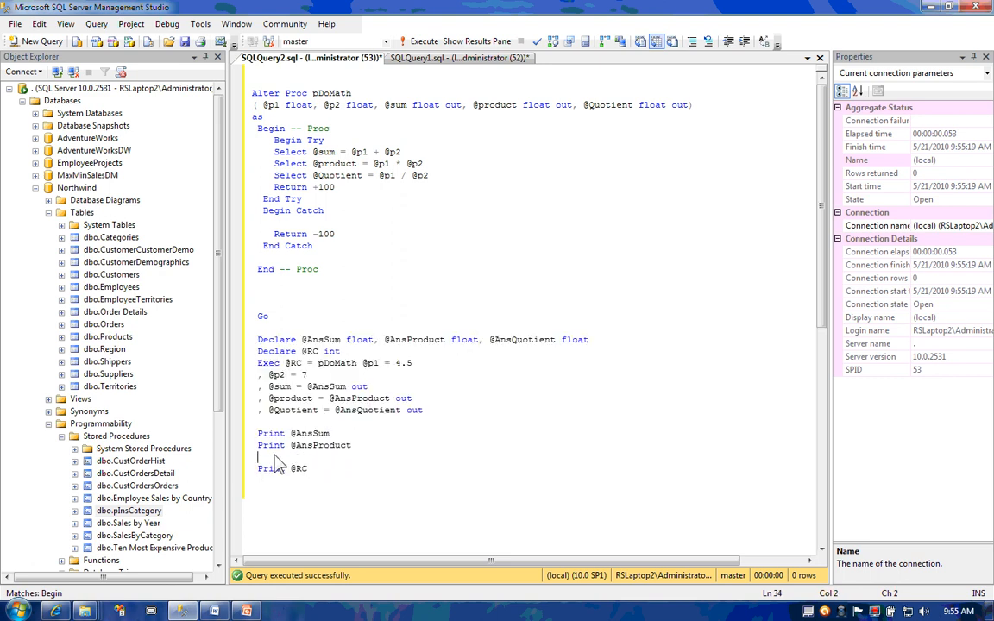
pyautogui.write('Print')
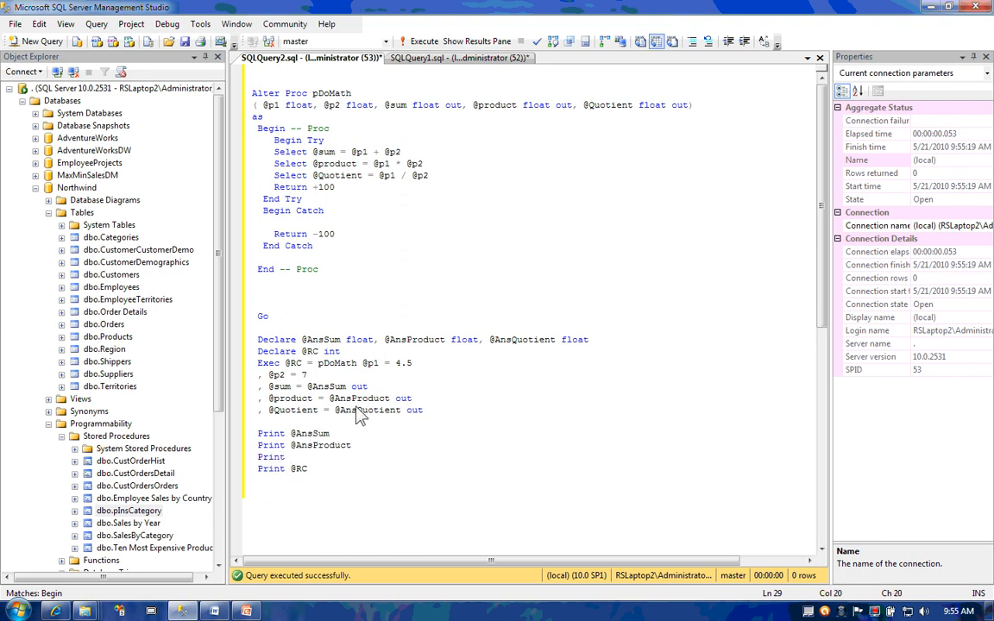
pyautogui.doubleClick(325, 456)
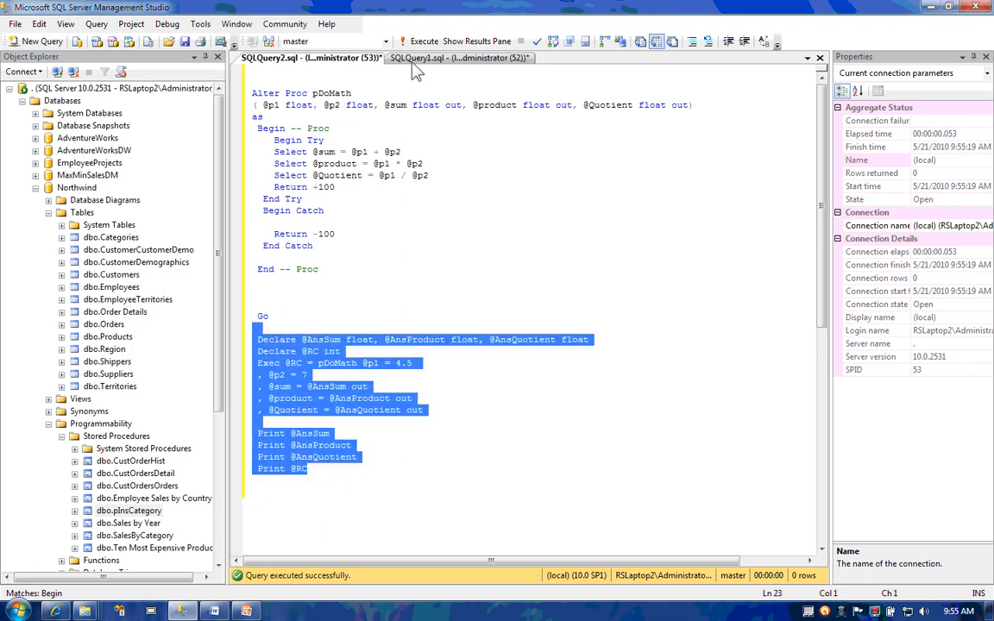
pyautogui.click(424, 41)
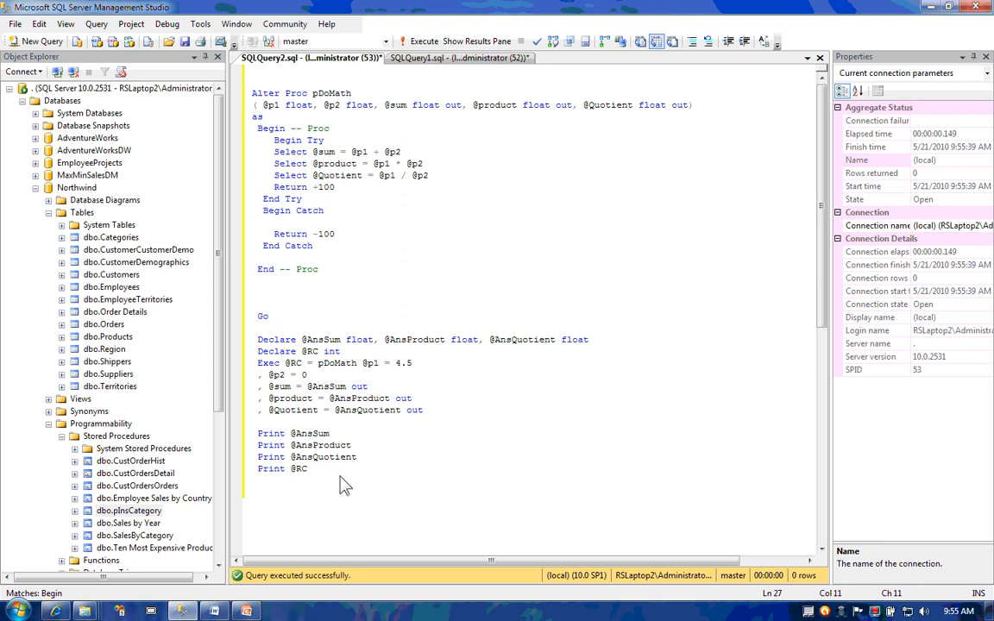
pyautogui.click(422, 41)
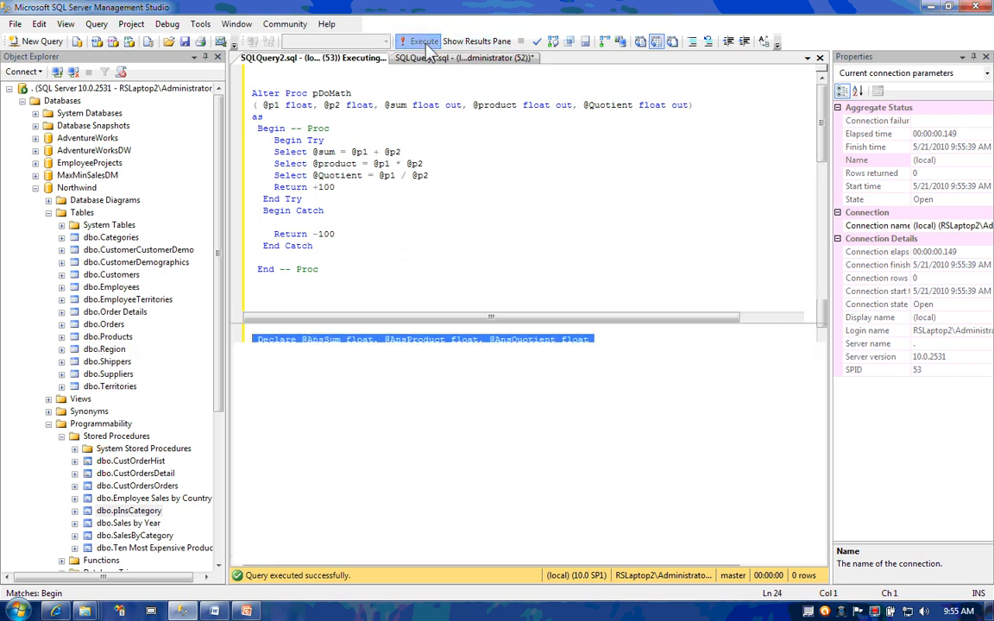
pyautogui.click(421, 40)
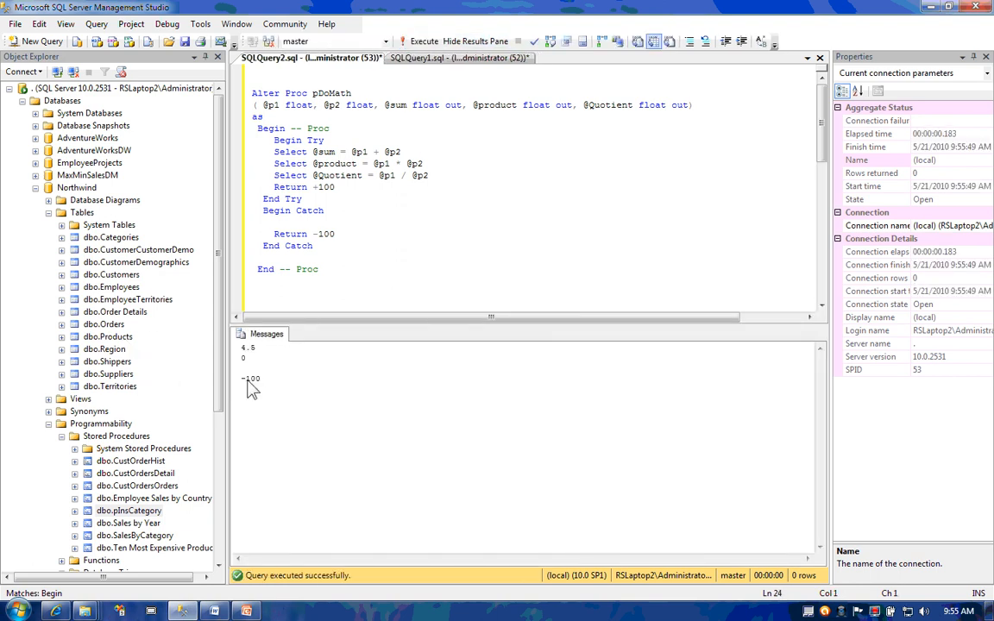
pyautogui.doubleClick(250, 378)
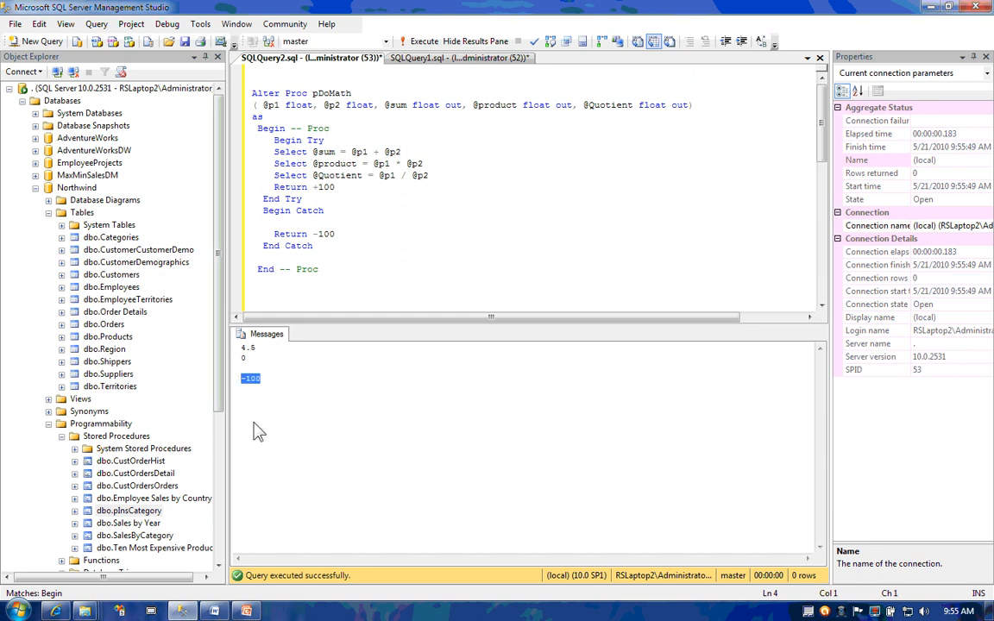
pyautogui.moveTo(264, 404)
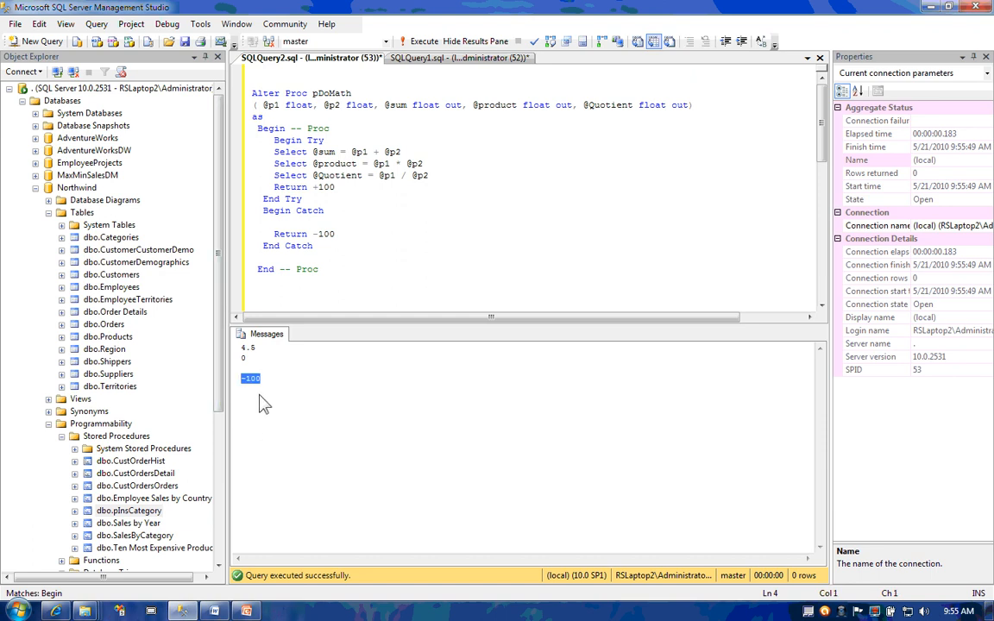
pyautogui.moveTo(475, 41)
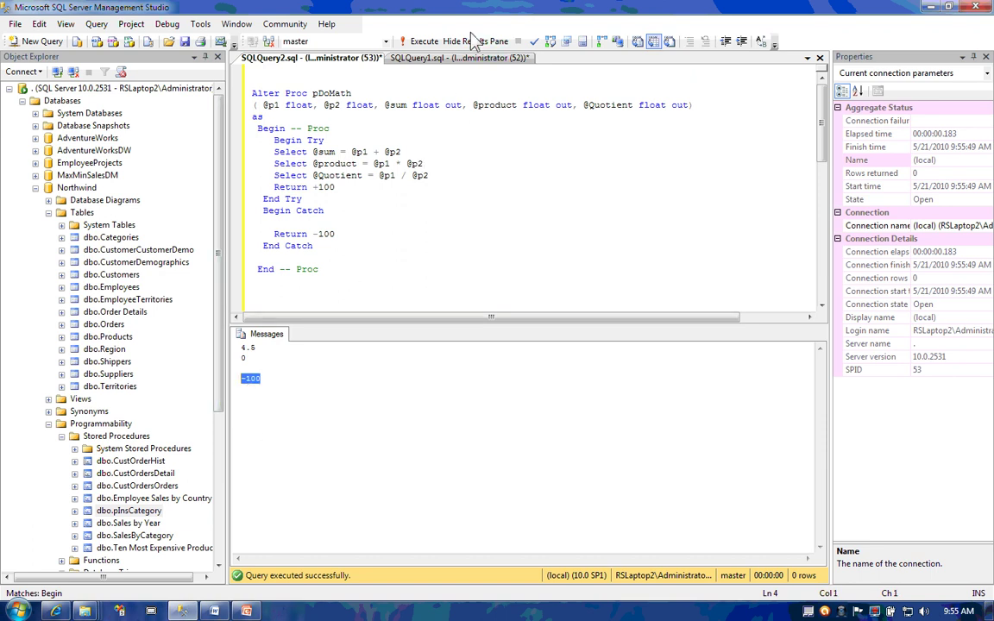
pyautogui.moveTo(473, 41)
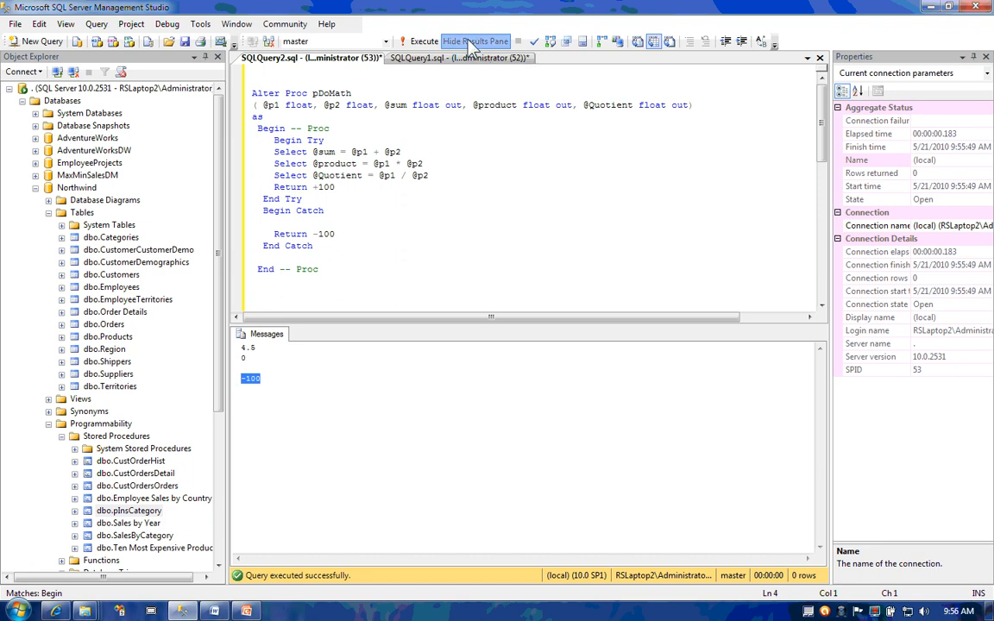
pyautogui.click(476, 41)
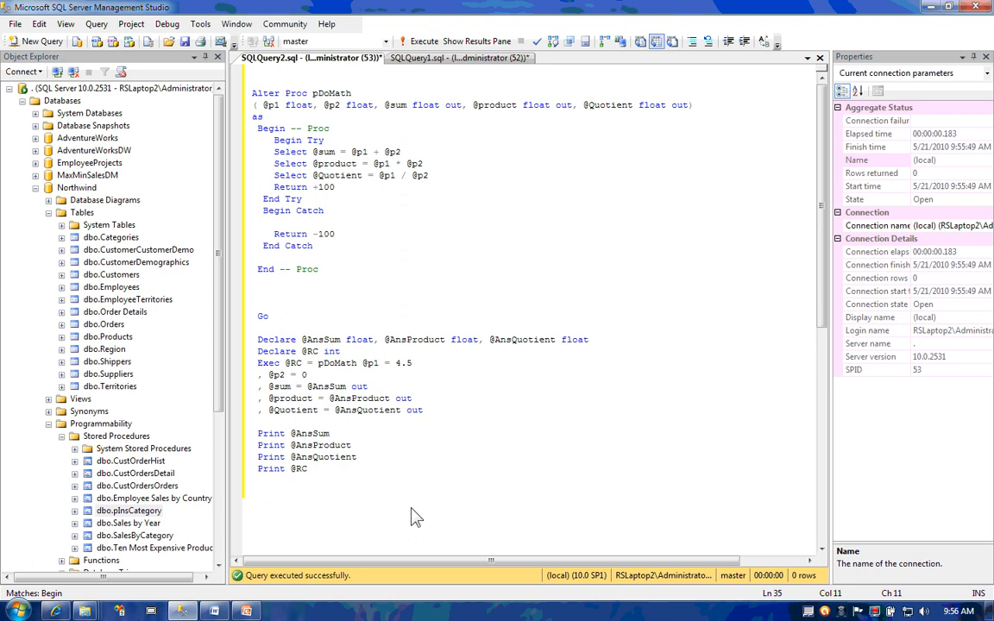
pyautogui.moveTo(278, 380)
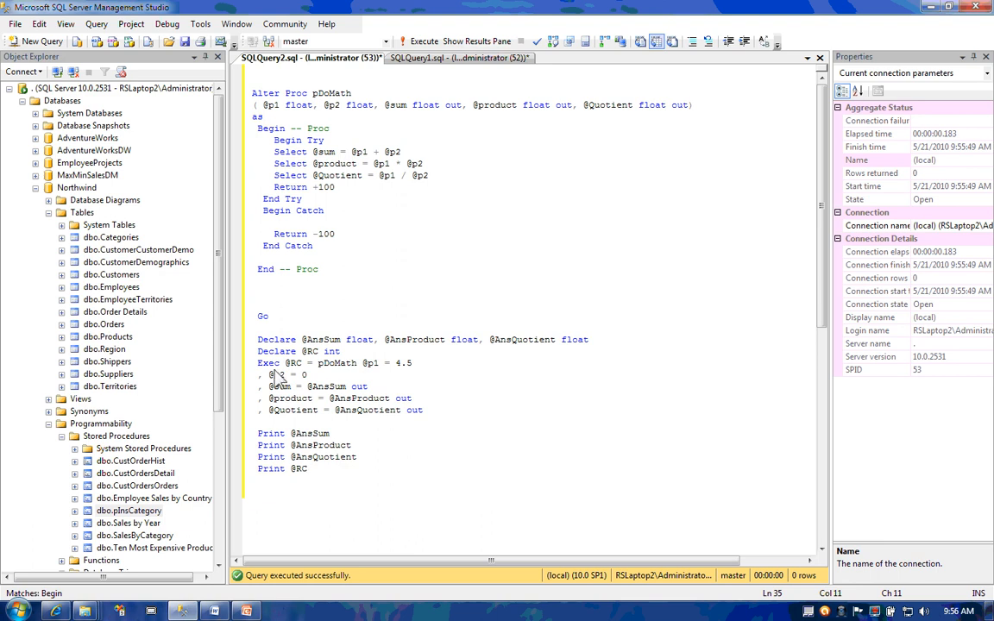
pyautogui.moveTo(300, 125)
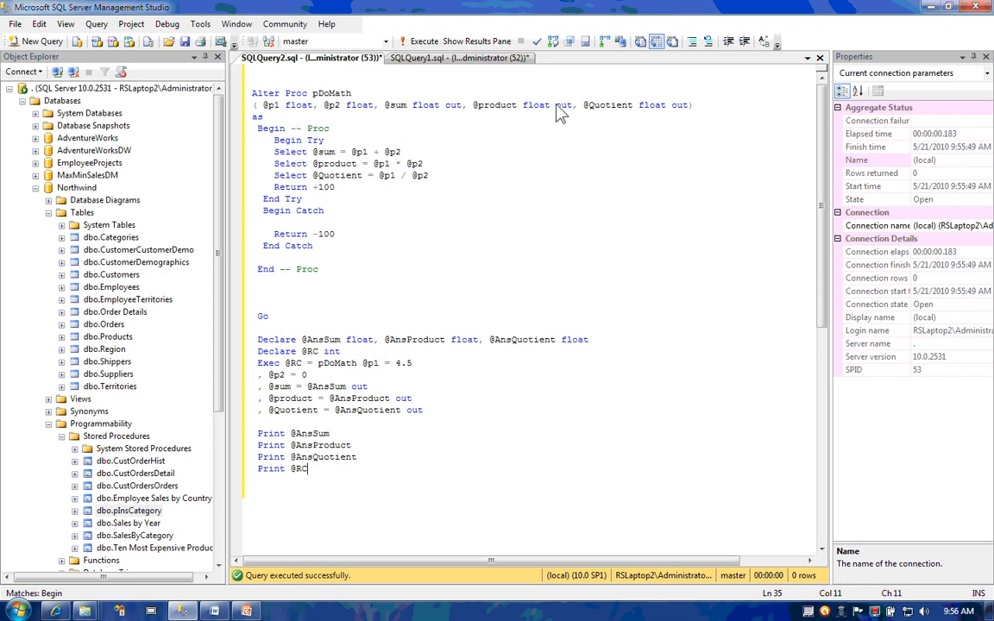
pyautogui.moveTo(394, 117)
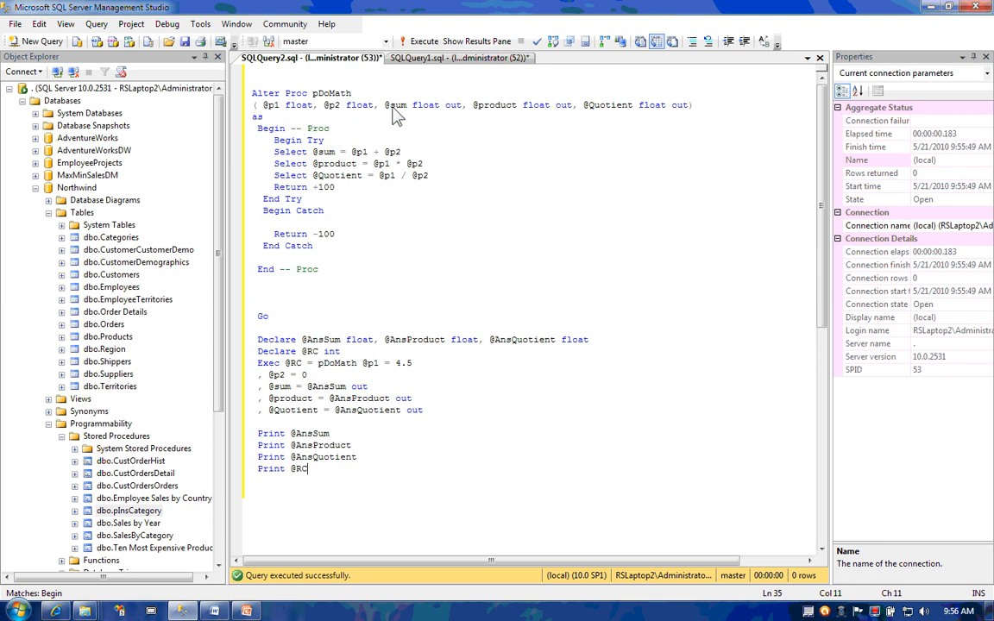
pyautogui.doubleClick(332, 104)
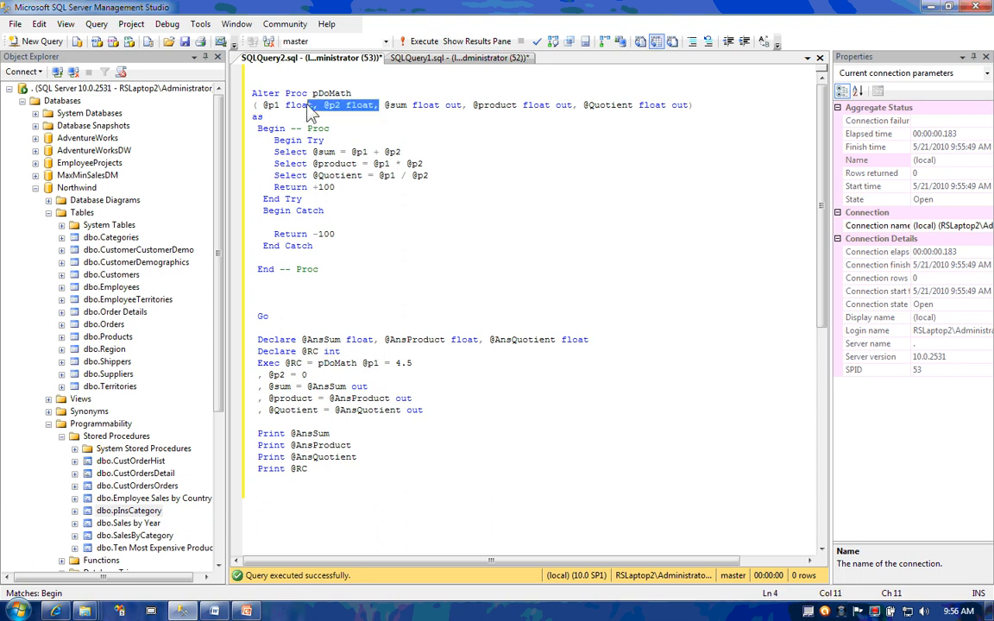
pyautogui.click(385, 105)
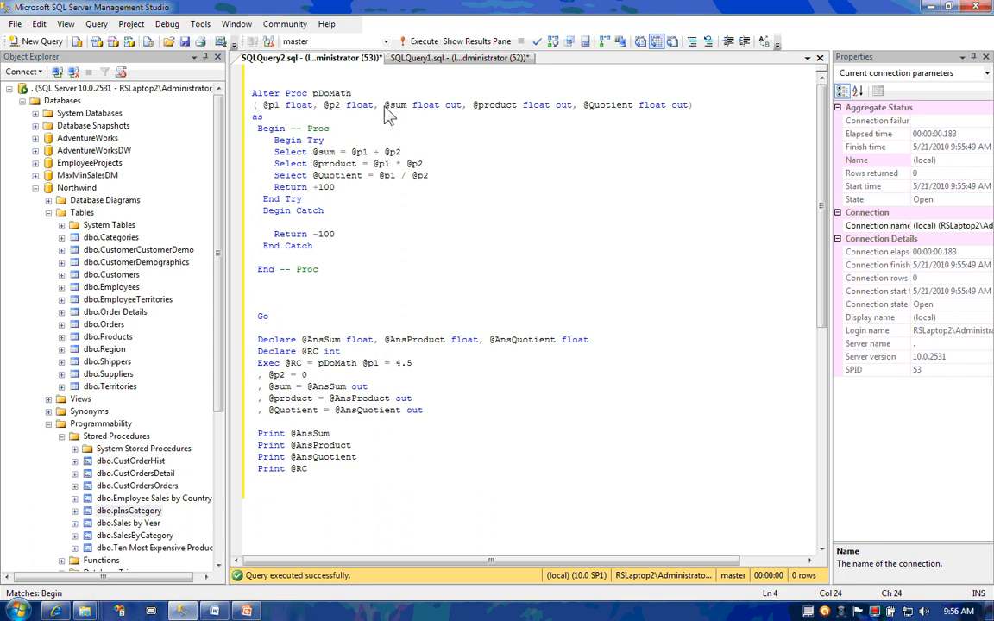
pyautogui.moveTo(381, 104); pyautogui.dragTo(690, 105)
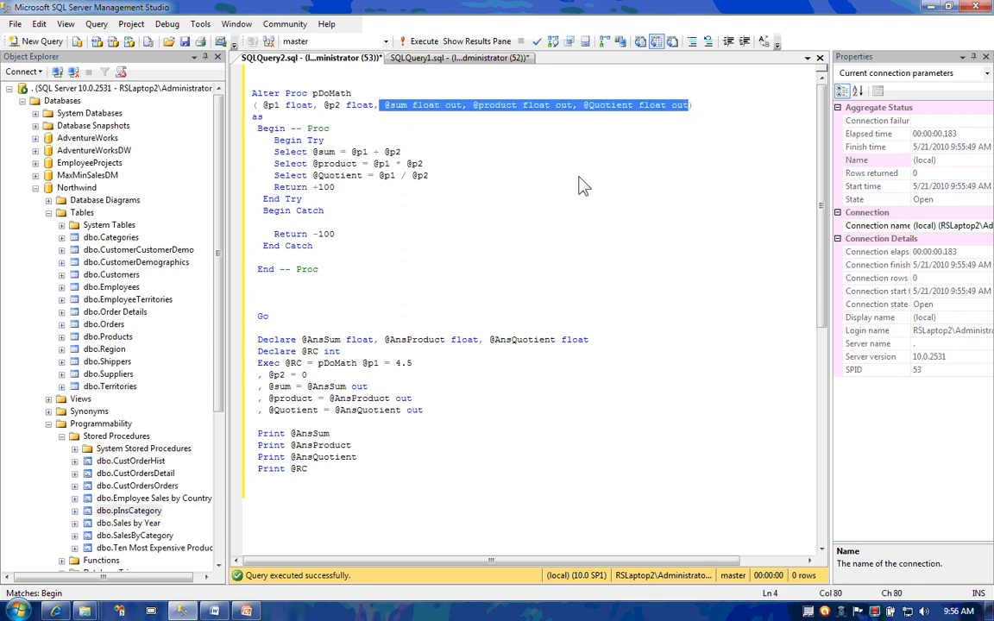
pyautogui.moveTo(471, 261)
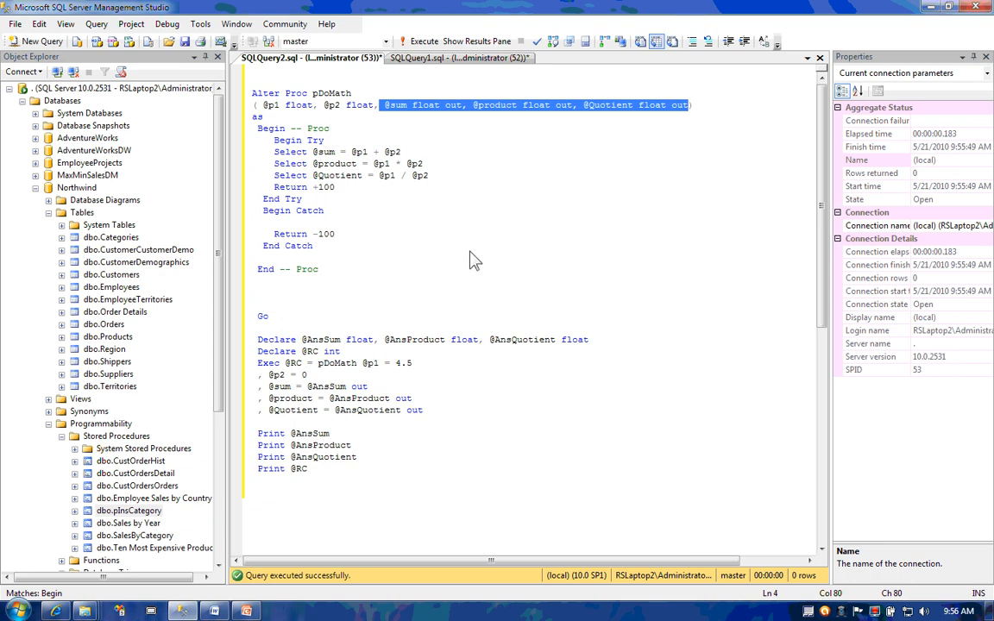
pyautogui.moveTo(298, 181)
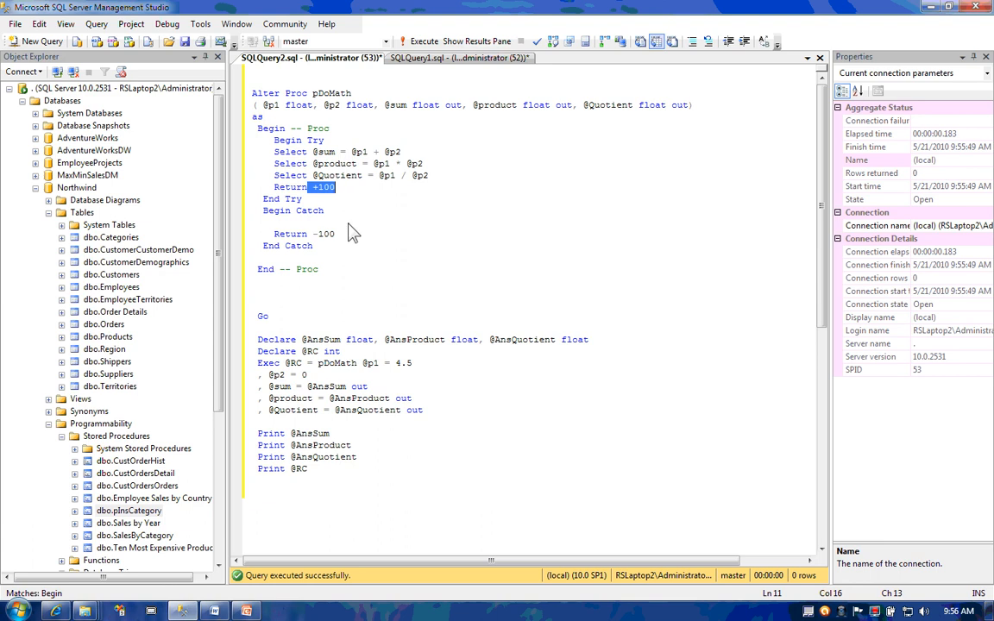
pyautogui.moveTo(359, 244)
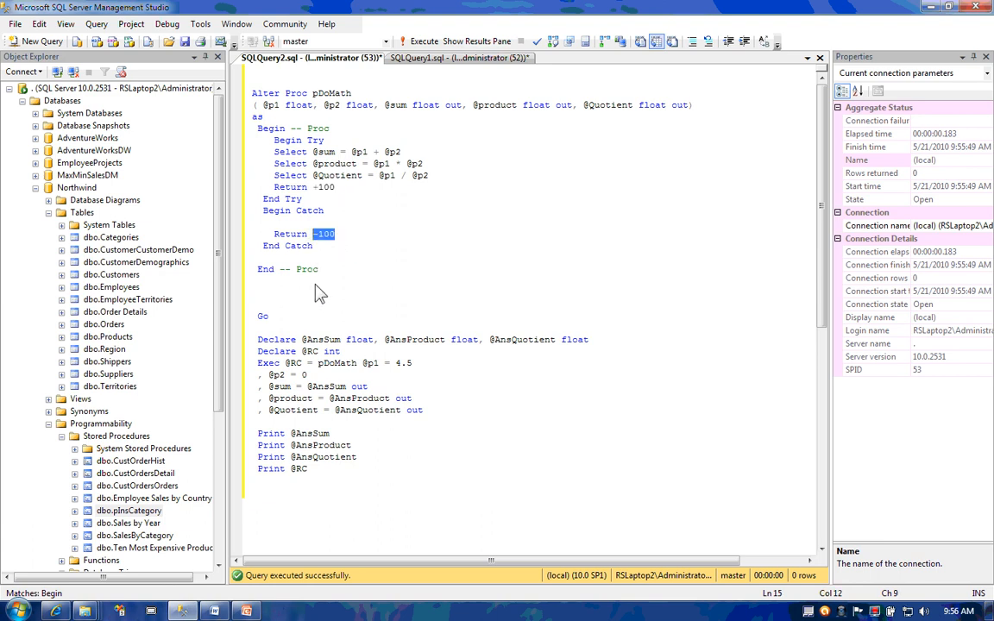
pyautogui.moveTo(321, 365)
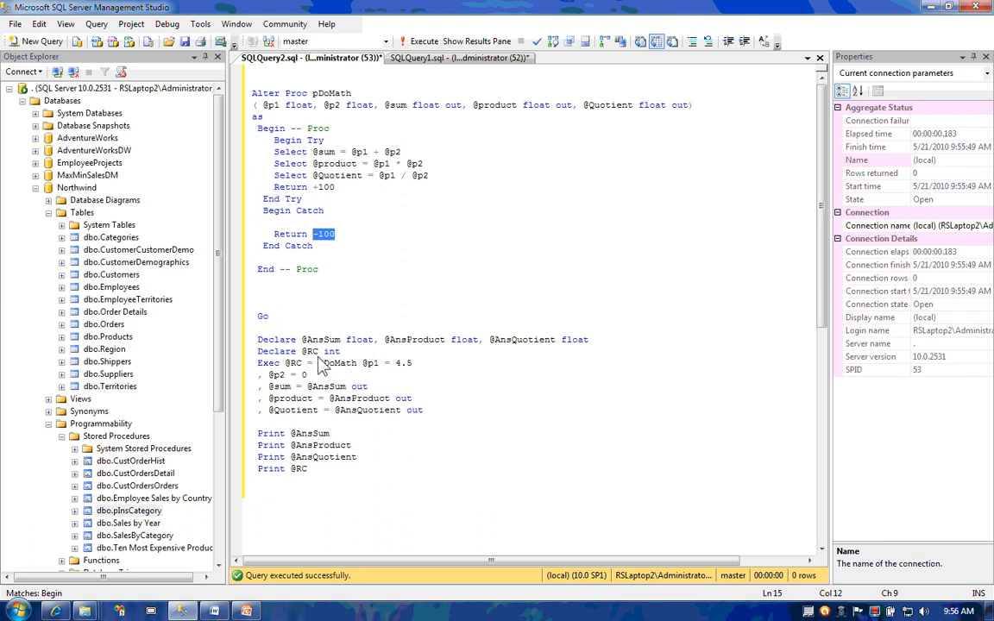
pyautogui.moveTo(298, 473)
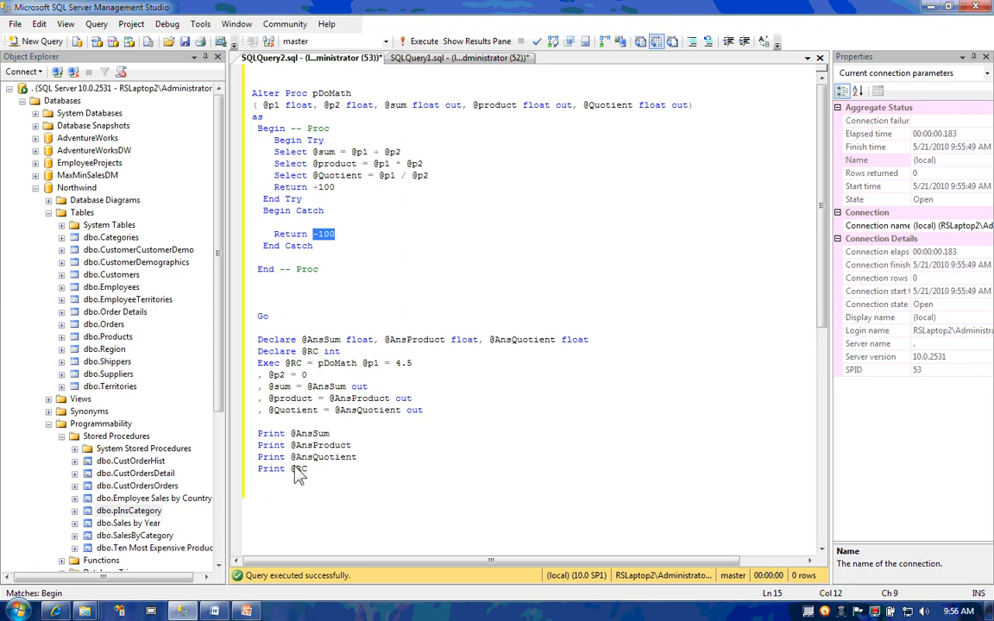
pyautogui.moveTo(530, 332)
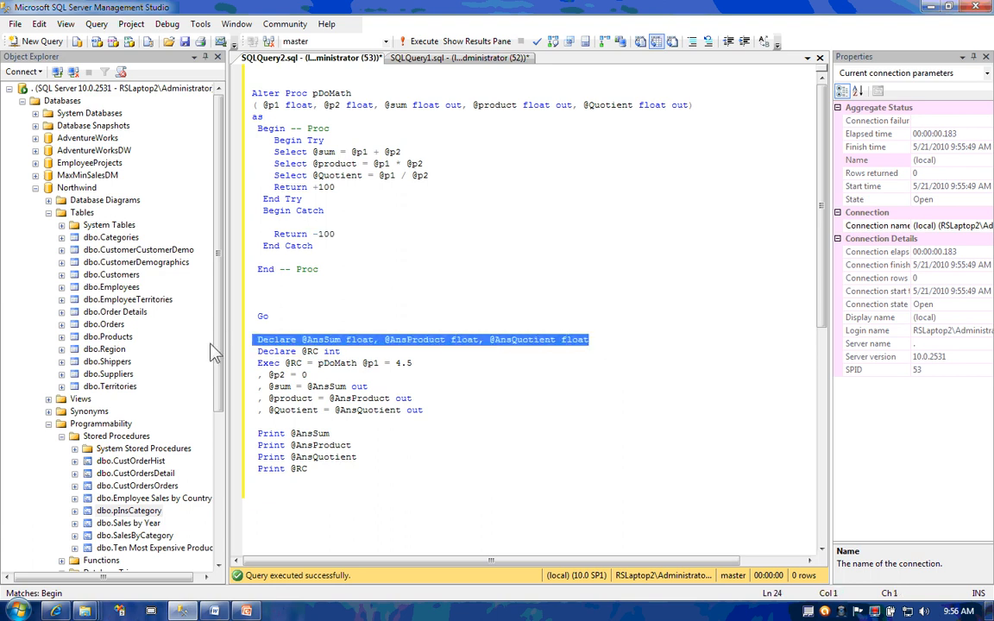
pyautogui.moveTo(428, 407)
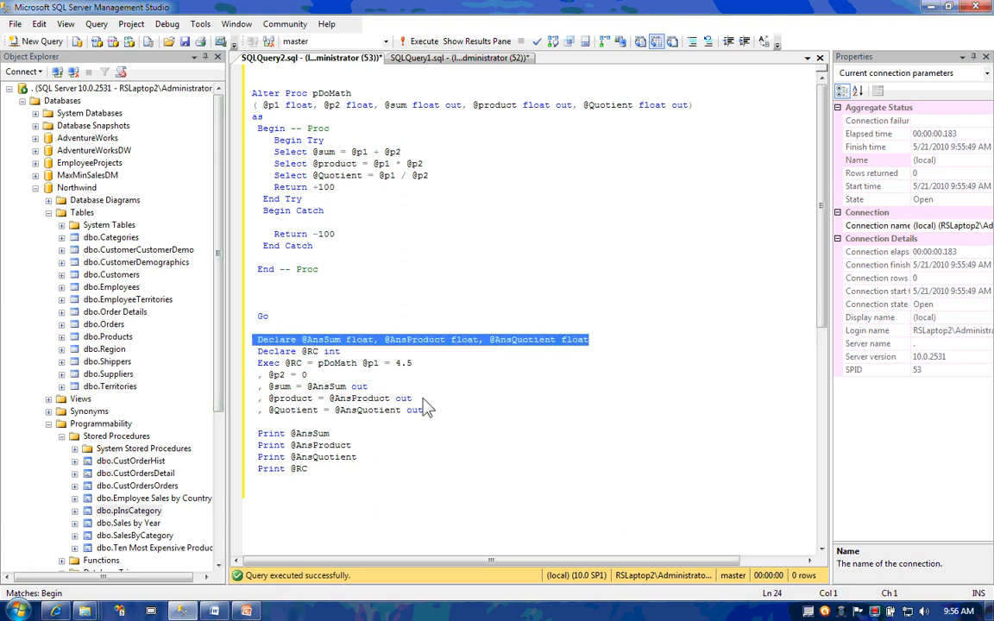
pyautogui.doubleClick(360, 397)
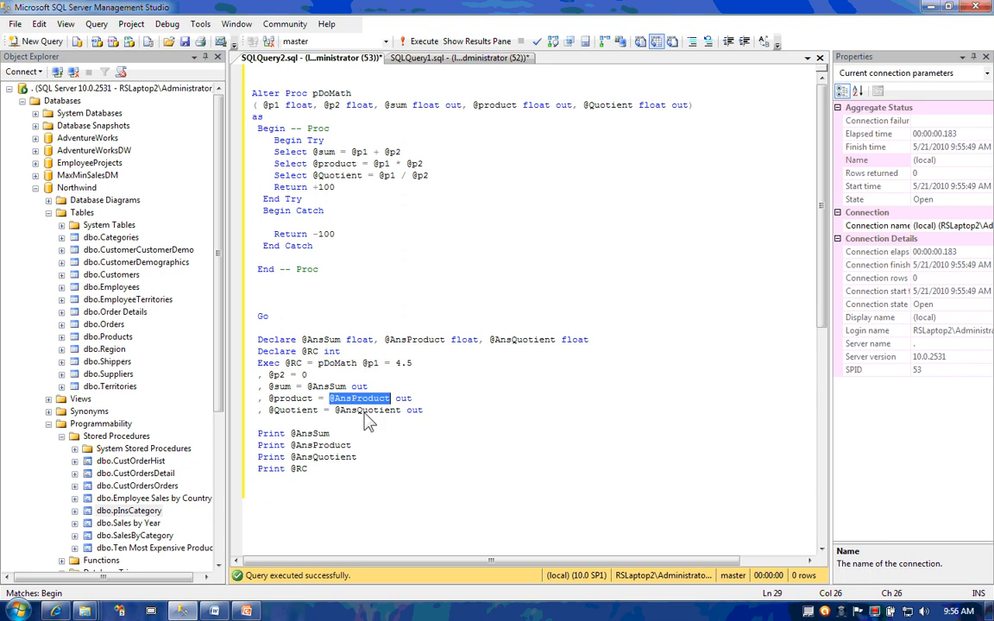